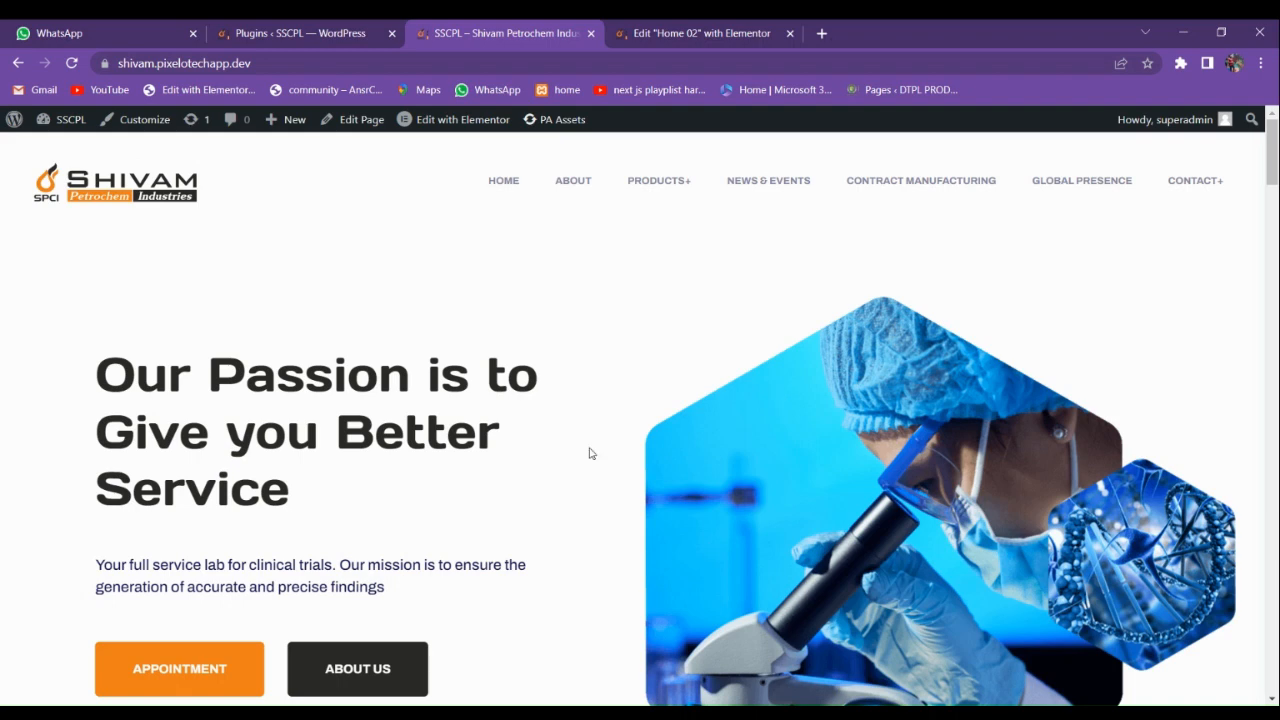
- Show the Installed Plugins list in WordPress and scroll through its 15 plugins including Elementor Pro
{"action": "scroll", "scroll_direction": "down", "scroll_amount": 3}
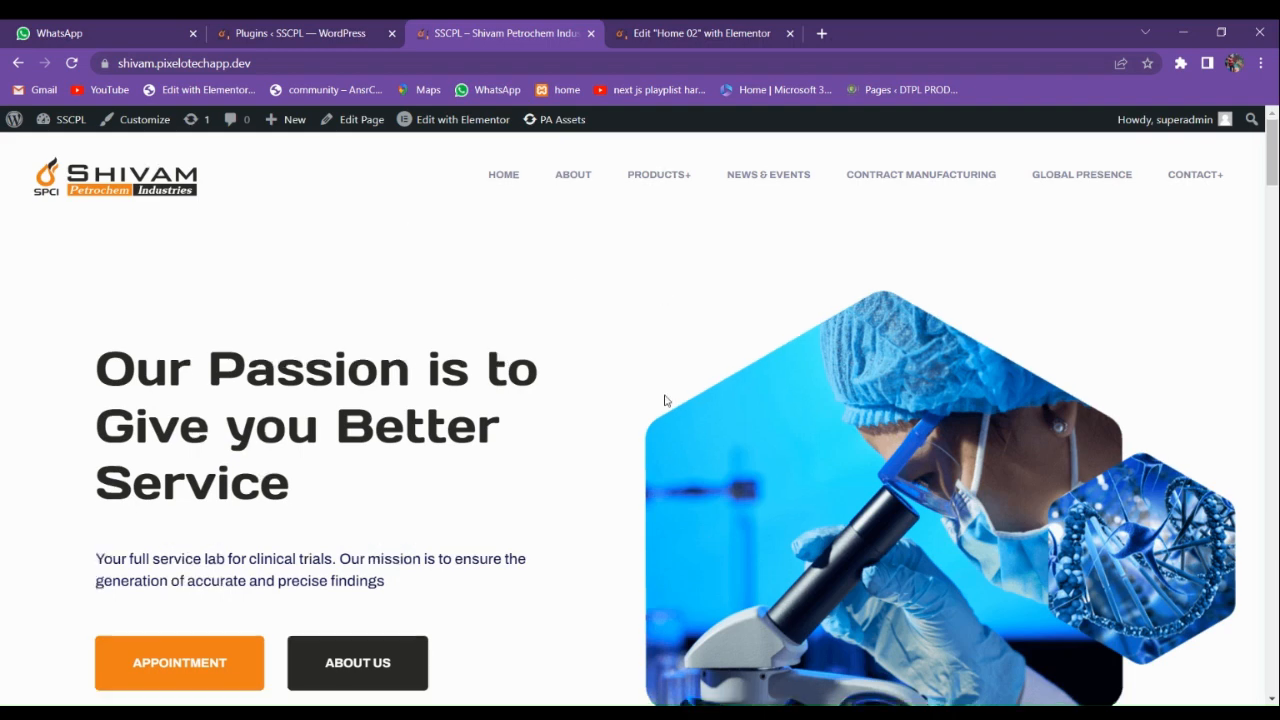
{"action": "scroll", "scroll_direction": "down", "scroll_amount": 3}
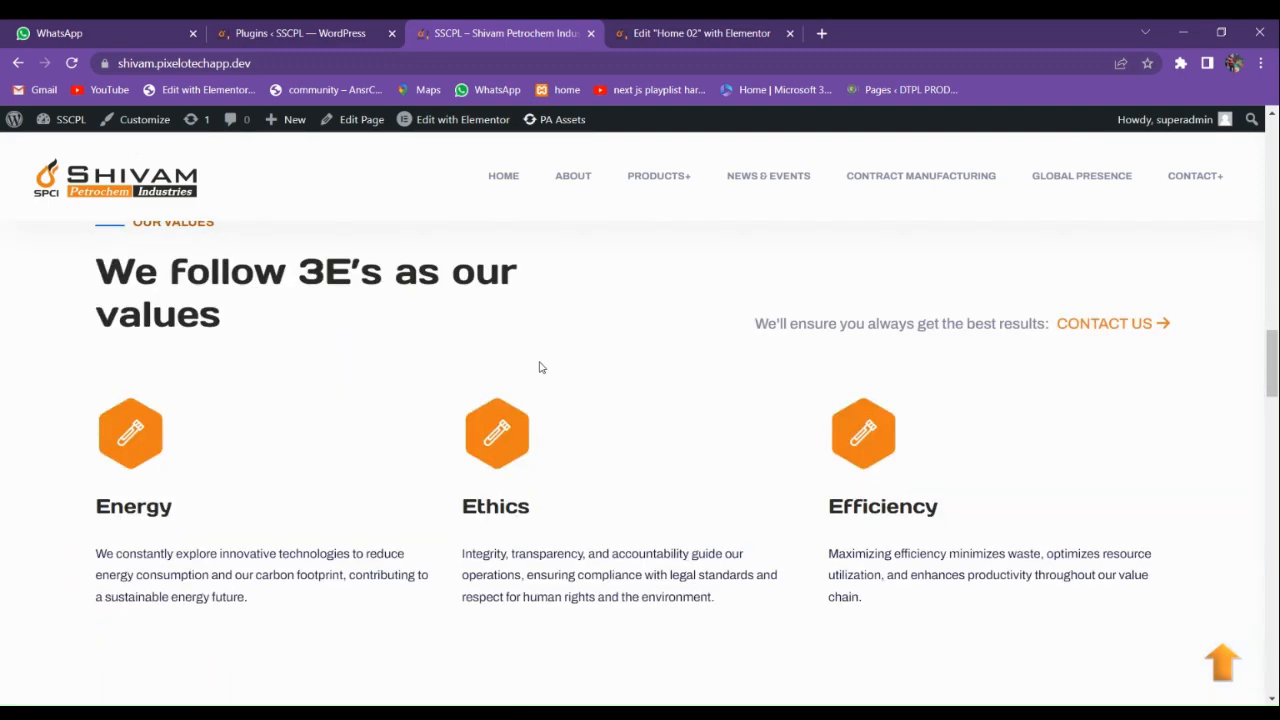
{"action": "scroll", "scroll_direction": "down", "scroll_amount": 3}
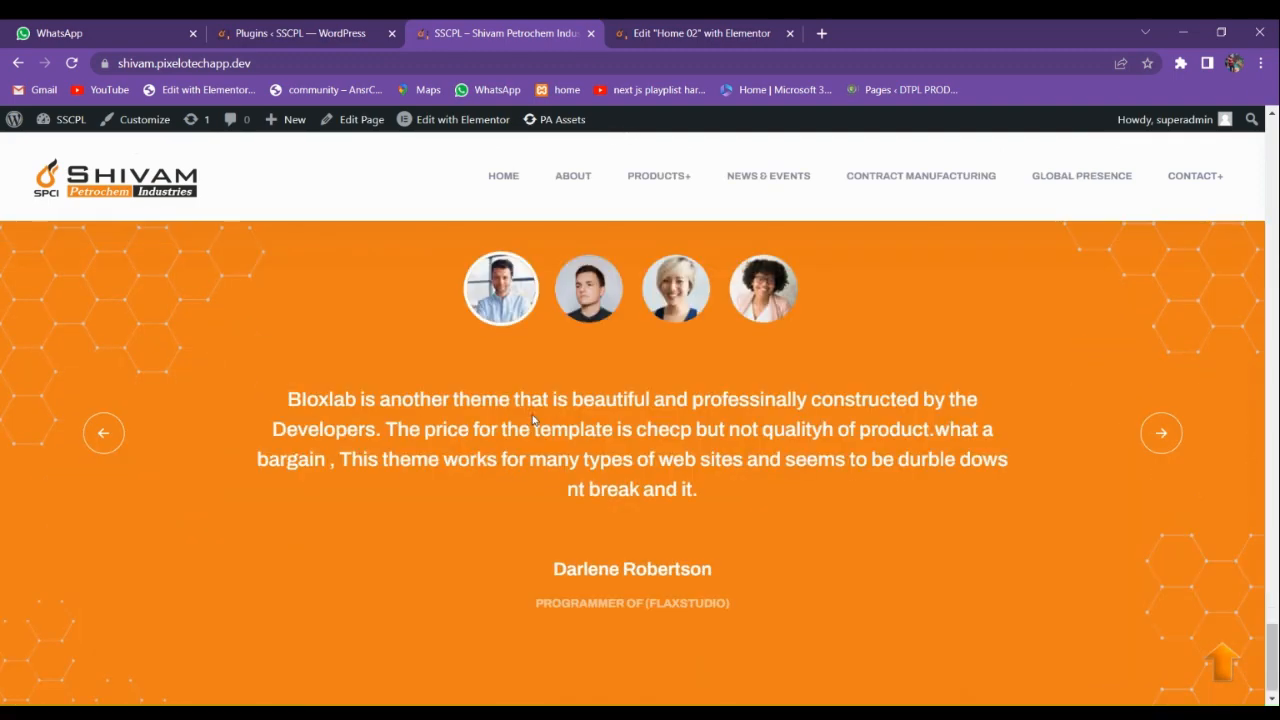
{"action": "scroll", "scroll_direction": "down", "scroll_amount": 3}
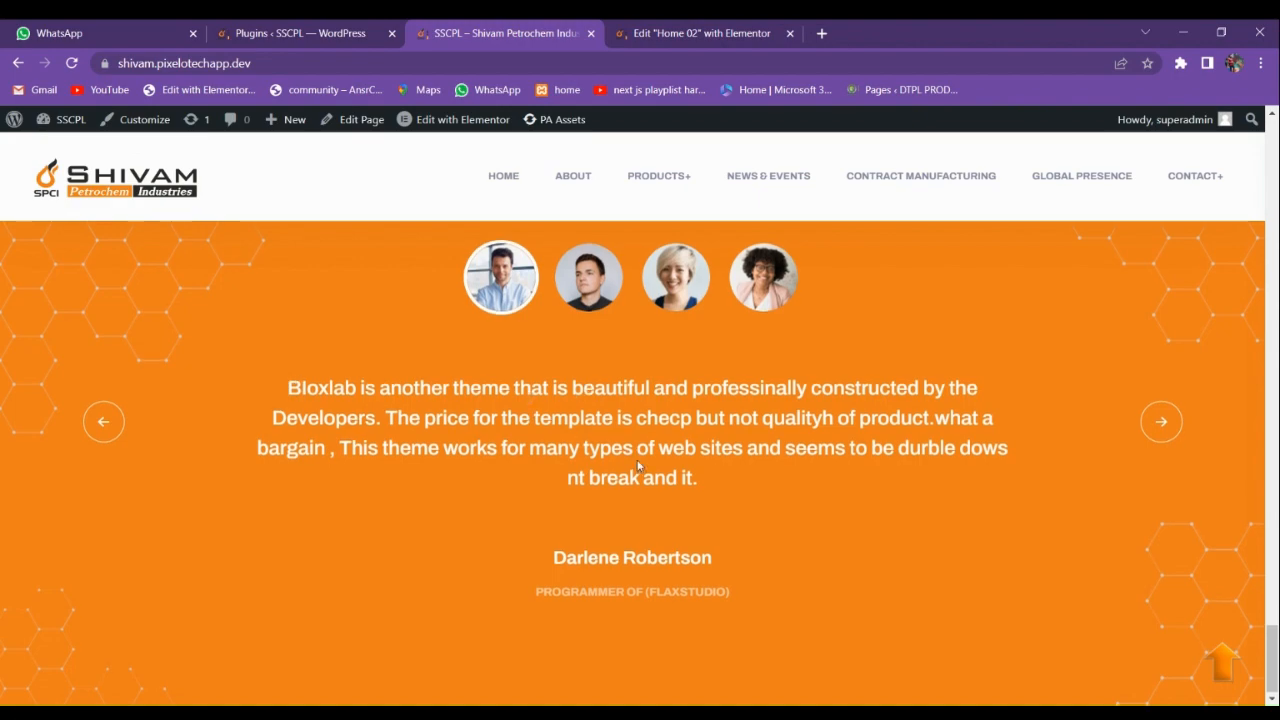
{"action": "scroll", "scroll_direction": "up", "scroll_amount": 3}
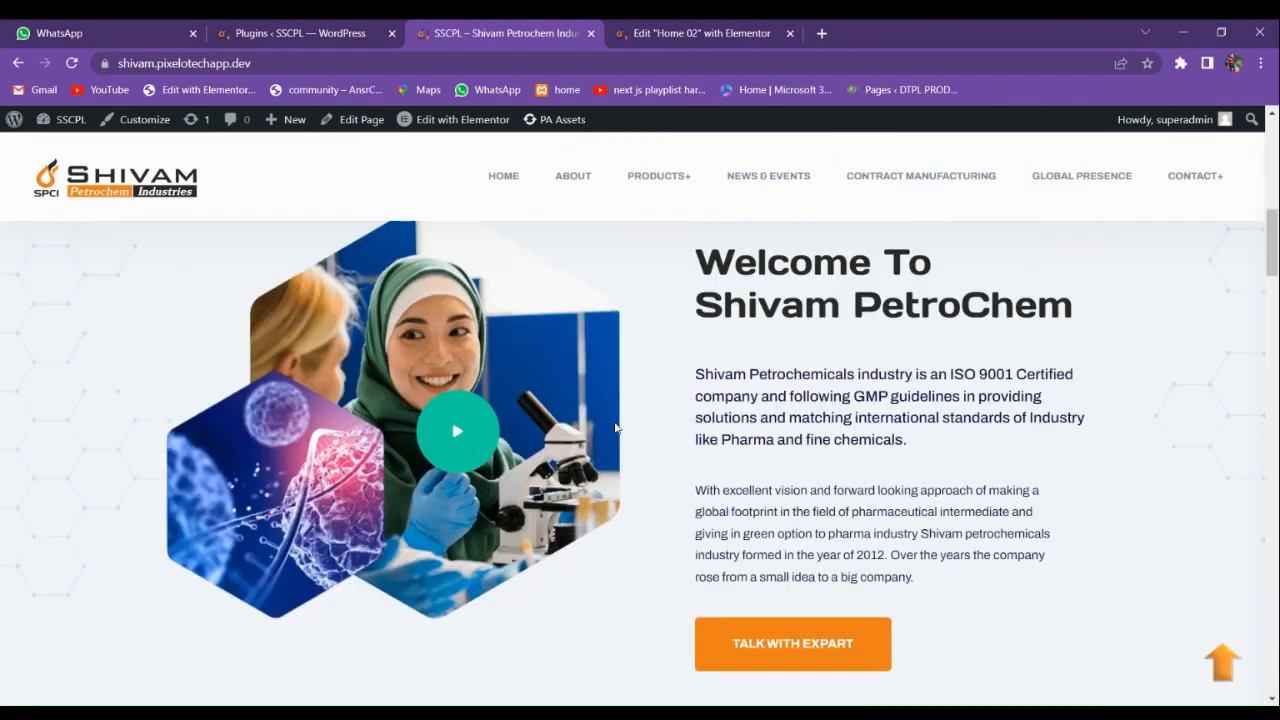
{"action": "left_click", "coordinate": [304, 32]}
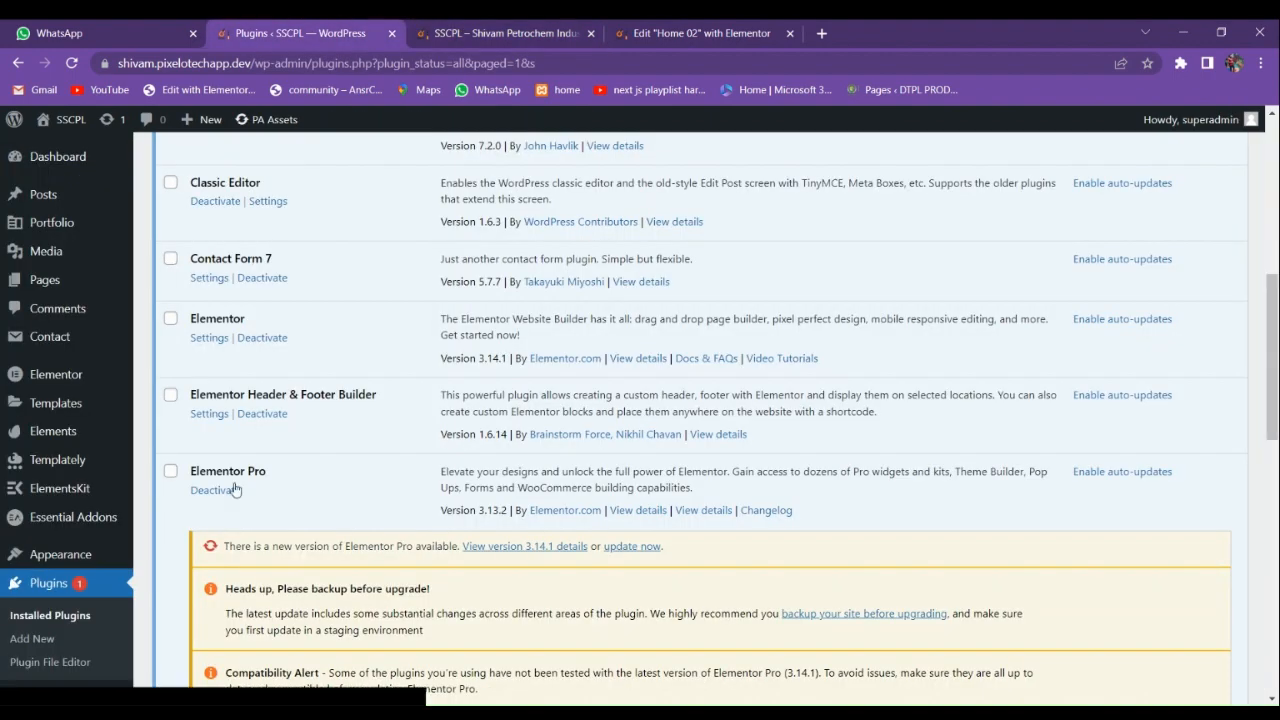
{"action": "scroll", "scroll_direction": "down", "scroll_amount": 3}
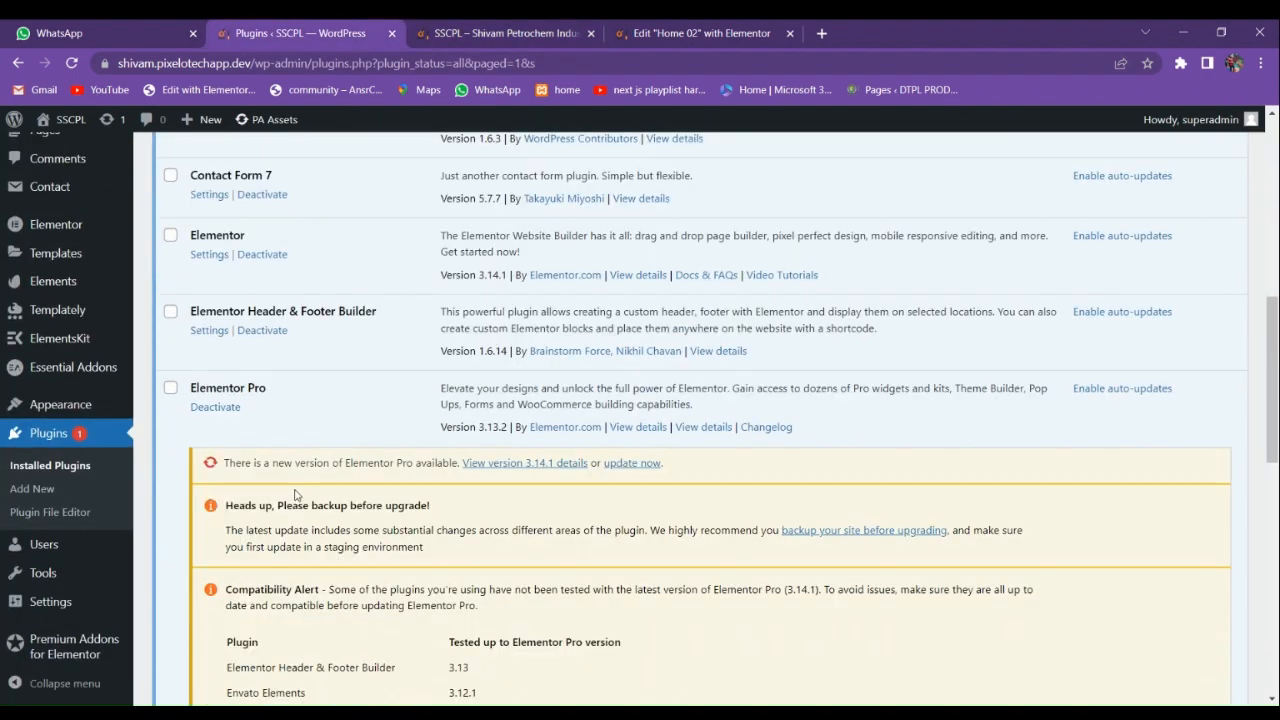
{"action": "scroll", "scroll_direction": "down", "scroll_amount": 3}
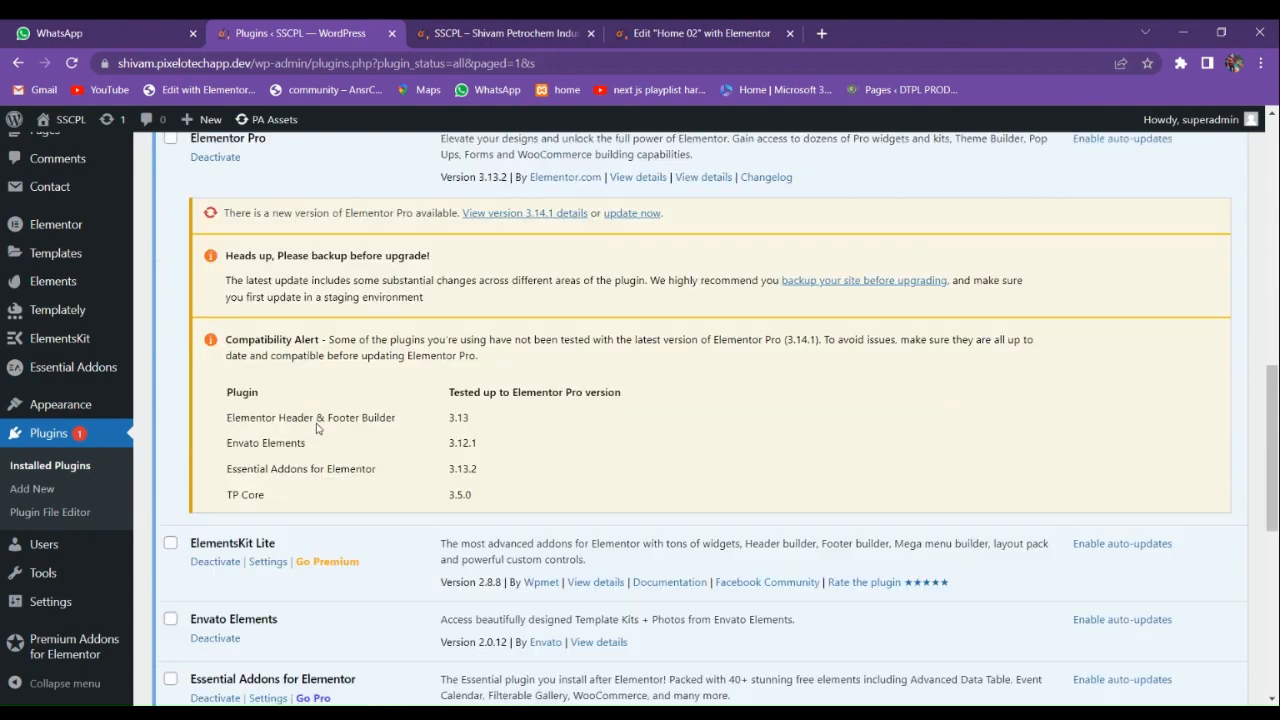
{"action": "scroll", "scroll_direction": "down", "scroll_amount": 3}
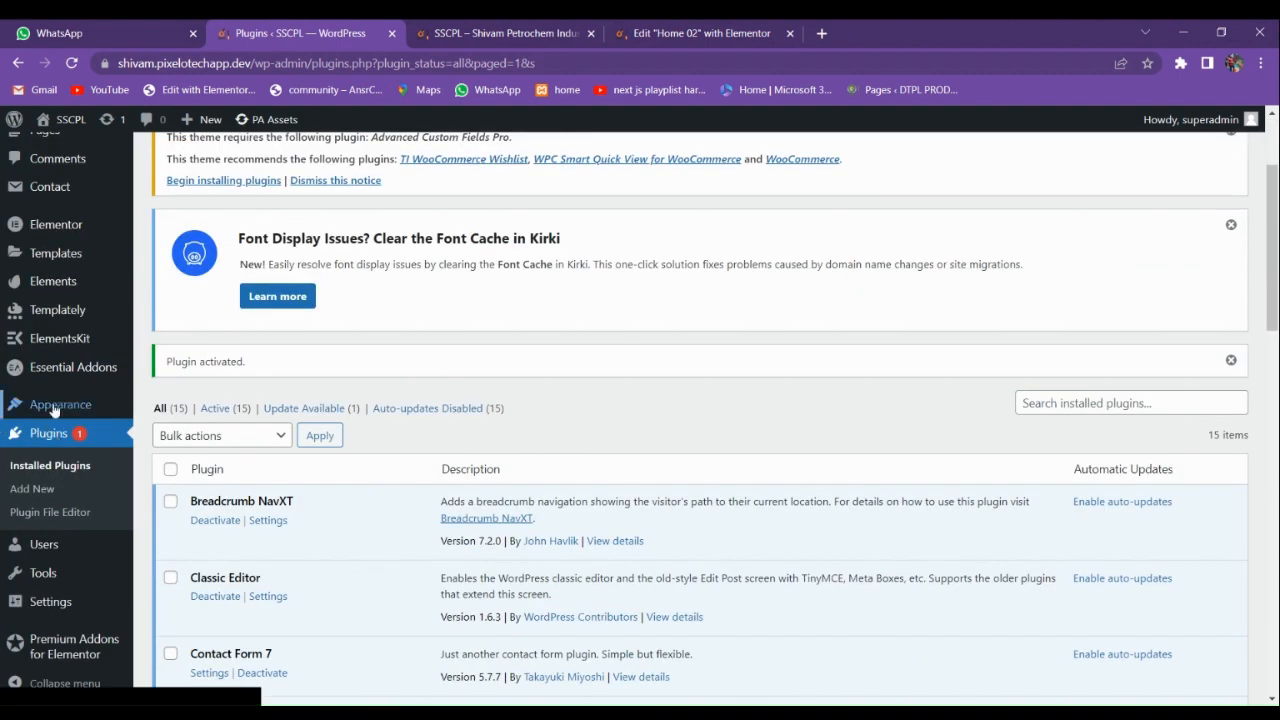
- From Appearance > Elementor Header & Footer Builder, start editing the Footer template with Elementor
{"action": "left_click", "coordinate": [60, 404]}
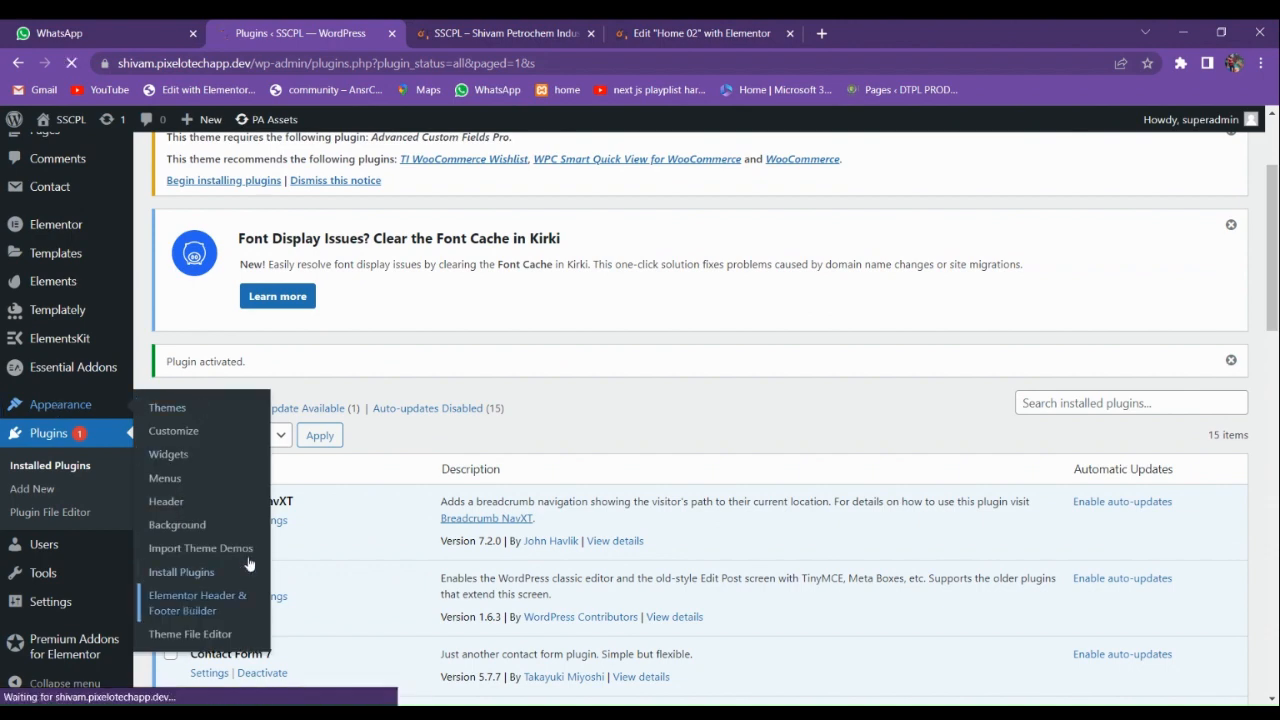
{"action": "left_click", "coordinate": [196, 604]}
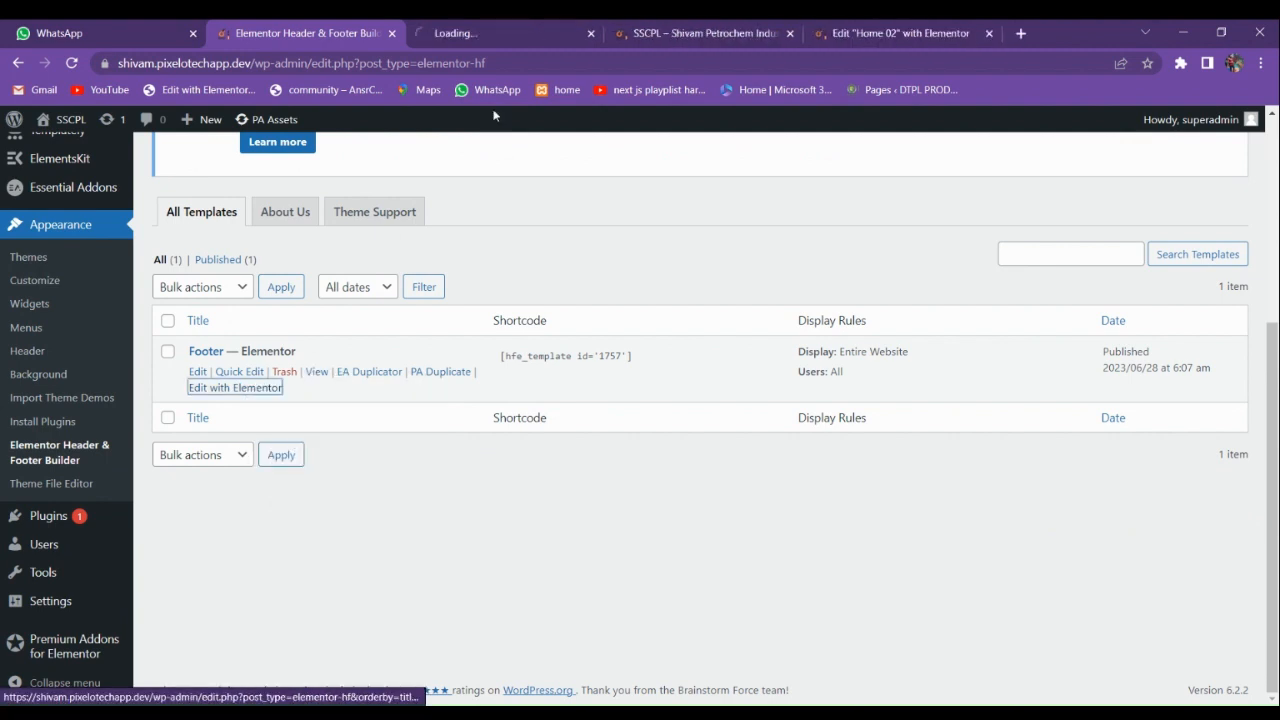
{"action": "left_click", "coordinate": [234, 388]}
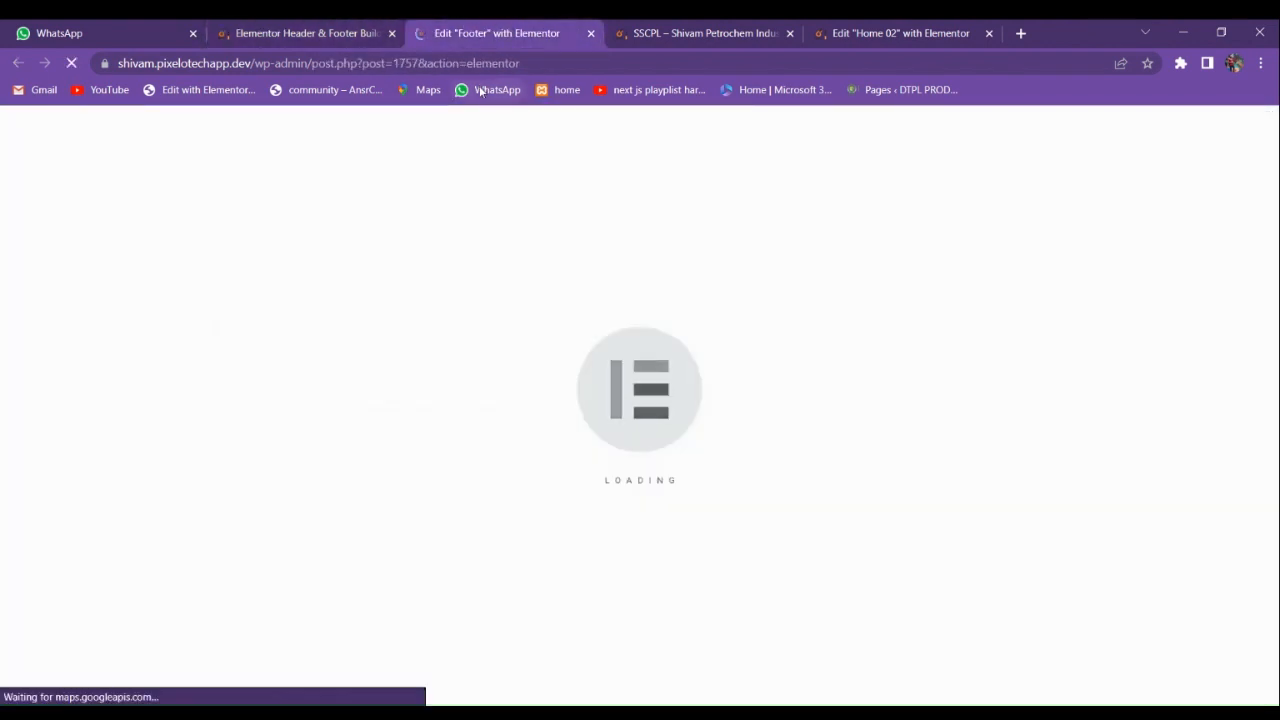
{"action": "left_click", "coordinate": [304, 32]}
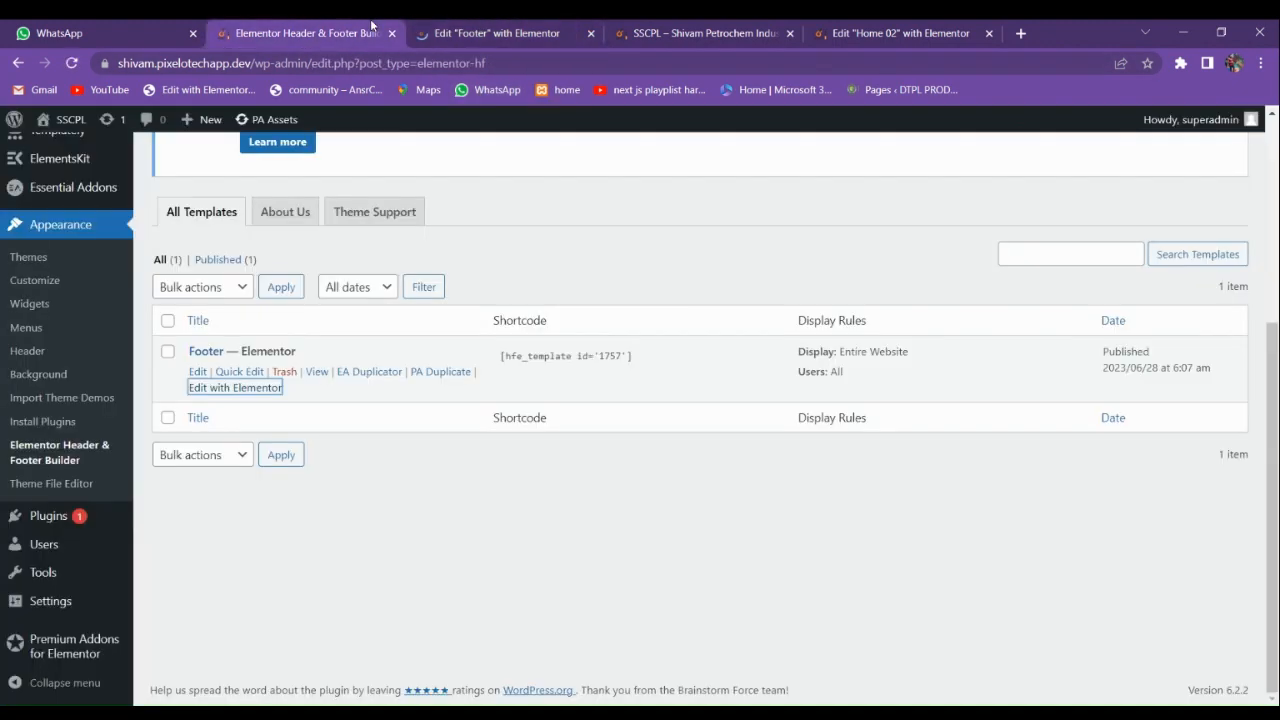
{"action": "left_click", "coordinate": [234, 388]}
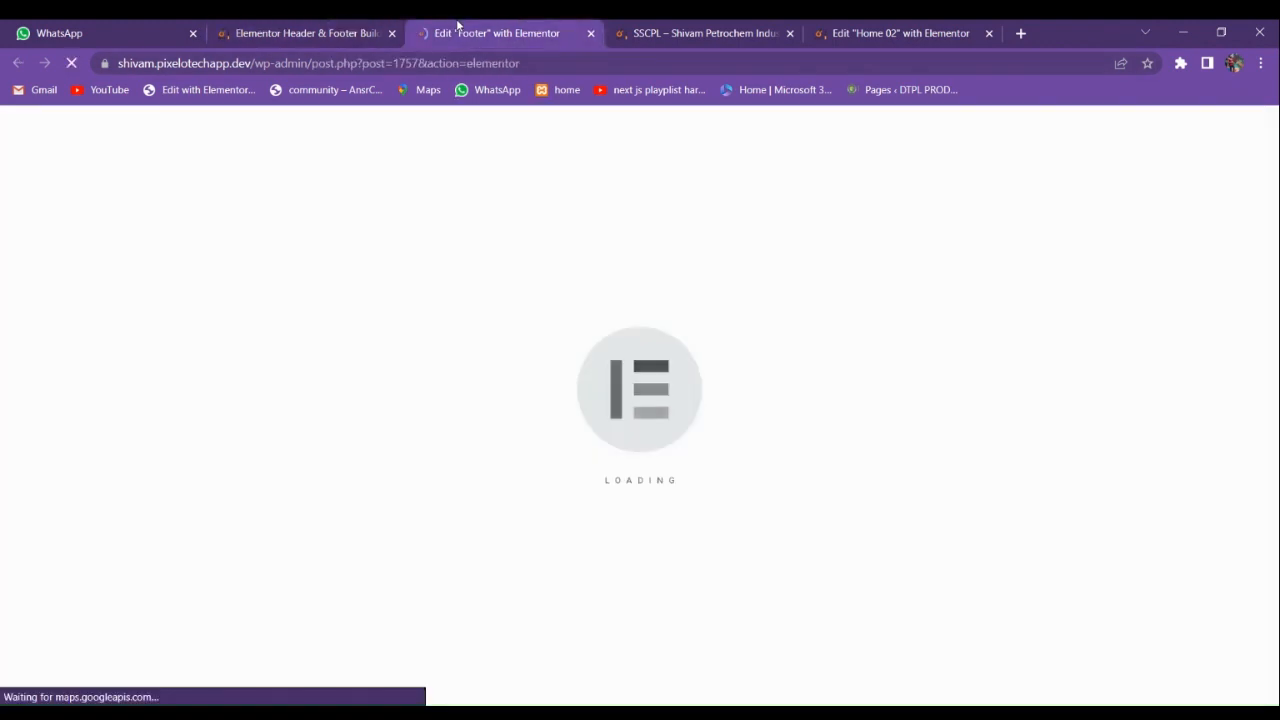
{"action": "left_click", "coordinate": [700, 32]}
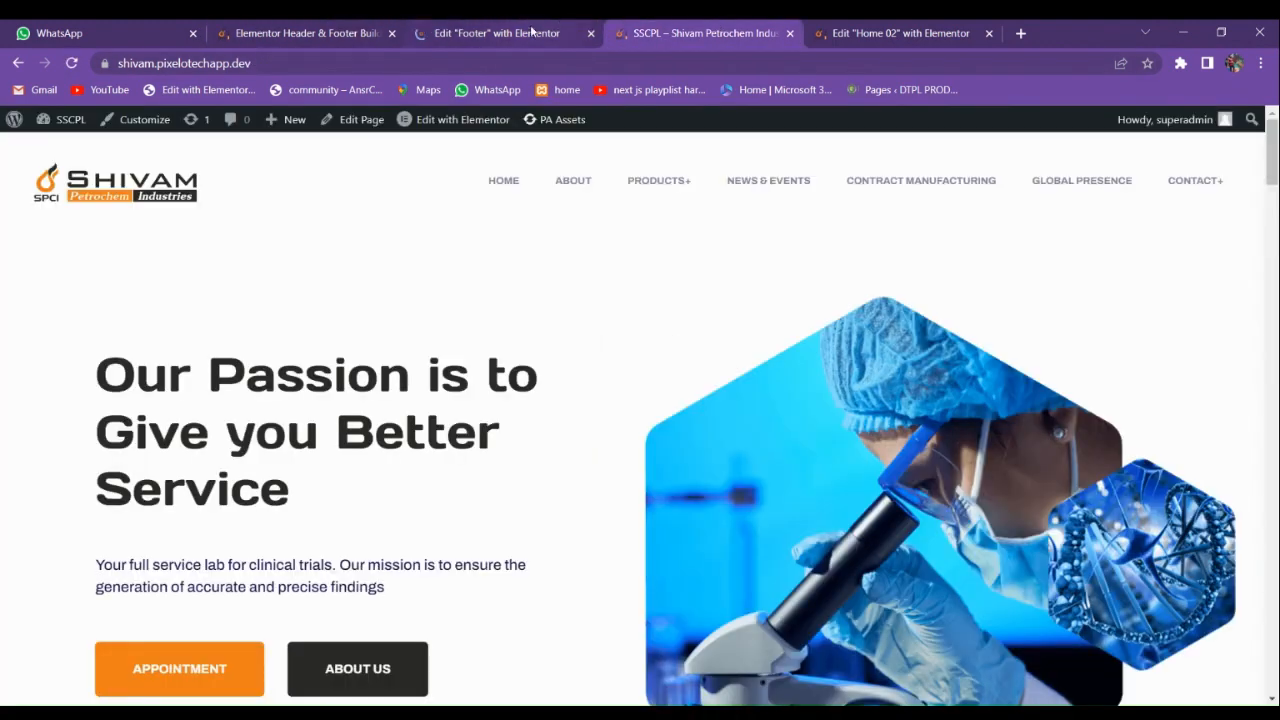
{"action": "left_click", "coordinate": [496, 32]}
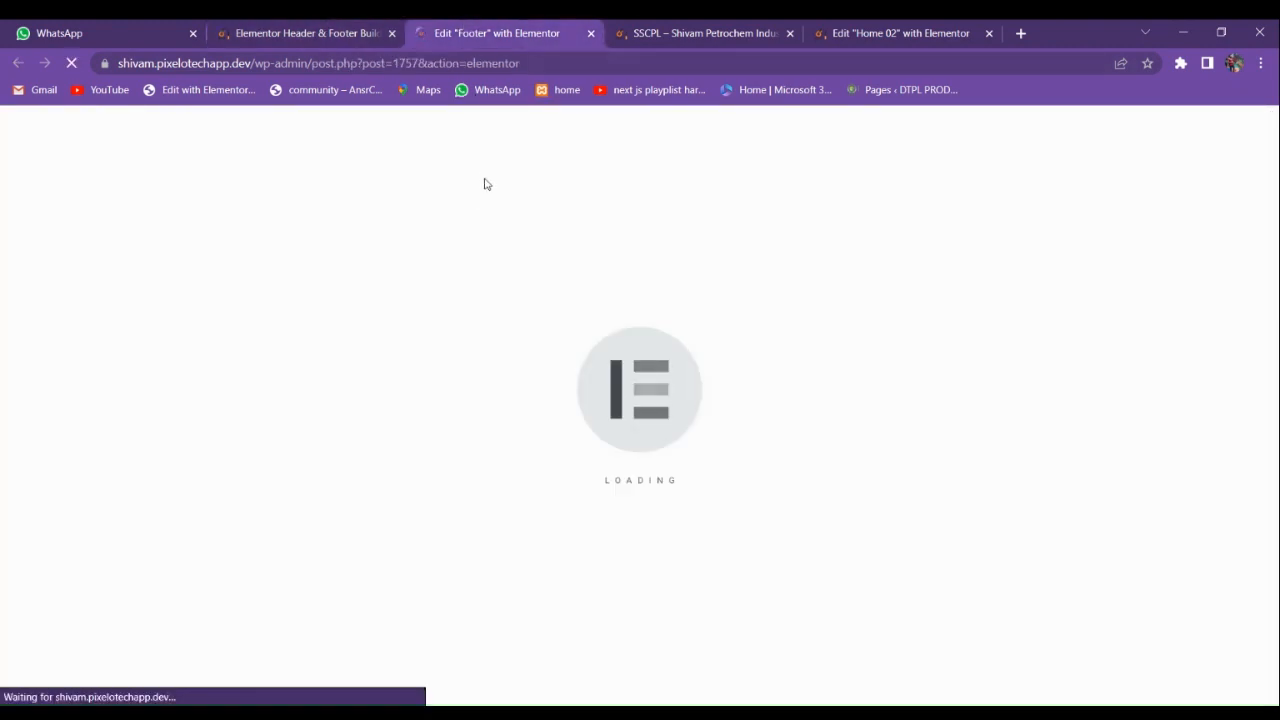
{"action": "mouse_move", "coordinate": [724, 532]}
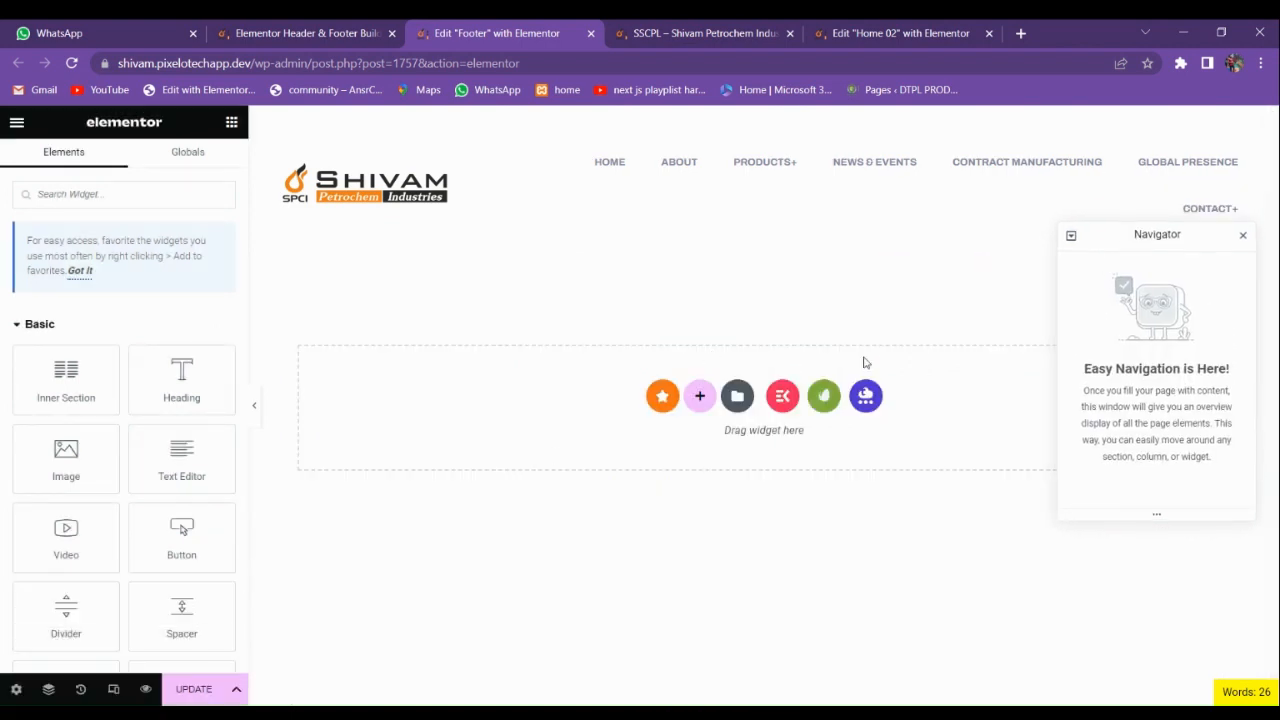
- Add a new four-column section to the footer with 100 px top and bottom padding
{"action": "scroll", "scroll_direction": "down", "scroll_amount": 3}
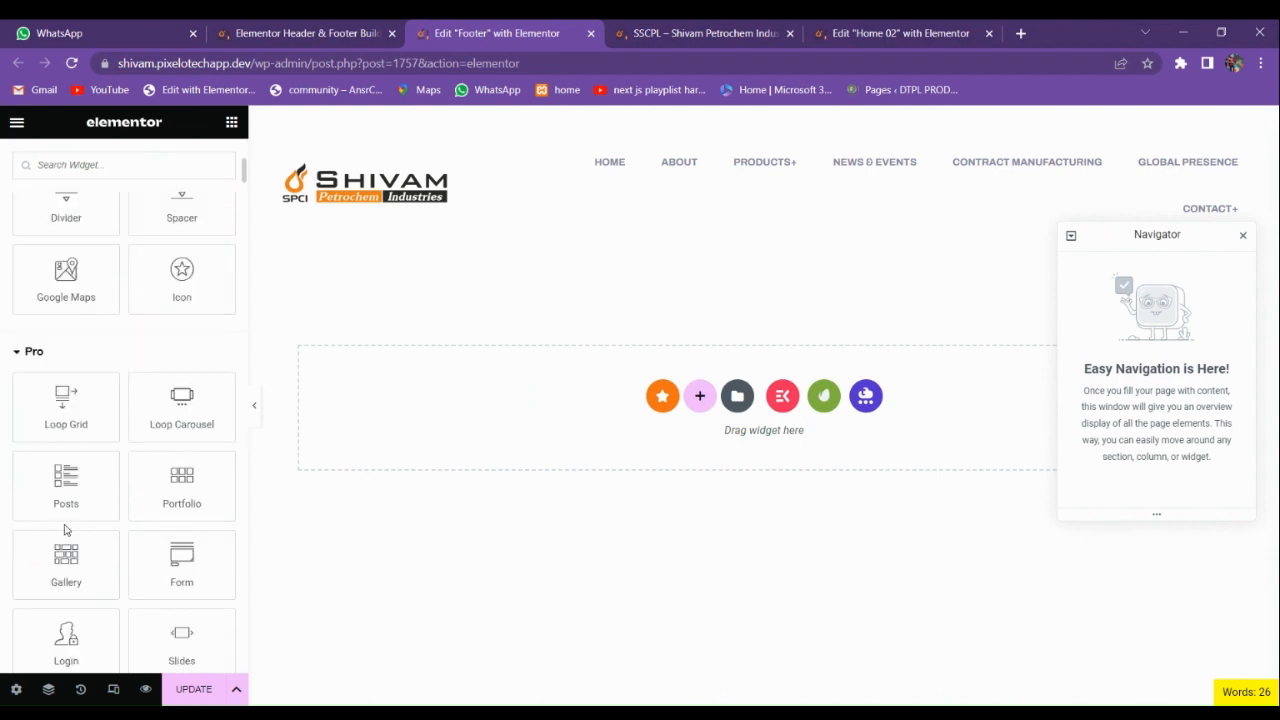
{"action": "left_click", "coordinate": [700, 396]}
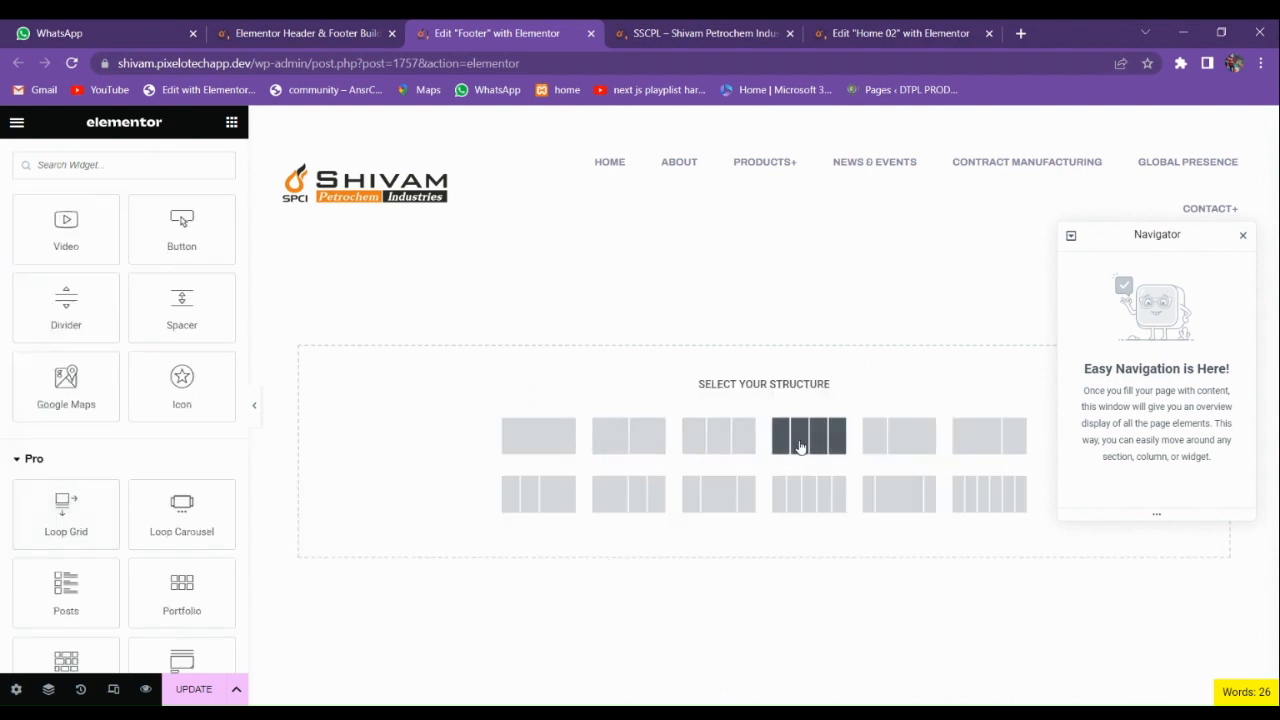
{"action": "left_click", "coordinate": [808, 436]}
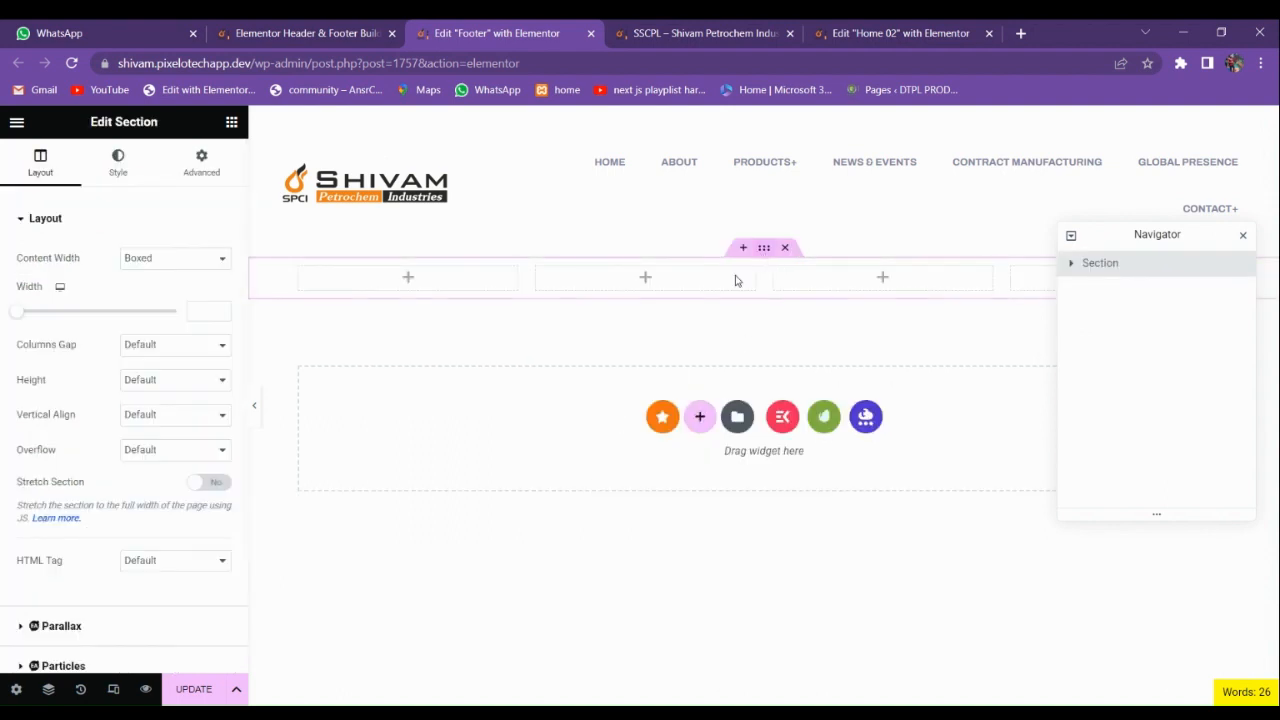
{"action": "left_click", "coordinate": [200, 160]}
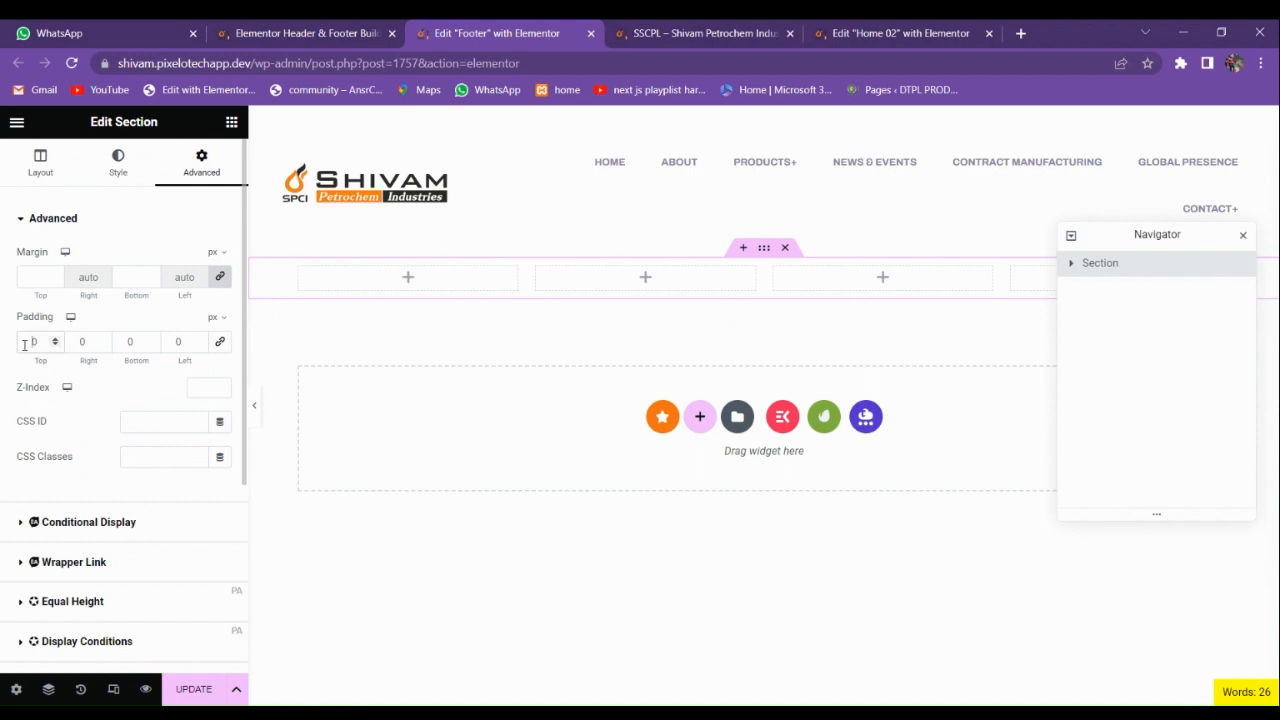
{"action": "type", "text": "100"}
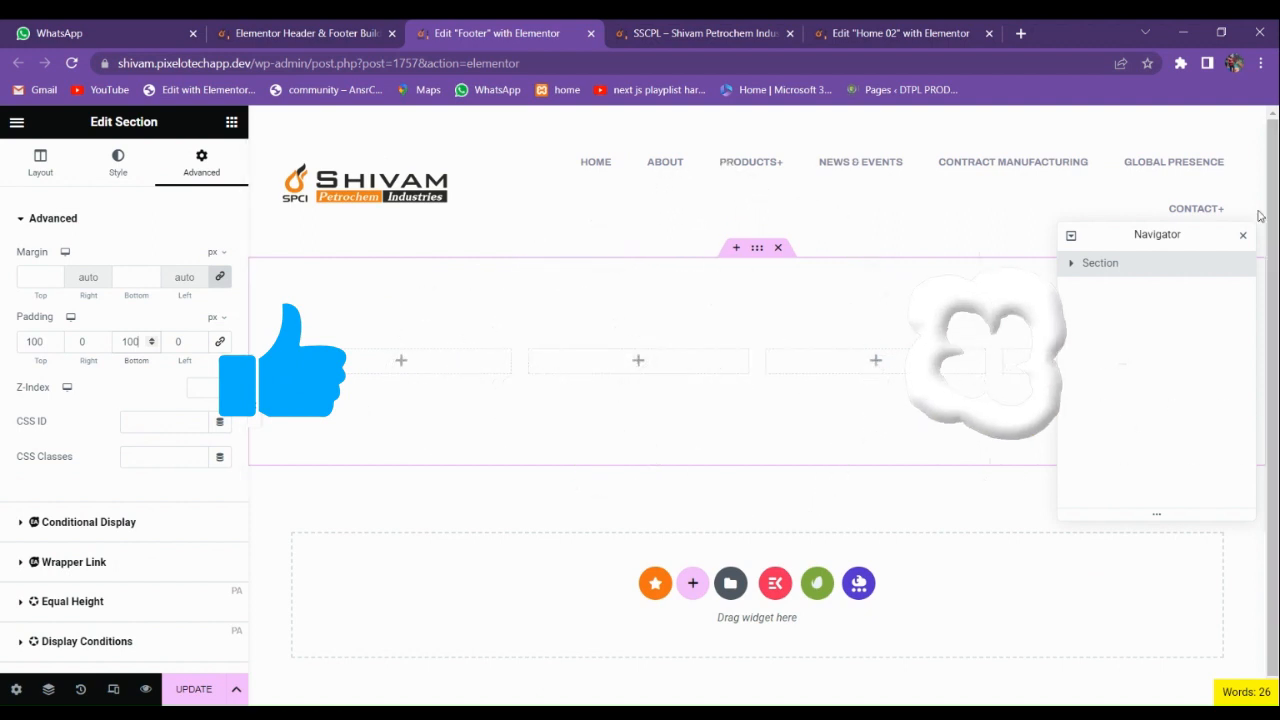
- Insert the Shivam Petrochem logo from the Media Library into column one with a Text Editor below it
{"action": "left_click", "coordinate": [1240, 236]}
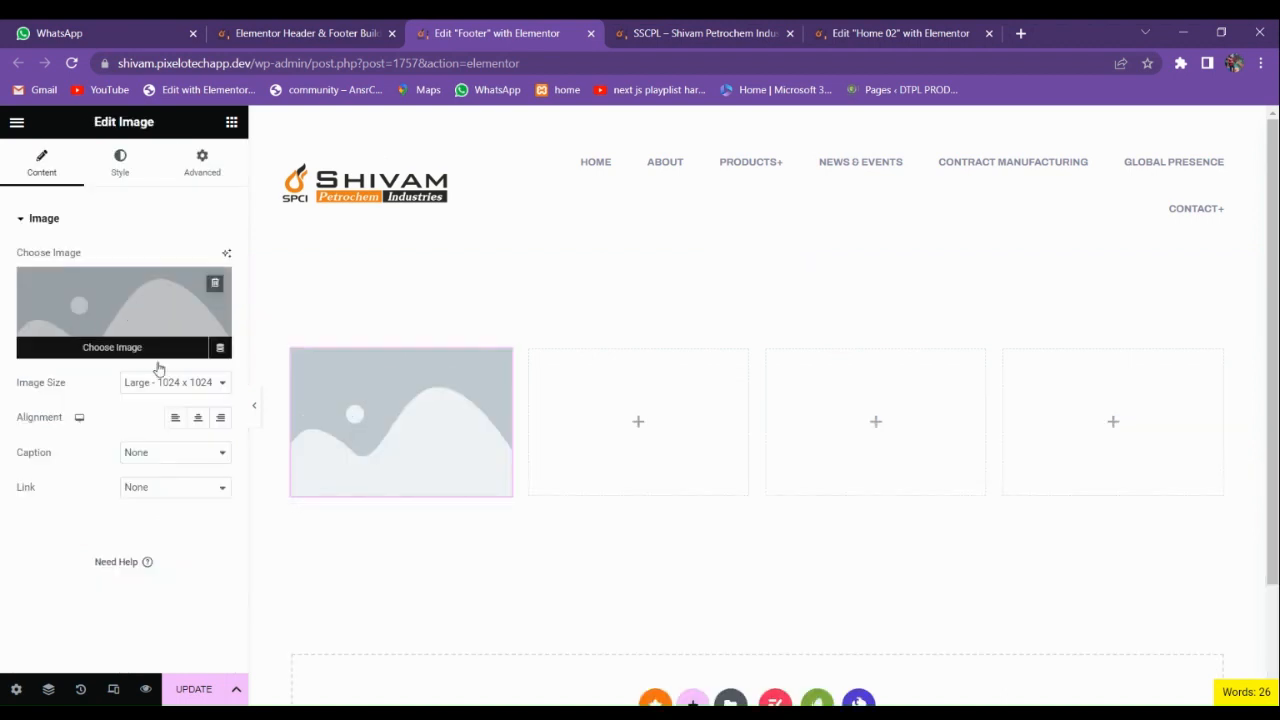
{"action": "left_click", "coordinate": [112, 348]}
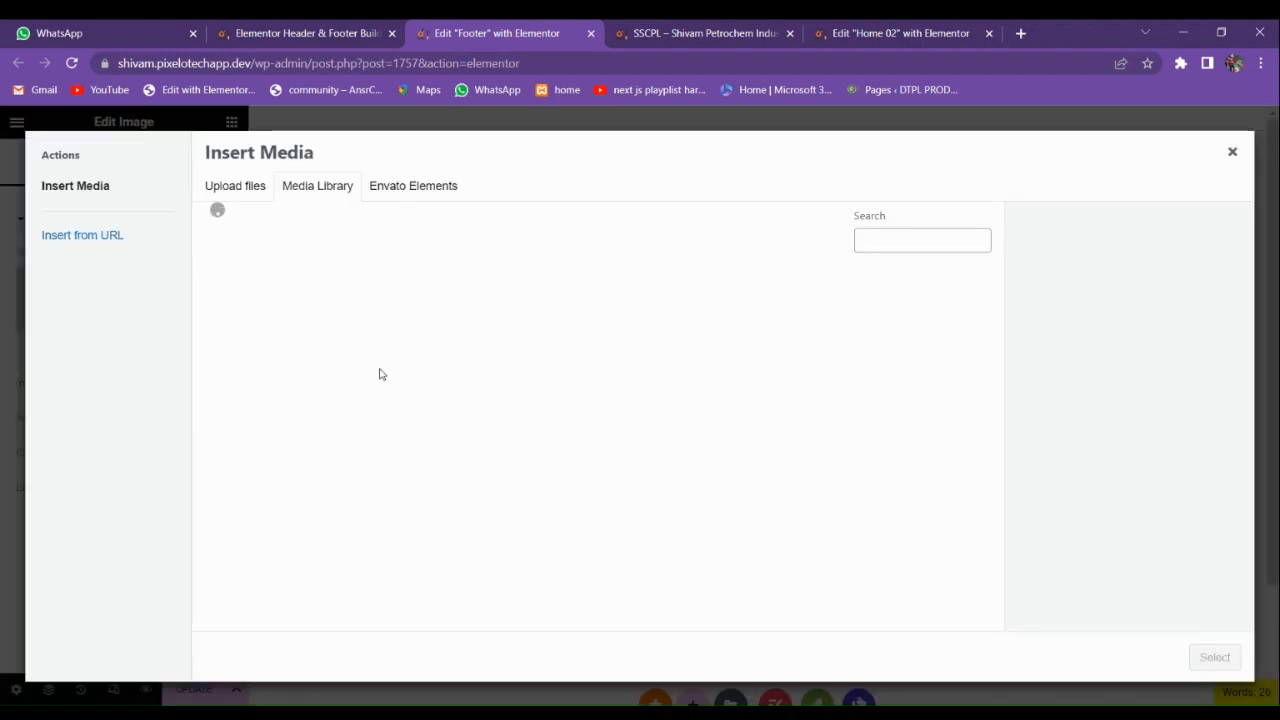
{"action": "left_click", "coordinate": [524, 458]}
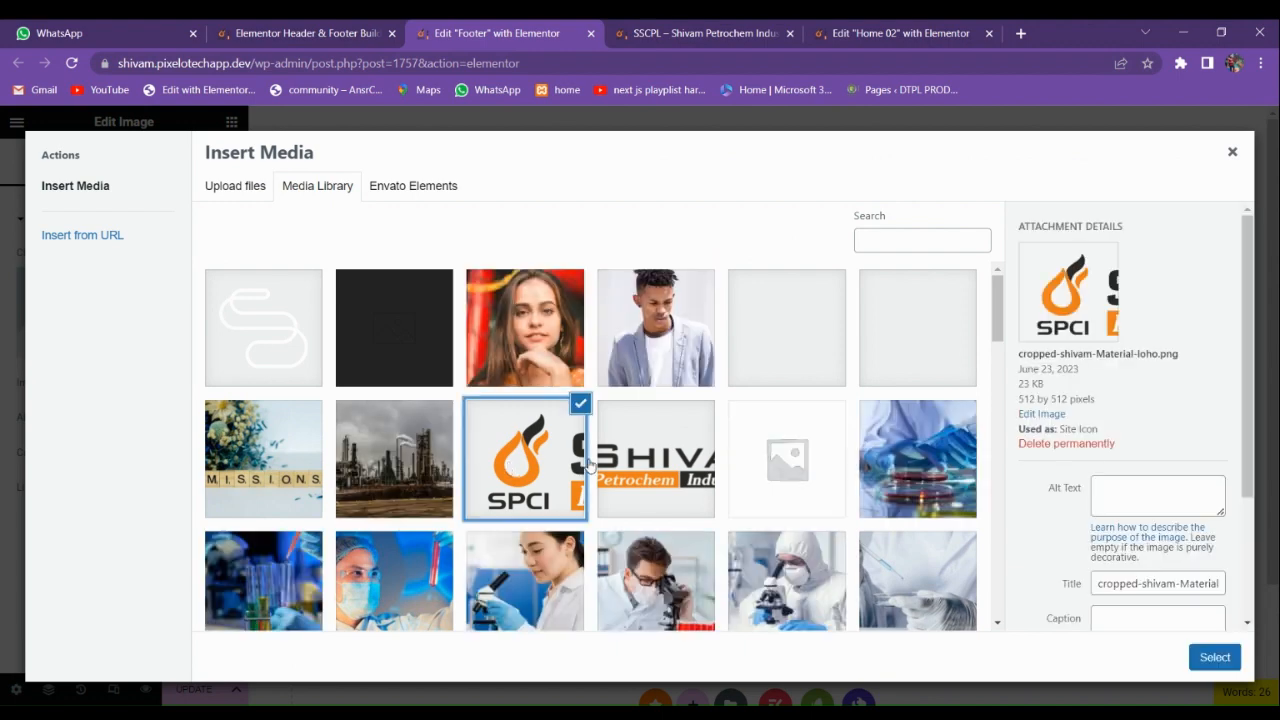
{"action": "left_click", "coordinate": [1214, 656]}
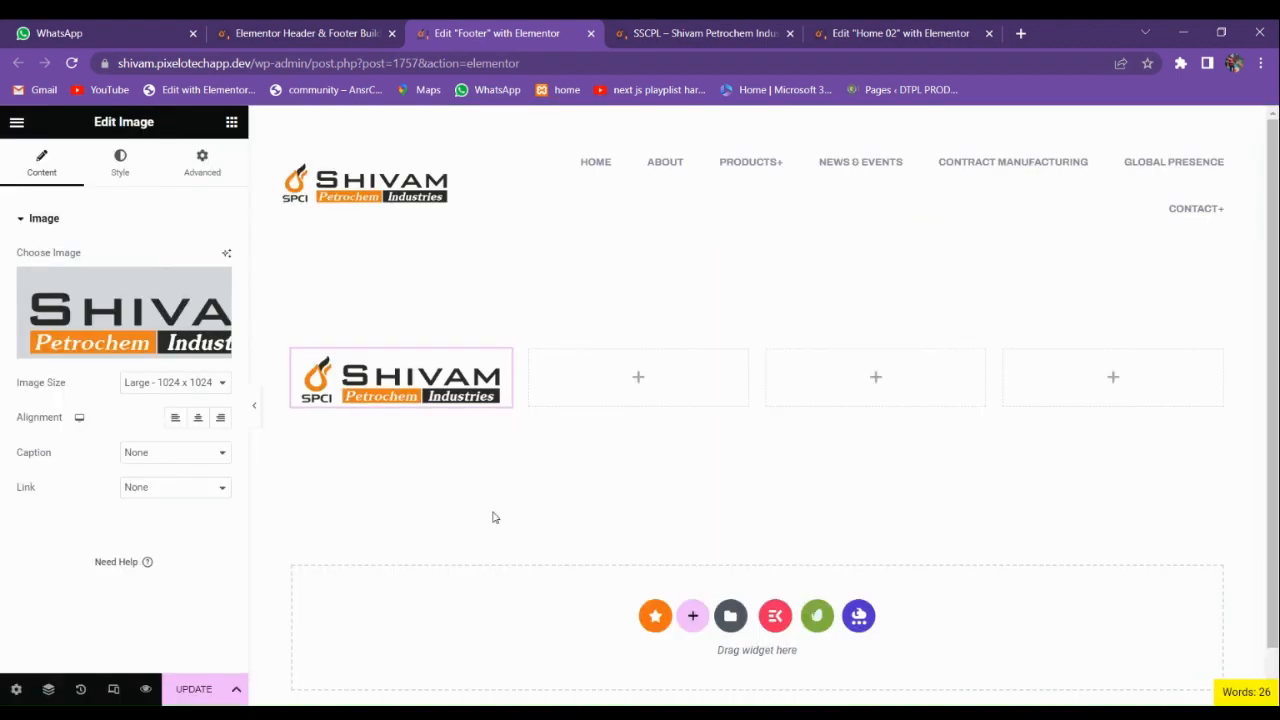
{"action": "left_click", "coordinate": [120, 162]}
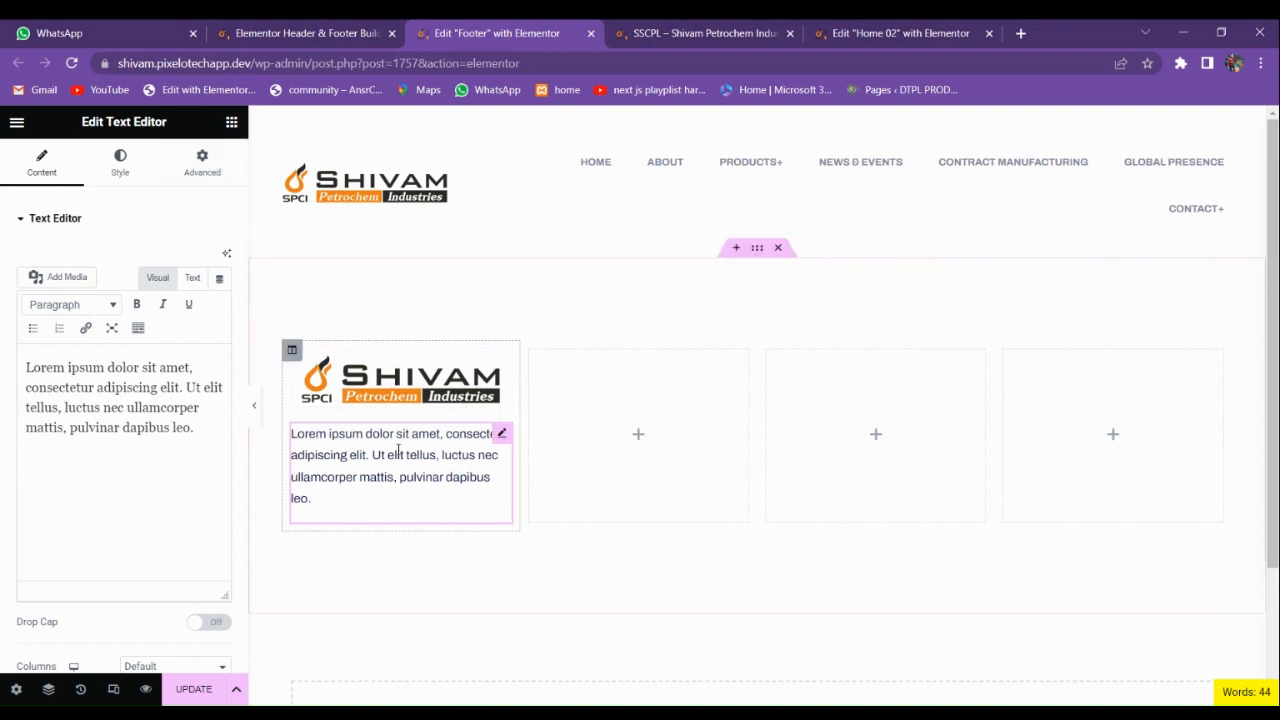
- Scale the footer logo image down to about 71% width
{"action": "left_click", "coordinate": [400, 378]}
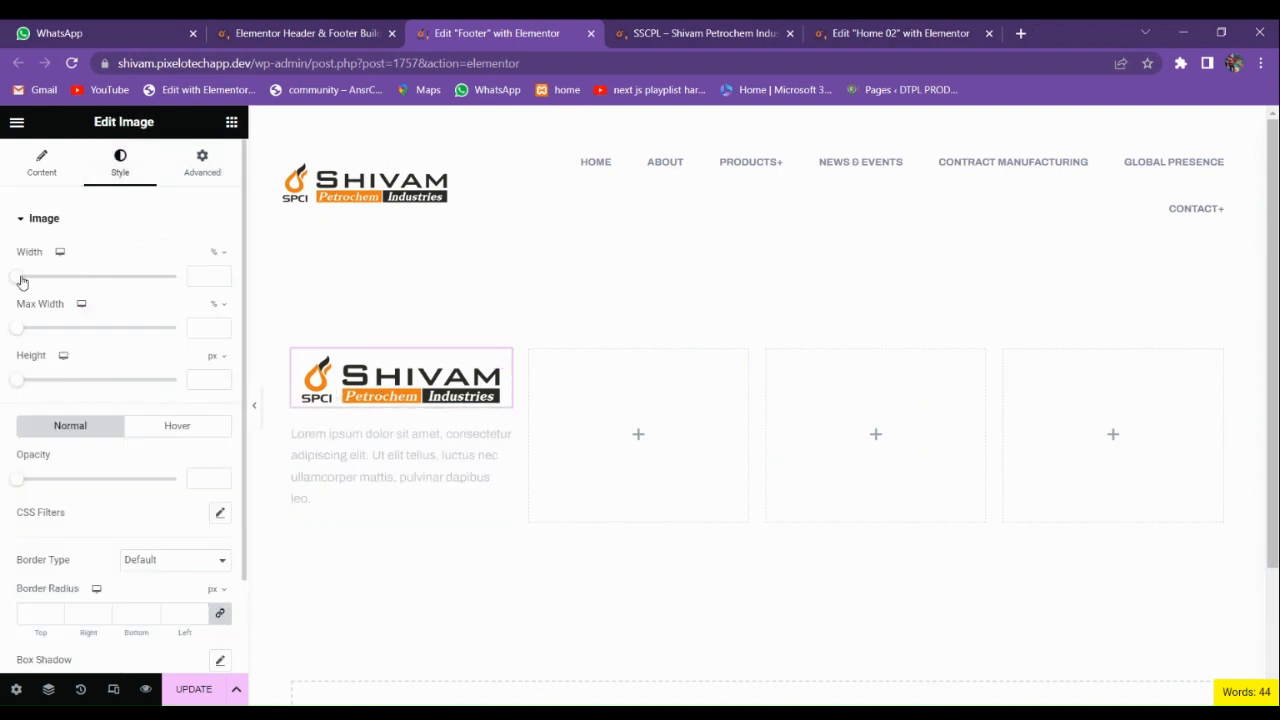
{"action": "left_click_drag", "start_coordinate": [18, 276], "coordinate": [52, 276]}
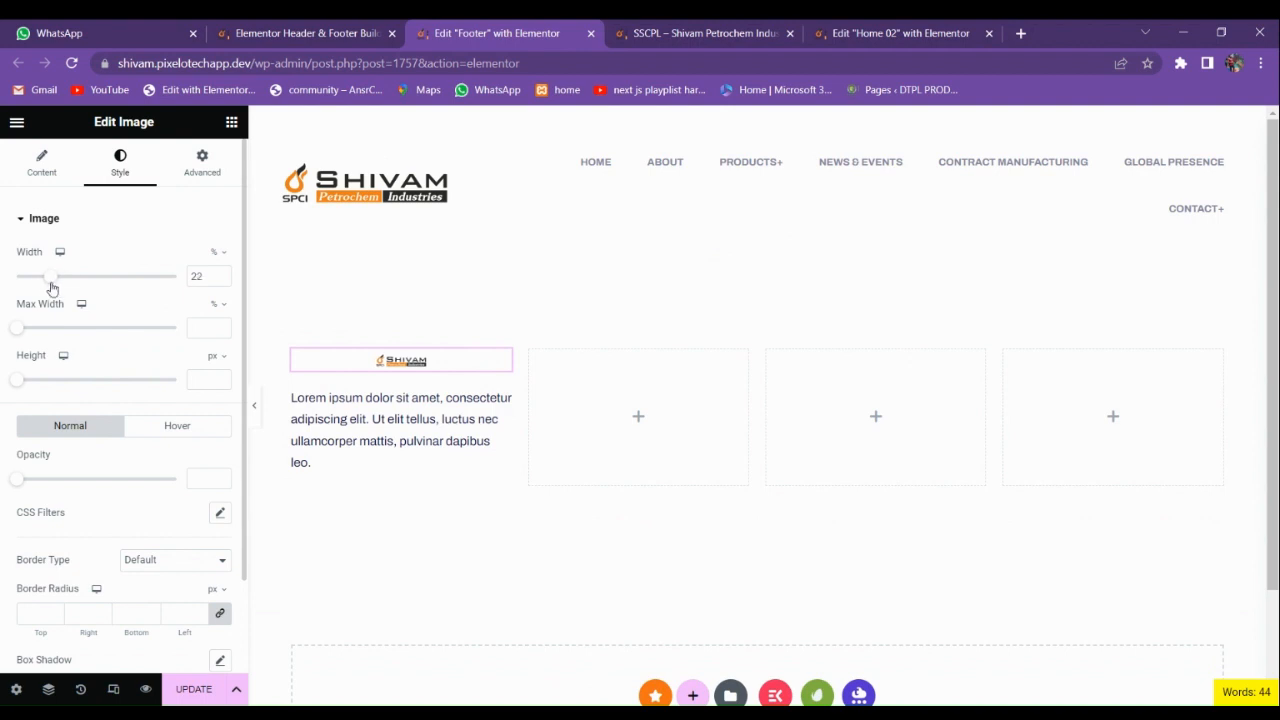
{"action": "left_click_drag", "start_coordinate": [52, 276], "coordinate": [80, 276]}
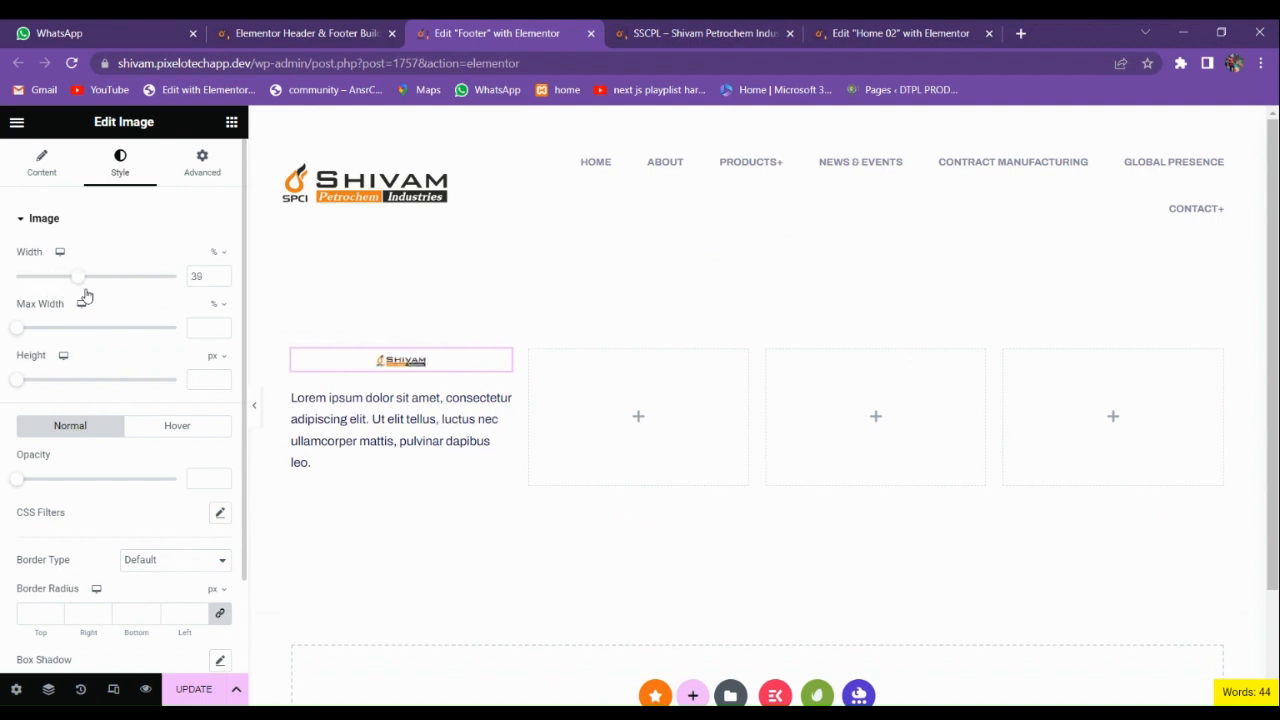
{"action": "left_click_drag", "start_coordinate": [80, 276], "coordinate": [130, 276]}
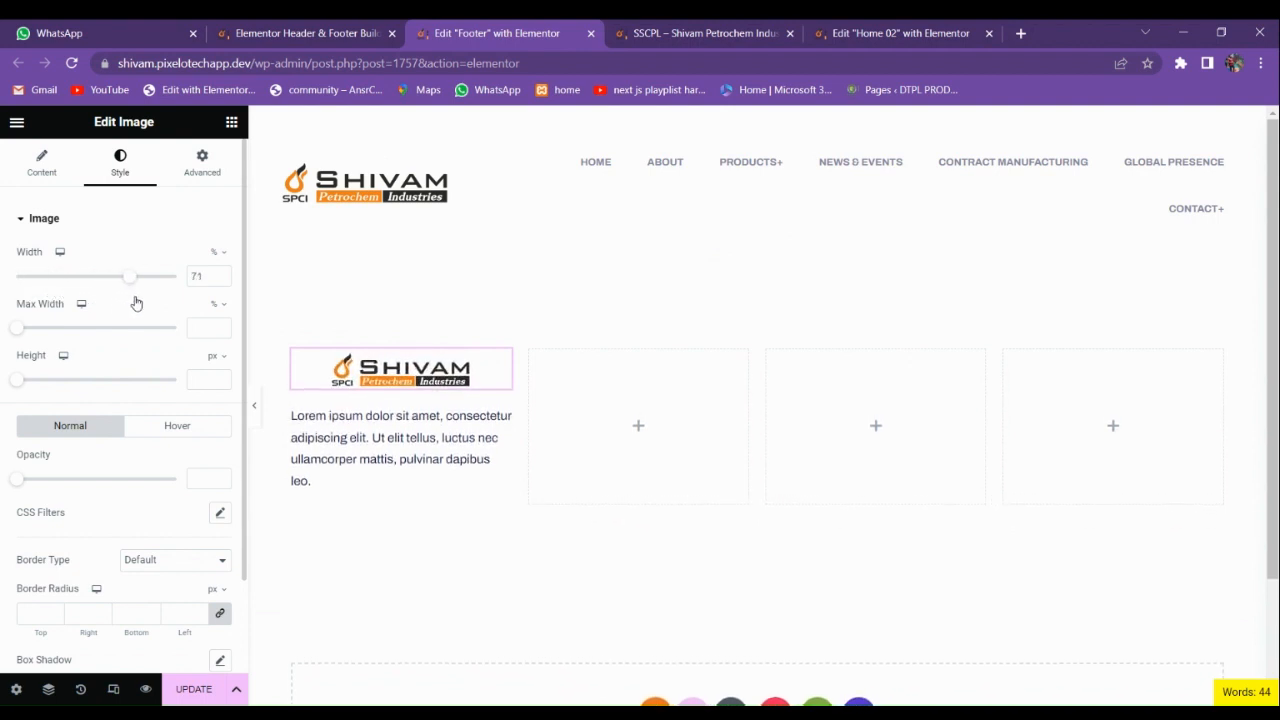
{"action": "left_click", "coordinate": [42, 162]}
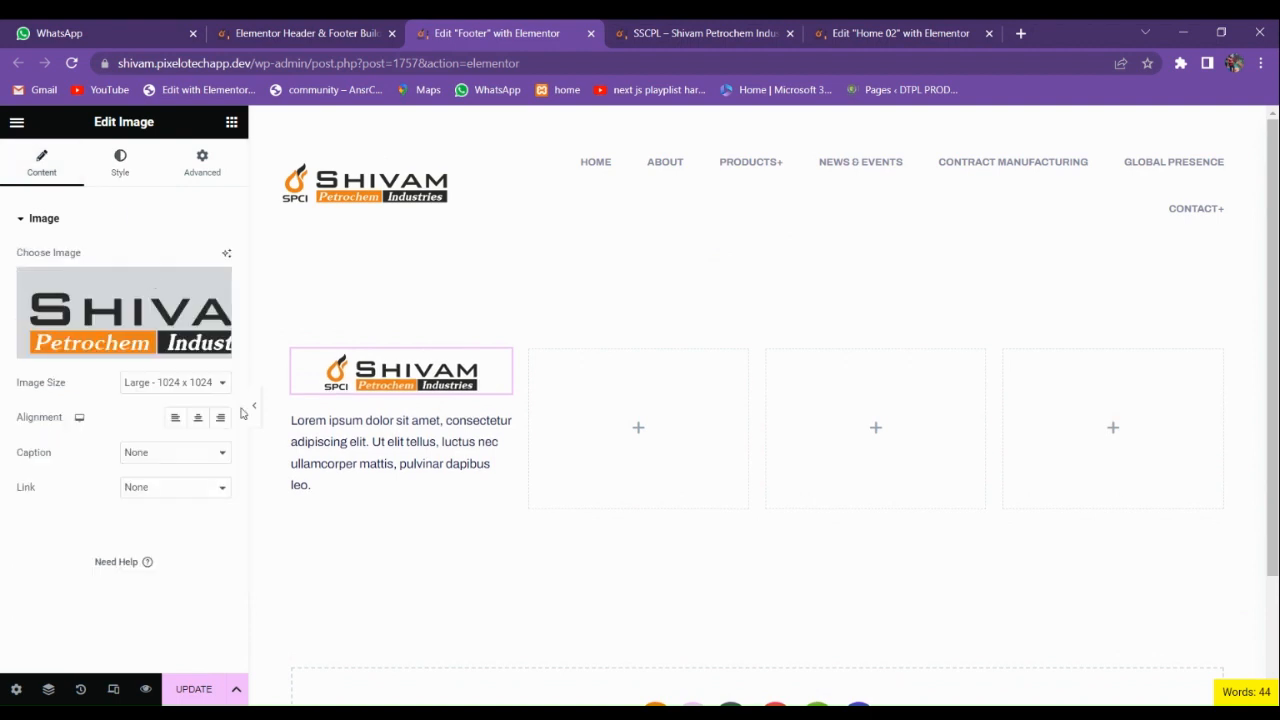
- Set the description text's typography size to 12 px
{"action": "left_click", "coordinate": [400, 450]}
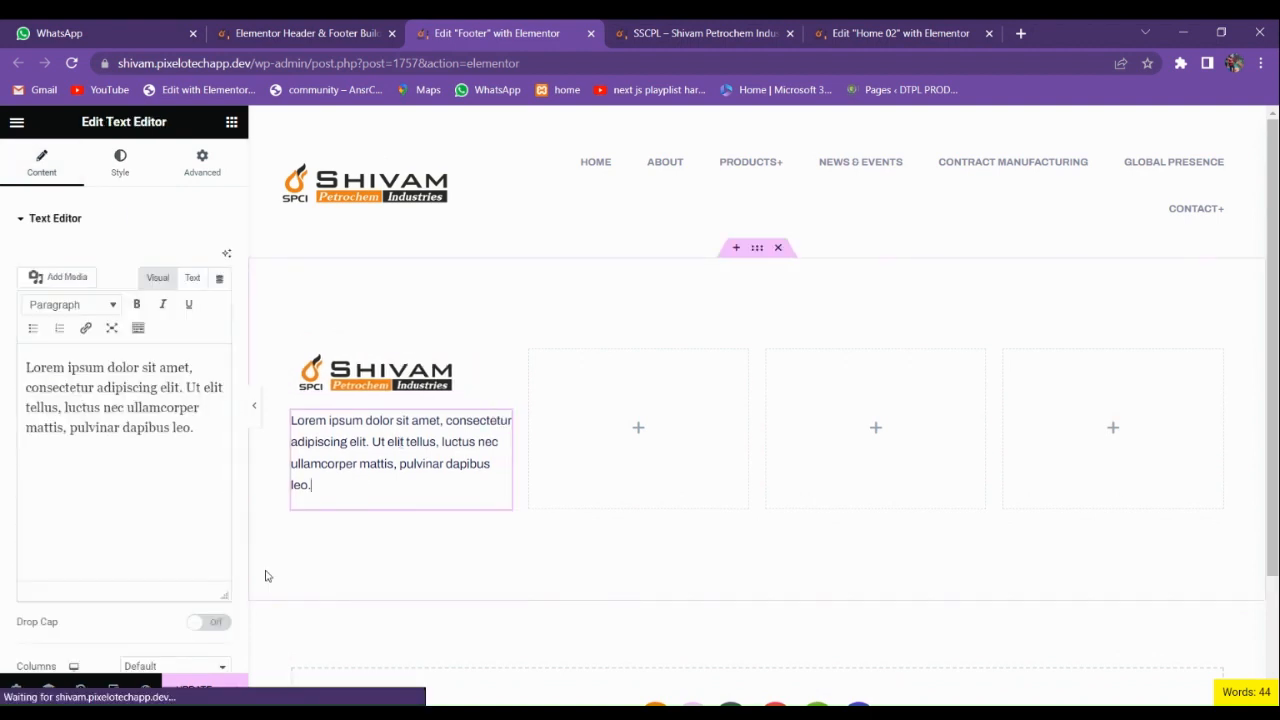
{"action": "left_click", "coordinate": [120, 162]}
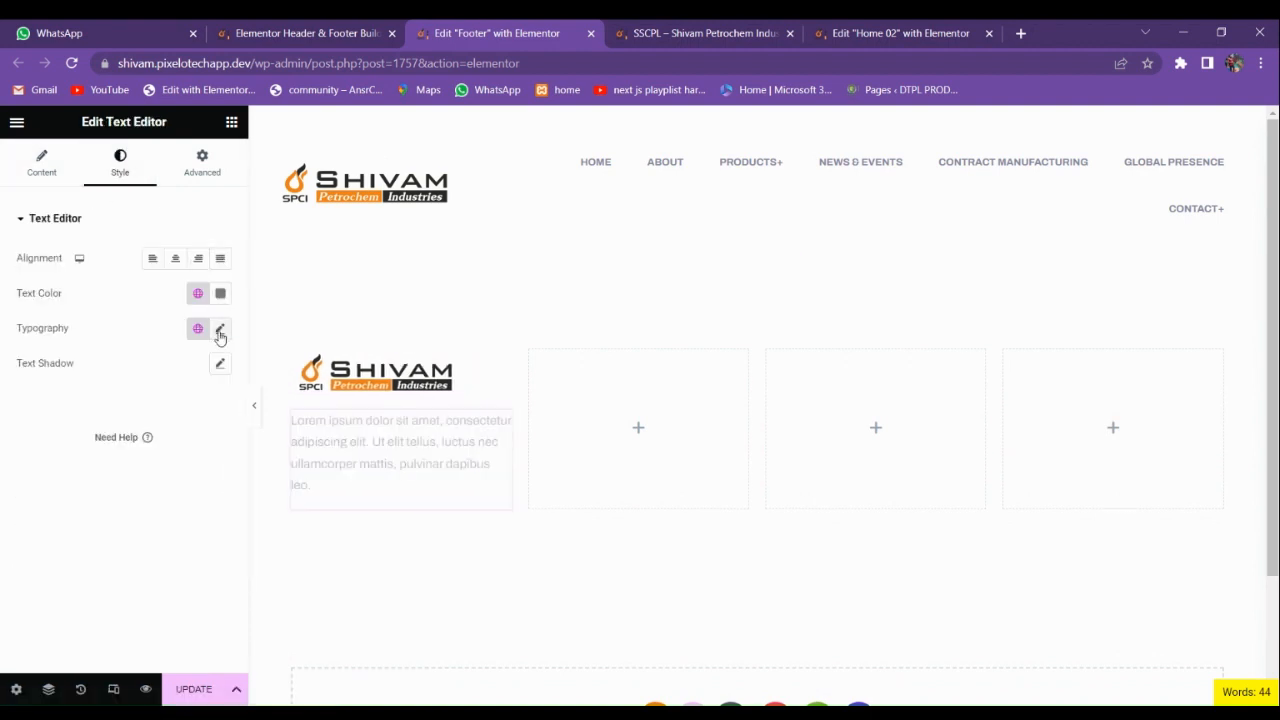
{"action": "left_click", "coordinate": [220, 328]}
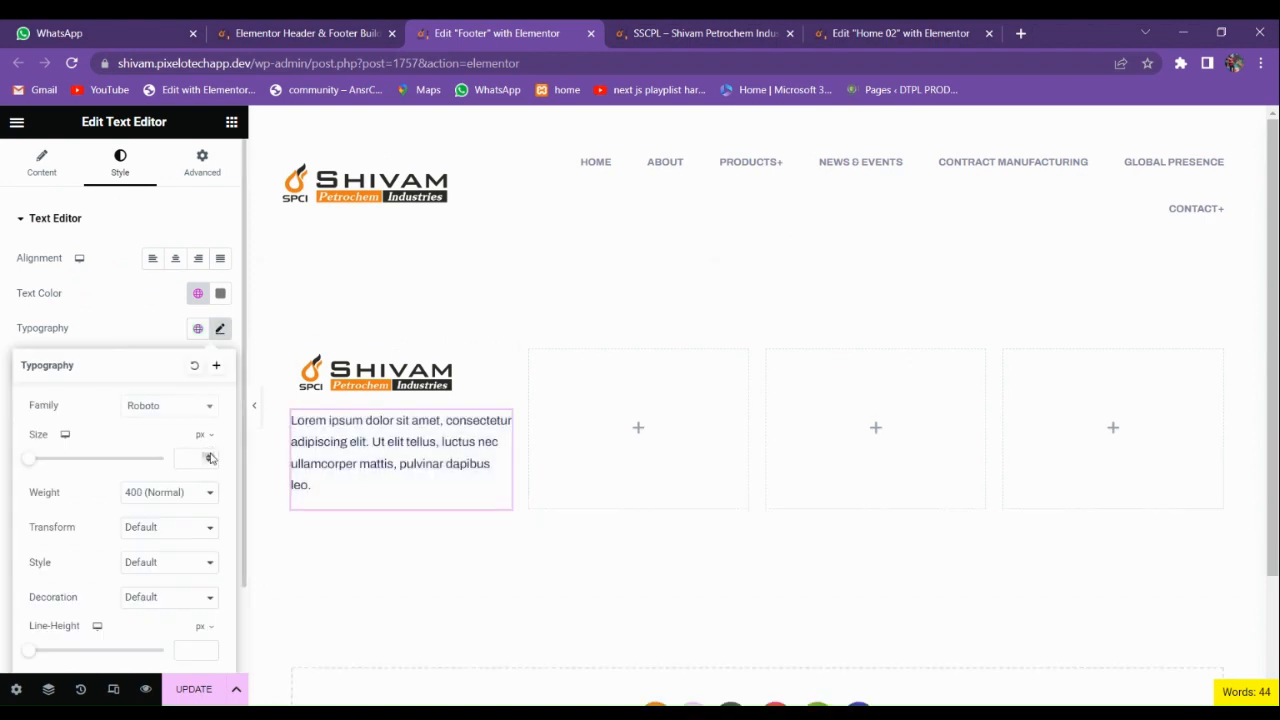
{"action": "type", "text": "12"}
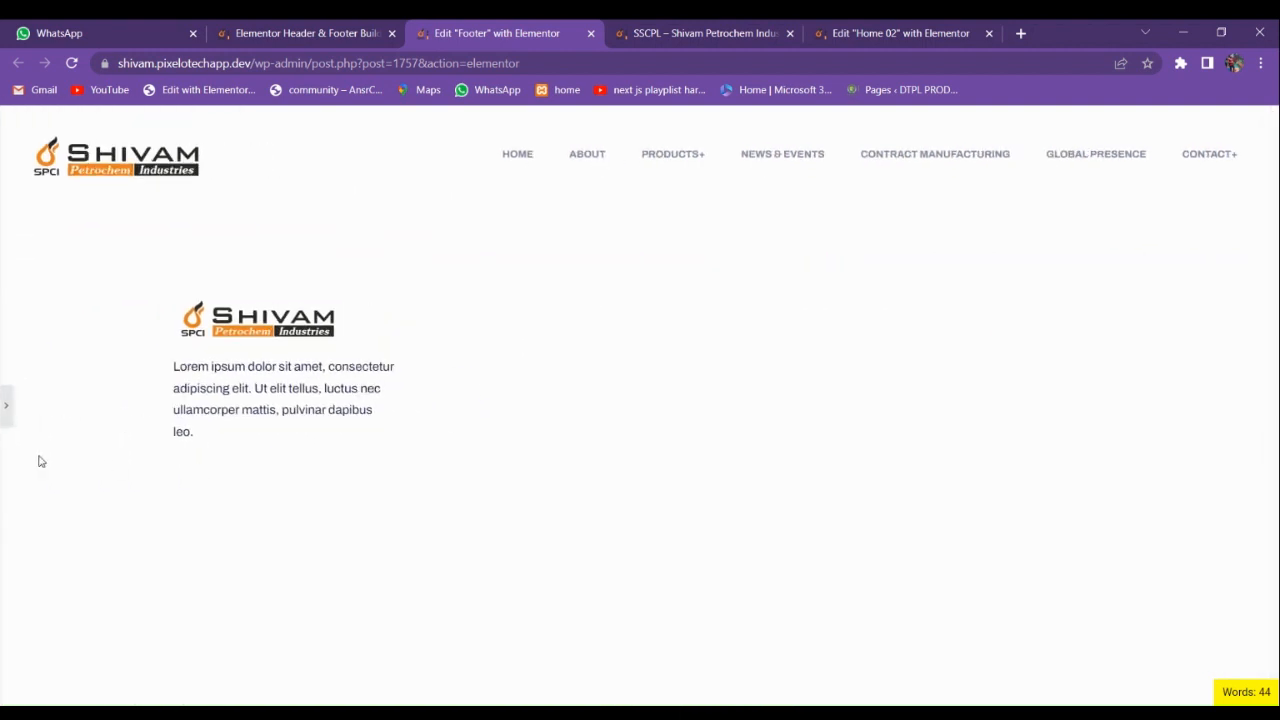
- Set the footer section's content width to about 1400 px so the four columns spread out
{"action": "left_click", "coordinate": [256, 318]}
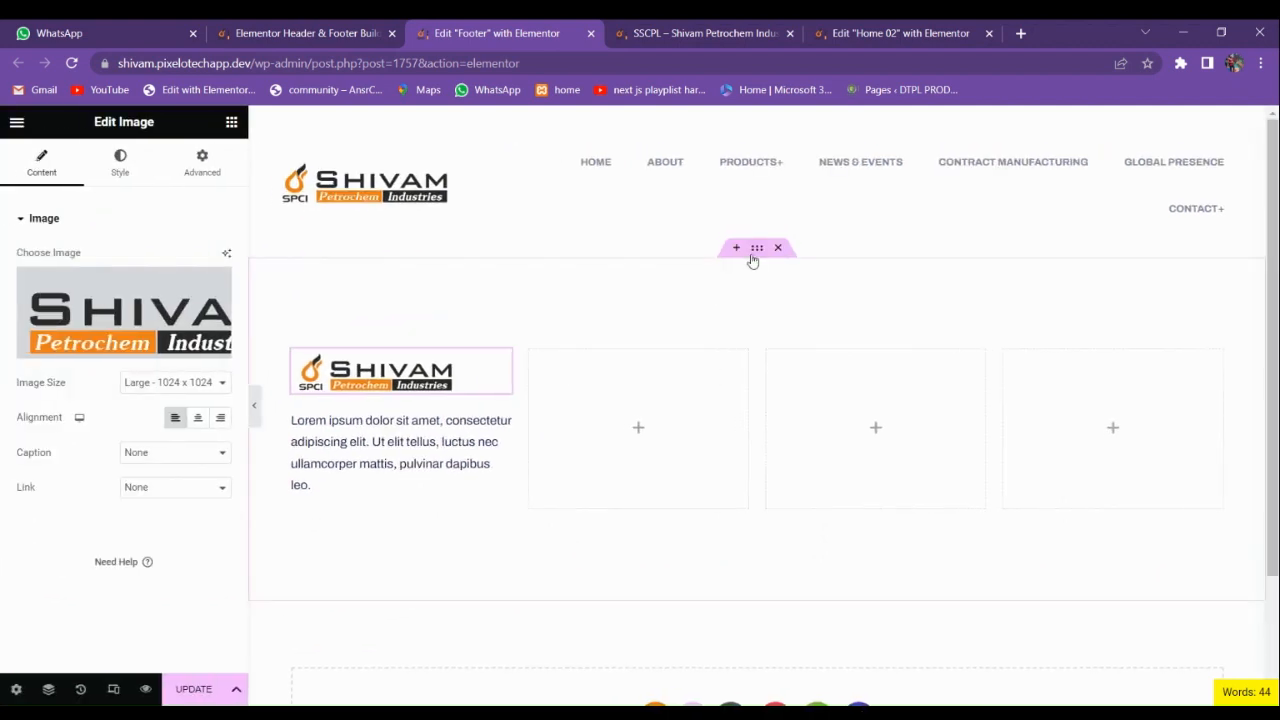
{"action": "left_click", "coordinate": [756, 248]}
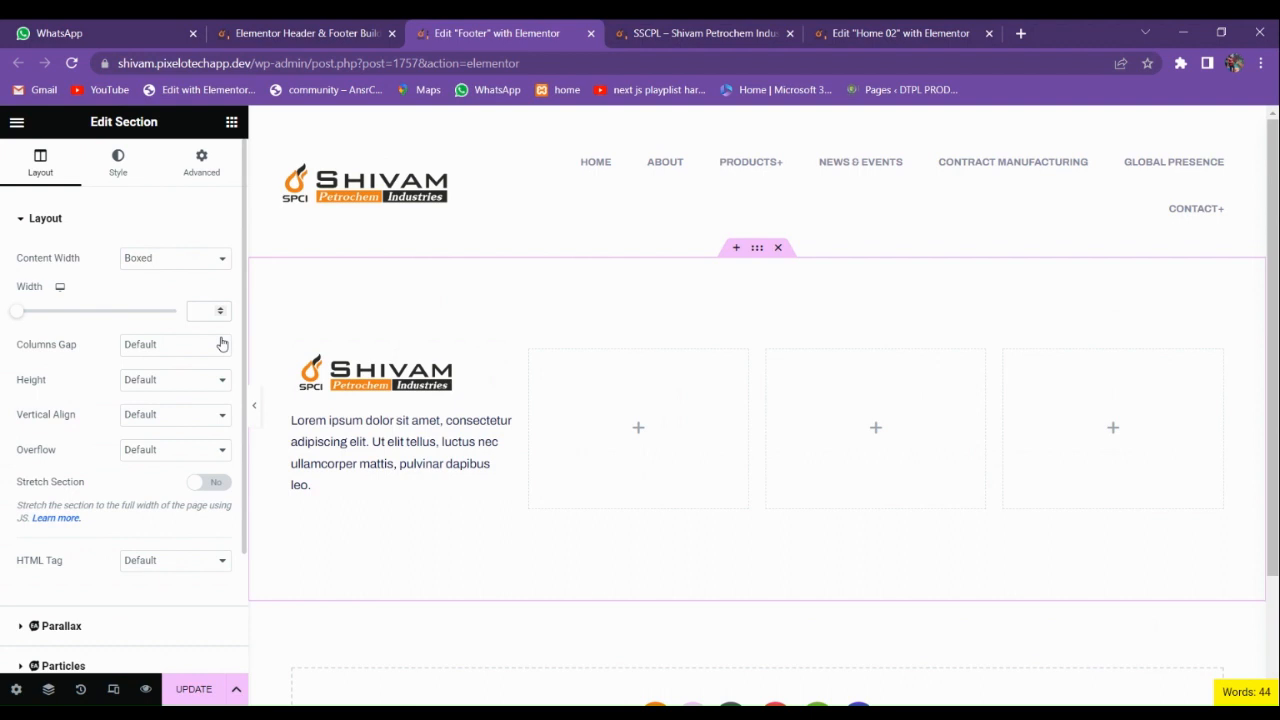
{"action": "left_click_drag", "start_coordinate": [16, 312], "coordinate": [148, 312]}
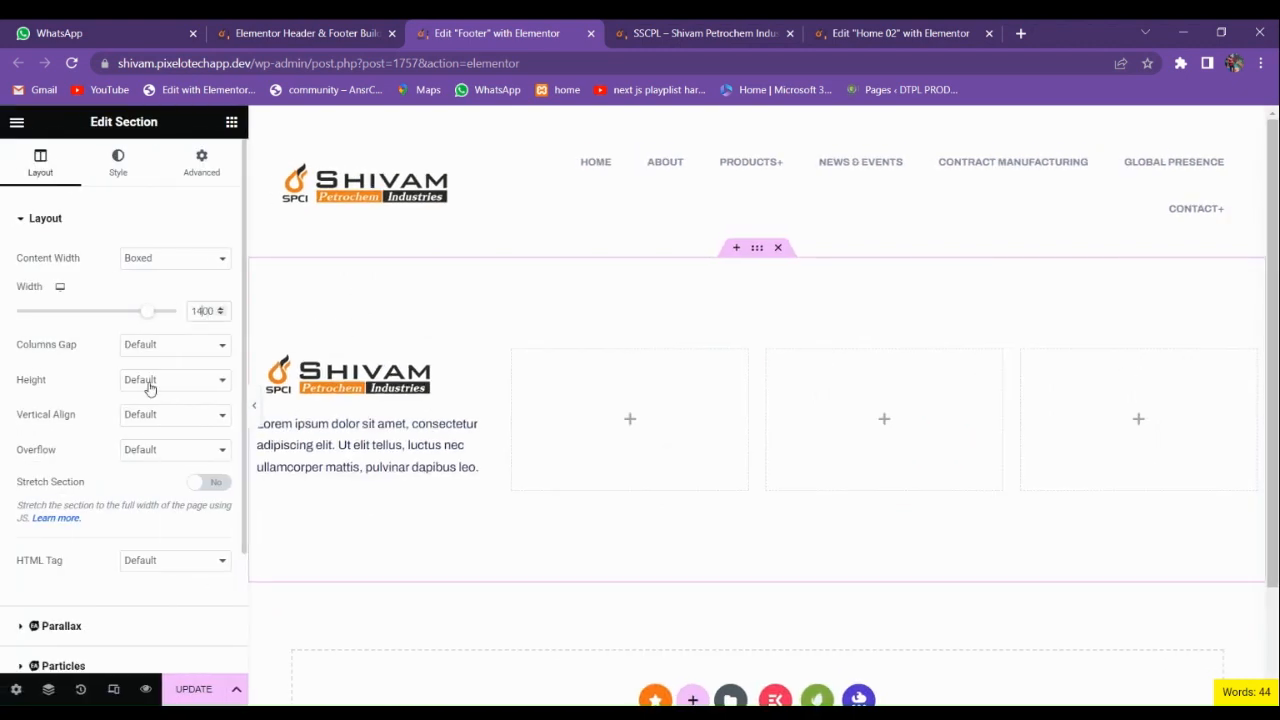
{"action": "left_click_drag", "start_coordinate": [148, 312], "coordinate": [136, 312]}
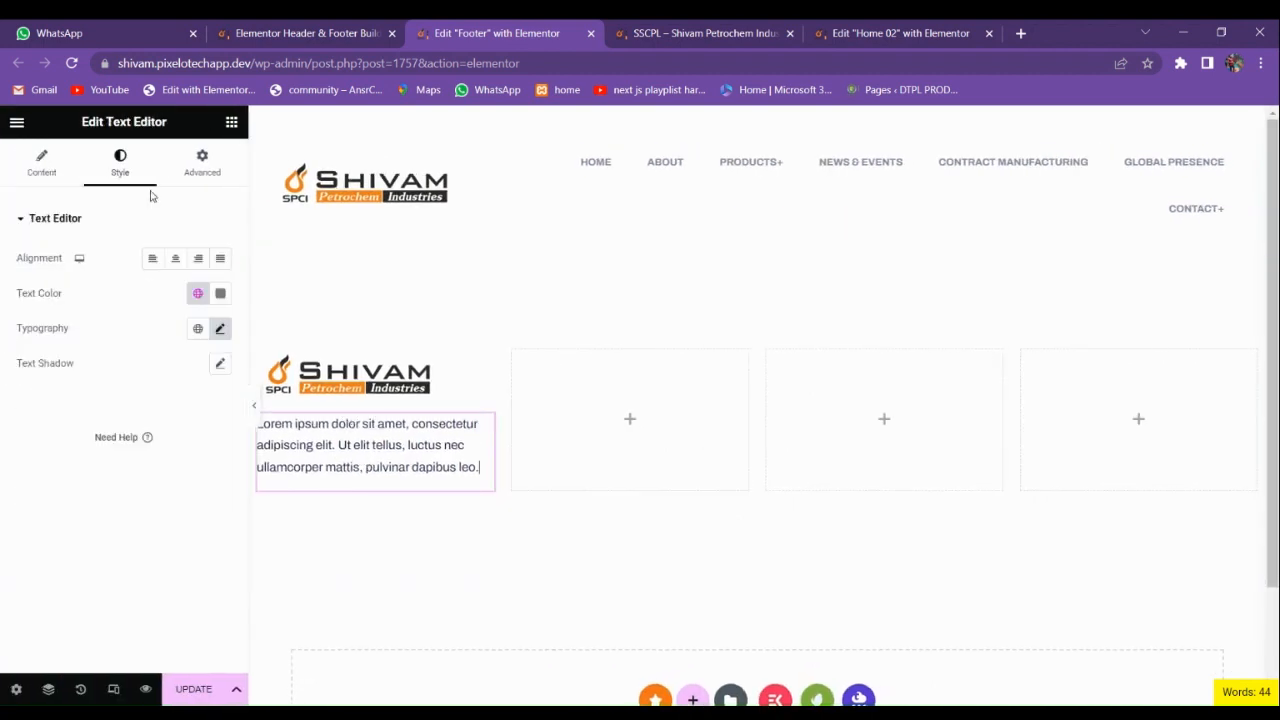
{"action": "left_click", "coordinate": [200, 162]}
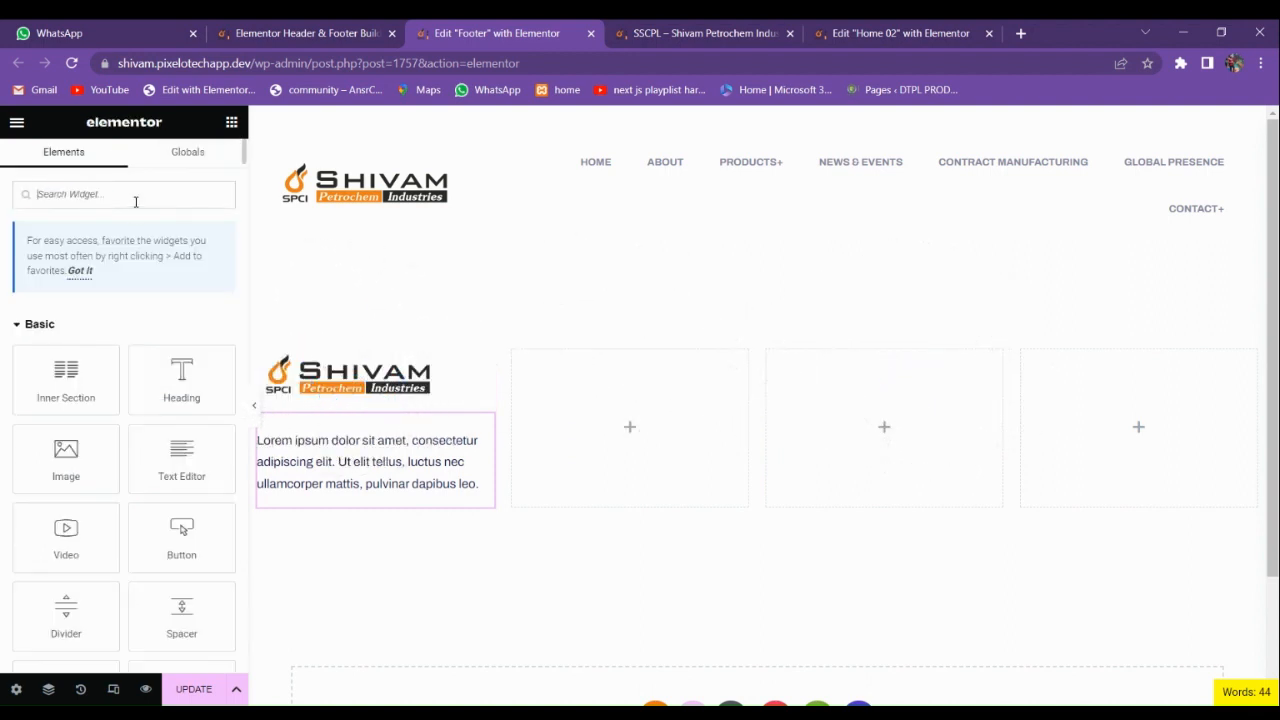
- Add an Icon List below the description and give its first item a map-pin icon
{"action": "type", "text": "ico"}
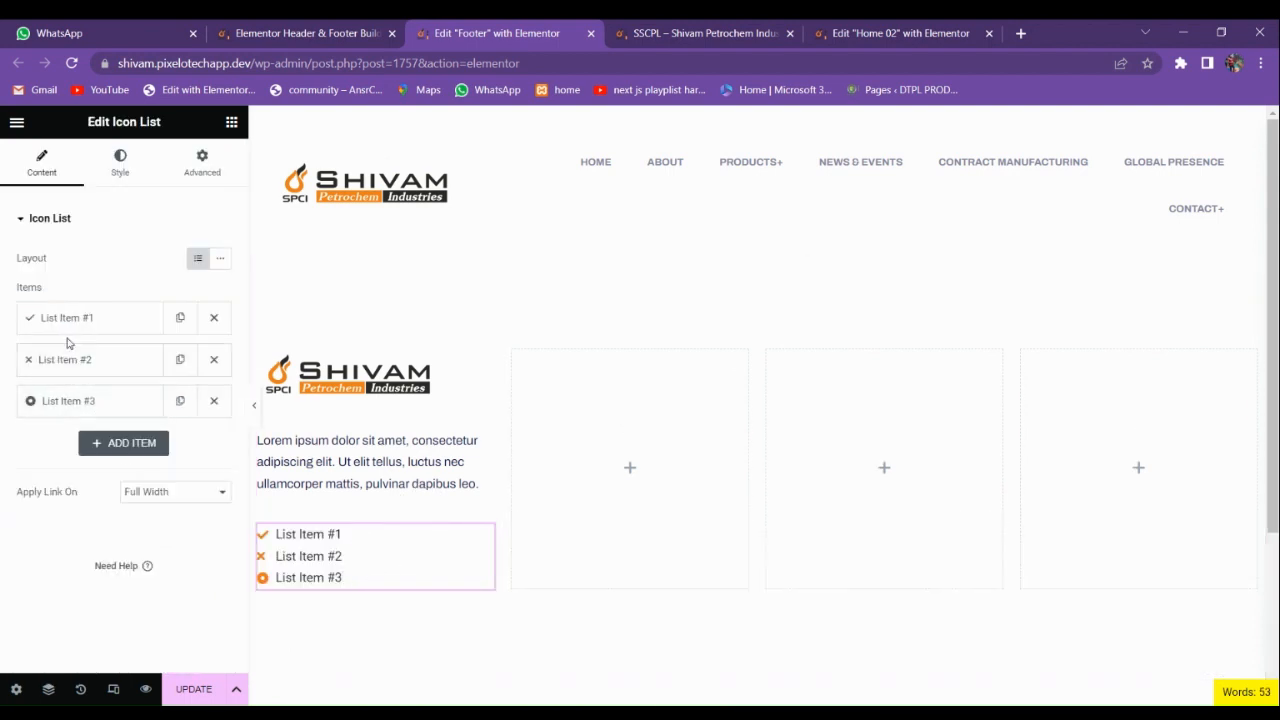
{"action": "left_click", "coordinate": [68, 316]}
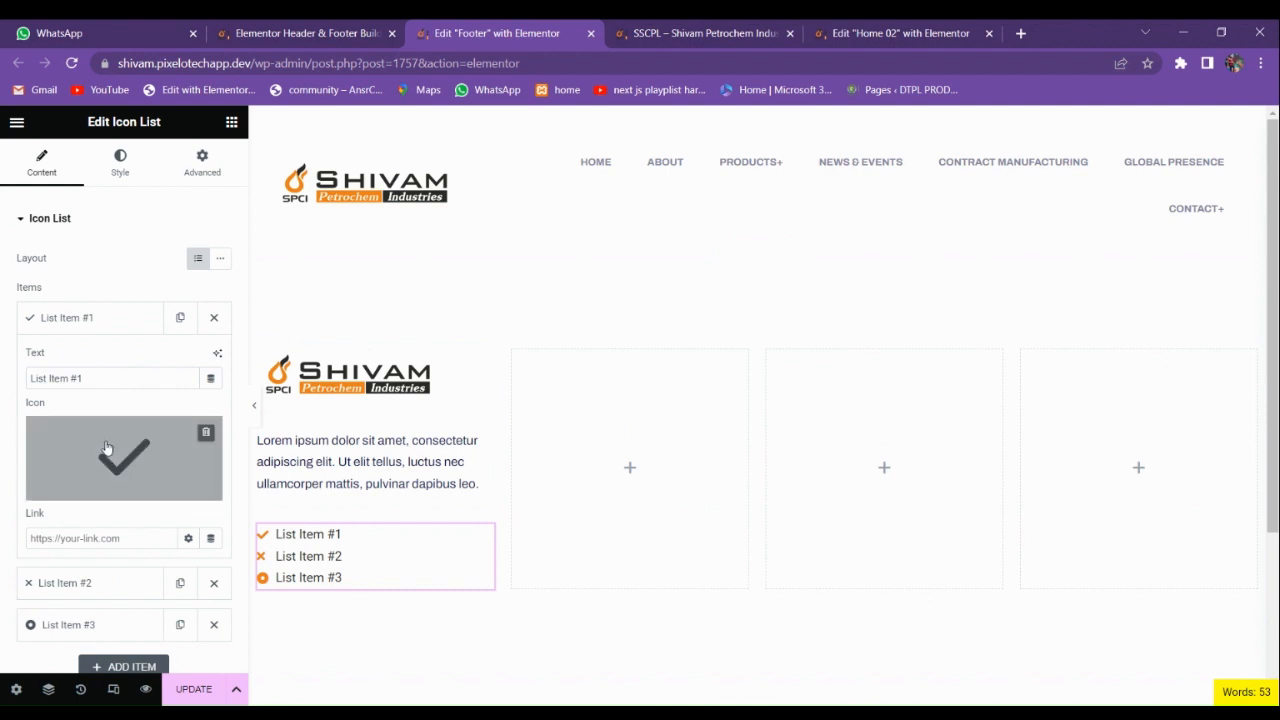
{"action": "left_click", "coordinate": [124, 458]}
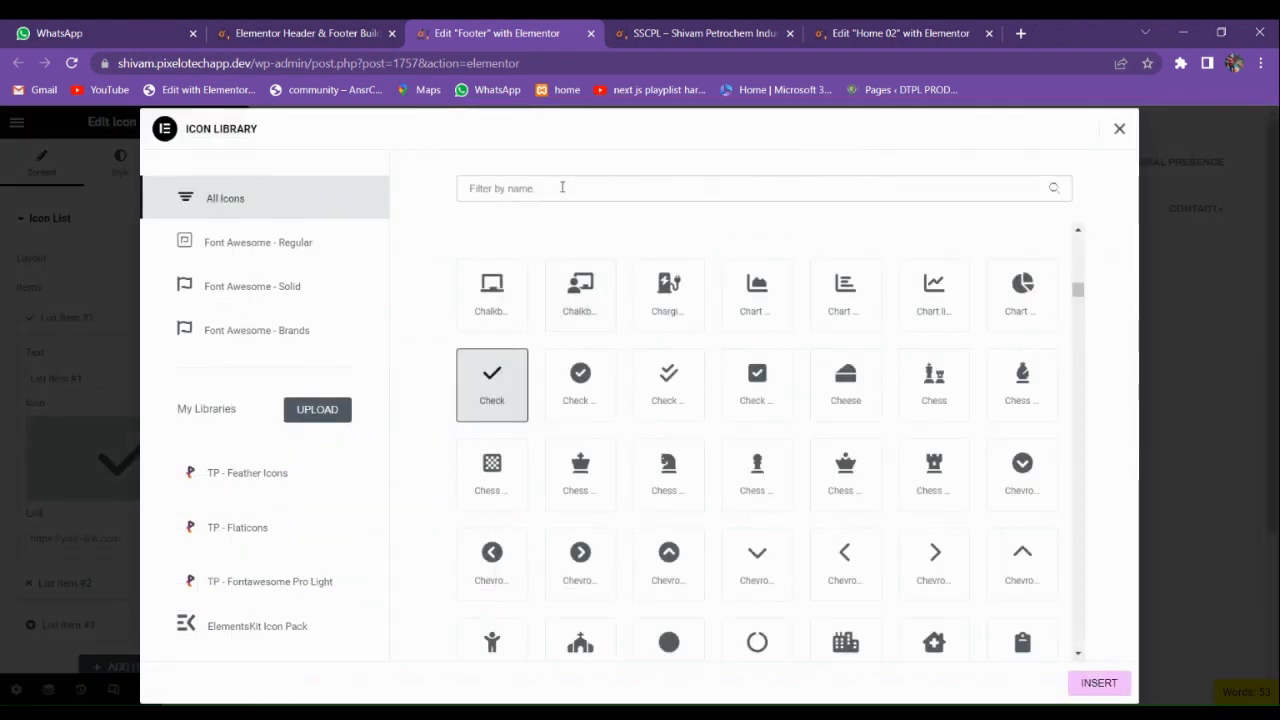
{"action": "type", "text": "map"}
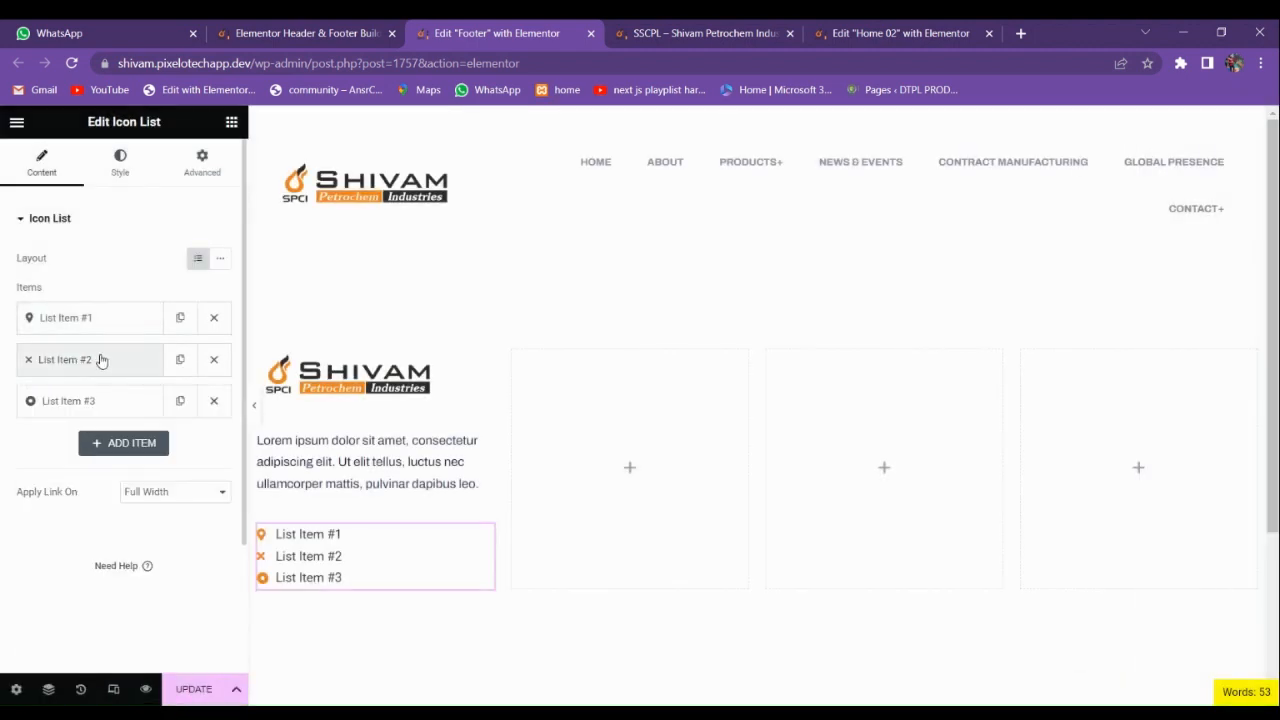
- Give the second list item a phone icon from the Icon Library
{"action": "left_click", "coordinate": [28, 360]}
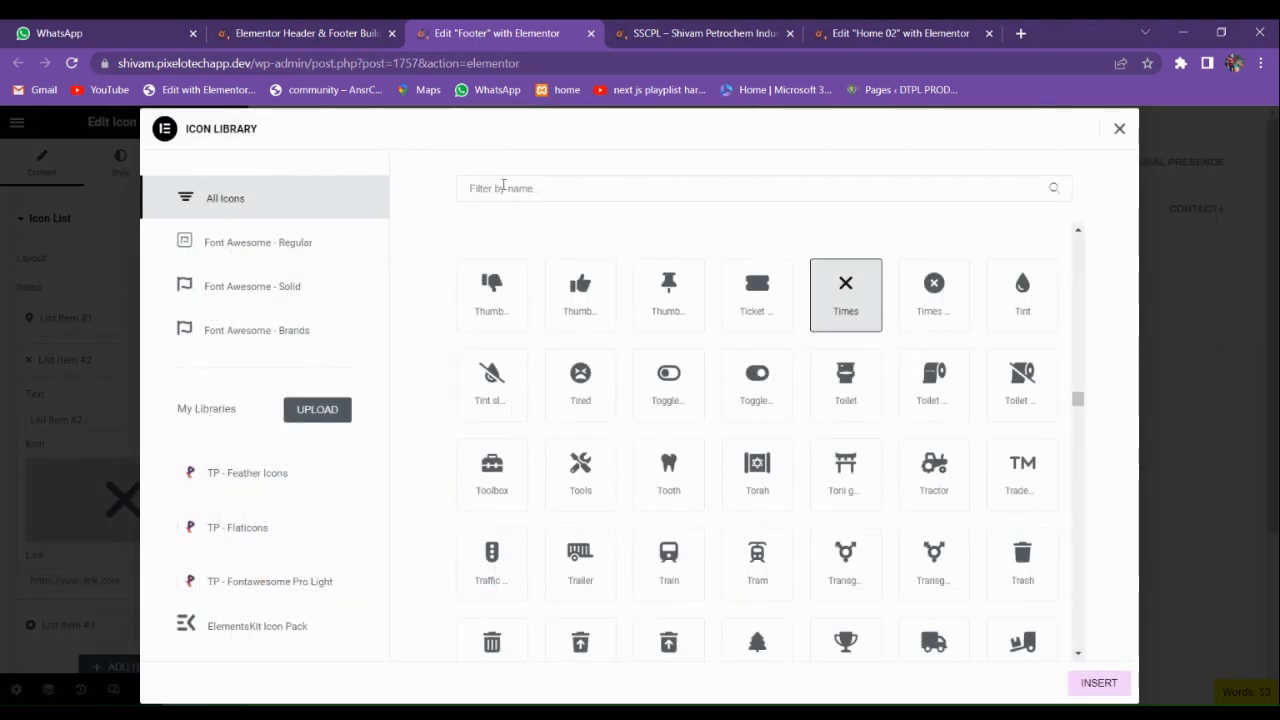
{"action": "type", "text": "mo"}
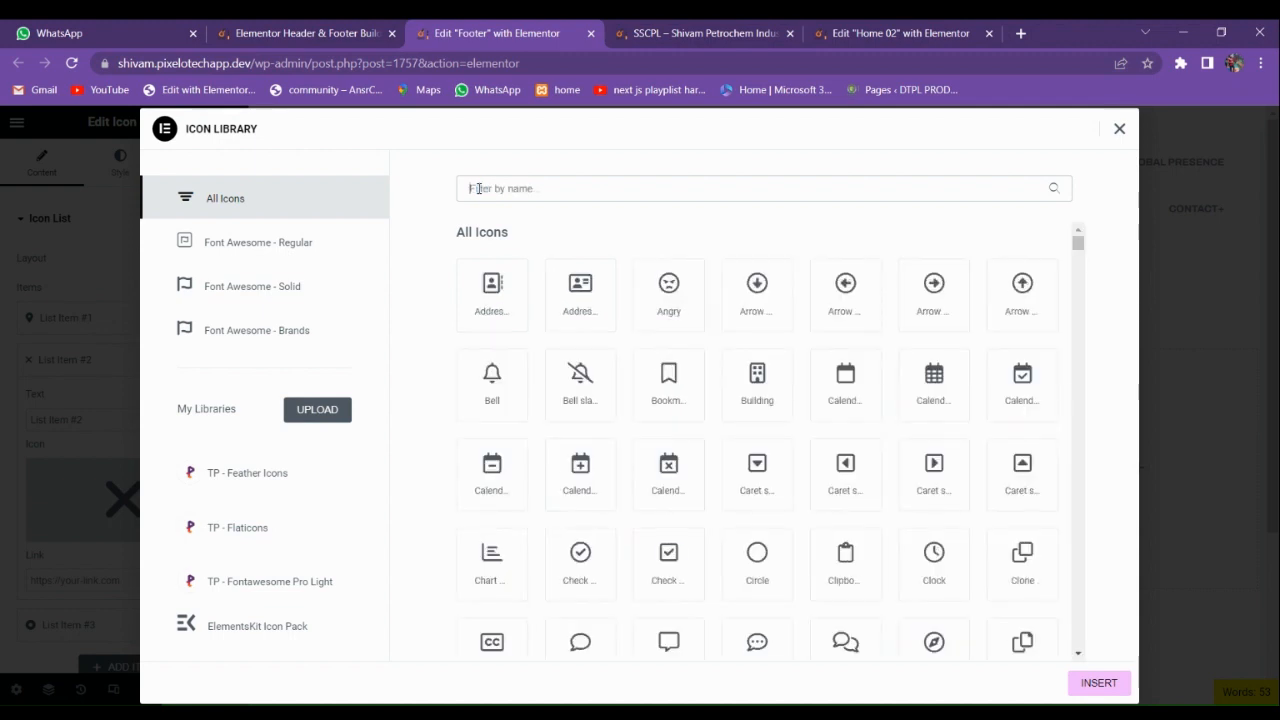
{"action": "type", "text": "call"}
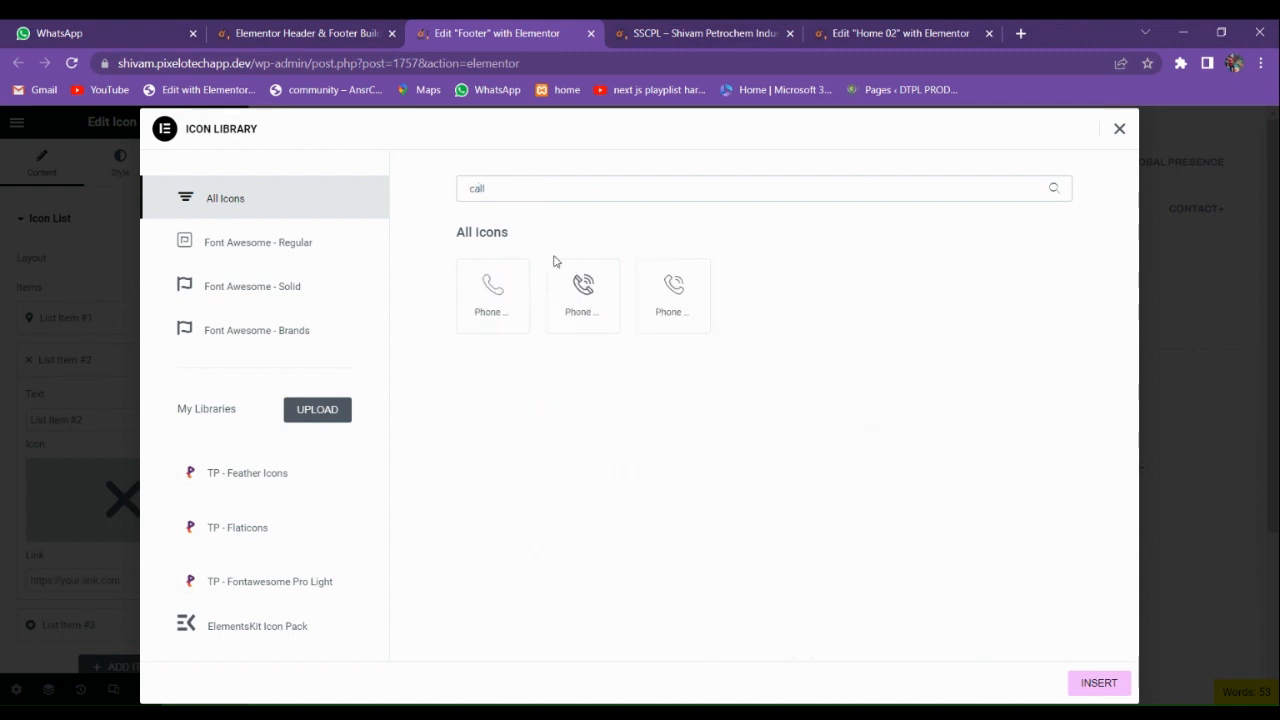
{"action": "left_click", "coordinate": [584, 290]}
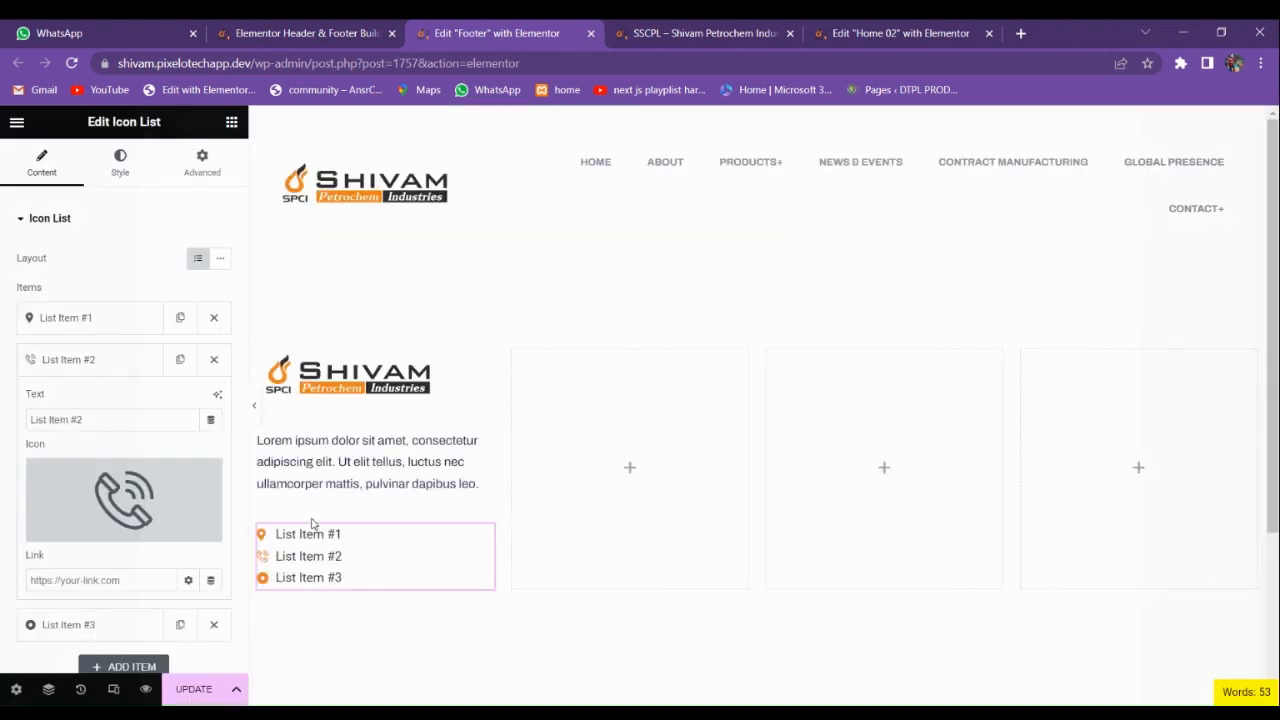
{"action": "mouse_move", "coordinate": [116, 466]}
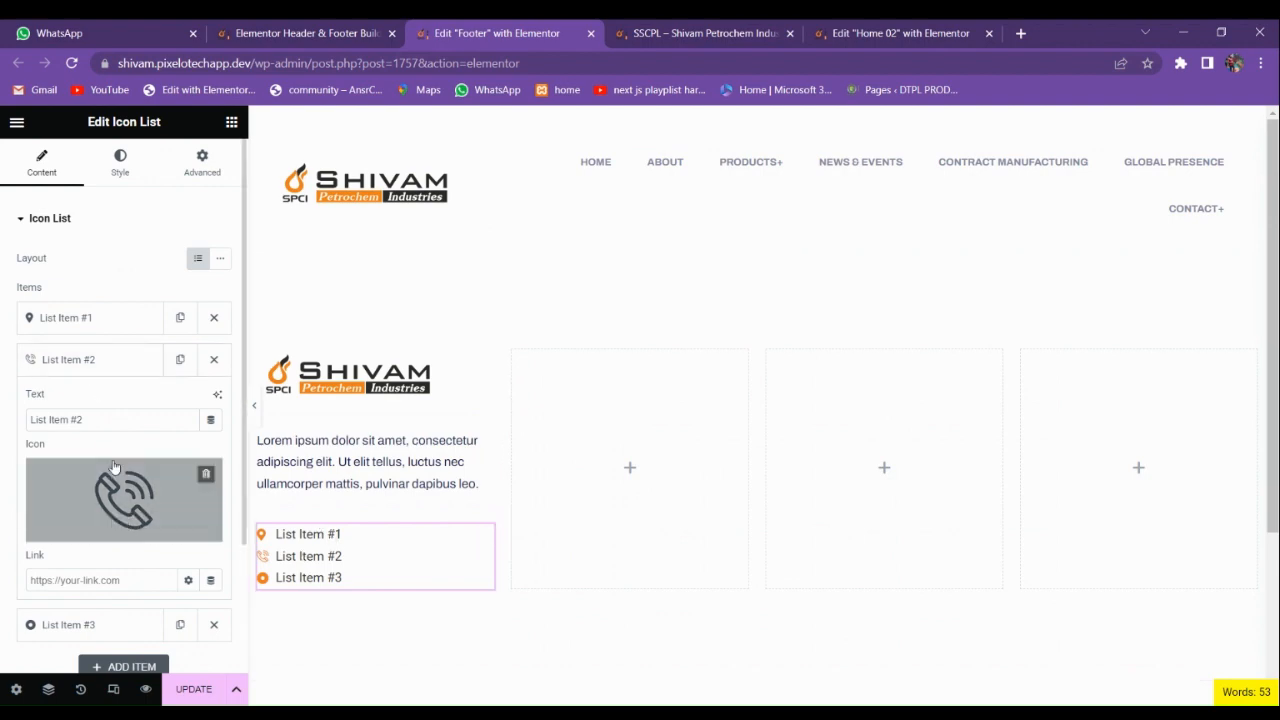
{"action": "left_click", "coordinate": [124, 500]}
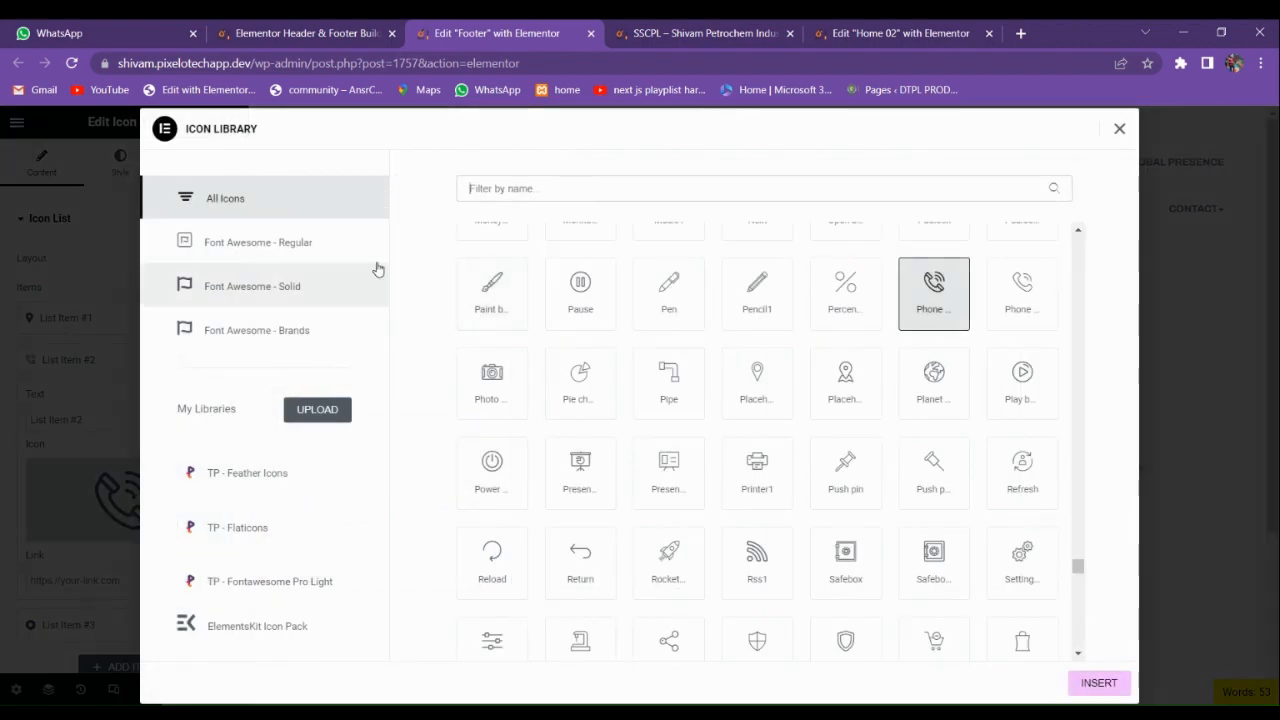
{"action": "type", "text": "ca"}
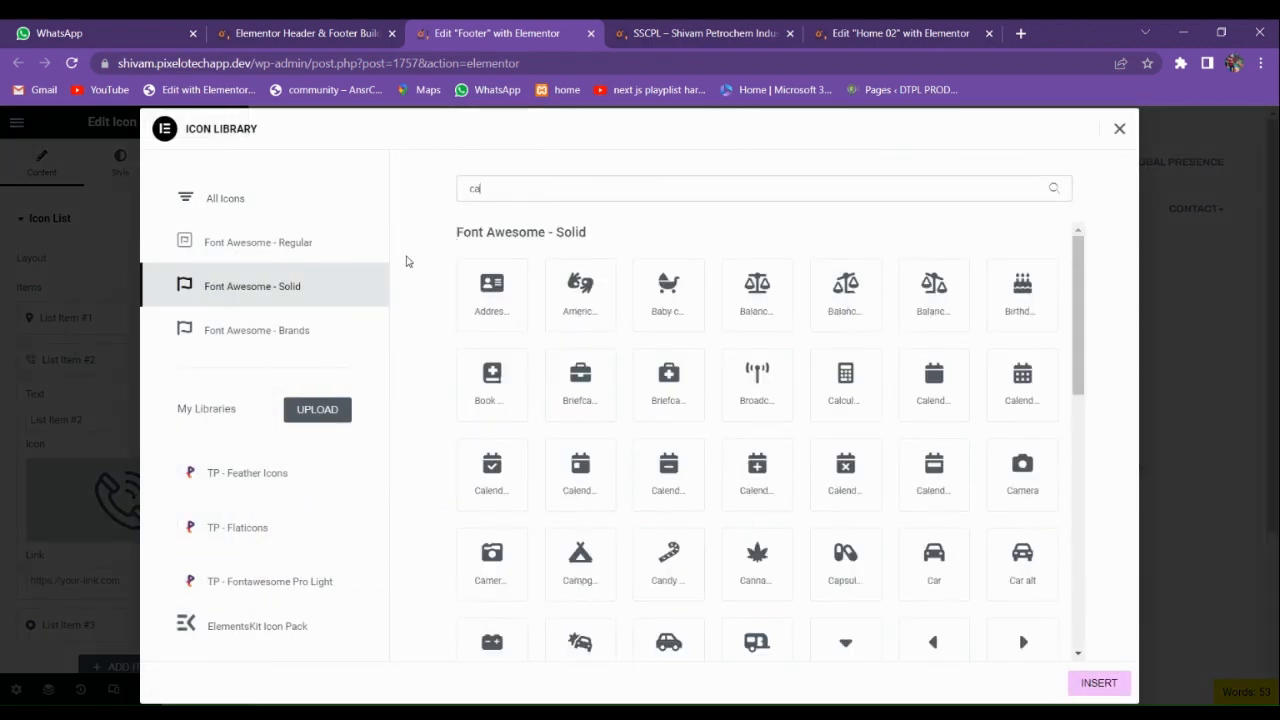
{"action": "type", "text": "p"}
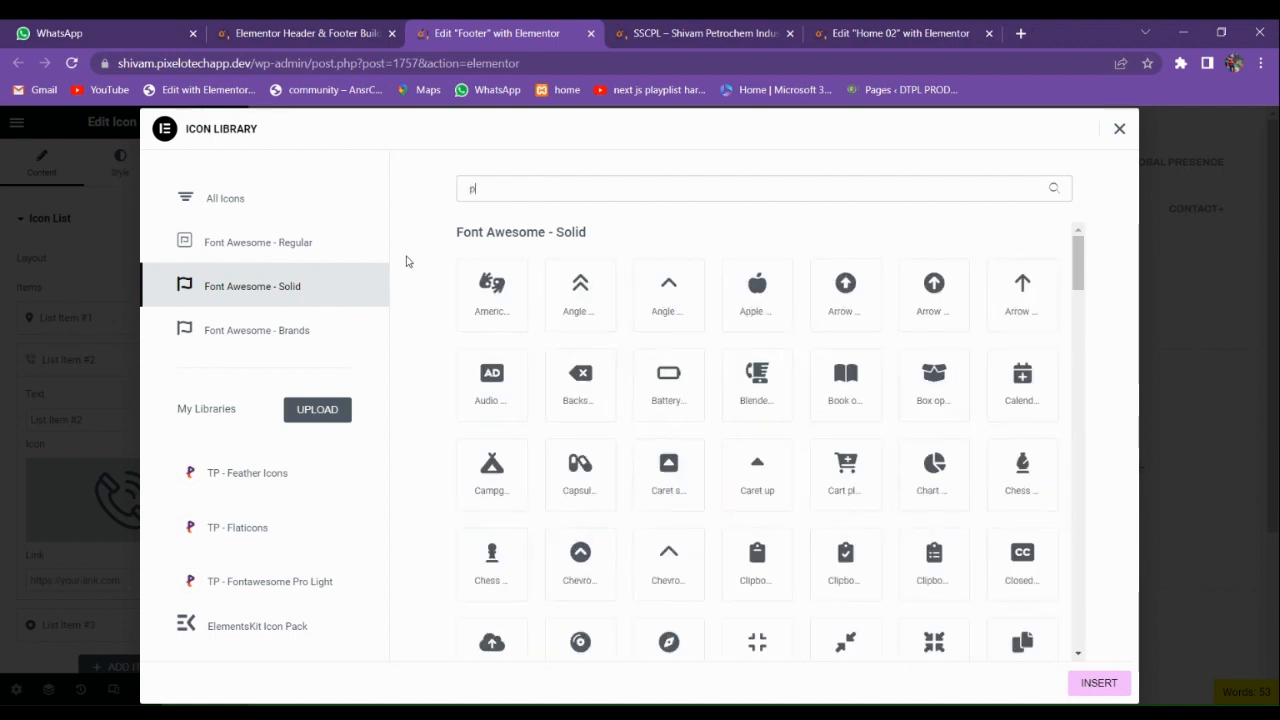
{"action": "type", "text": "pho"}
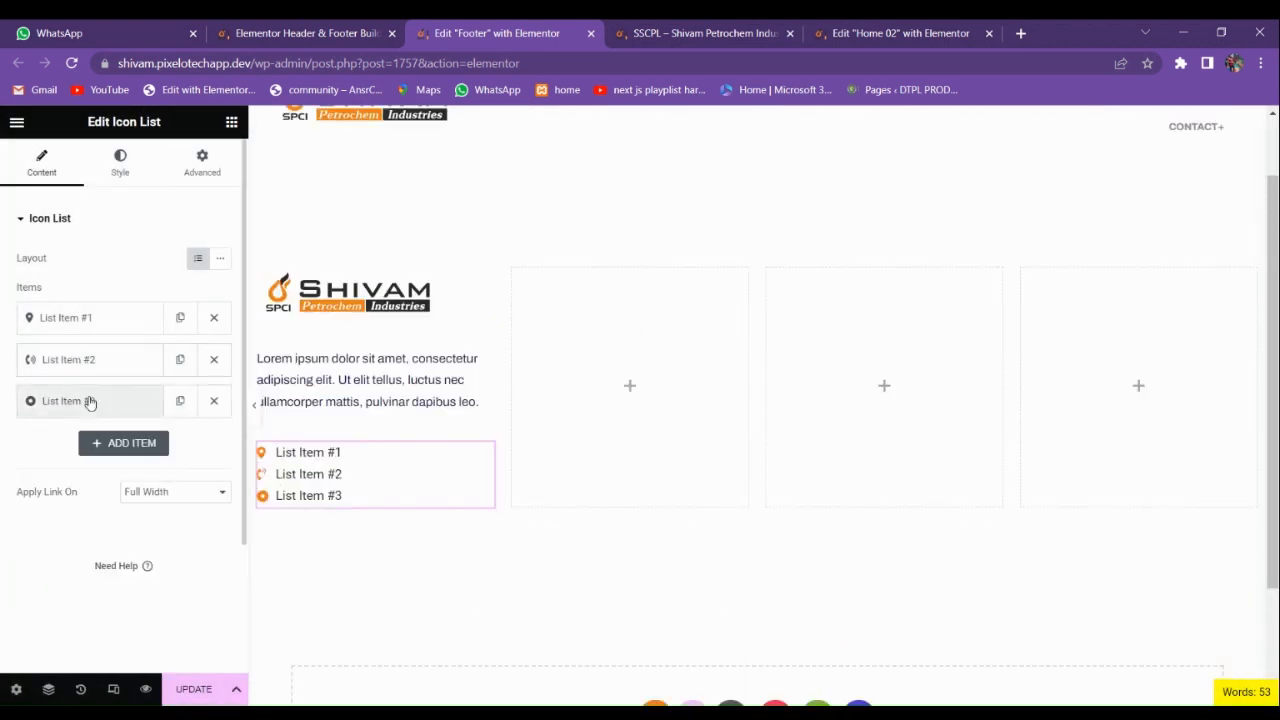
{"action": "mouse_move", "coordinate": [128, 428]}
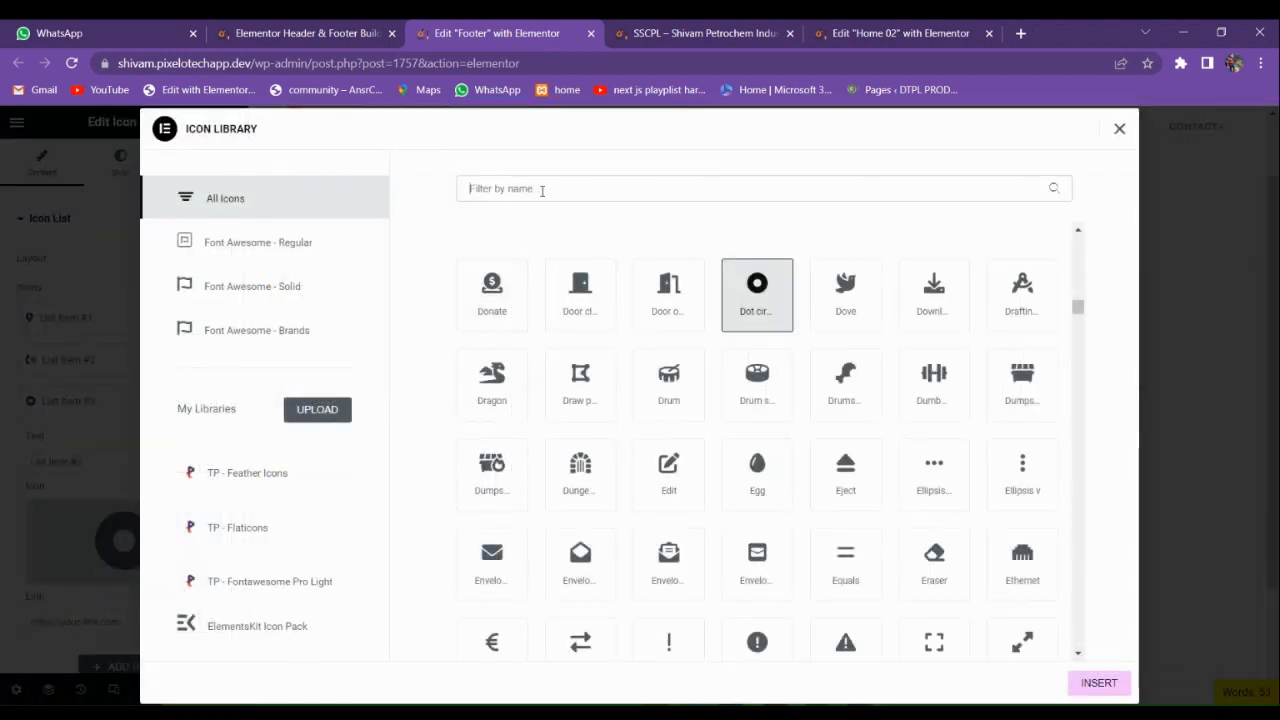
- Give the third list item an email icon
{"action": "type", "text": "emal"}
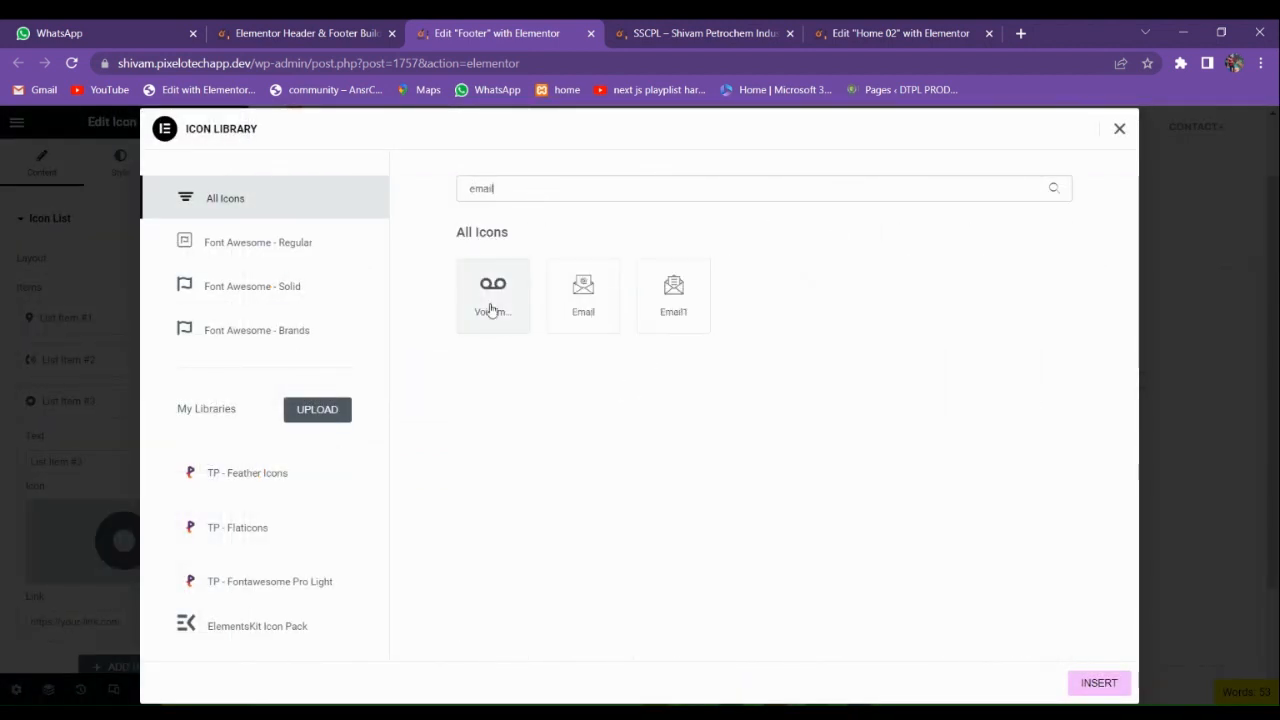
{"action": "type", "text": "ma"}
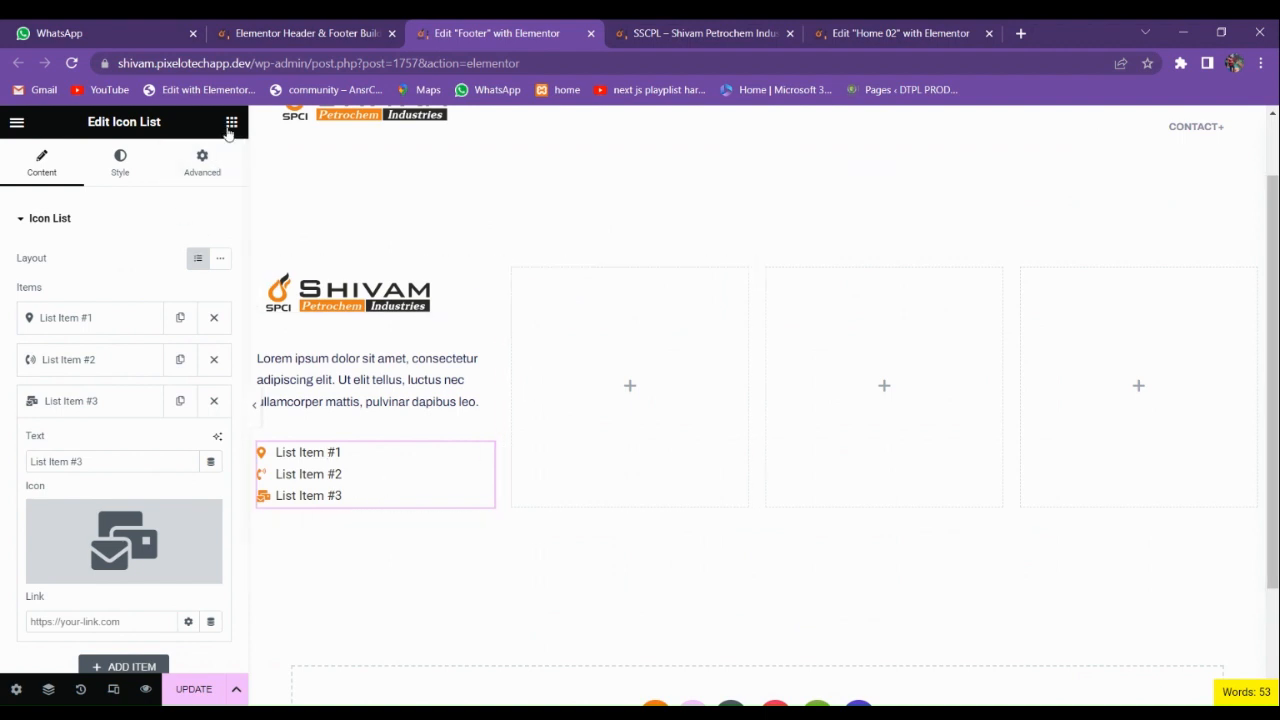
{"action": "mouse_move", "coordinate": [236, 384]}
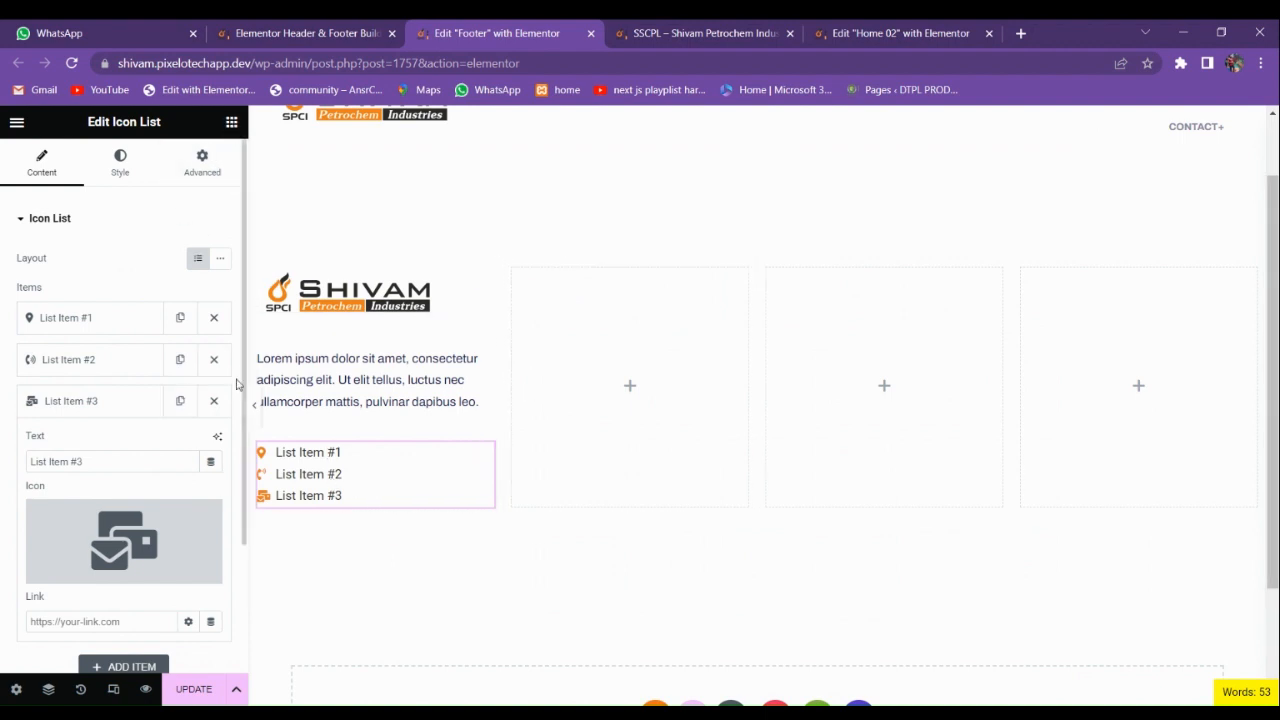
{"action": "left_click", "coordinate": [120, 162]}
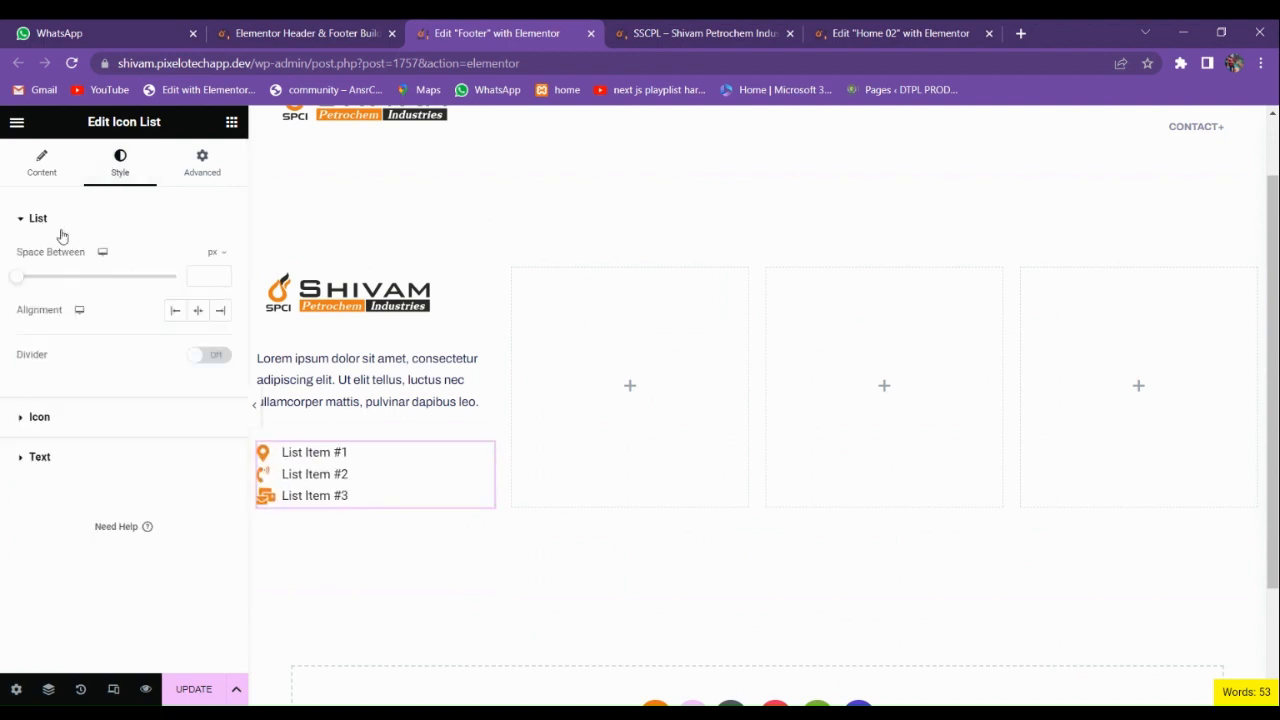
- Increase the Space Between setting of the contact list items
{"action": "left_click_drag", "start_coordinate": [16, 276], "coordinate": [30, 276]}
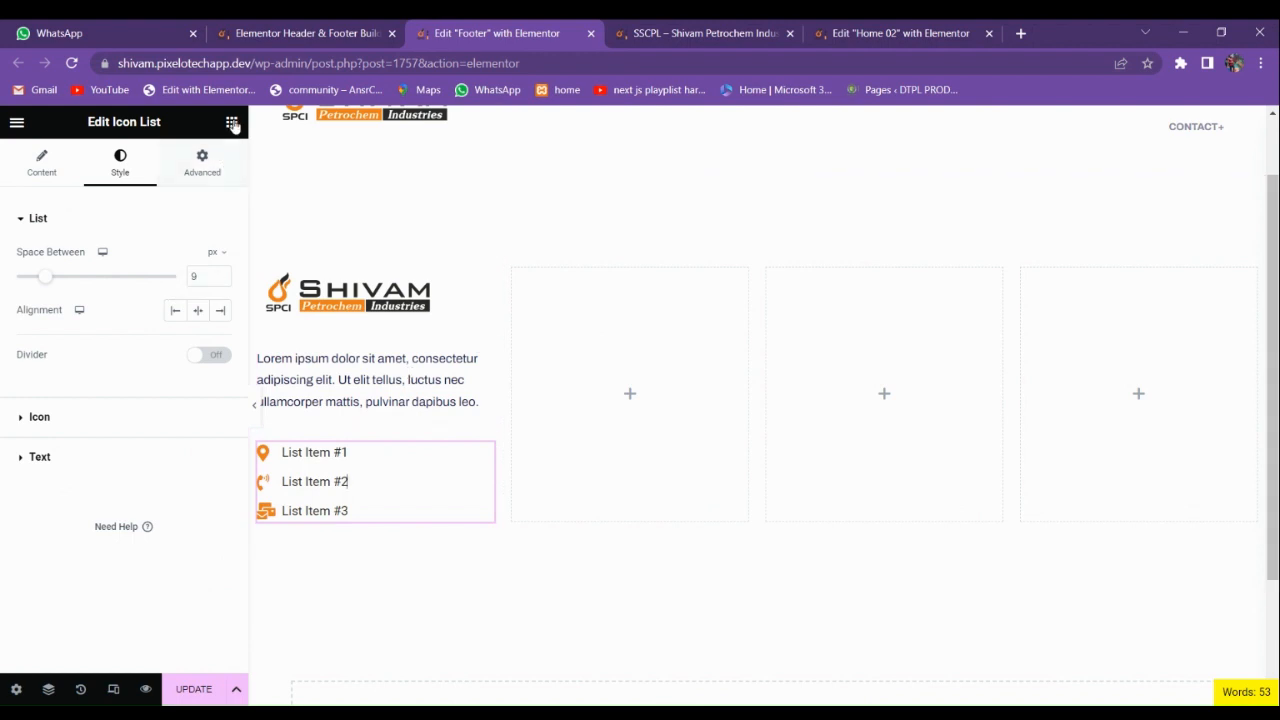
{"action": "left_click", "coordinate": [232, 122]}
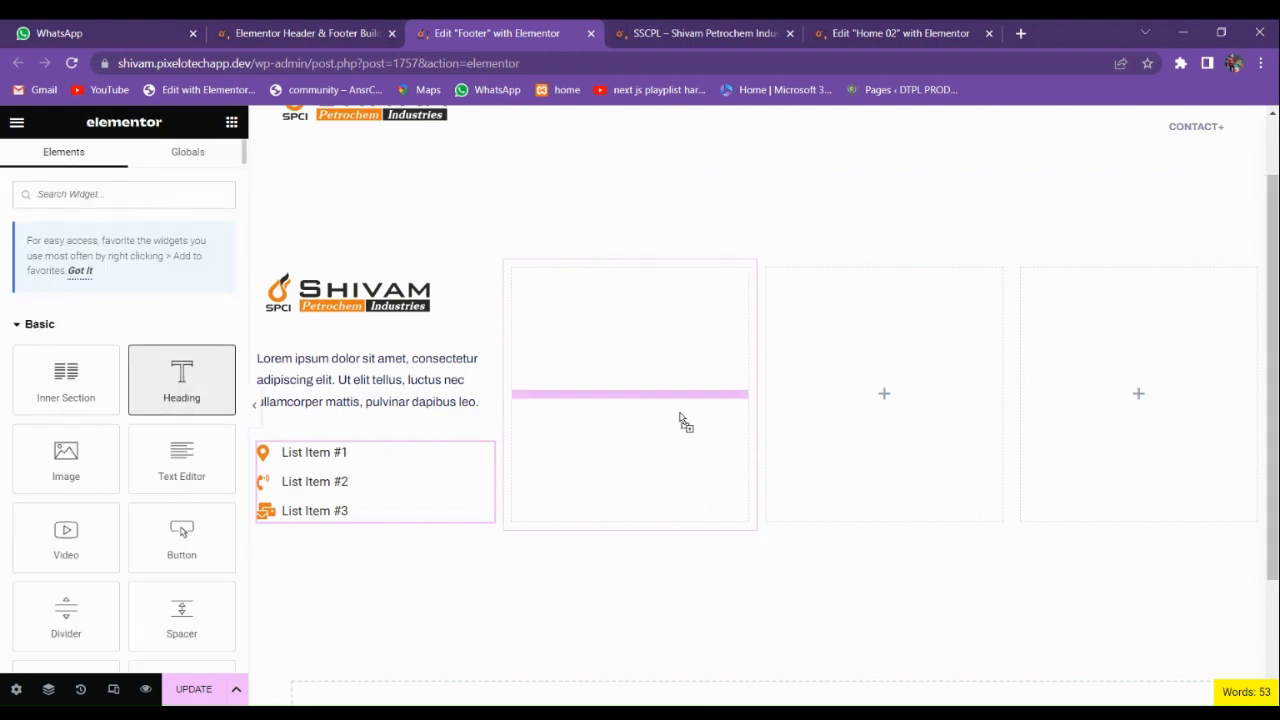
- Title the second column's heading 'USEFUL LINKS' in black at 16 px
{"action": "left_click", "coordinate": [630, 396]}
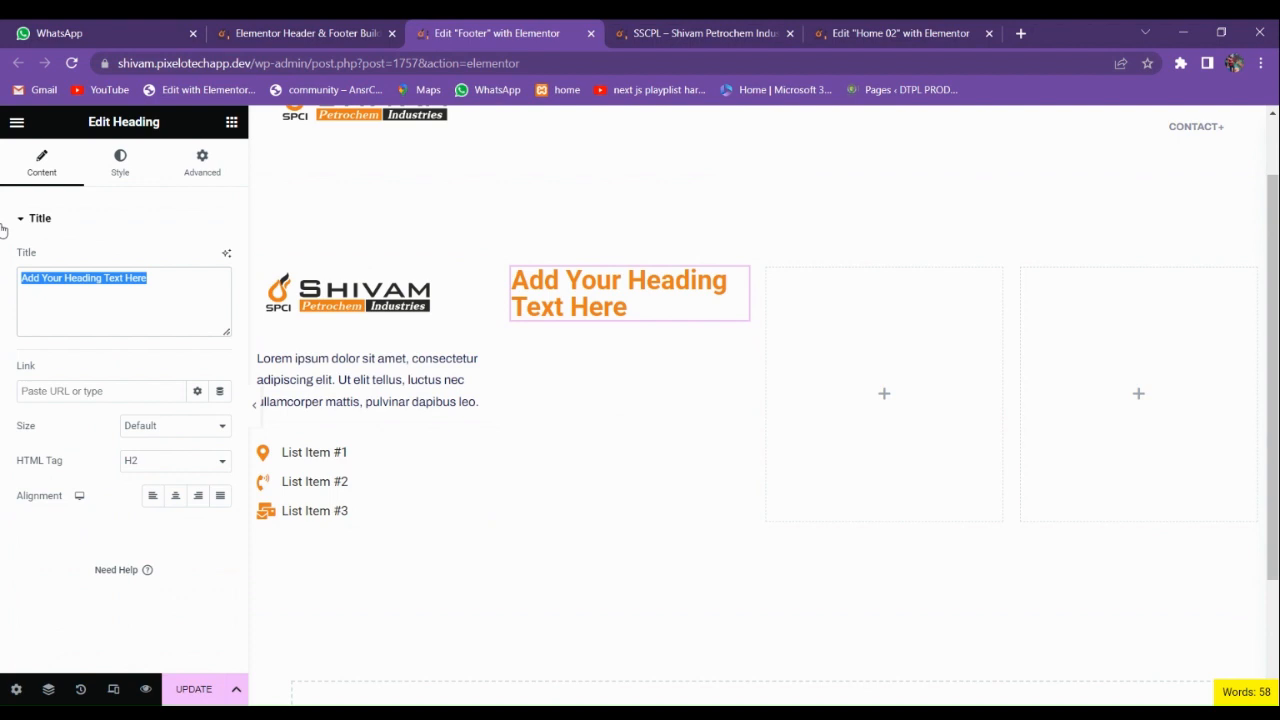
{"action": "type", "text": "USEFUL LINKS"}
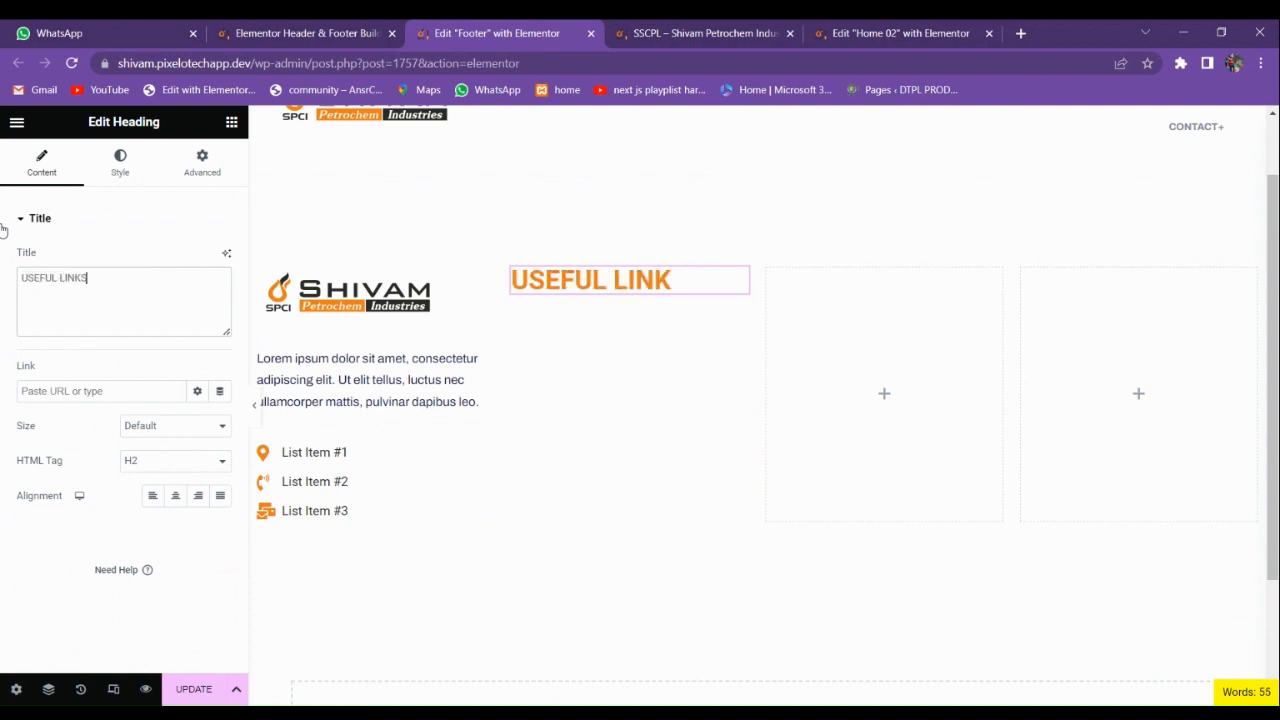
{"action": "left_click", "coordinate": [120, 162]}
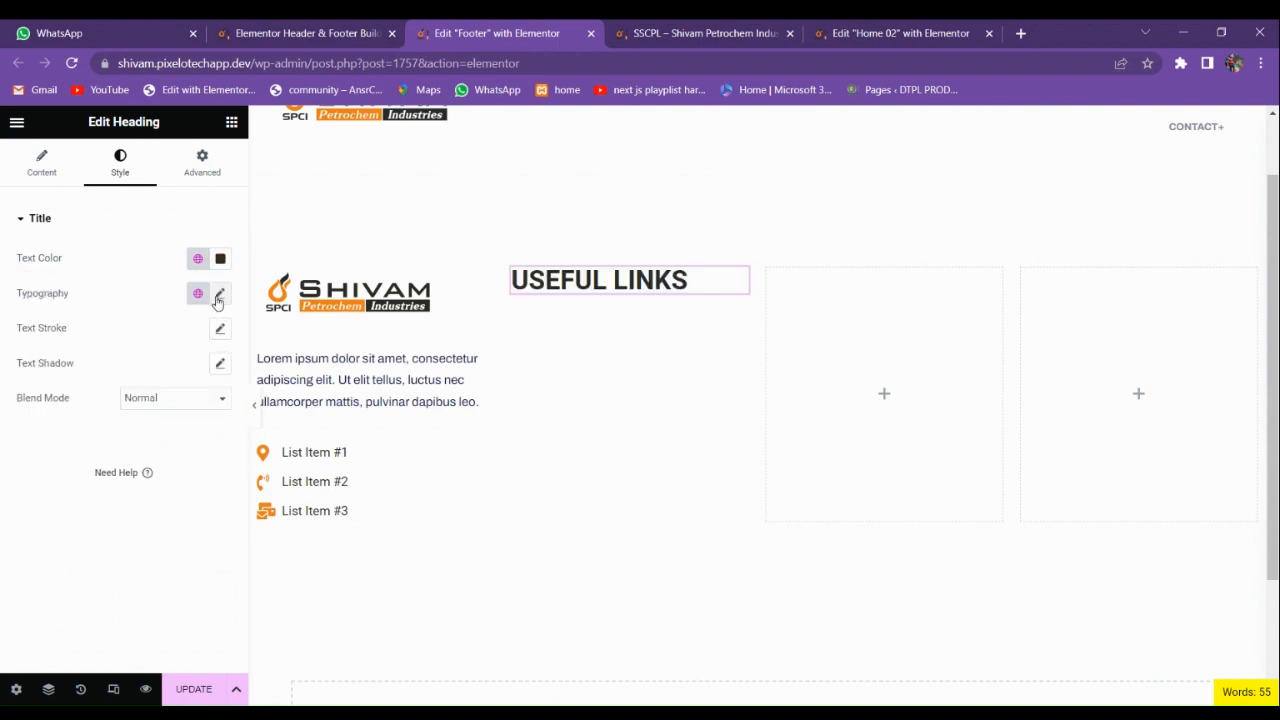
{"action": "left_click", "coordinate": [220, 292]}
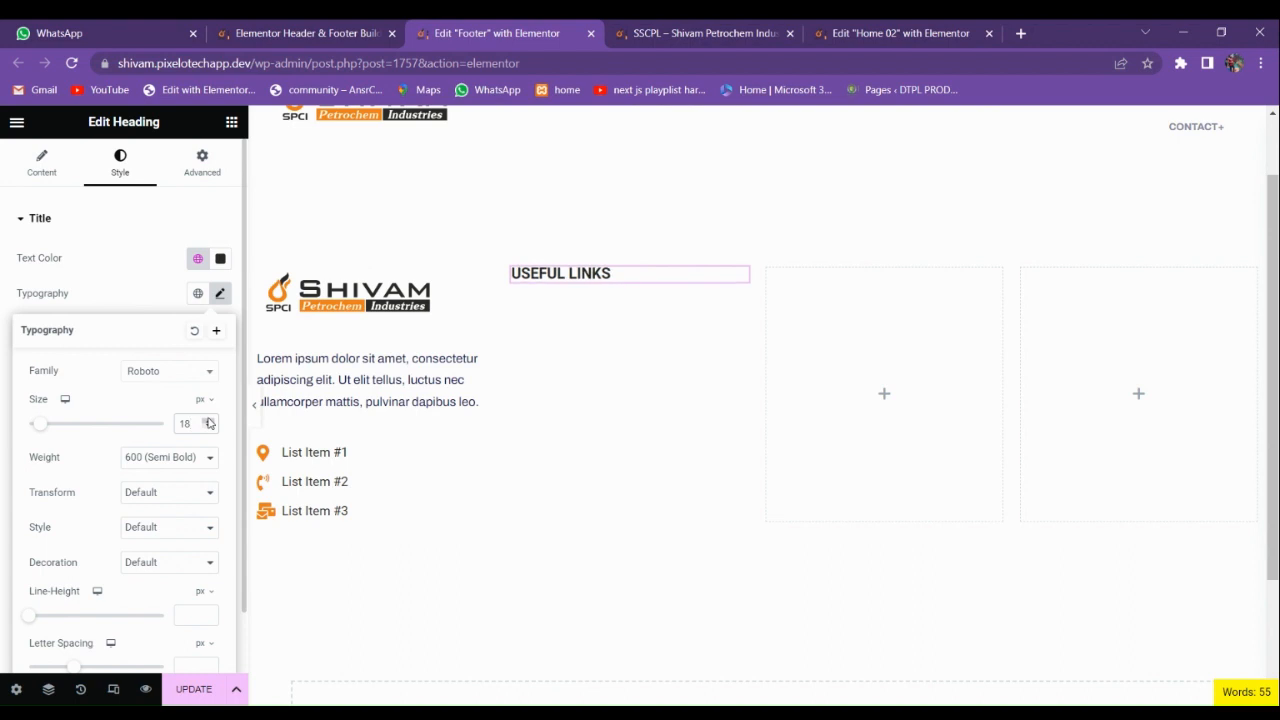
{"action": "left_click", "coordinate": [210, 428]}
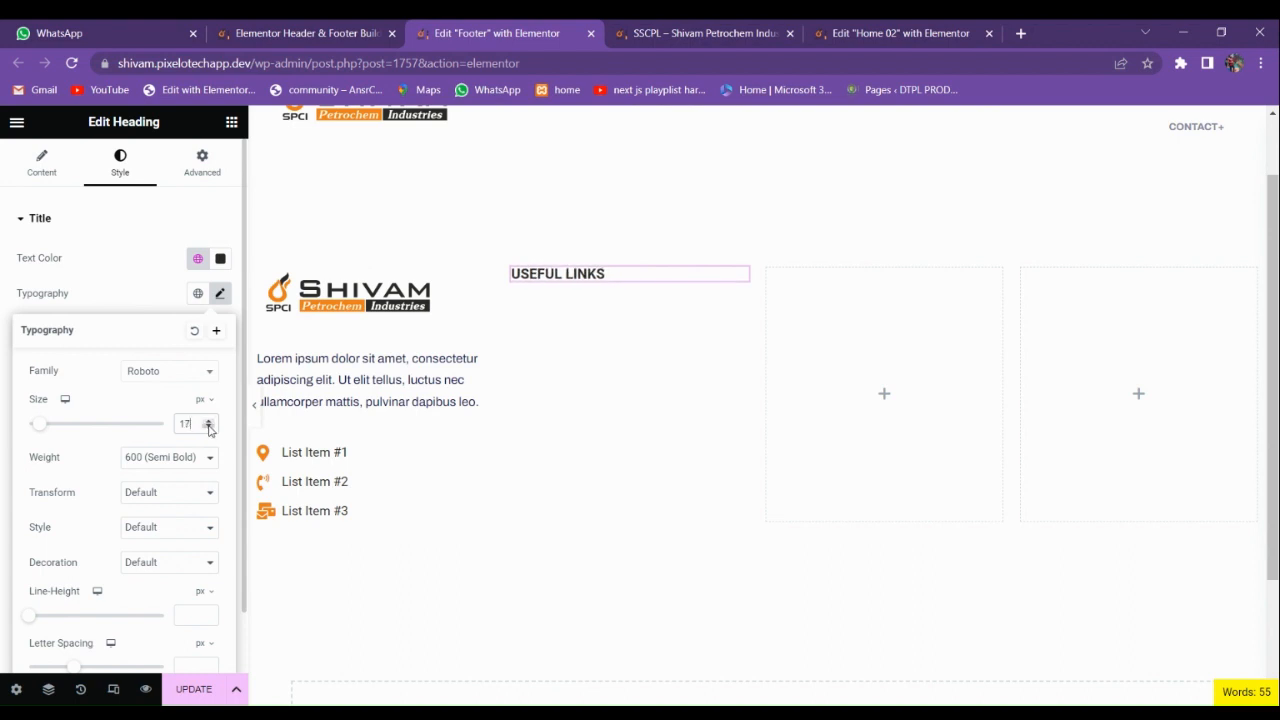
{"action": "left_click", "coordinate": [210, 428]}
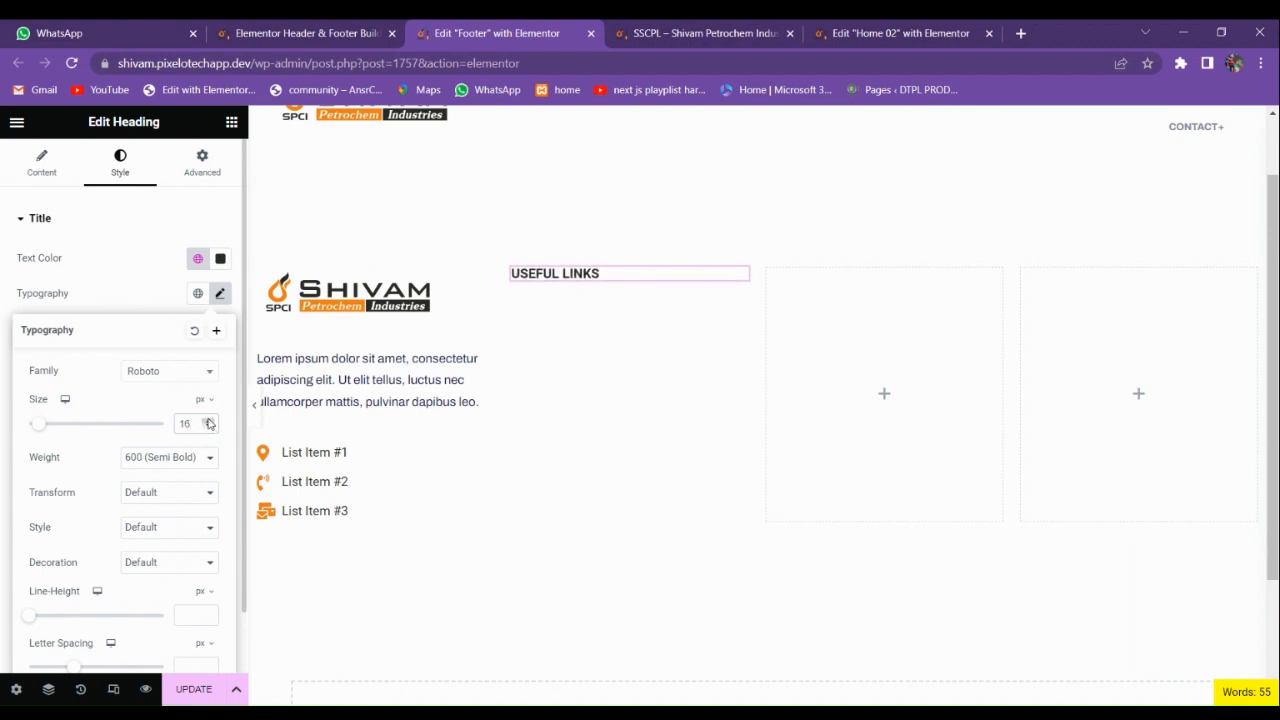
{"action": "left_click", "coordinate": [210, 420]}
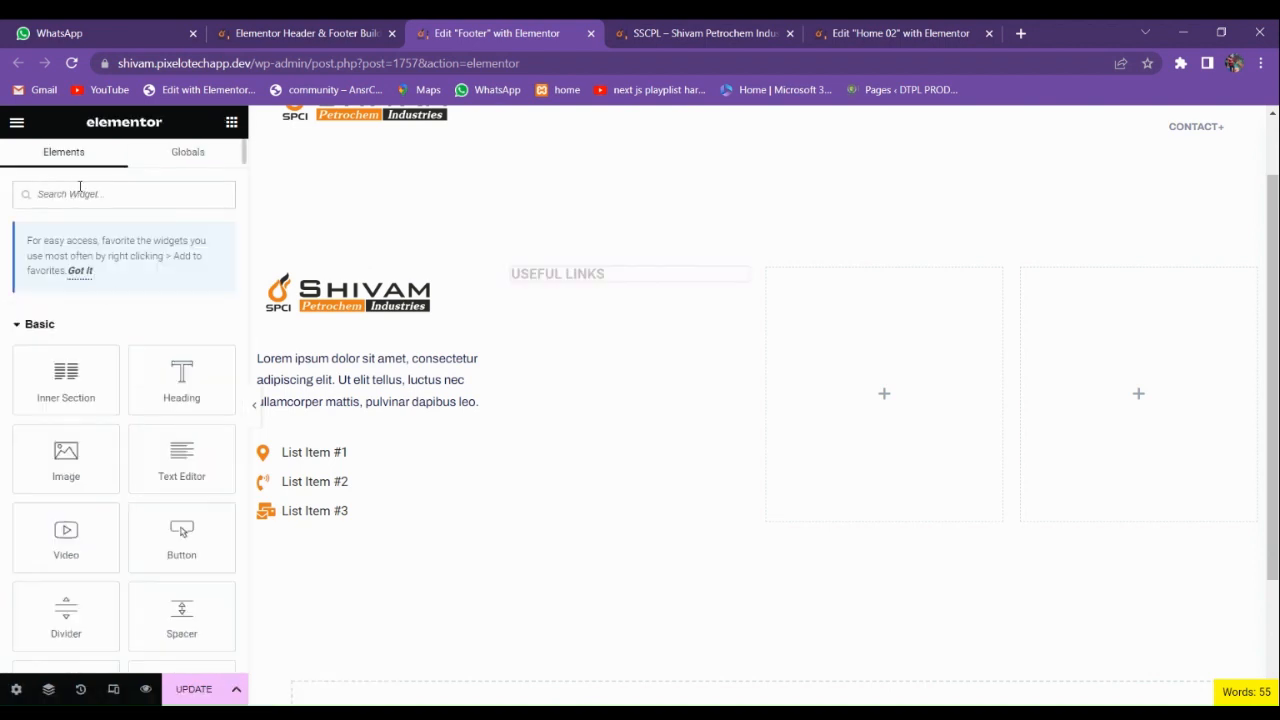
- Add an orange divider under USEFUL LINKS at 15% width and about 2.5 weight
{"action": "left_click", "coordinate": [556, 272]}
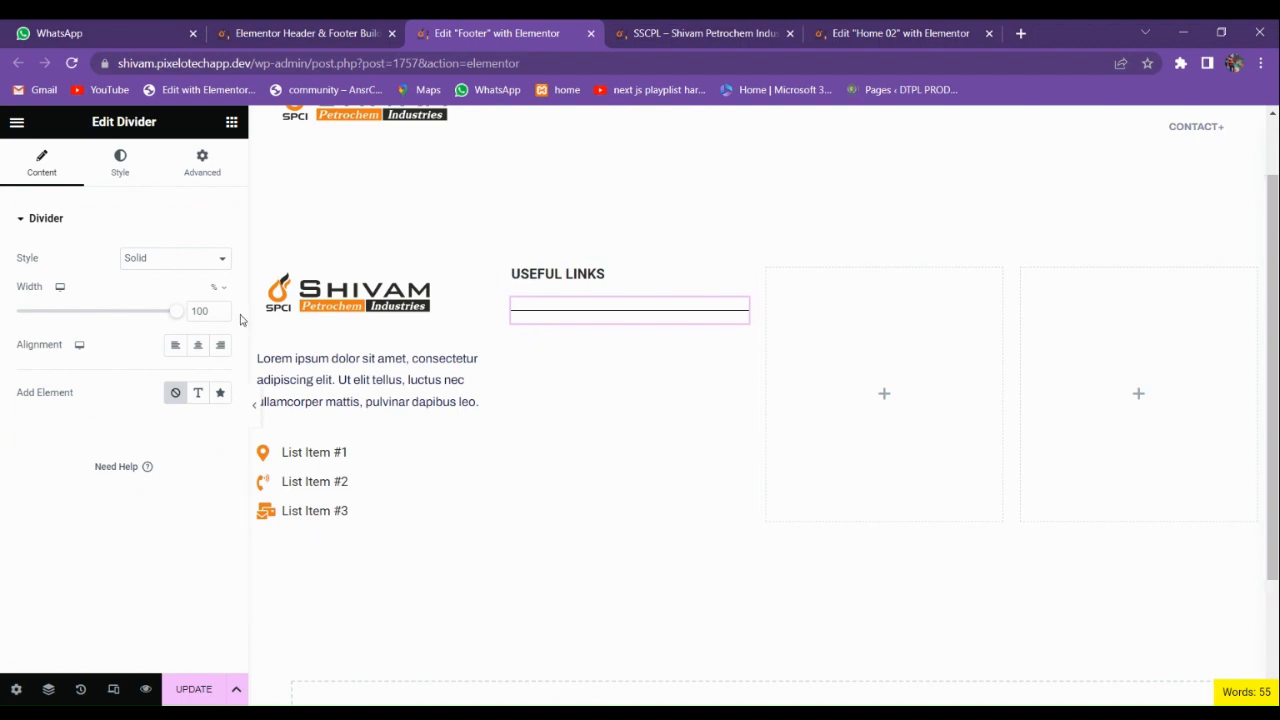
{"action": "left_click_drag", "start_coordinate": [176, 312], "coordinate": [96, 312]}
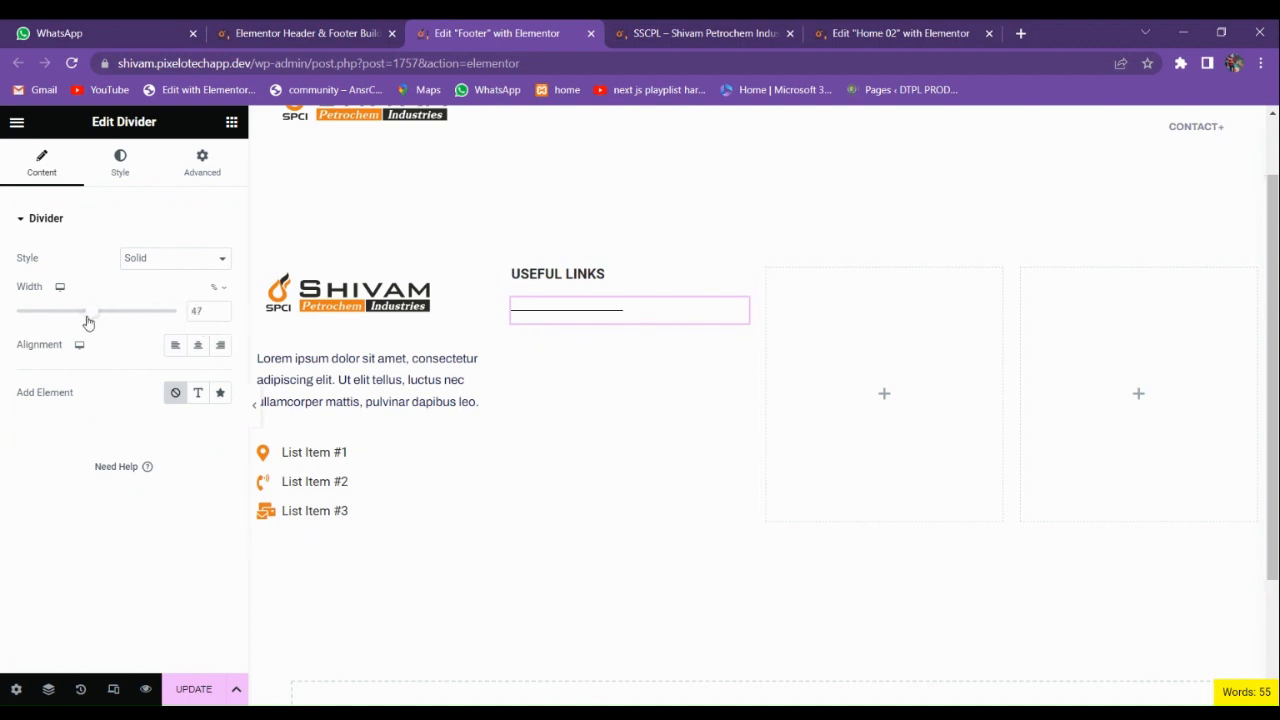
{"action": "left_click_drag", "start_coordinate": [88, 310], "coordinate": [40, 310]}
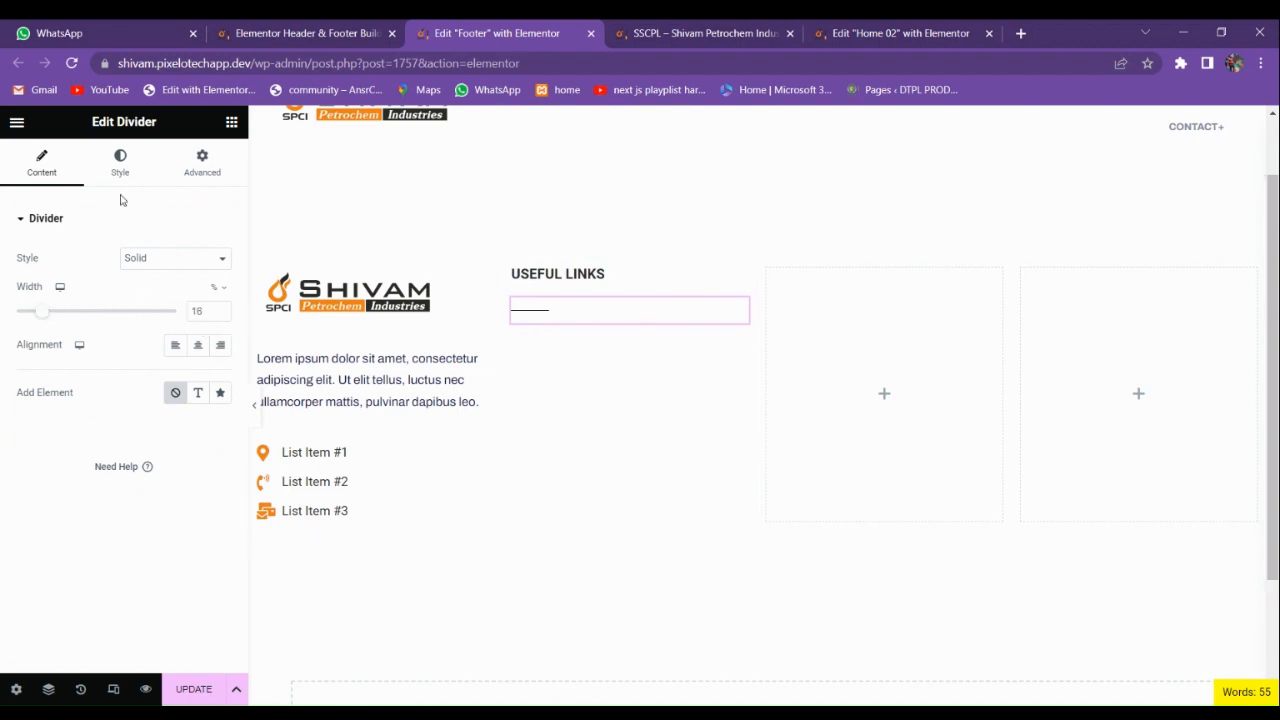
{"action": "left_click", "coordinate": [120, 162]}
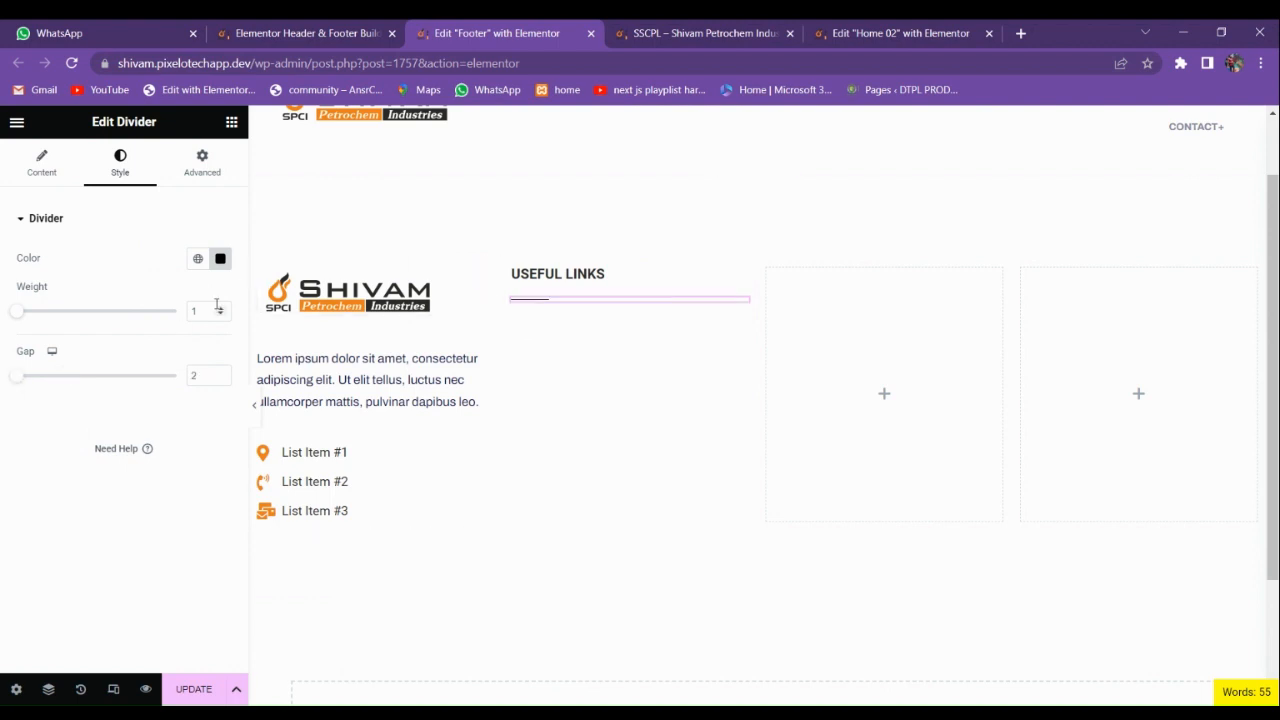
{"action": "left_click_drag", "start_coordinate": [16, 312], "coordinate": [52, 312]}
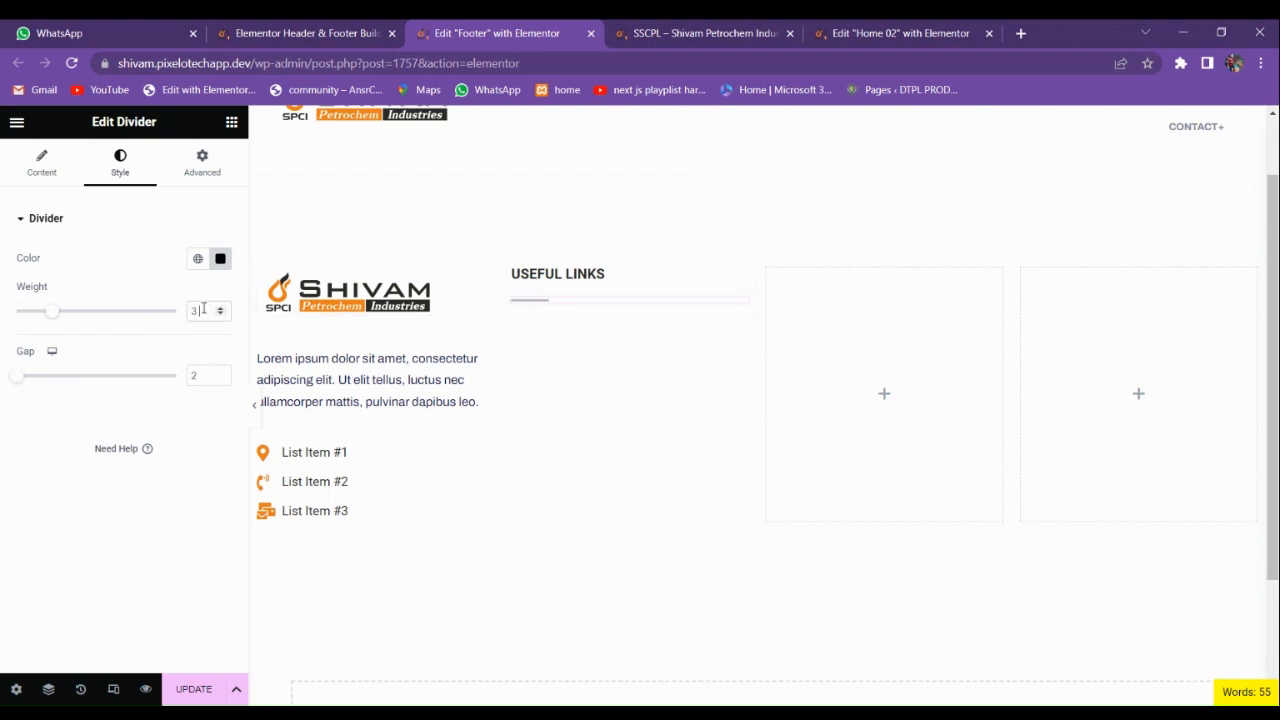
- Tighten the USEFUL LINKS heading's top and bottom margins so the divider sits close beneath it
{"action": "left_click", "coordinate": [556, 272]}
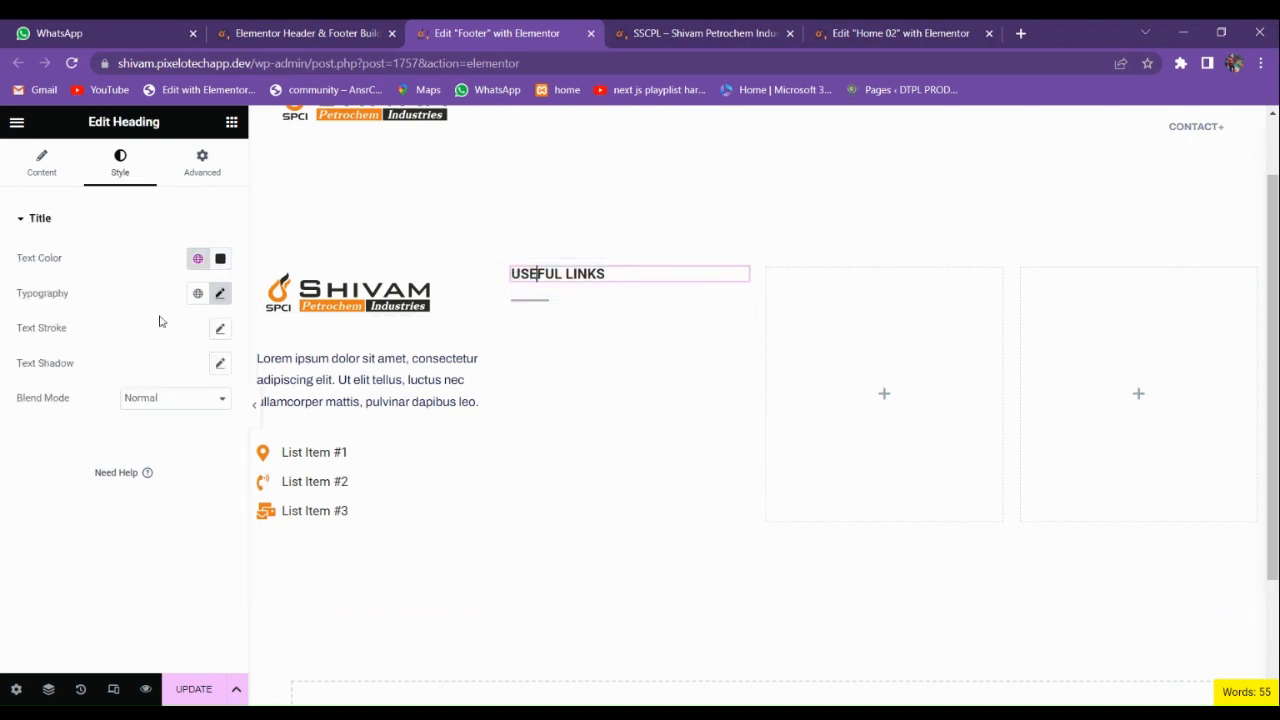
{"action": "left_click", "coordinate": [220, 292]}
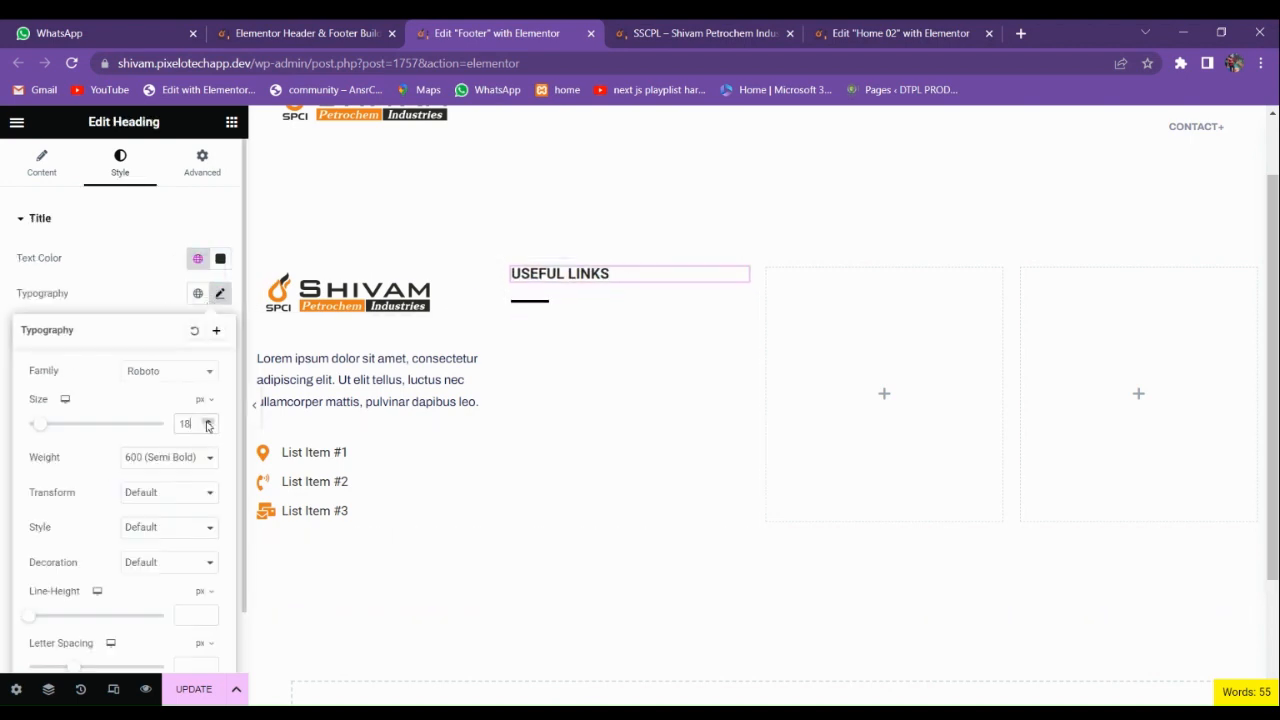
{"action": "left_click", "coordinate": [604, 272]}
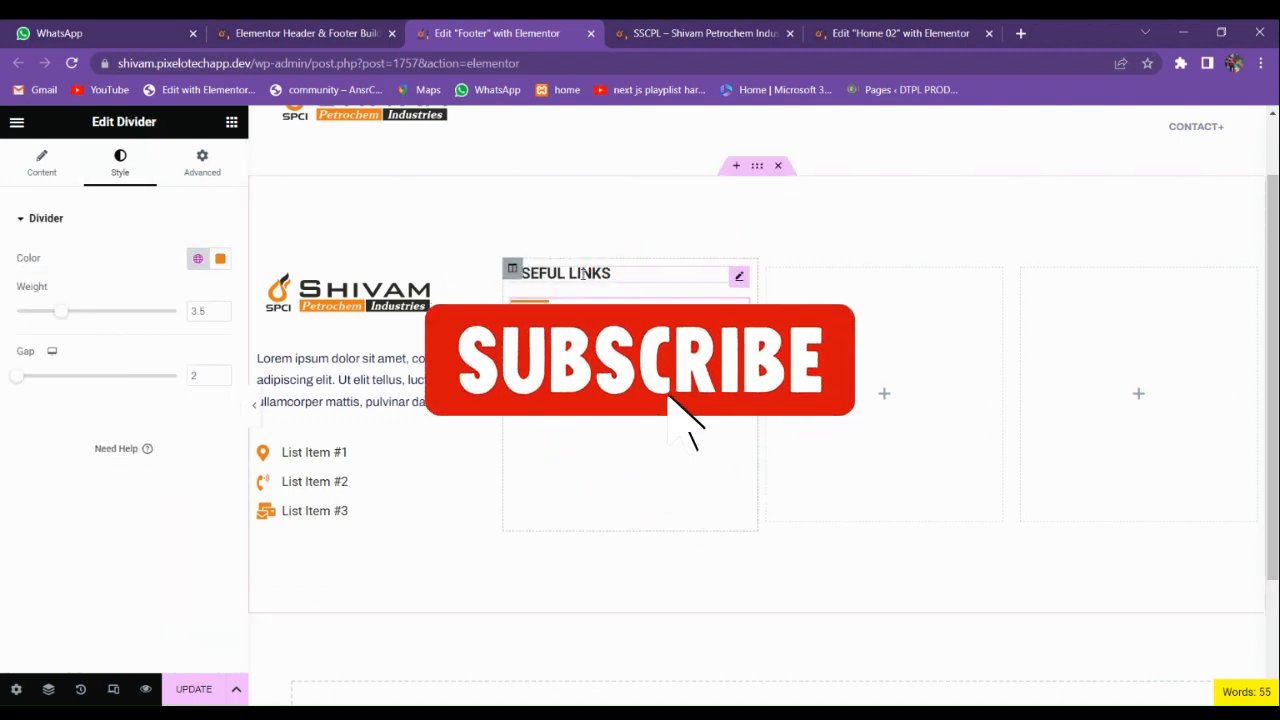
{"action": "left_click", "coordinate": [564, 272]}
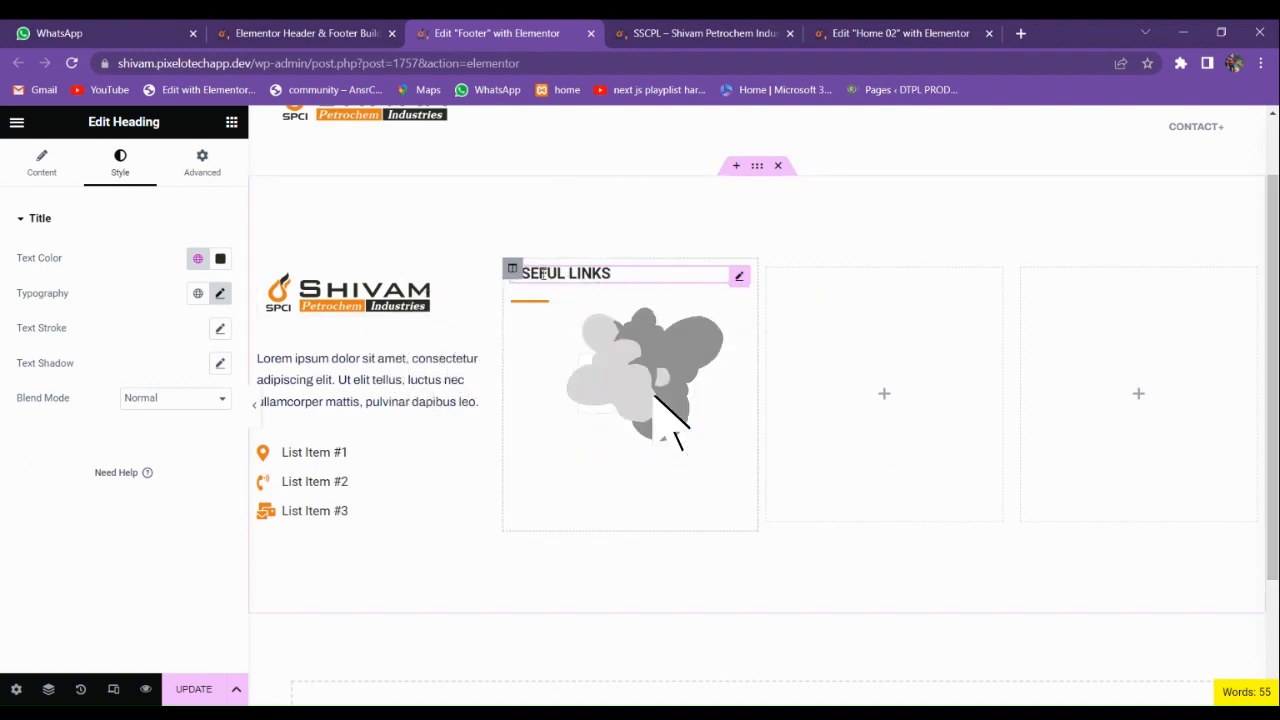
{"action": "left_click", "coordinate": [200, 162]}
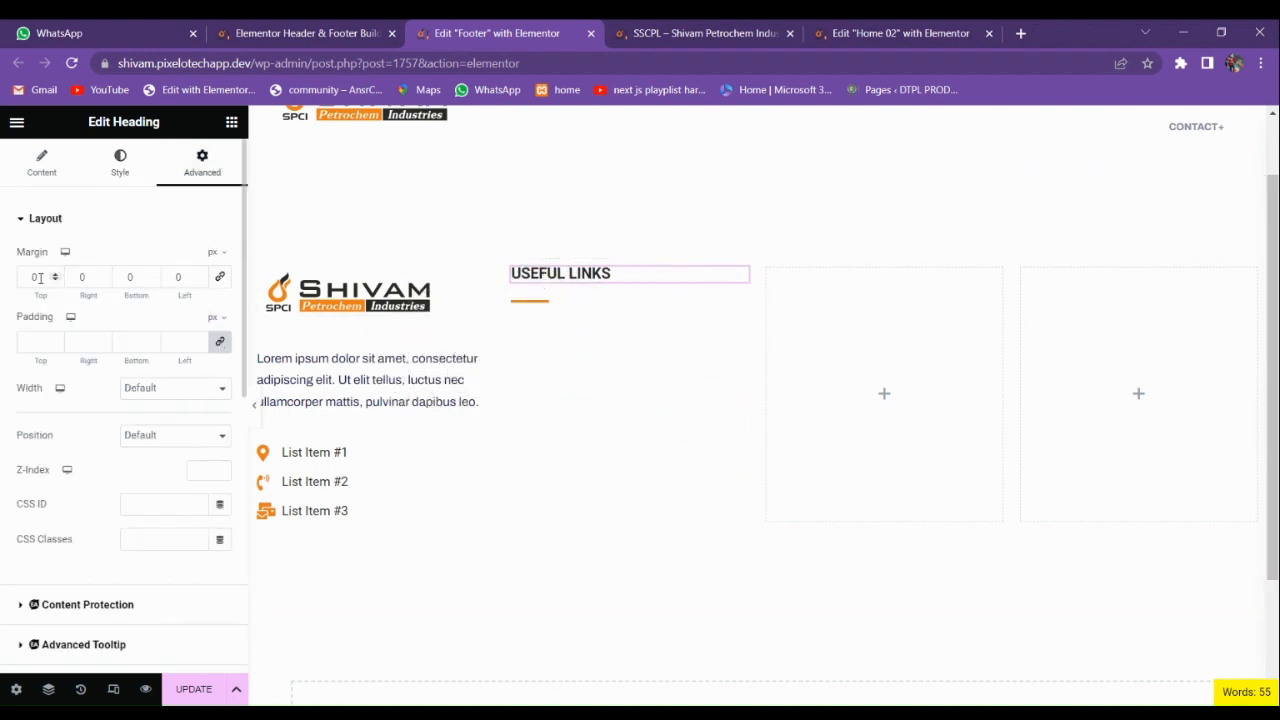
{"action": "left_click", "coordinate": [52, 280]}
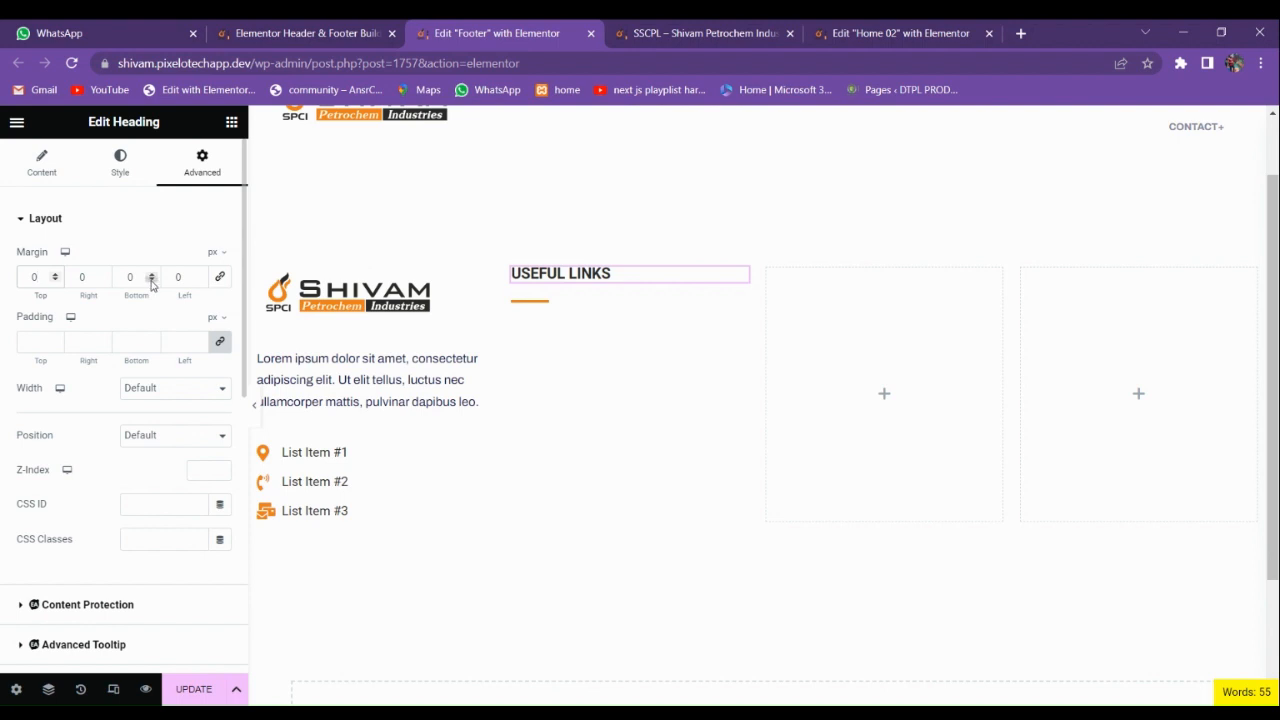
{"action": "left_click", "coordinate": [150, 280]}
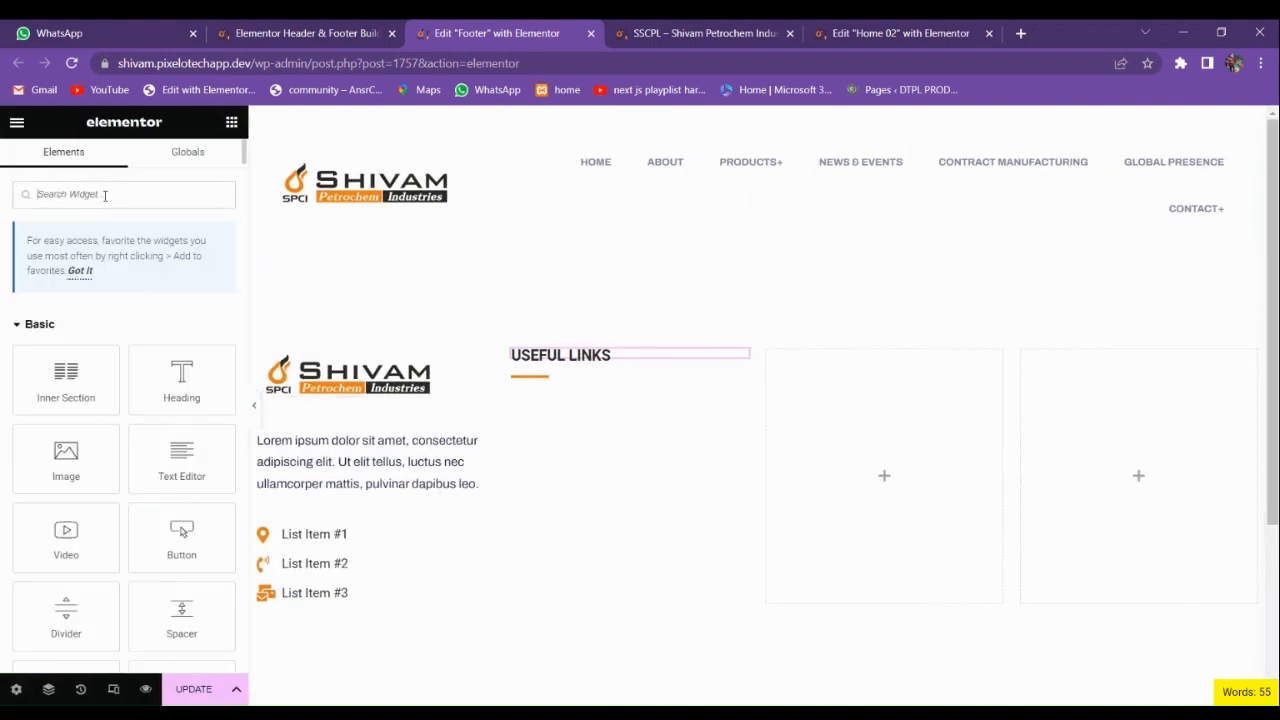
- Add an Icon List under USEFUL LINKS and rename its first items Home, About and News & Events
{"action": "type", "text": "list"}
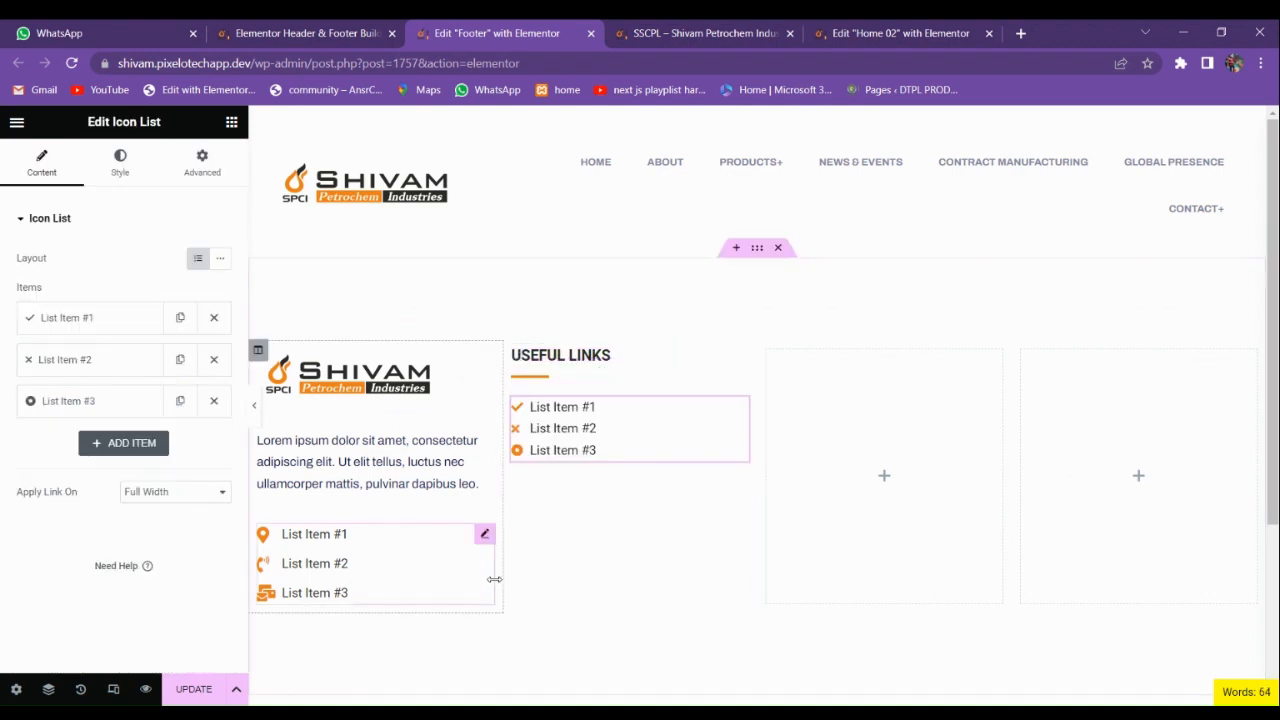
{"action": "left_click", "coordinate": [68, 316]}
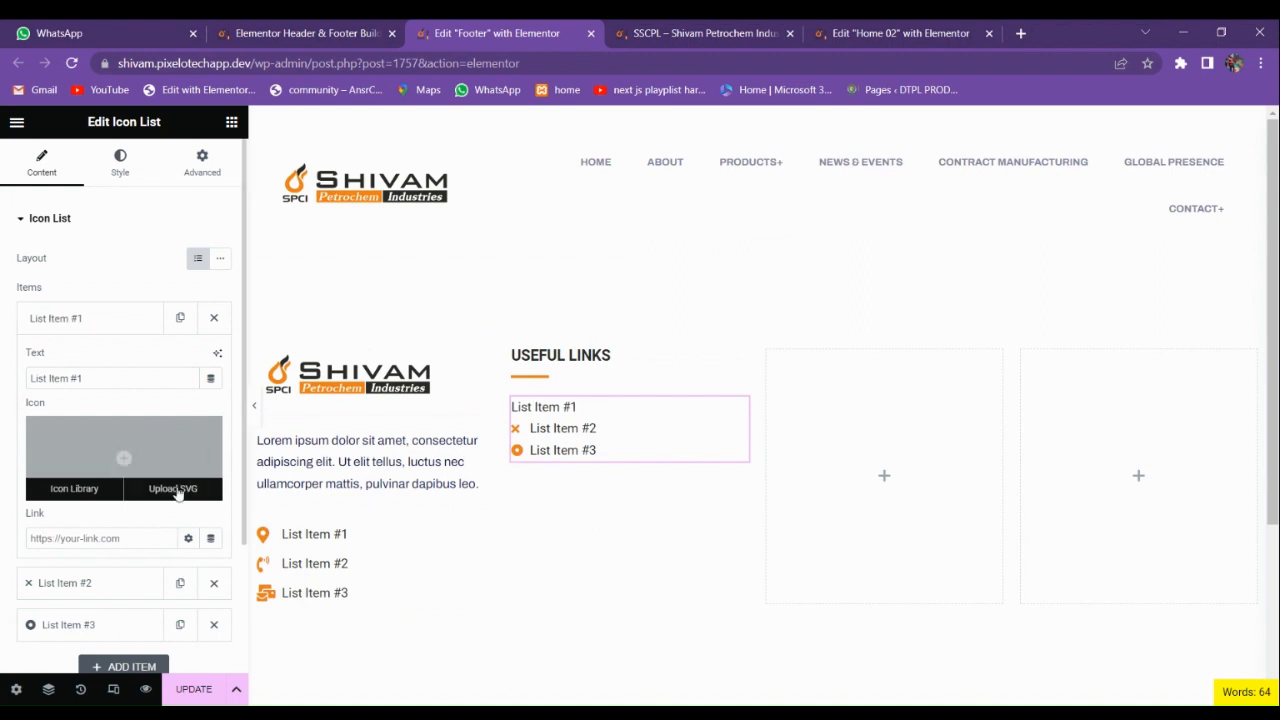
{"action": "type", "text": "H"}
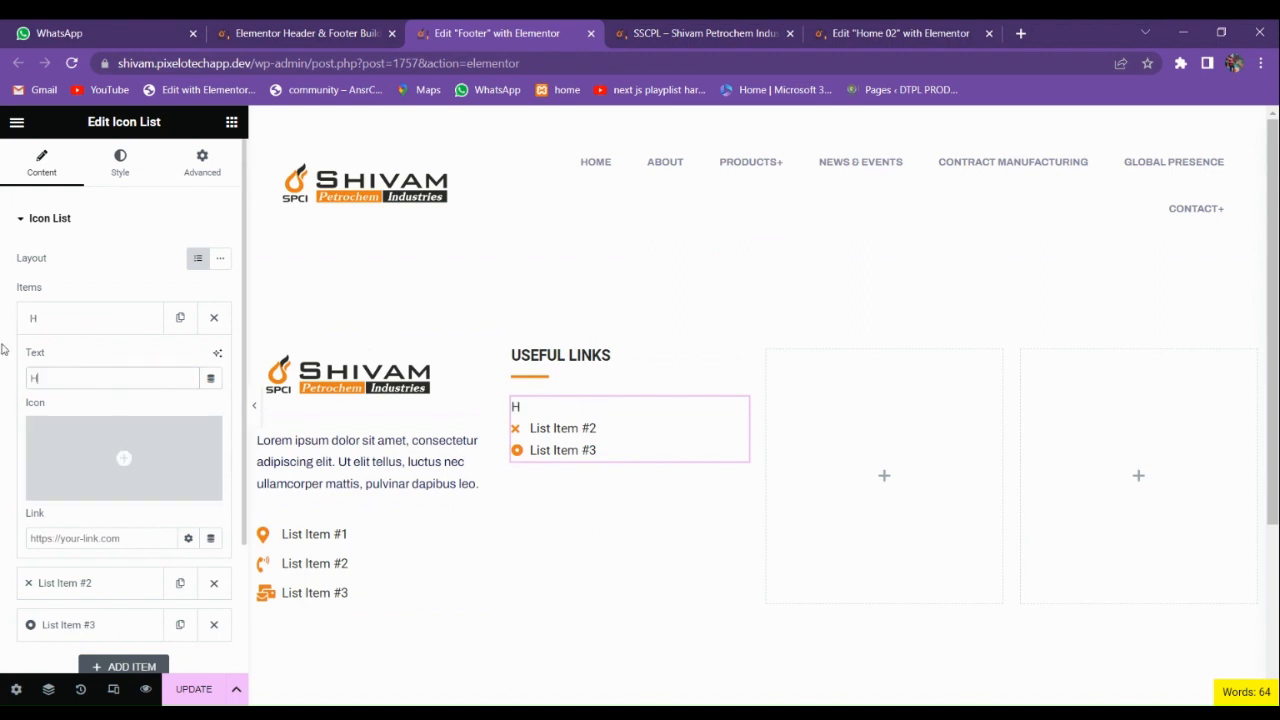
{"action": "type", "text": "ome"}
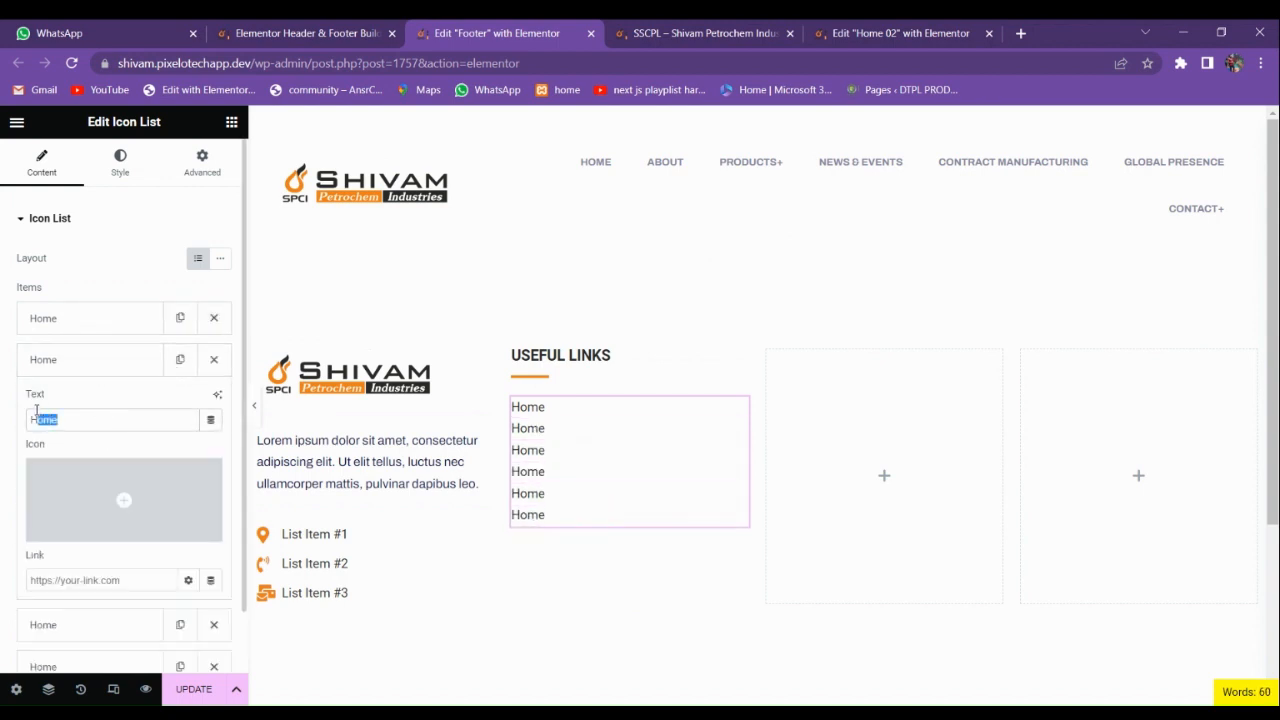
{"action": "type", "text": "About"}
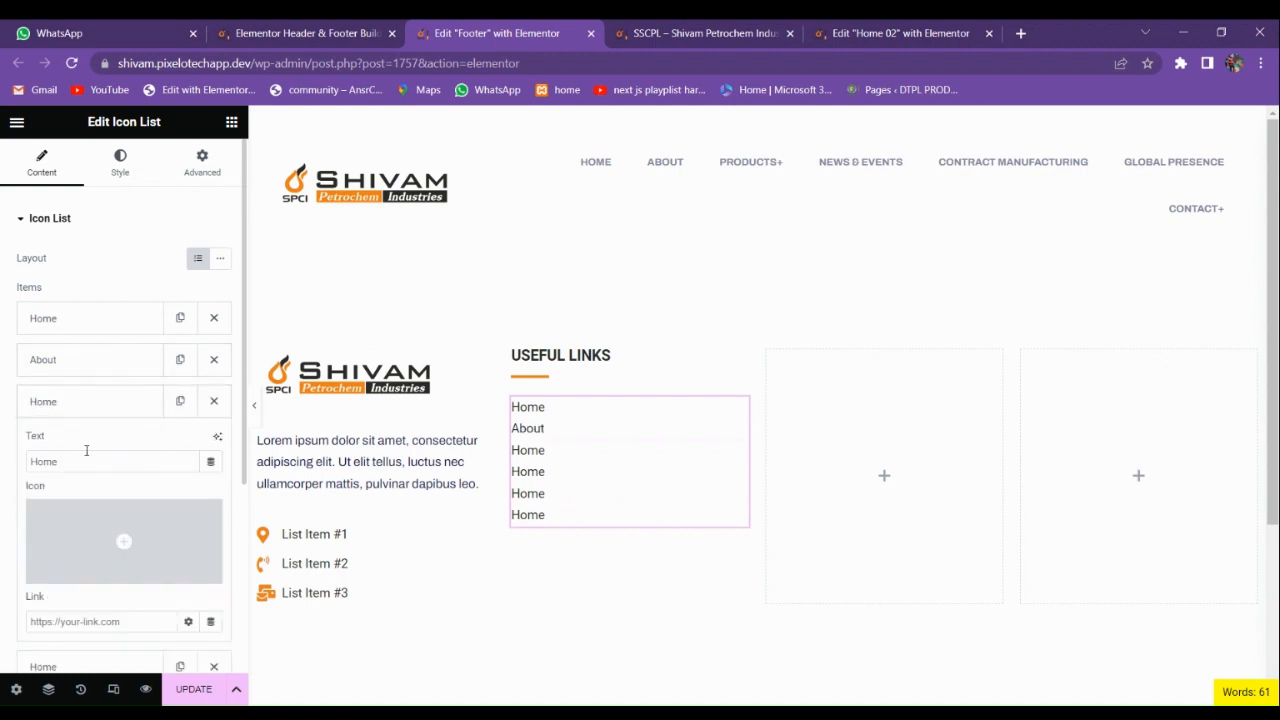
{"action": "double_click", "coordinate": [44, 462]}
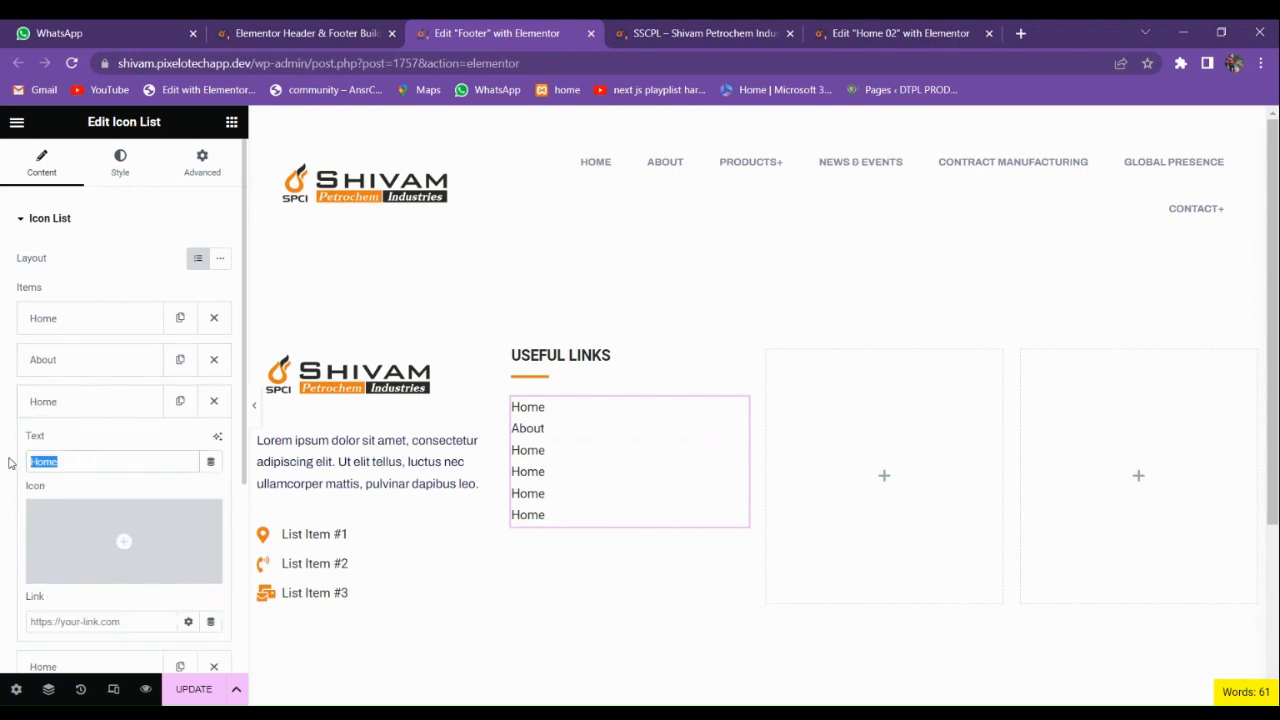
{"action": "type", "text": "News & Events"}
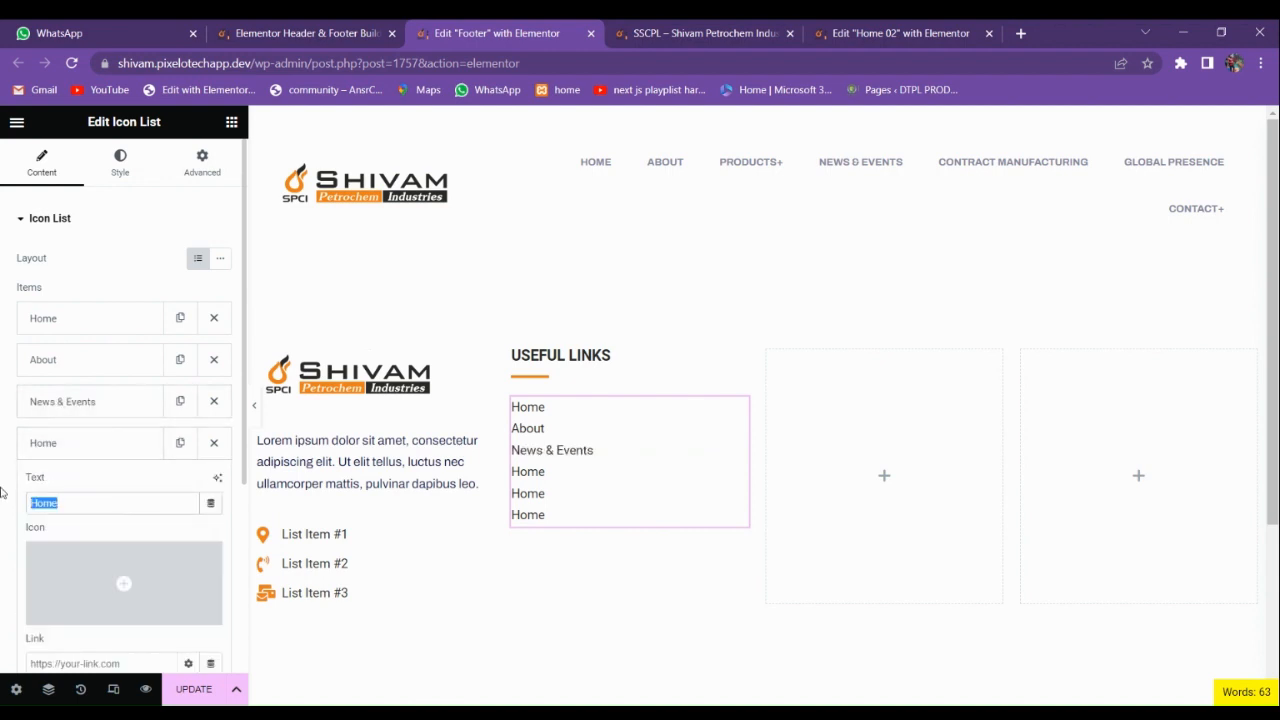
- Rename the remaining items Contract Manufacturing, Global Presence and Contact
{"action": "type", "text": "Contract Manufacturing"}
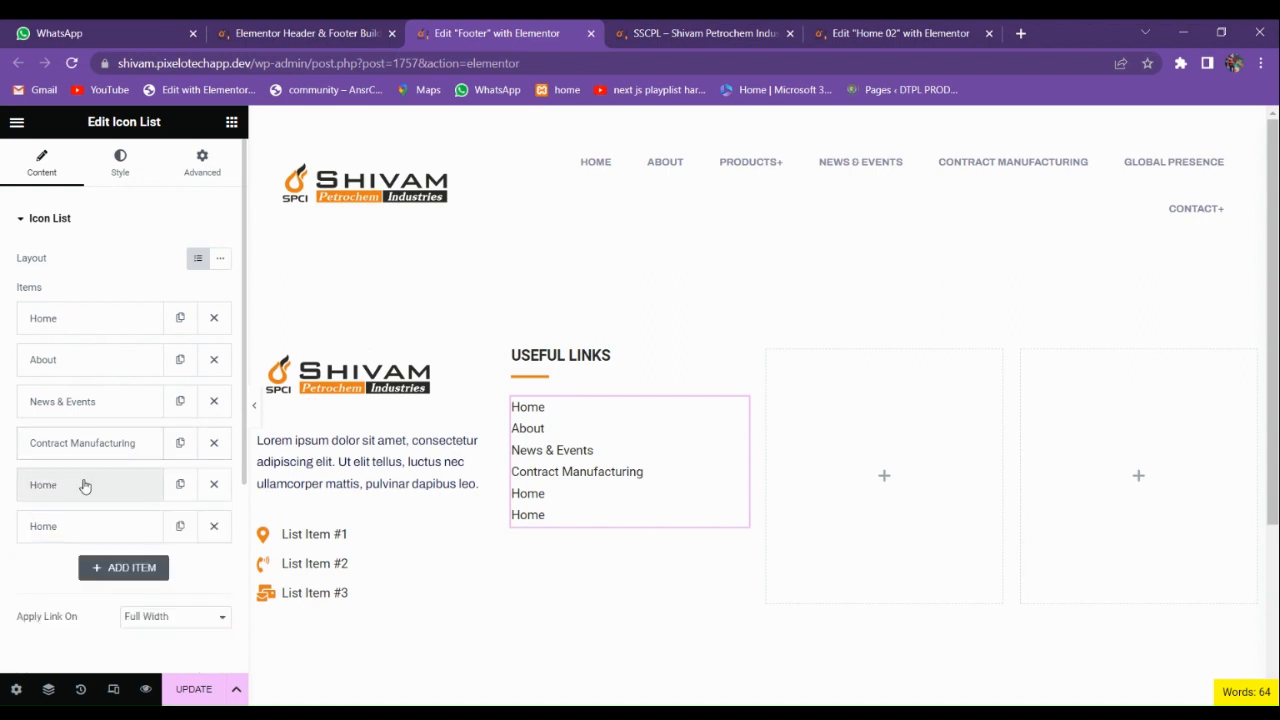
{"action": "left_click", "coordinate": [84, 486]}
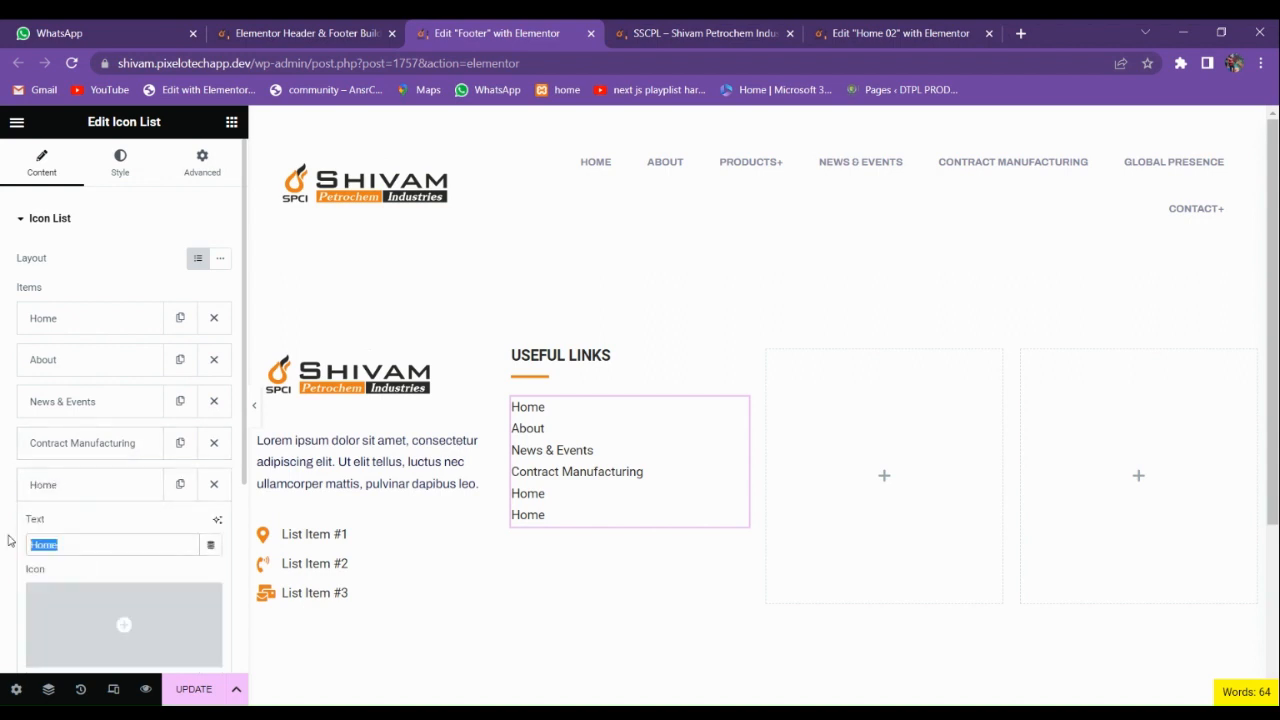
{"action": "type", "text": "Global Presence"}
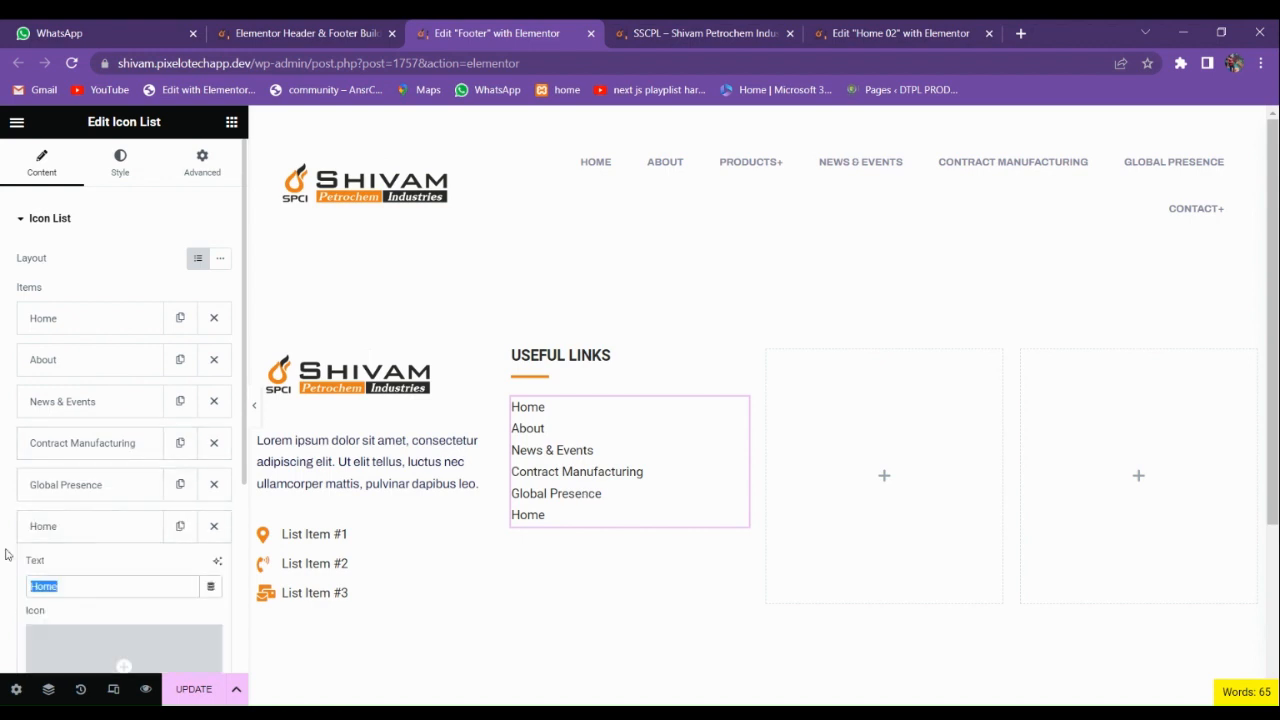
{"action": "type", "text": "Contact"}
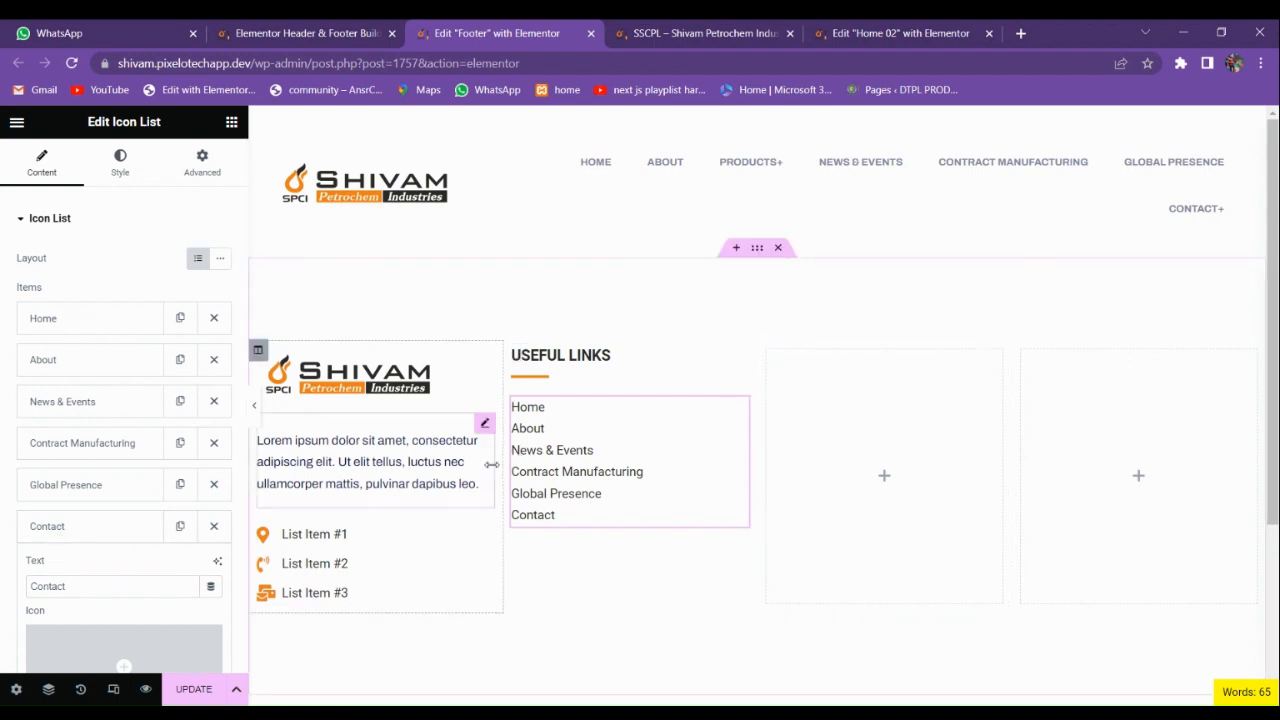
- Set the Useful Links list text colour to a dark near-black shade via the colour picker
{"action": "left_click", "coordinate": [120, 160]}
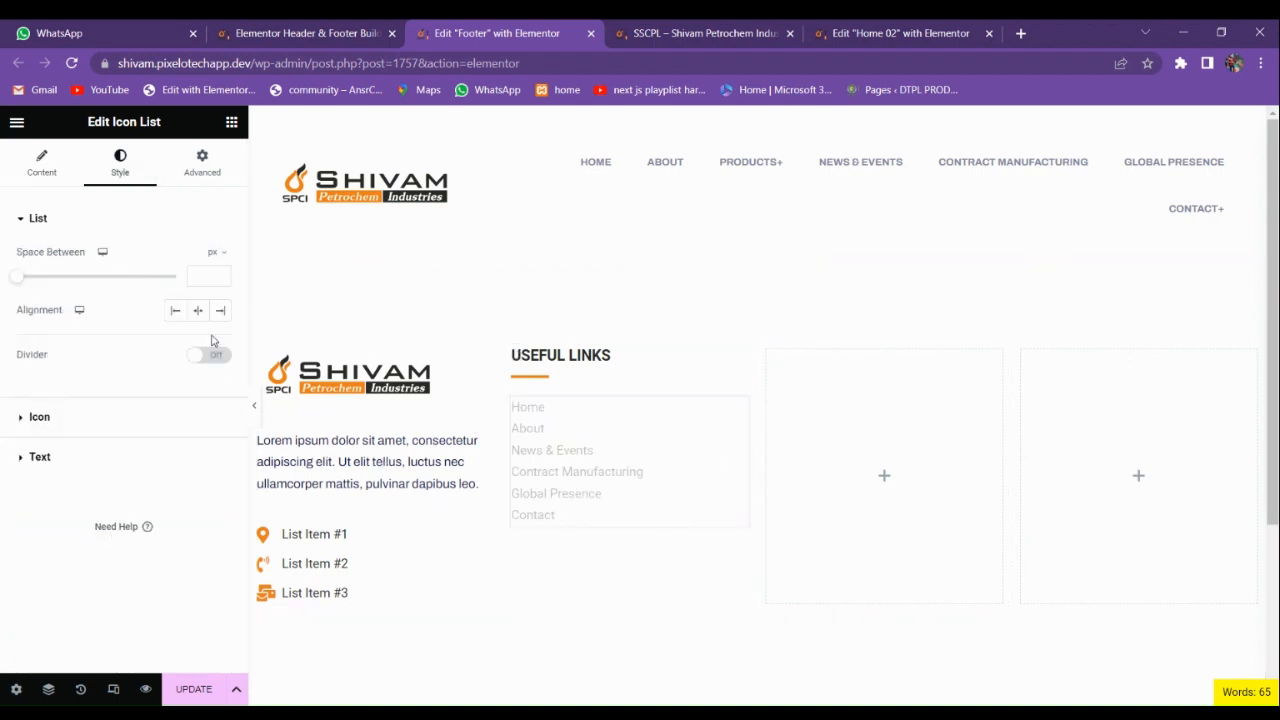
{"action": "left_click", "coordinate": [38, 418]}
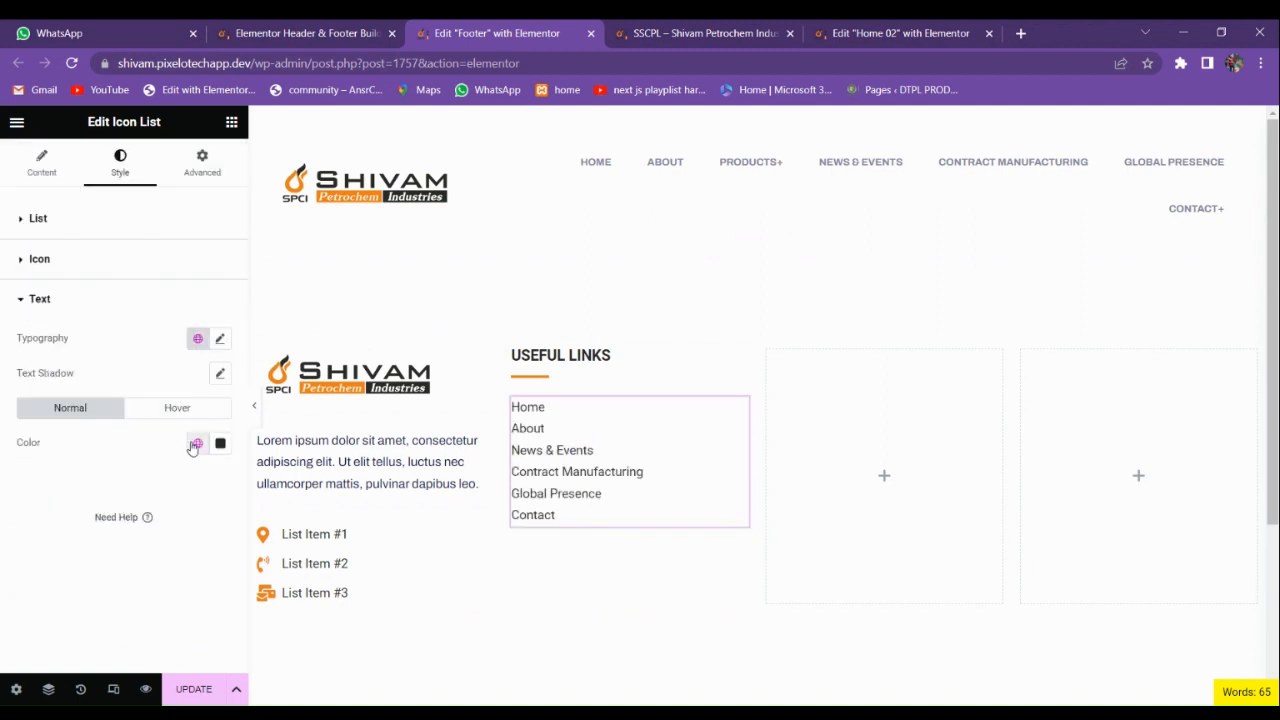
{"action": "left_click", "coordinate": [550, 450]}
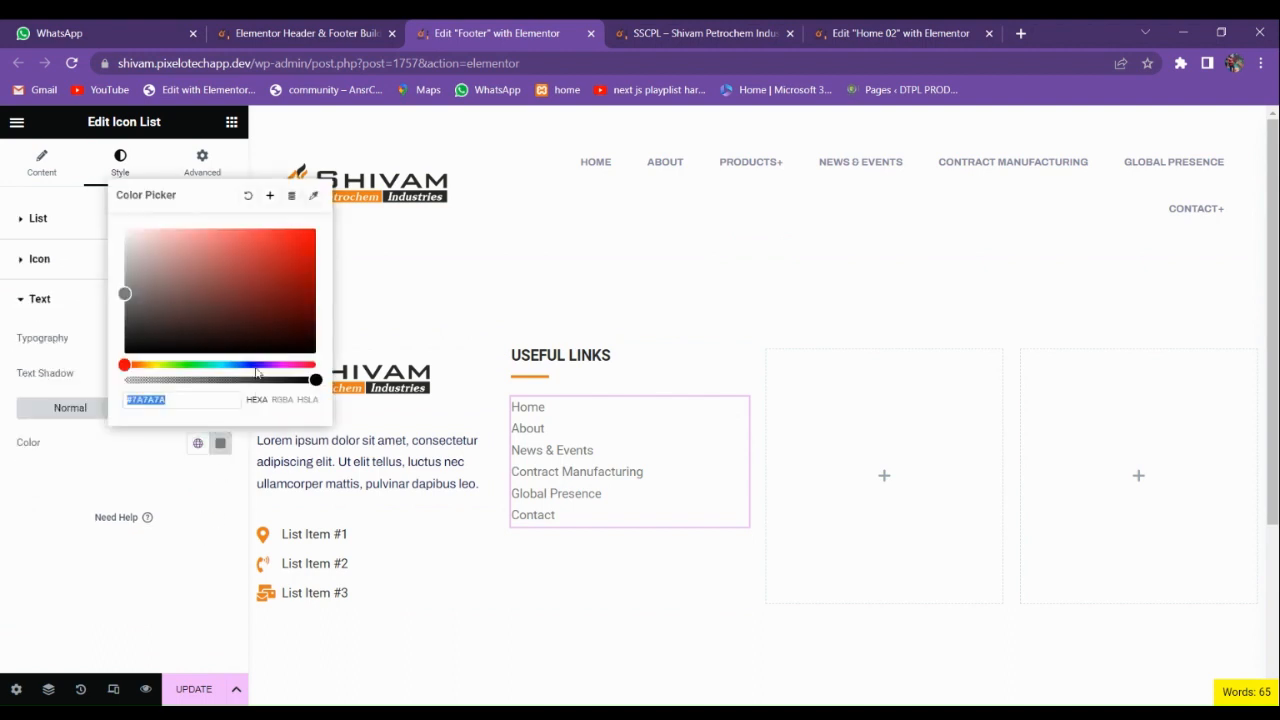
{"action": "left_click", "coordinate": [148, 320]}
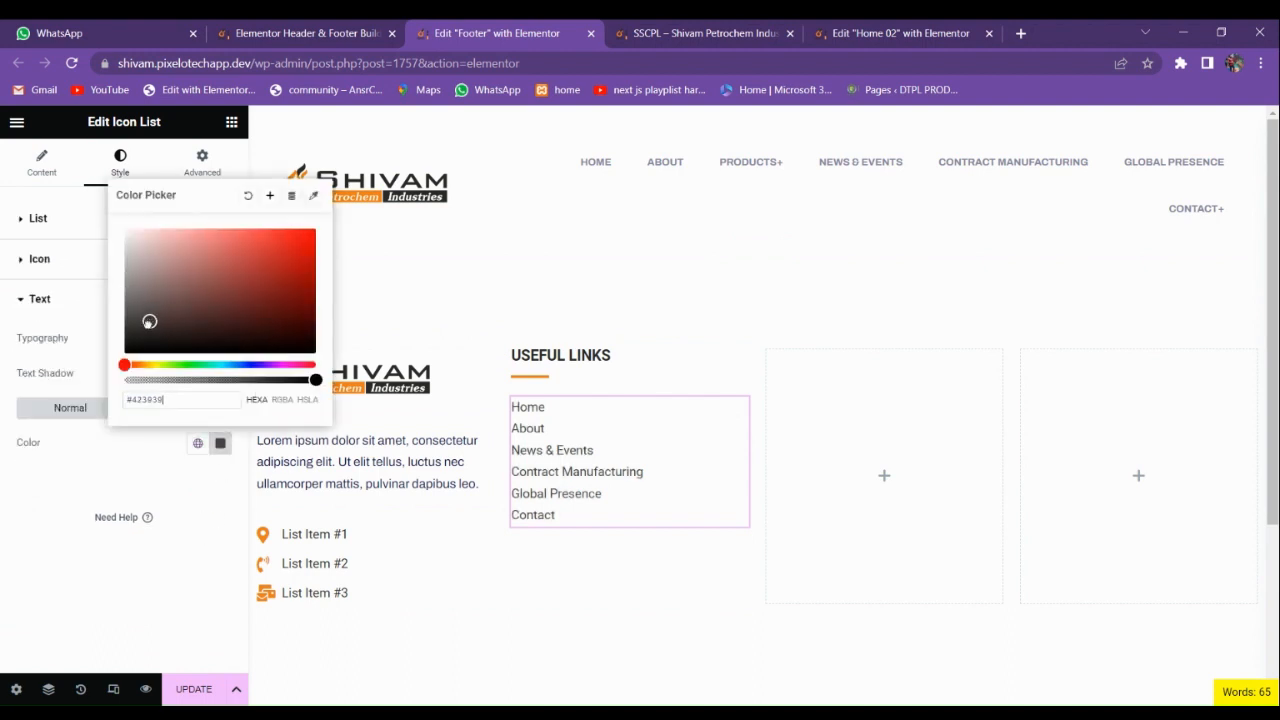
{"action": "left_click", "coordinate": [136, 334]}
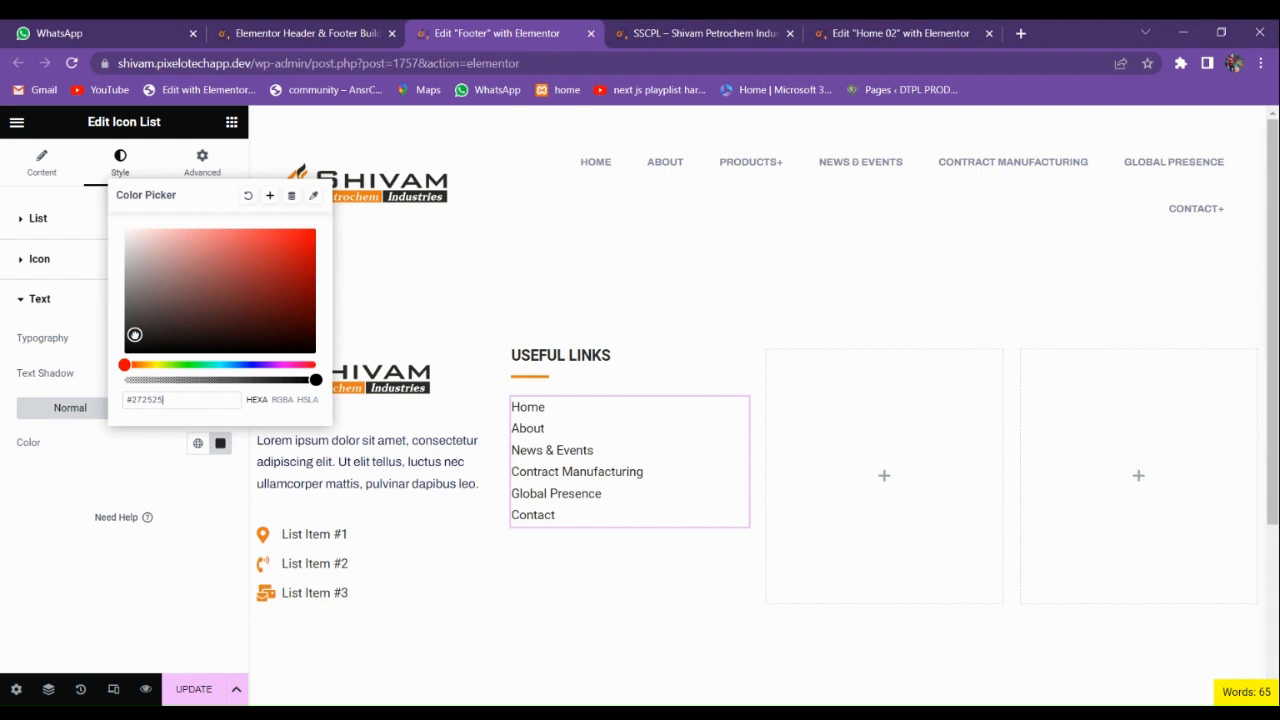
{"action": "left_click", "coordinate": [150, 328]}
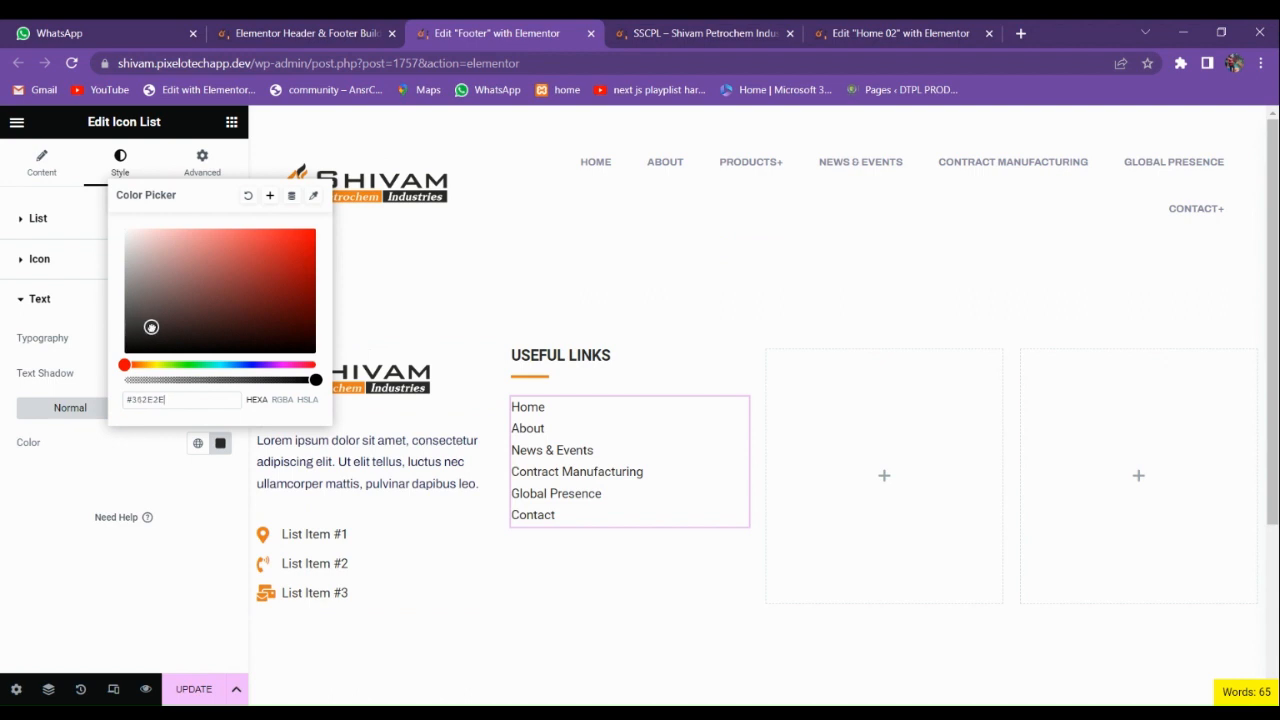
{"action": "left_click", "coordinate": [152, 330]}
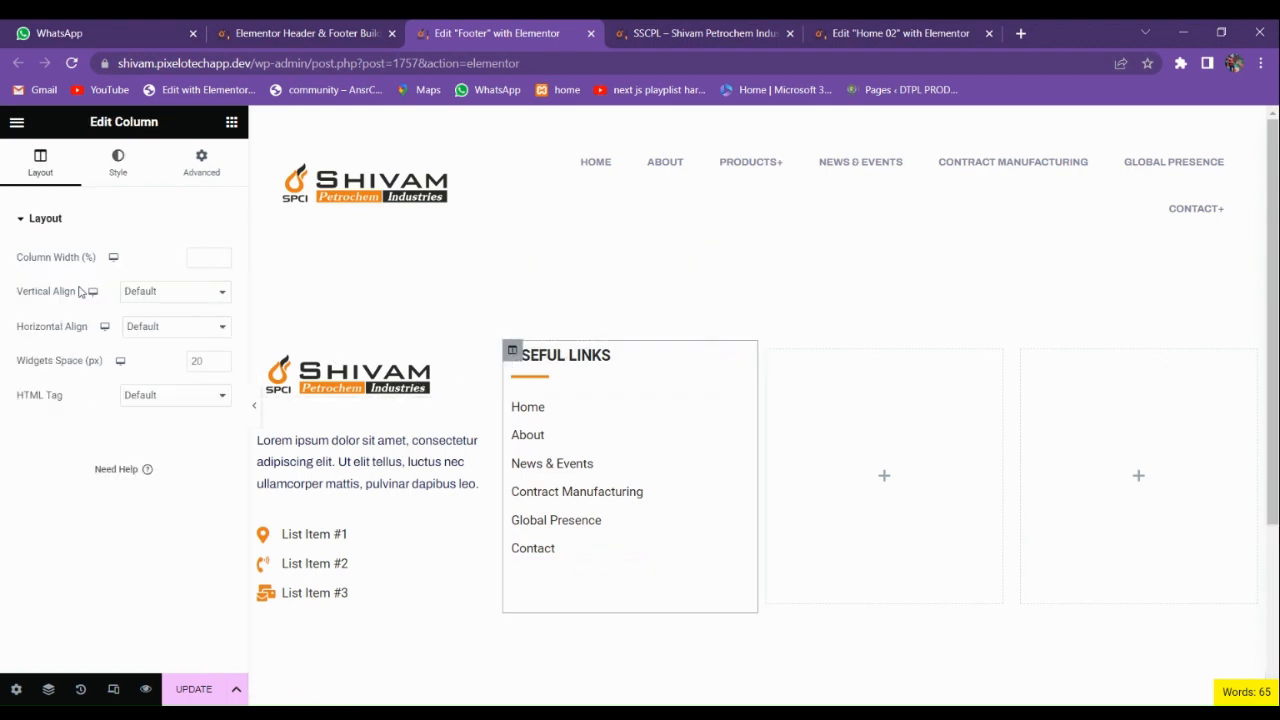
- Raise the links list's top margin to about 14px so it sits lower under its heading
{"action": "left_click", "coordinate": [200, 162]}
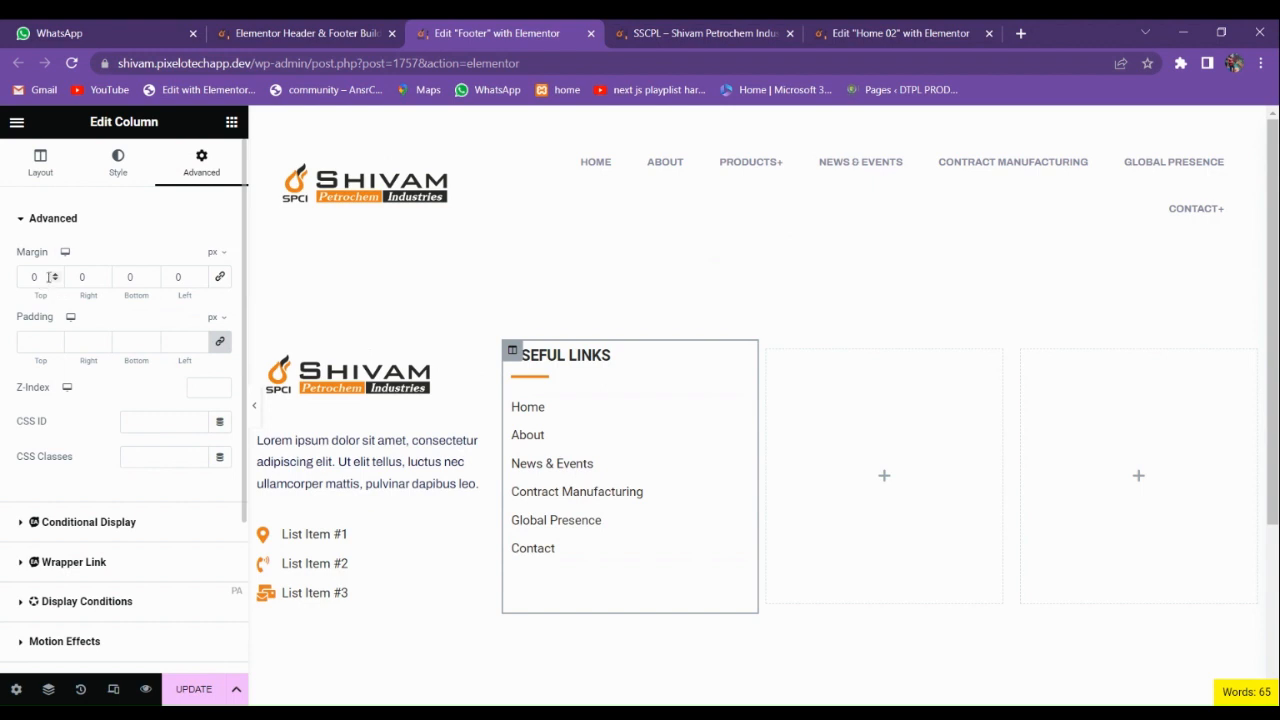
{"action": "type", "text": "11"}
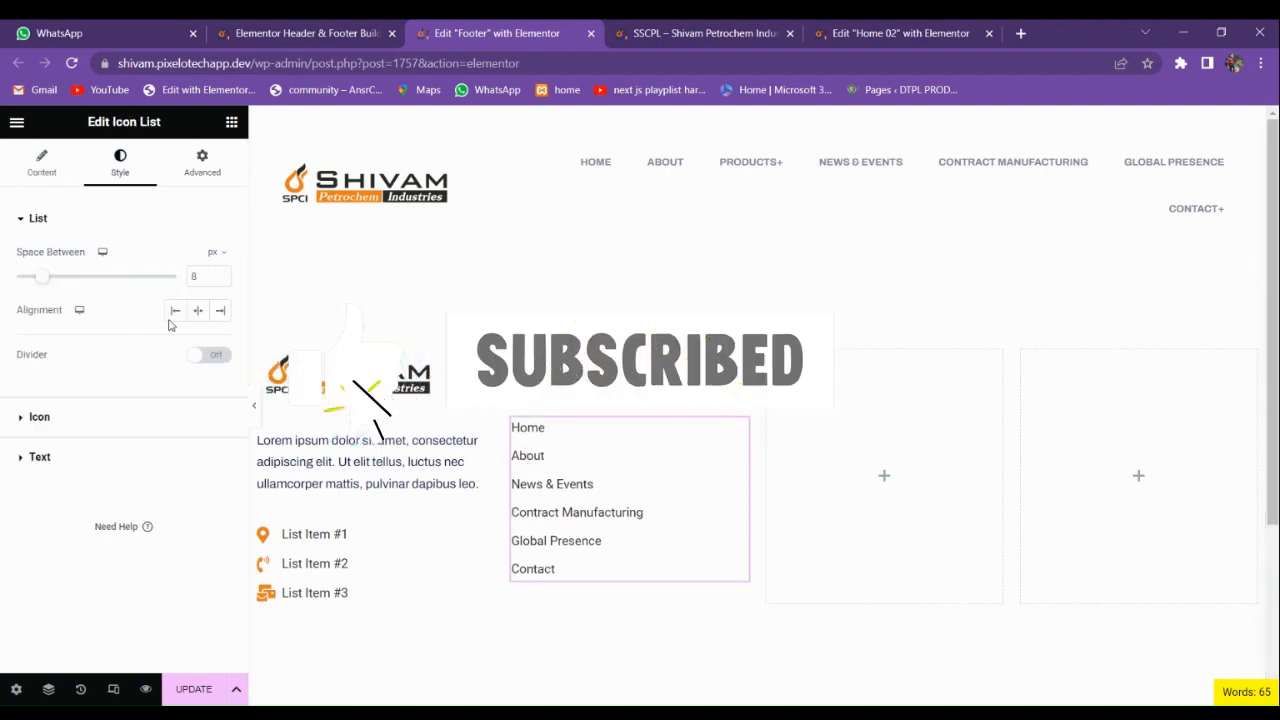
{"action": "left_click", "coordinate": [200, 164]}
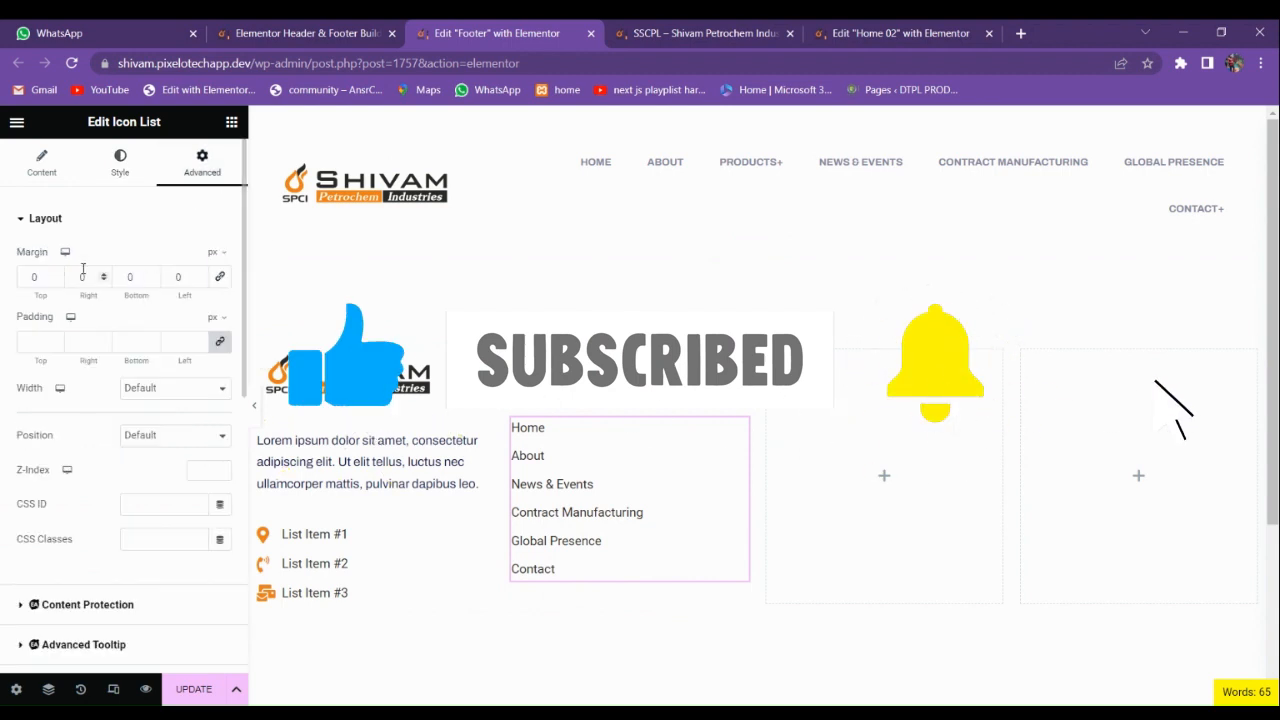
{"action": "left_click", "coordinate": [56, 272]}
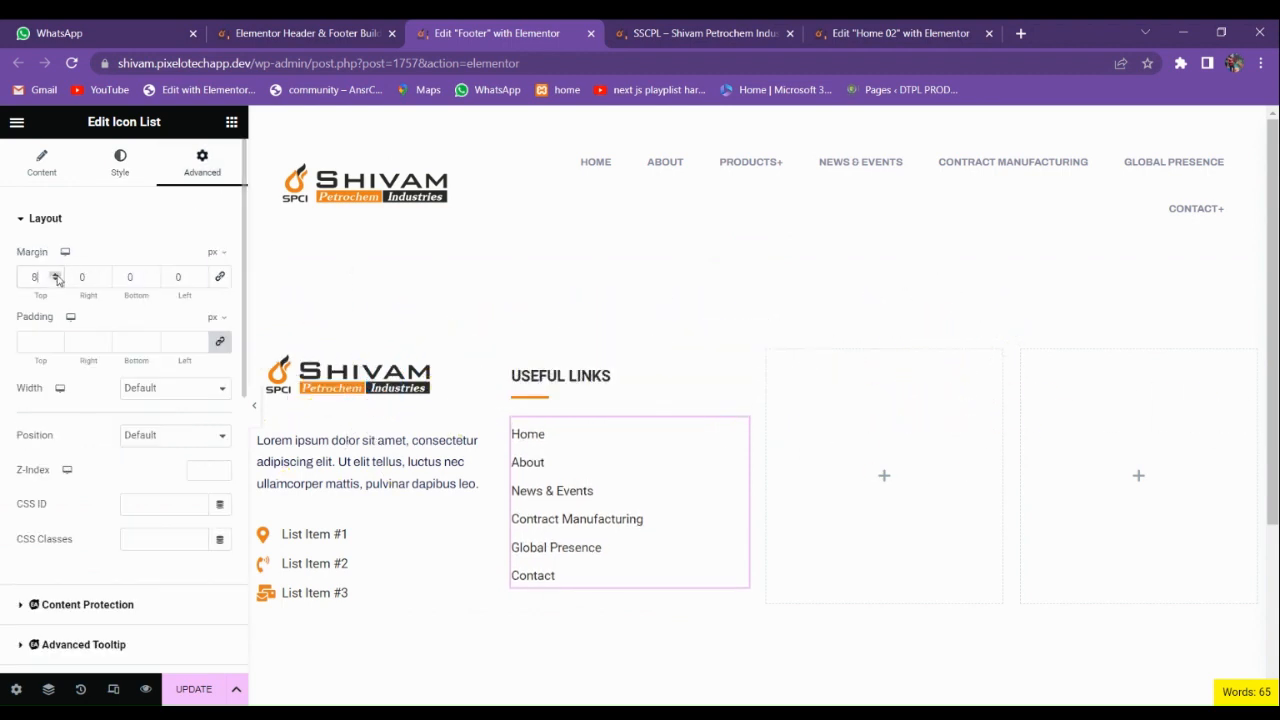
{"action": "left_click", "coordinate": [58, 274]}
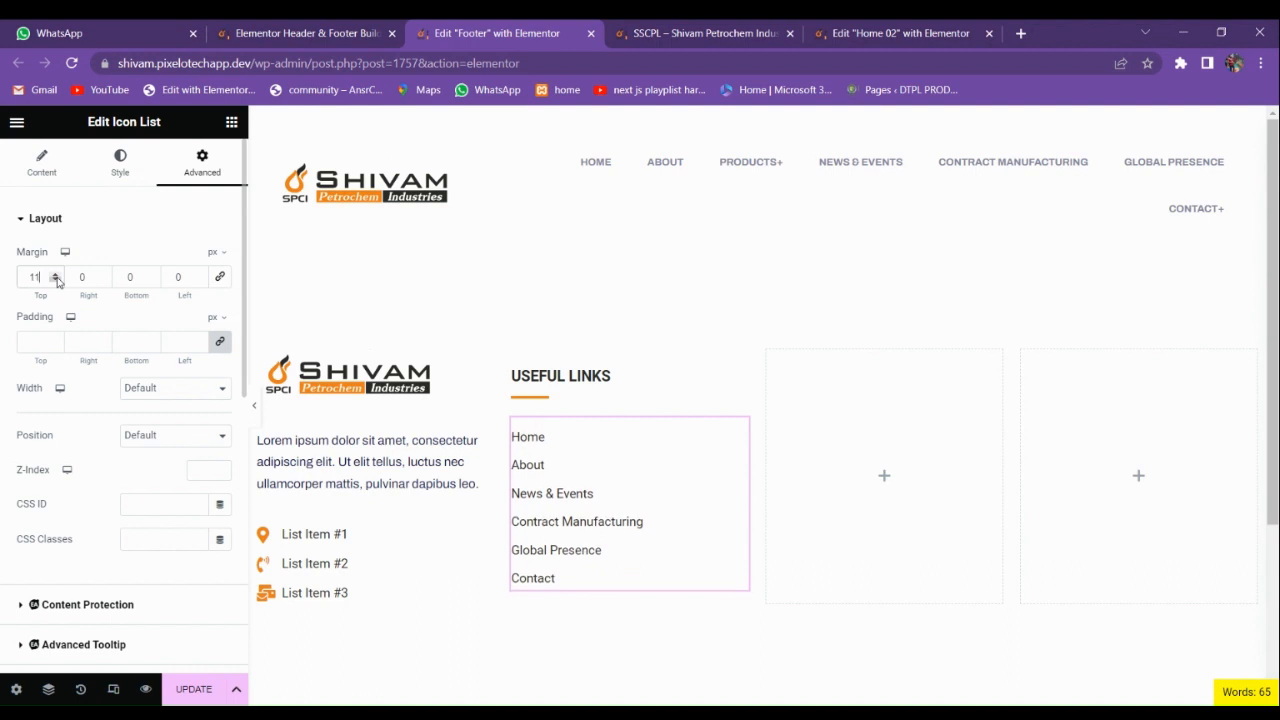
{"action": "left_click", "coordinate": [56, 272]}
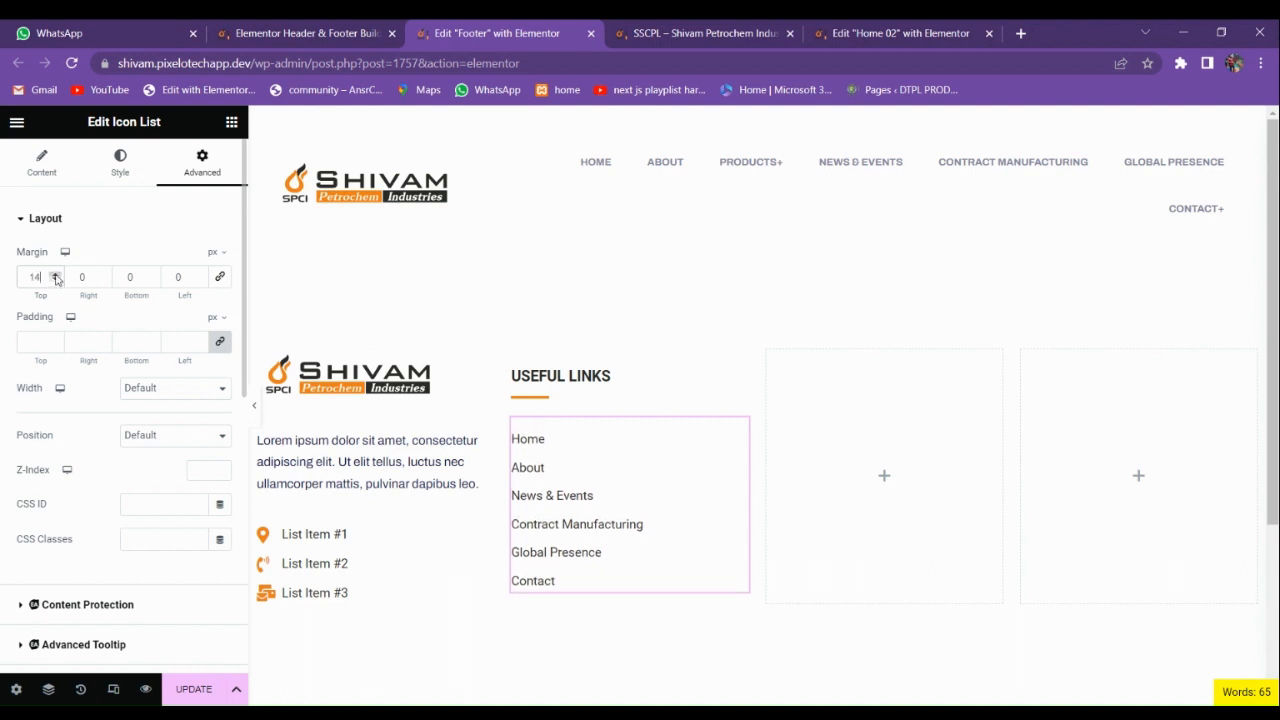
{"action": "left_click", "coordinate": [56, 272]}
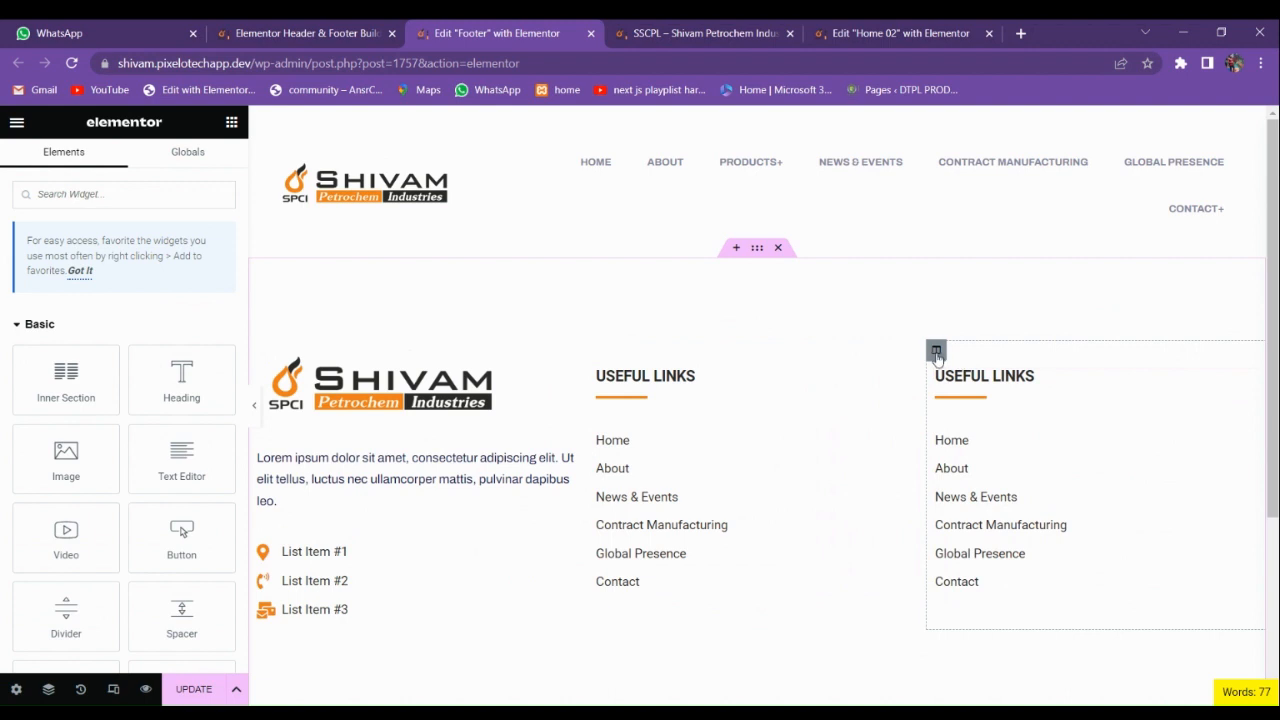
- Find the Google Maps widget by searching 'map' and place it in the fourth footer column
{"action": "left_click", "coordinate": [936, 352]}
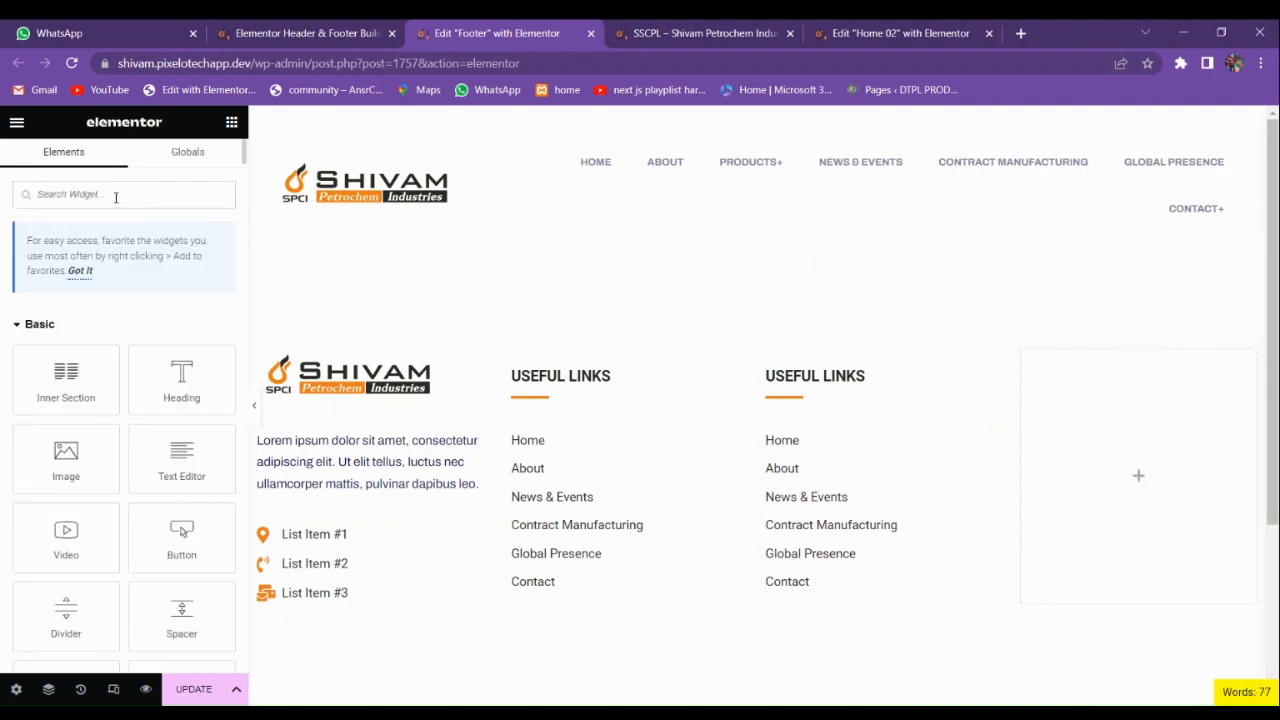
{"action": "type", "text": "map"}
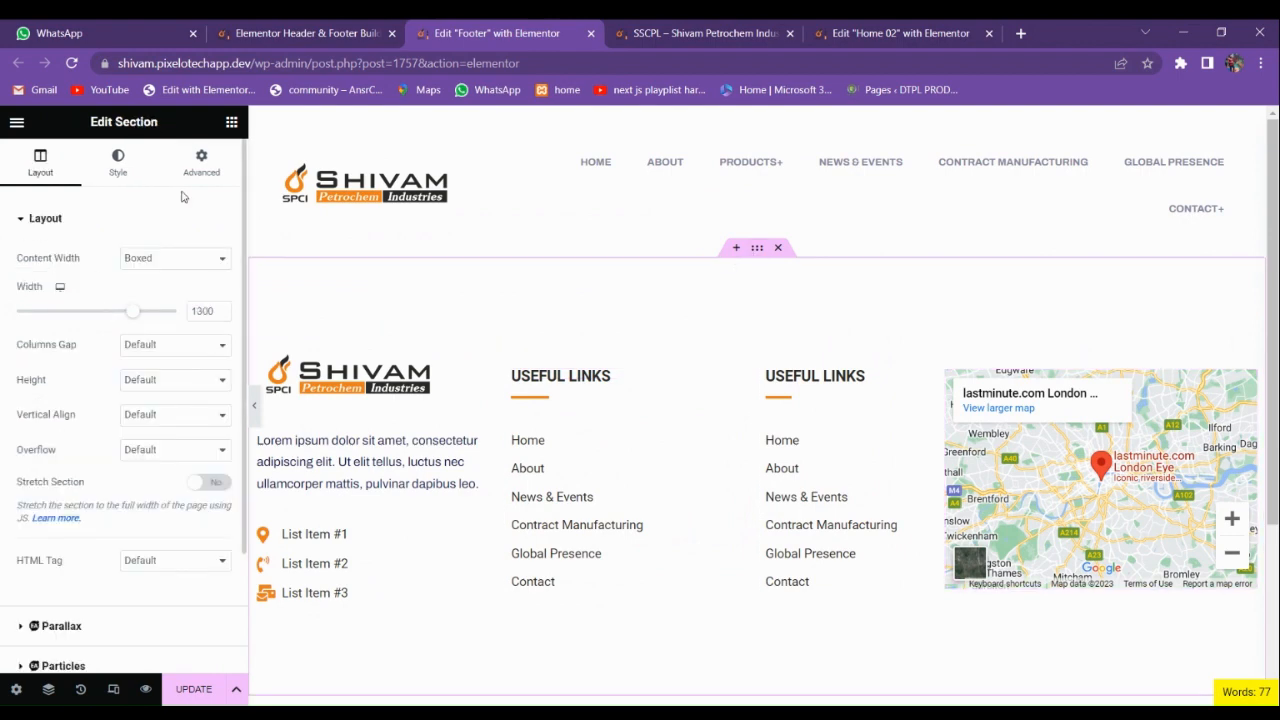
- Set the footer section's top and bottom padding
{"action": "left_click", "coordinate": [200, 162]}
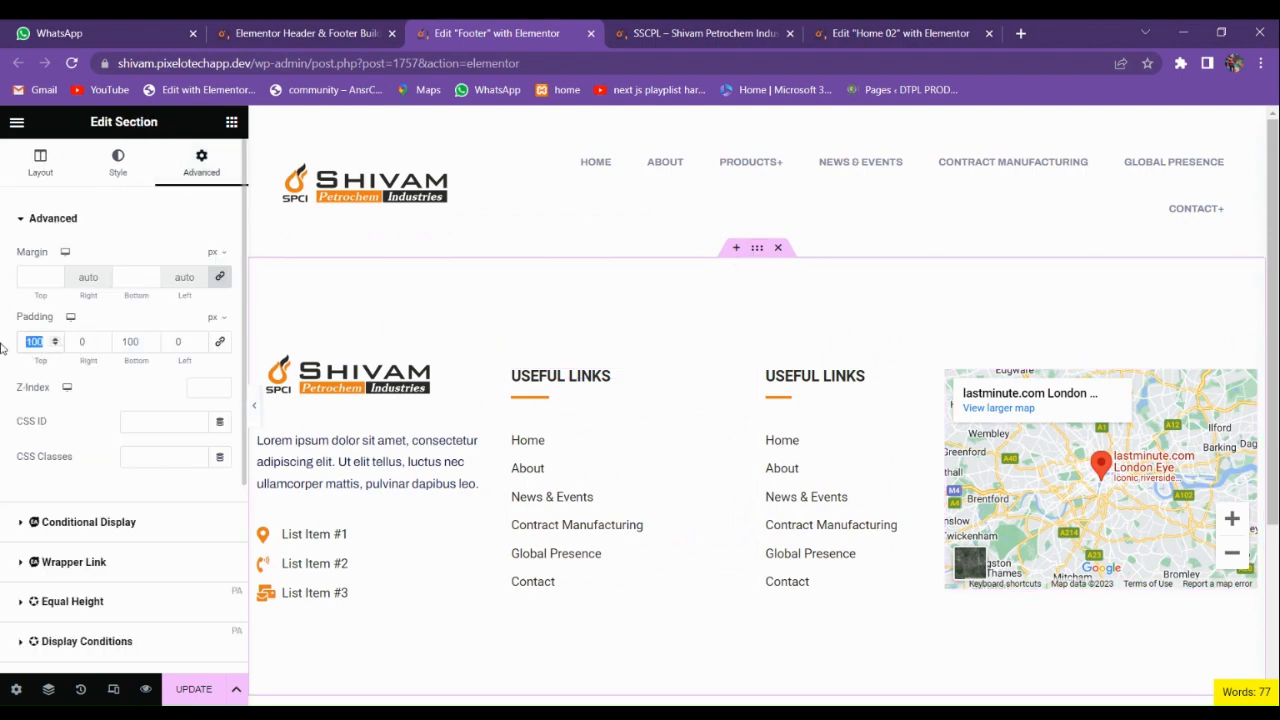
{"action": "type", "text": "80"}
{"action": "left_click", "coordinate": [136, 340]}
{"action": "type", "text": "060"}
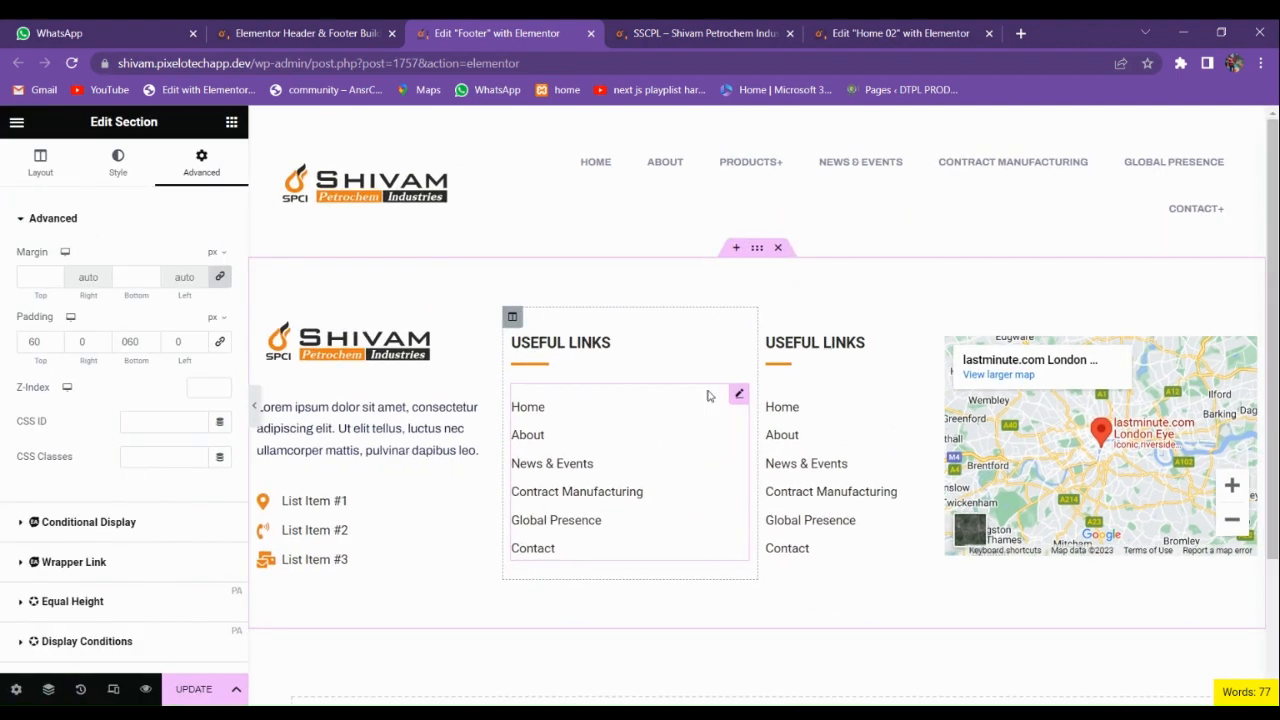
- Try a dark brown classic background on the footer section, then clear it back to white
{"action": "left_click", "coordinate": [116, 160]}
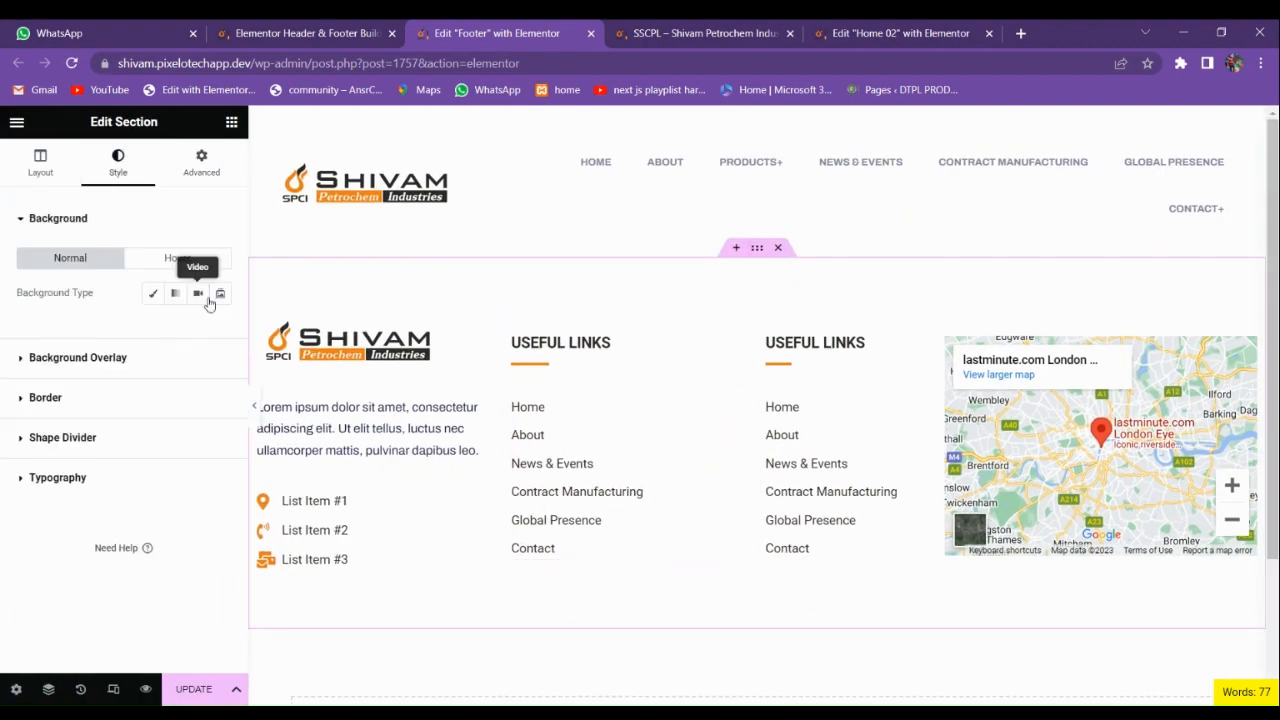
{"action": "left_click", "coordinate": [152, 292]}
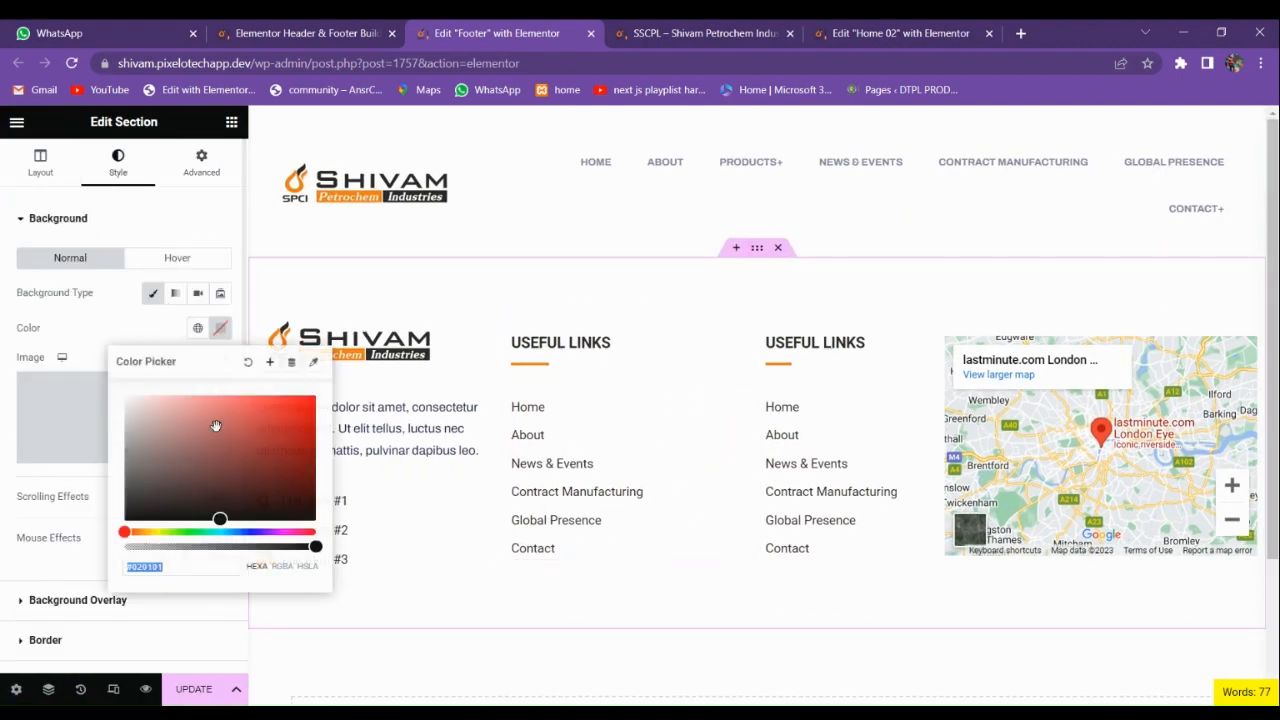
{"action": "left_click_drag", "start_coordinate": [216, 424], "coordinate": [188, 472]}
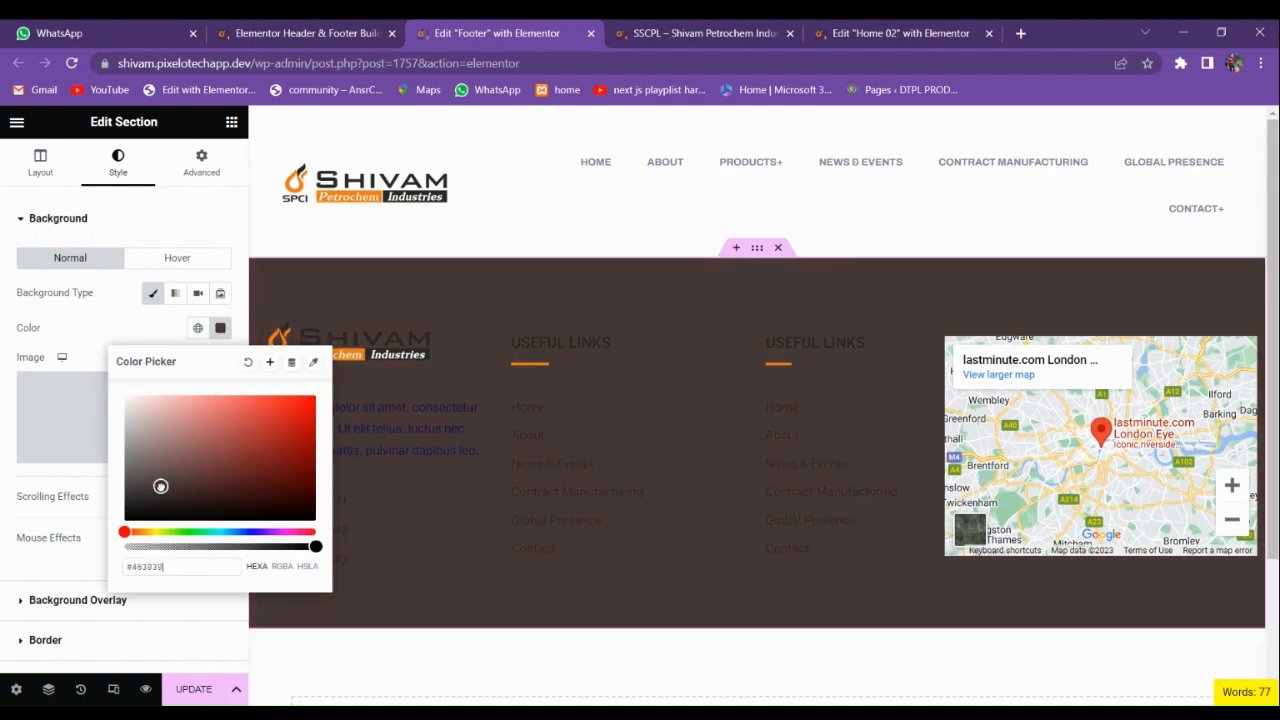
{"action": "left_click", "coordinate": [240, 468]}
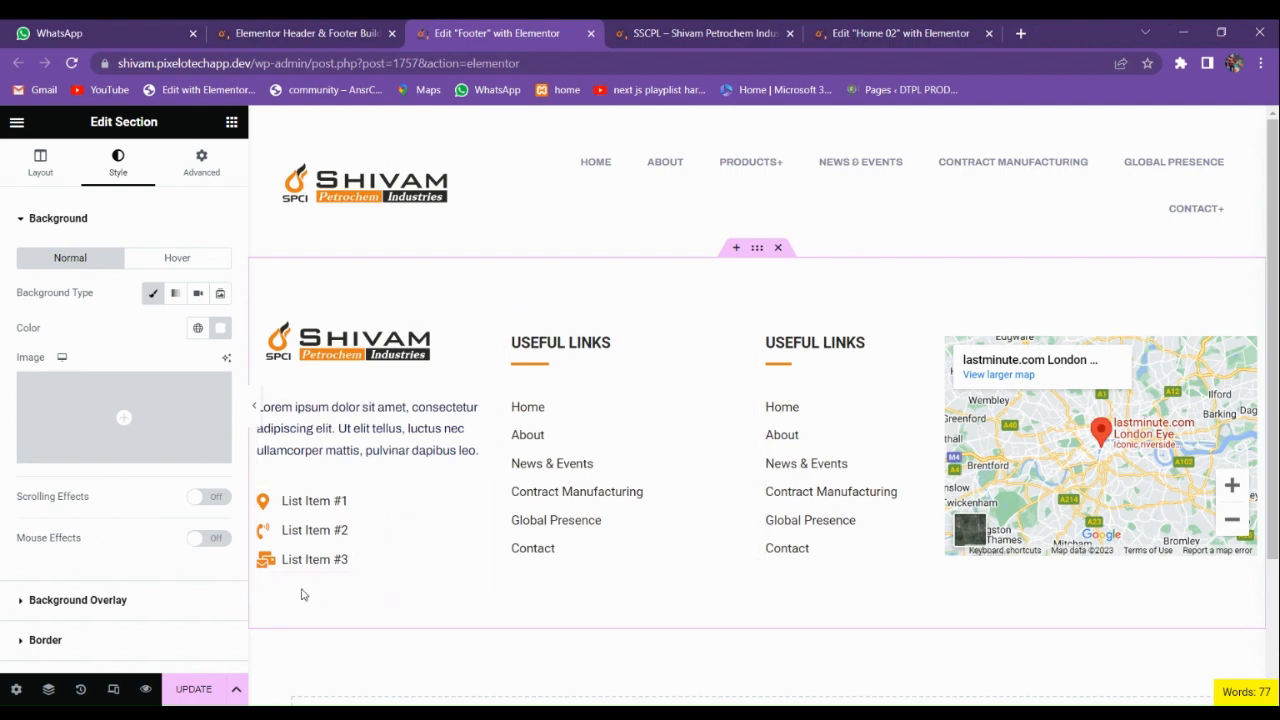
{"action": "mouse_move", "coordinate": [648, 290]}
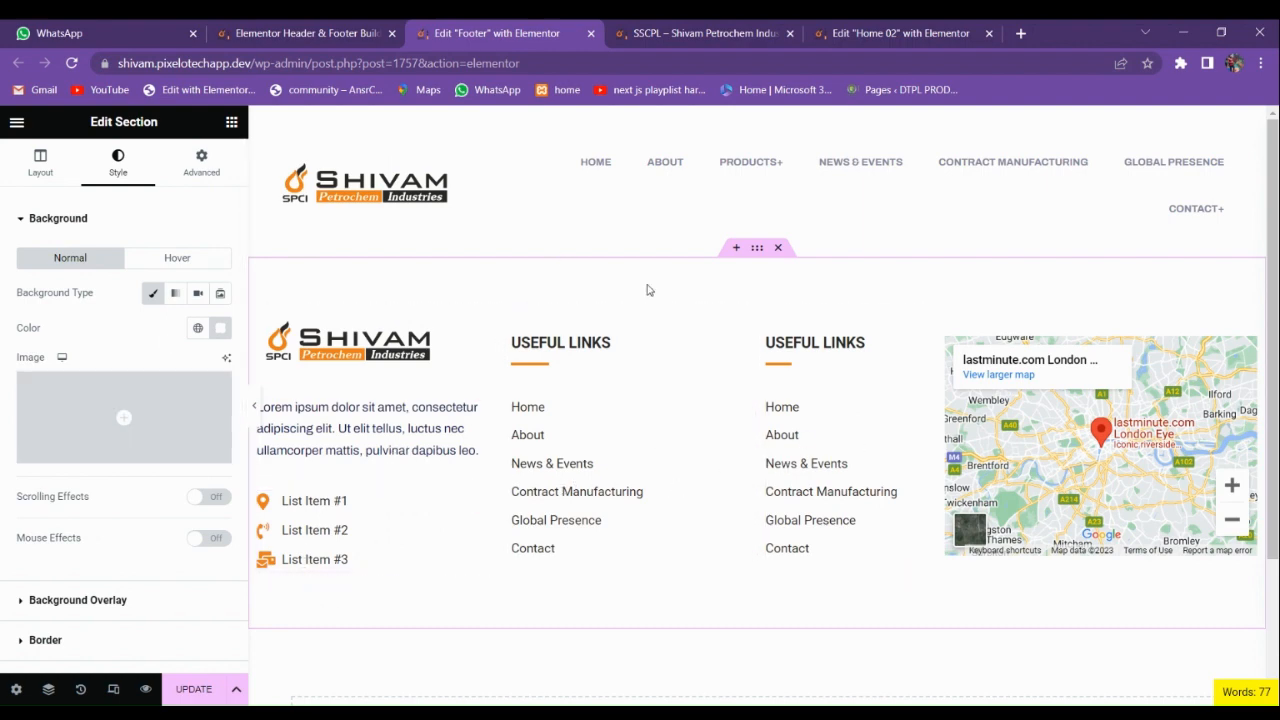
- Add a single-column section below the footer with a Heading widget in it
{"action": "scroll", "scroll_direction": "down", "scroll_amount": 3}
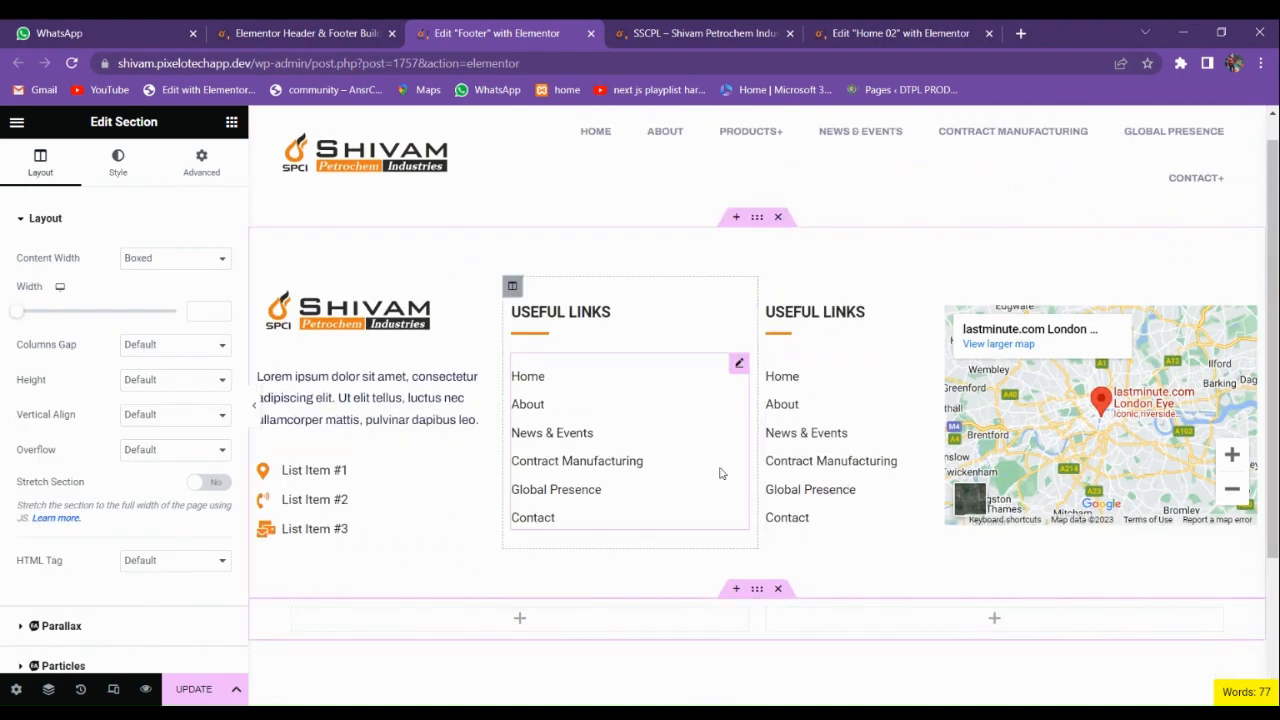
{"action": "scroll", "scroll_direction": "down", "scroll_amount": 3}
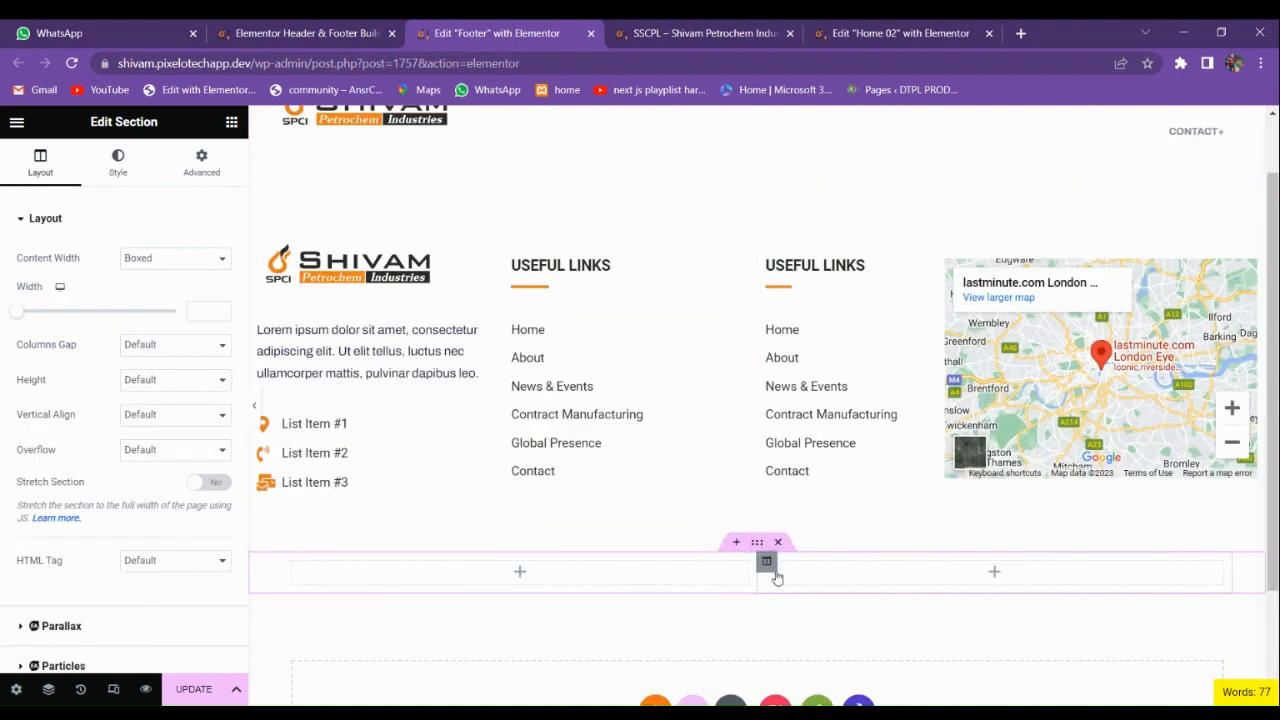
{"action": "left_click", "coordinate": [768, 560]}
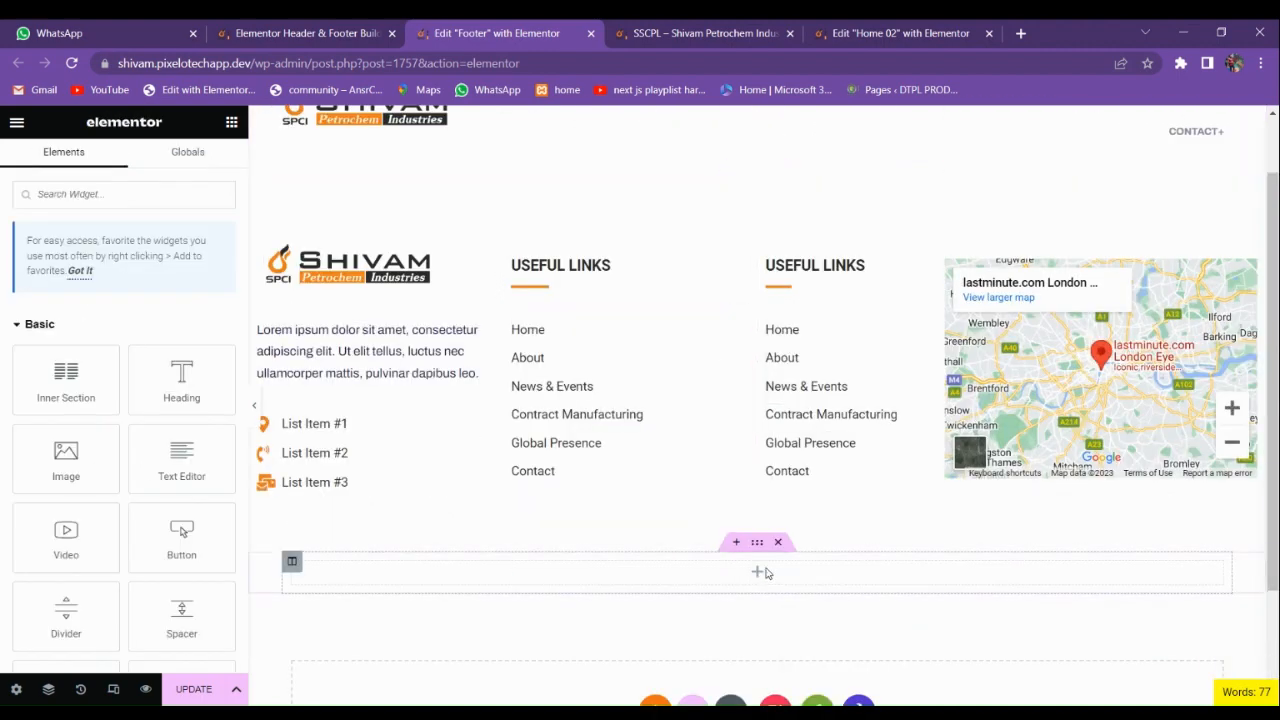
{"action": "left_click", "coordinate": [292, 560]}
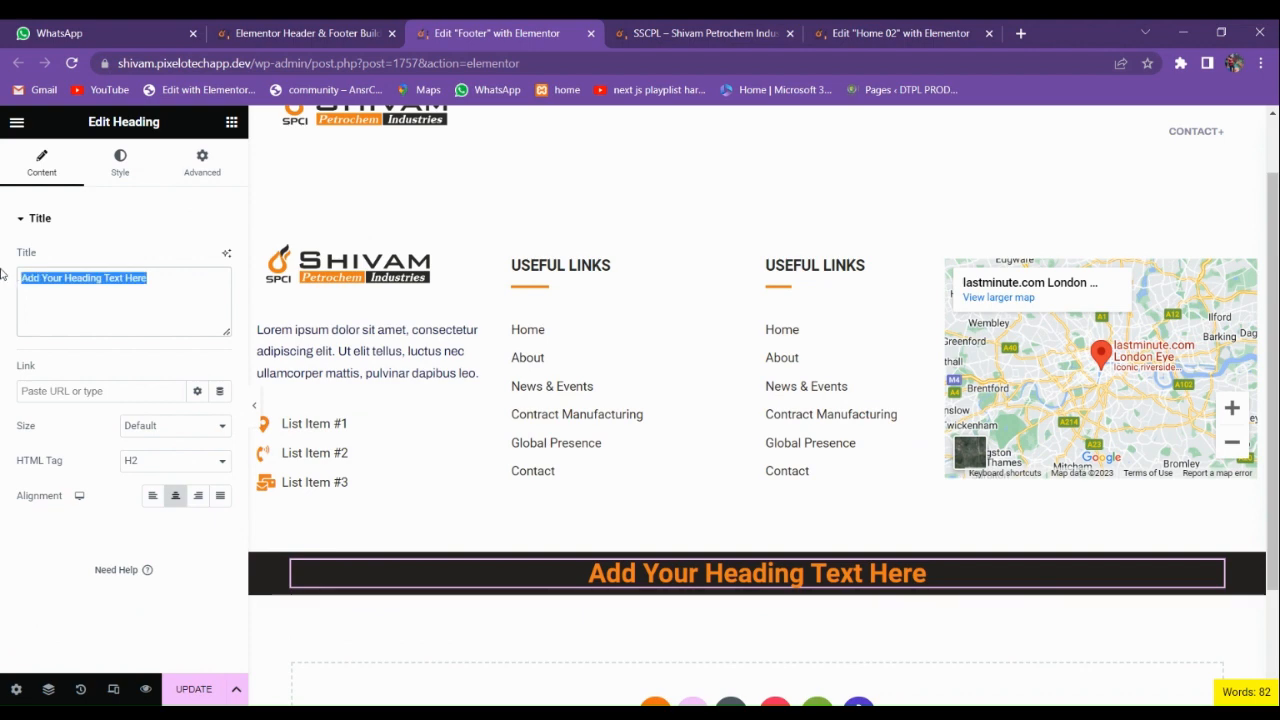
- Type the heading text 'Copyright 2023, SHIVAM PETROCHEM, All Right'
{"action": "type", "text": "Copyright 2023, SHIVAM PETRO"}
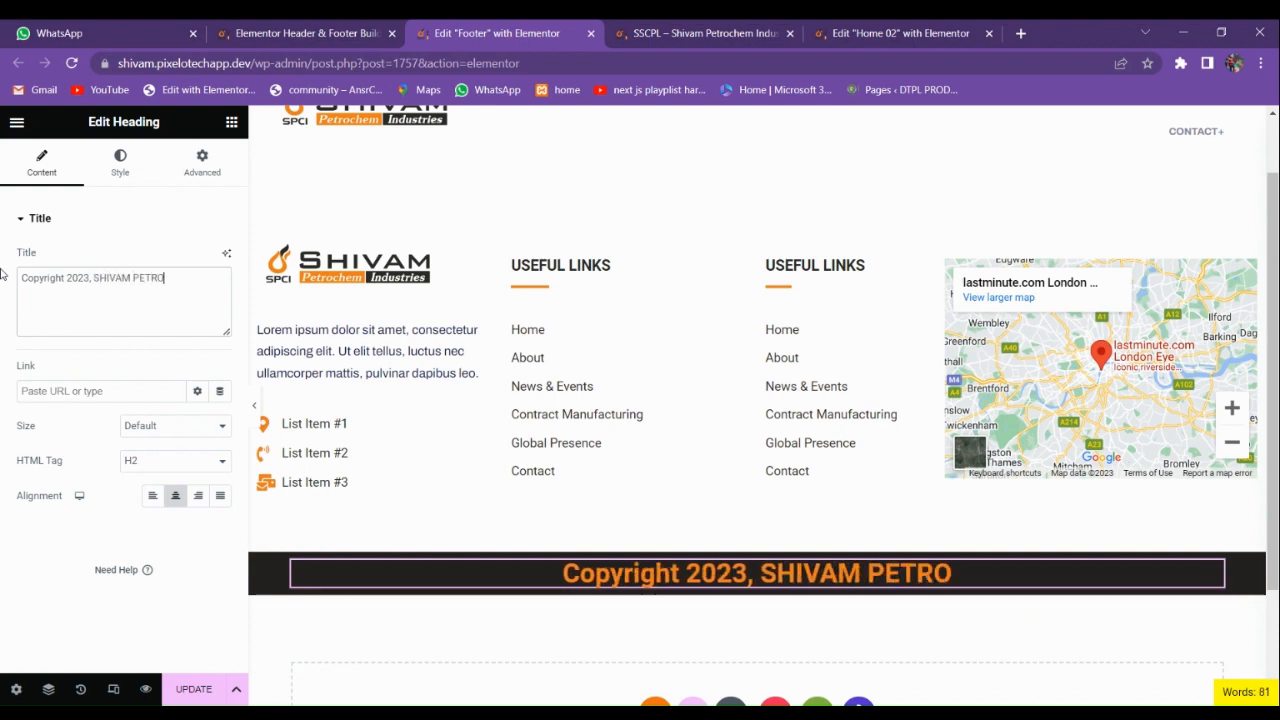
{"action": "type", "text": "CHECM"}
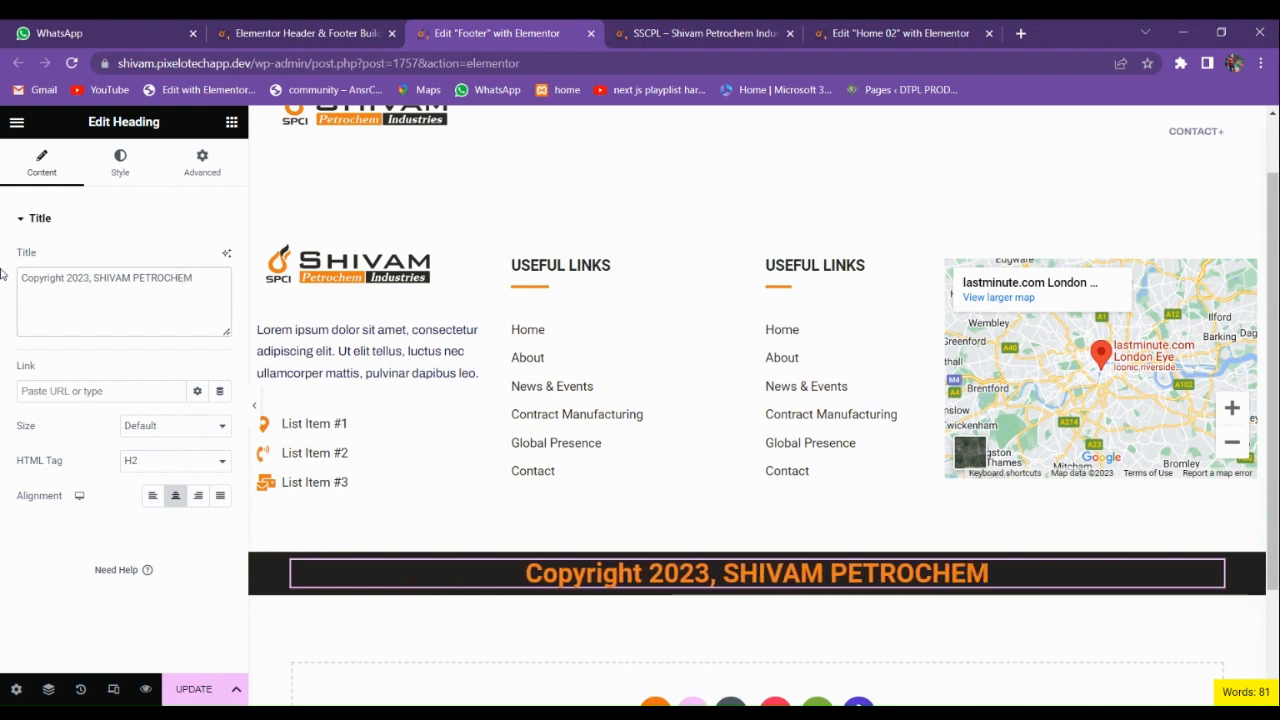
{"action": "type", "text": ", All Right"}
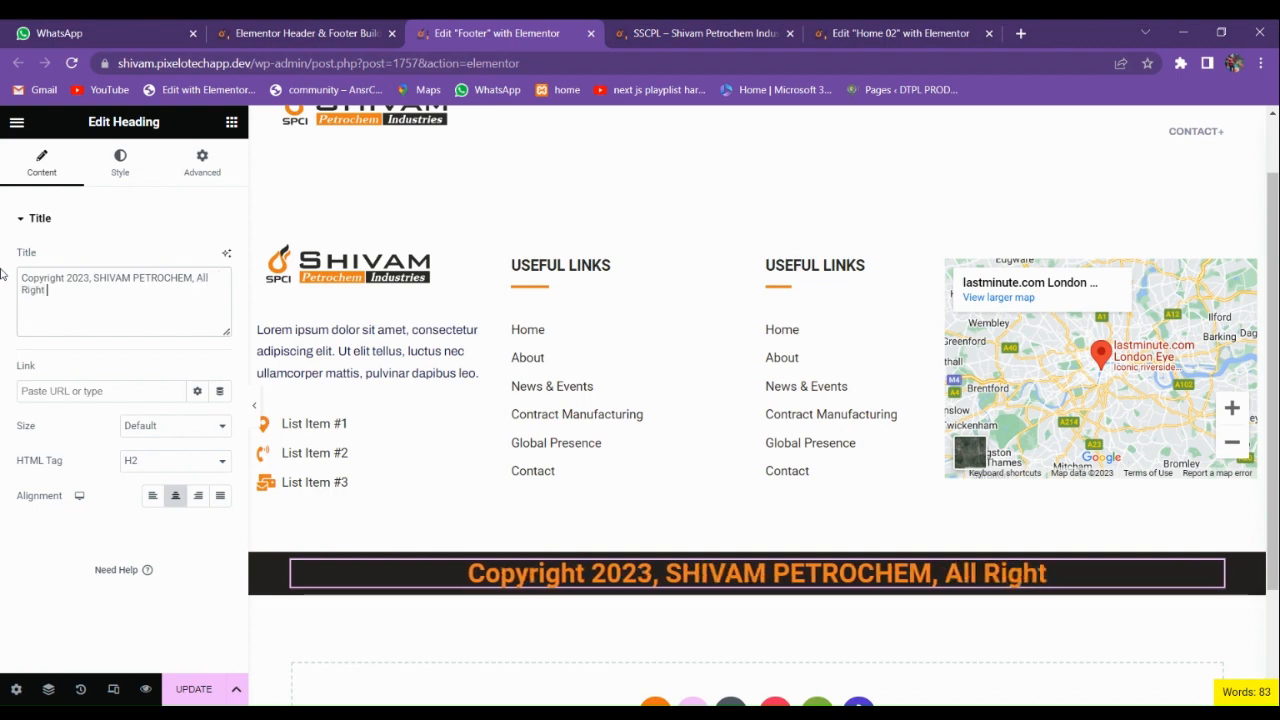
- Finish the text with 'Reserved', set the copyright heading colour and font size 15px
{"action": "type", "text": "Reserved"}
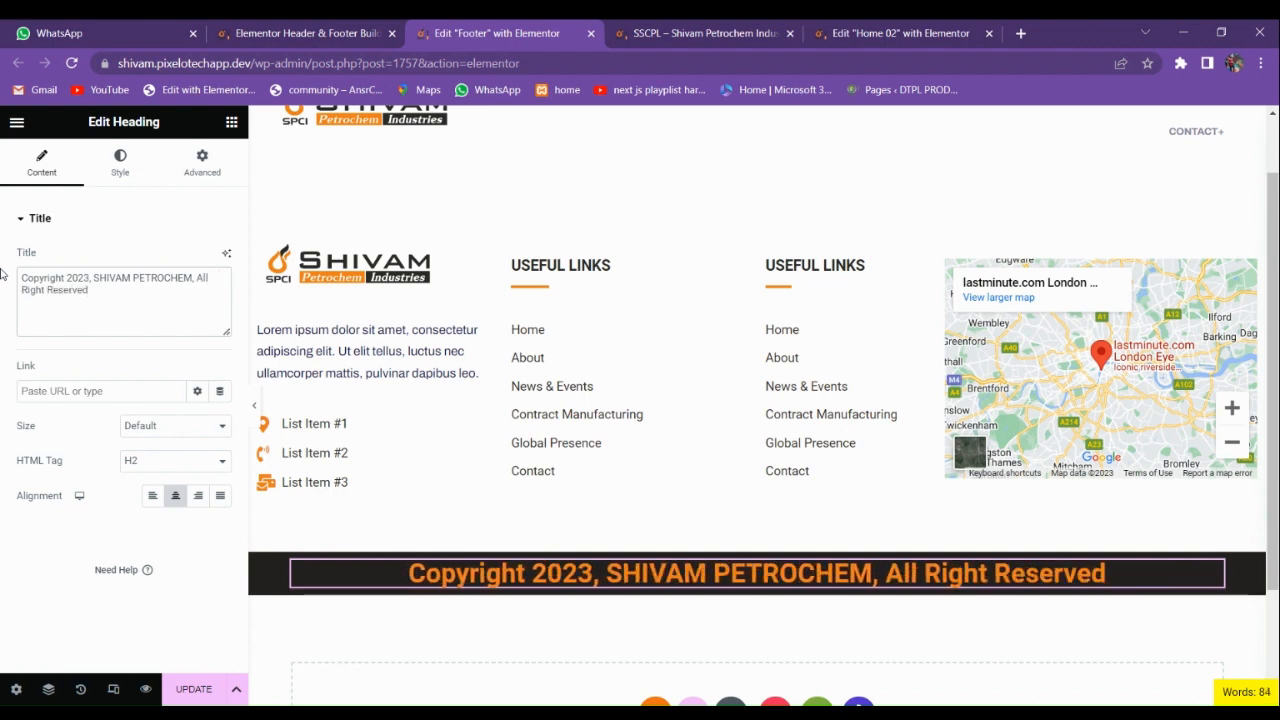
{"action": "left_click", "coordinate": [120, 160]}
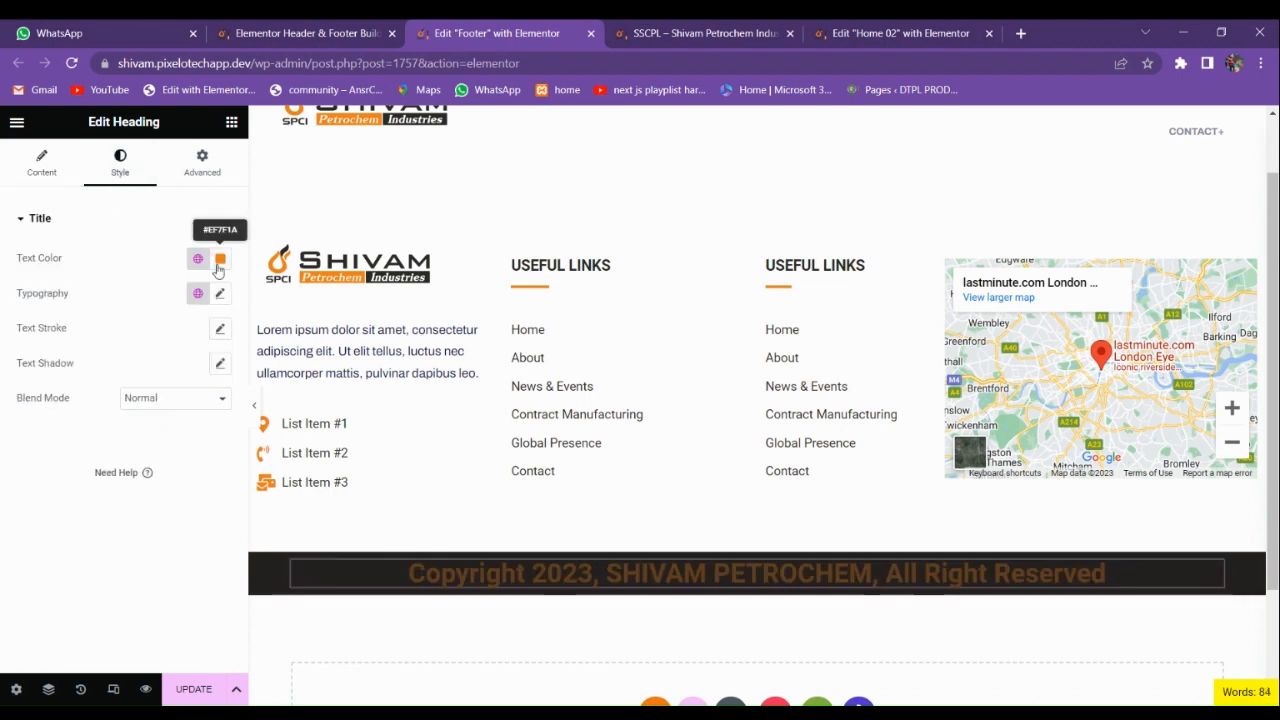
{"action": "left_click", "coordinate": [220, 258]}
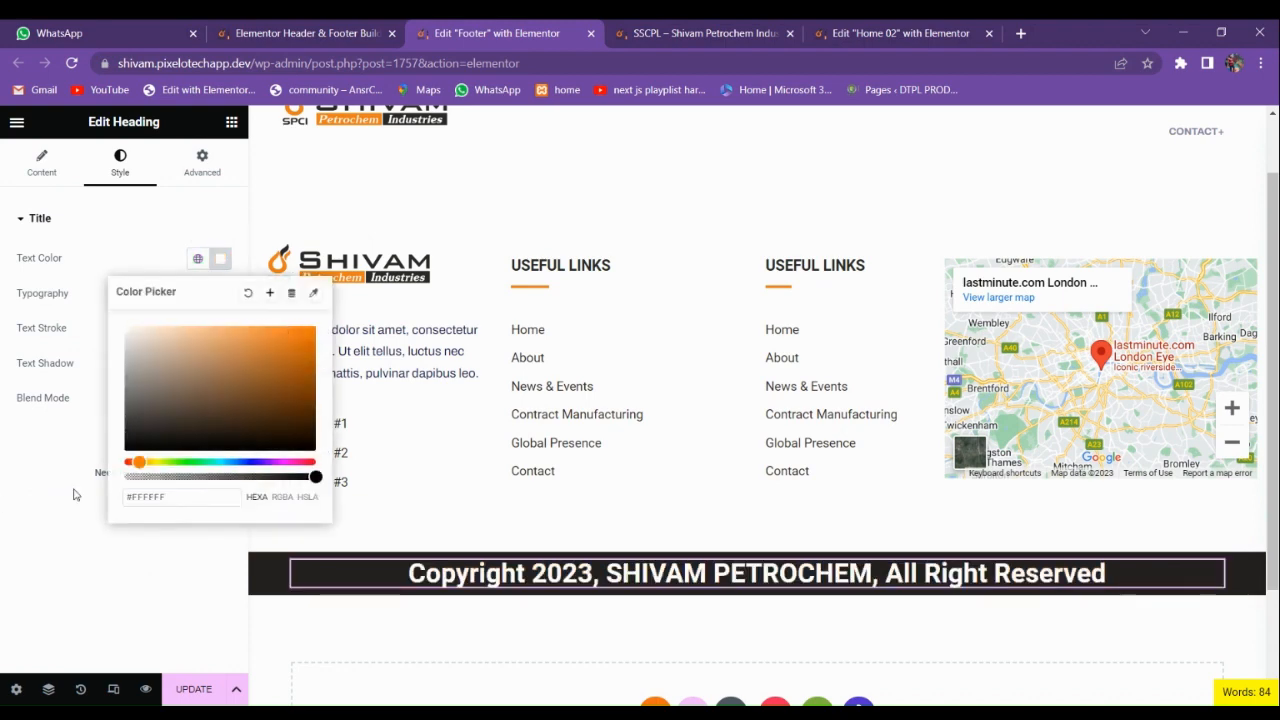
{"action": "left_click", "coordinate": [220, 292]}
{"action": "type", "text": "12"}
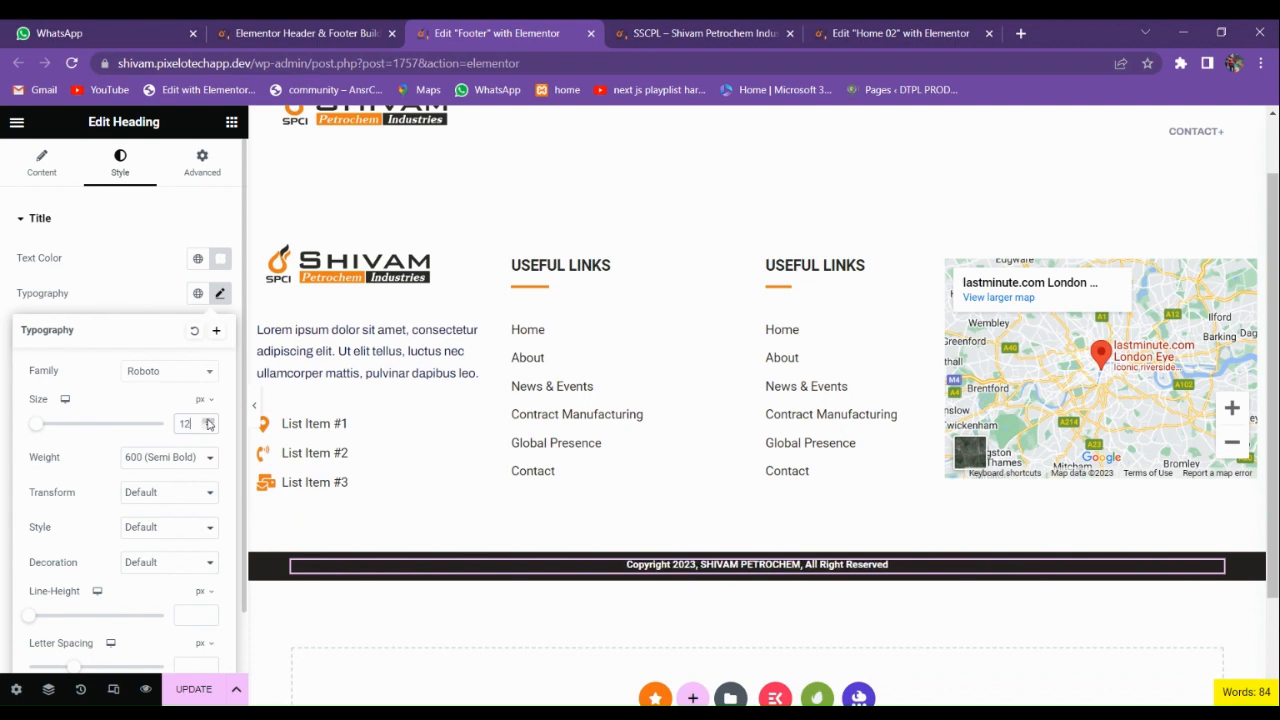
{"action": "left_click", "coordinate": [210, 420]}
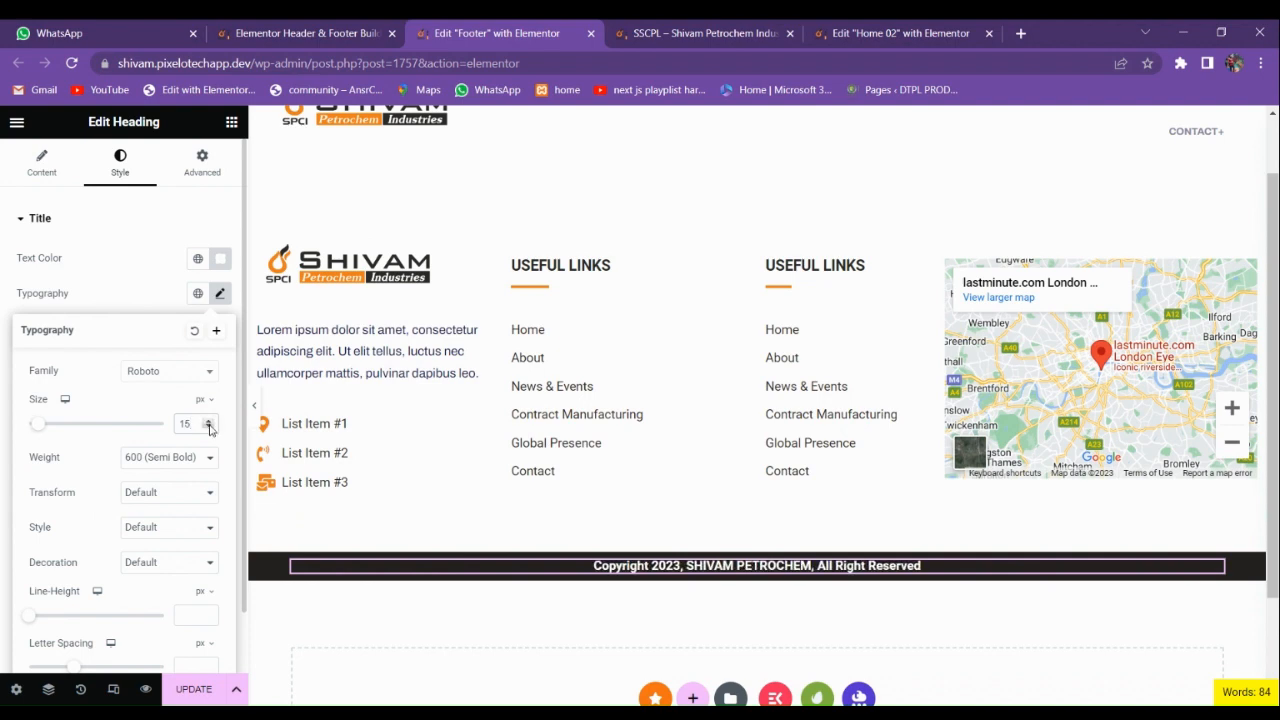
- Give the copyright bar section even padding on all sides
{"action": "left_click", "coordinate": [168, 456]}
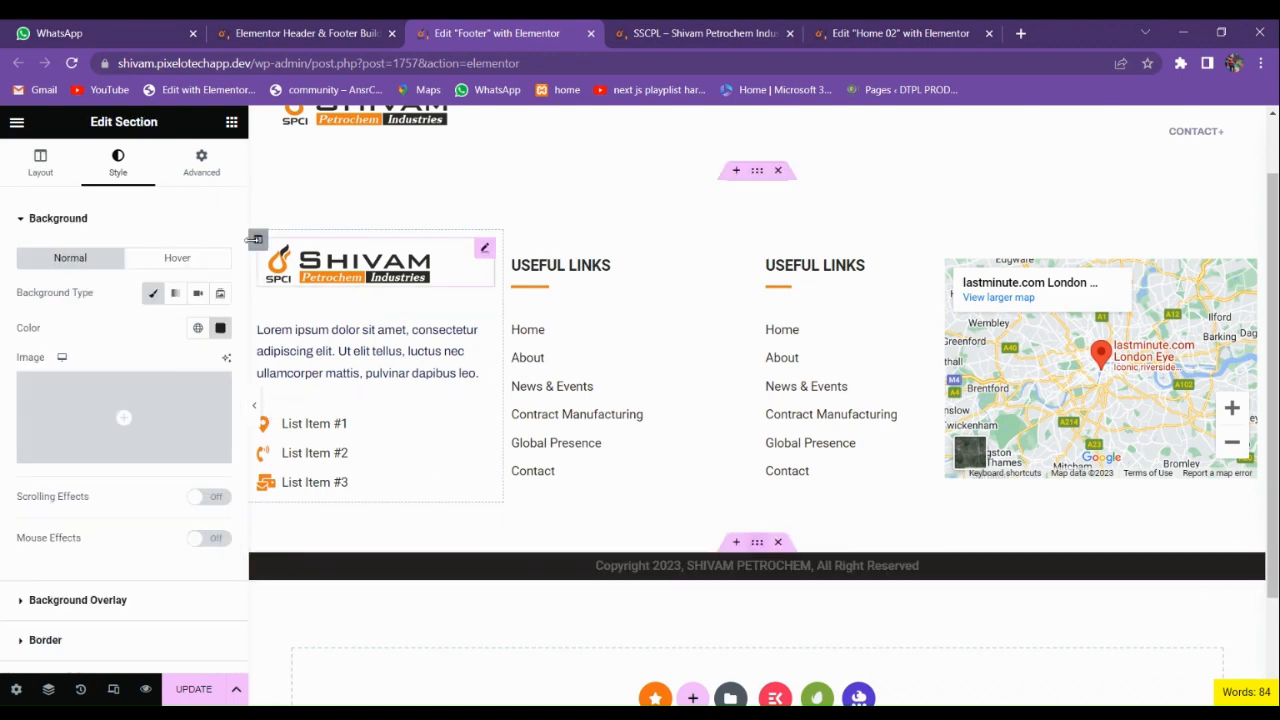
{"action": "left_click", "coordinate": [200, 162]}
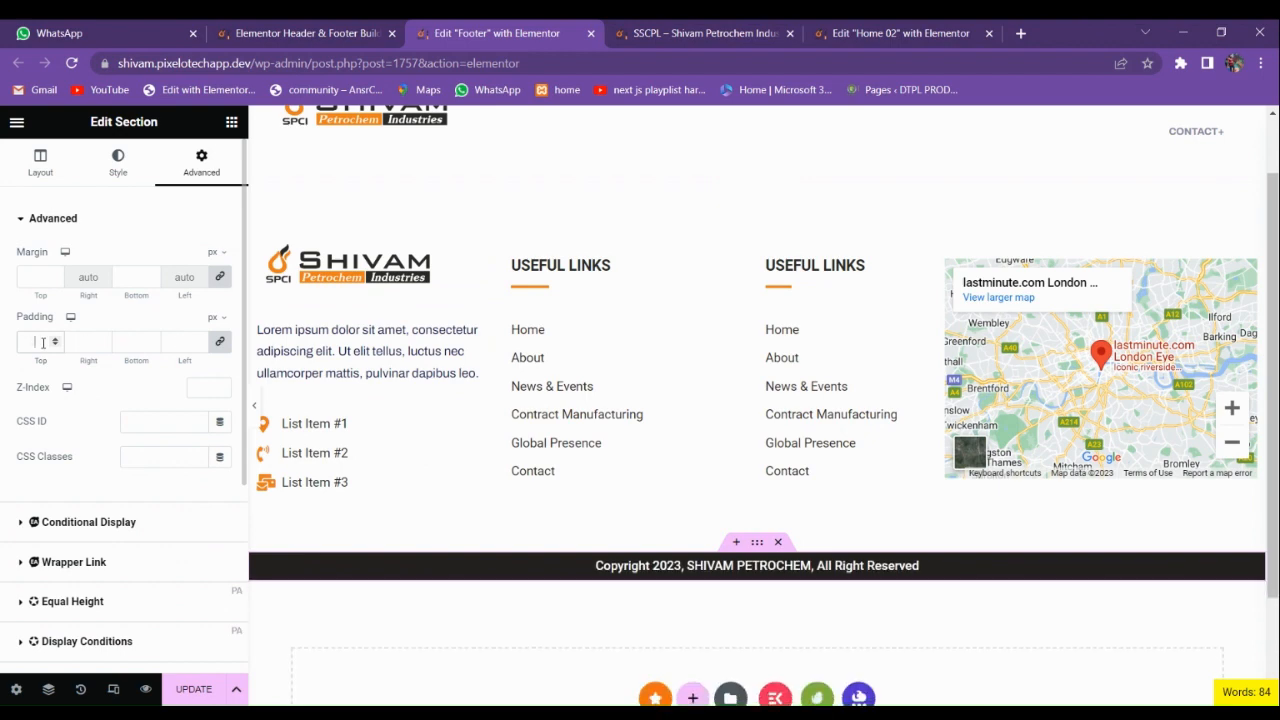
{"action": "type", "text": "2"}
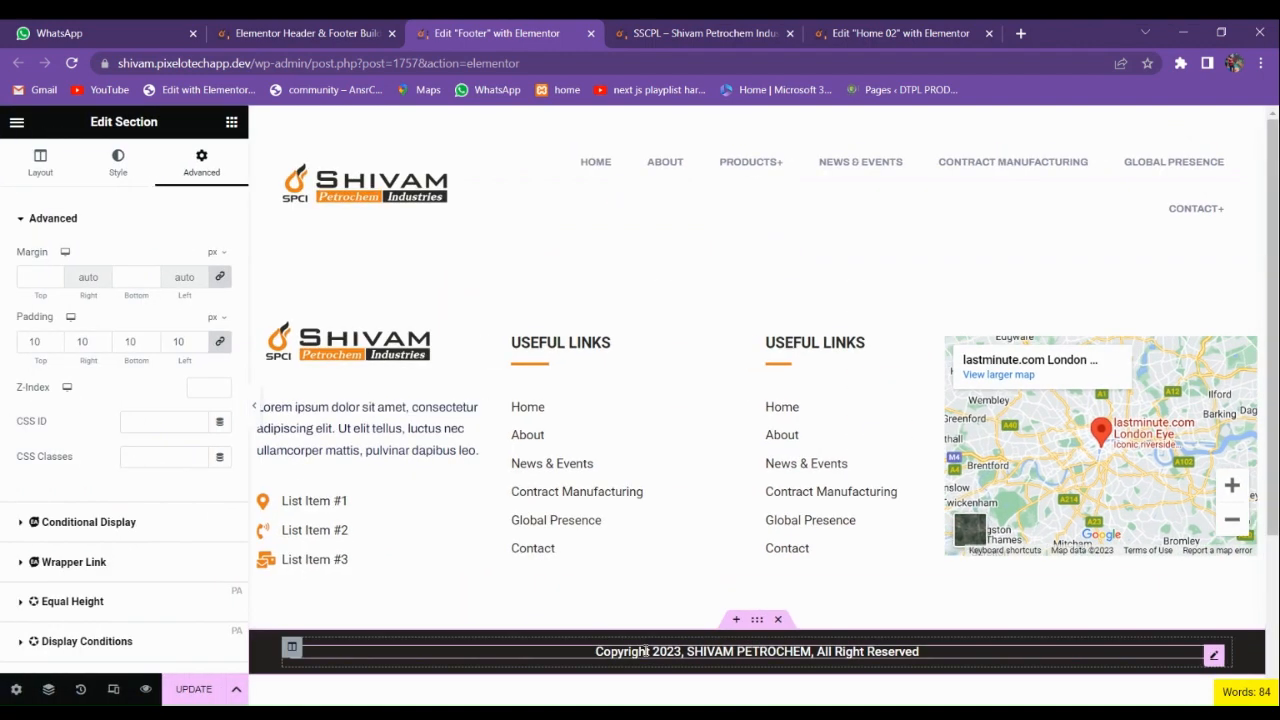
- Add an Icon List under the copyright heading holding the copyright text
{"action": "left_click", "coordinate": [752, 652]}
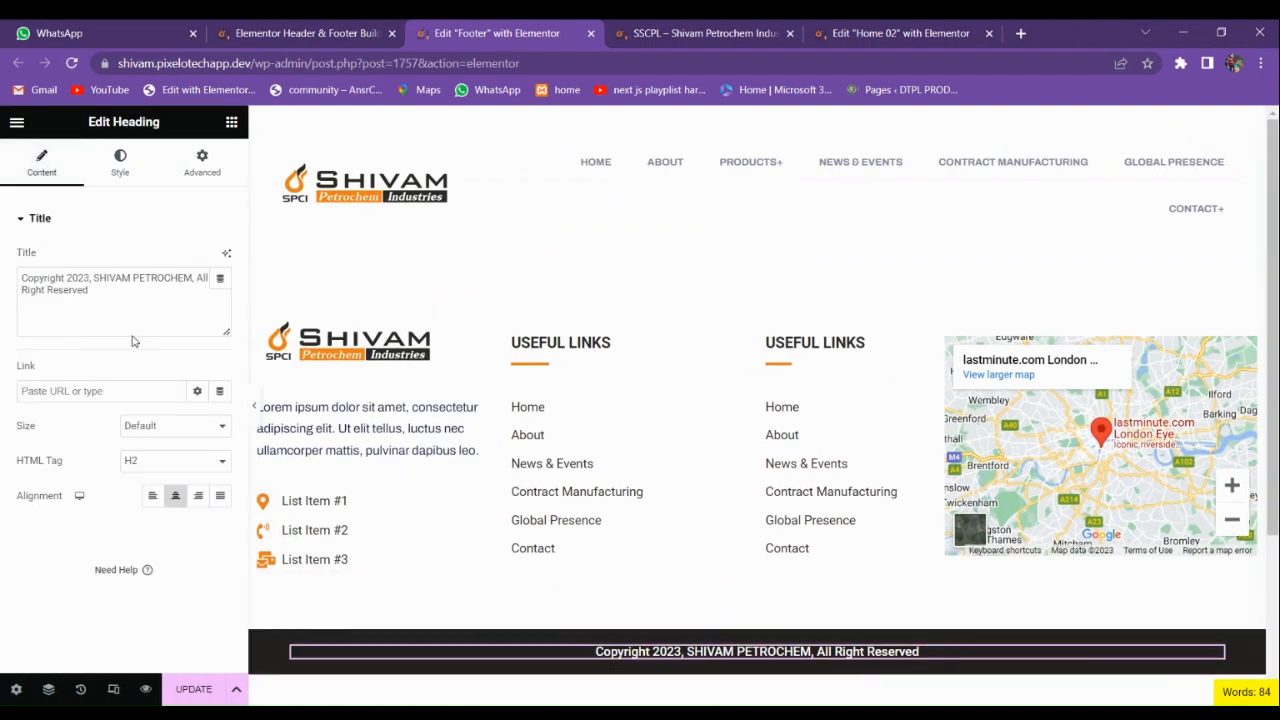
{"action": "mouse_move", "coordinate": [148, 190]}
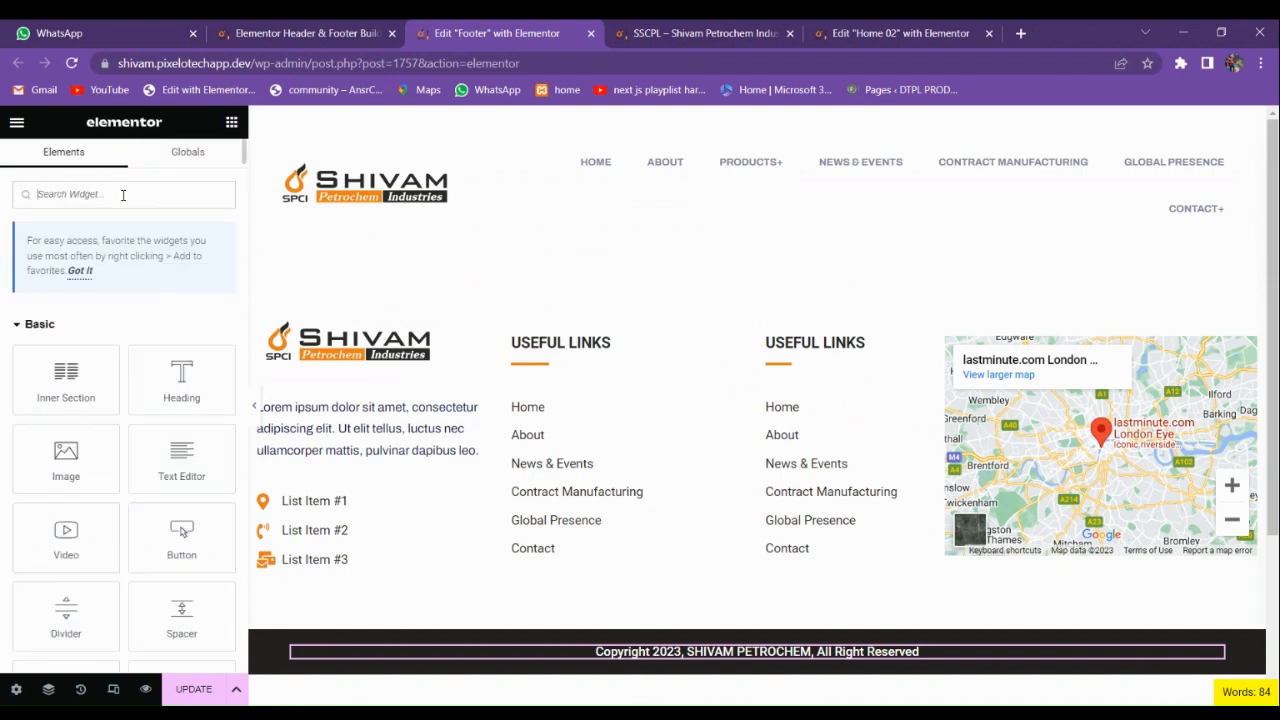
{"action": "type", "text": "list"}
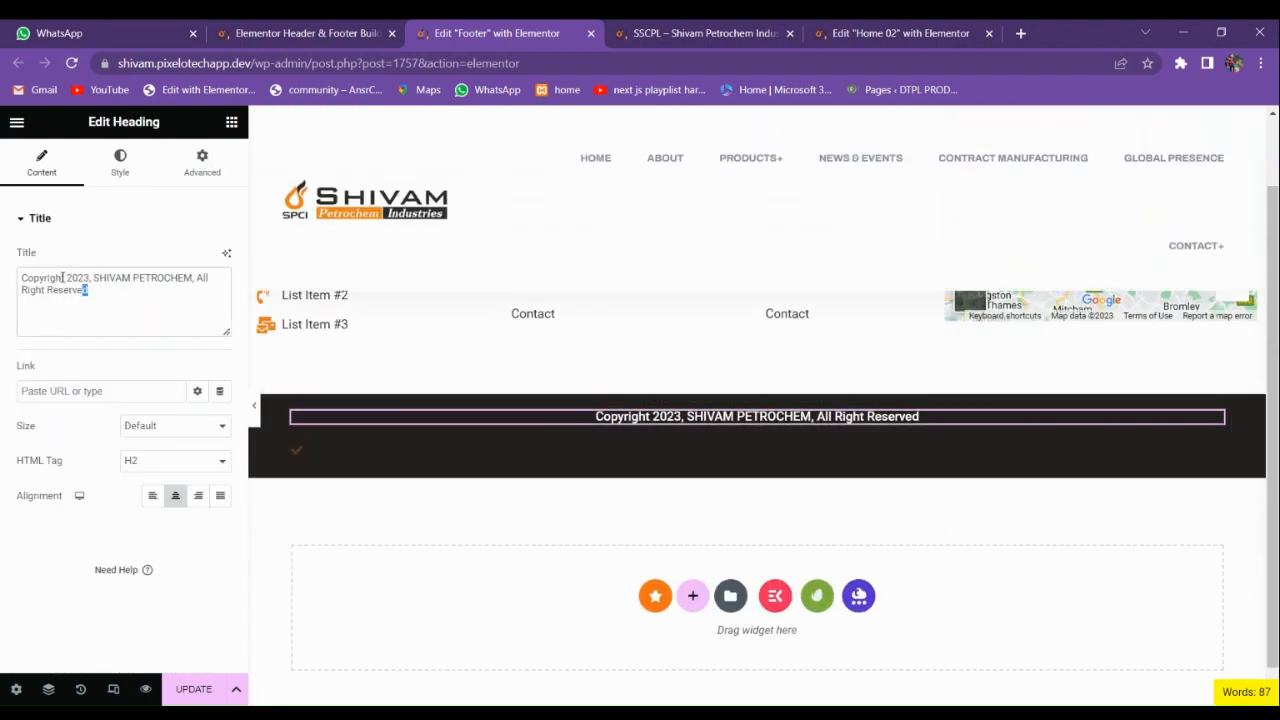
{"action": "left_click", "coordinate": [756, 464]}
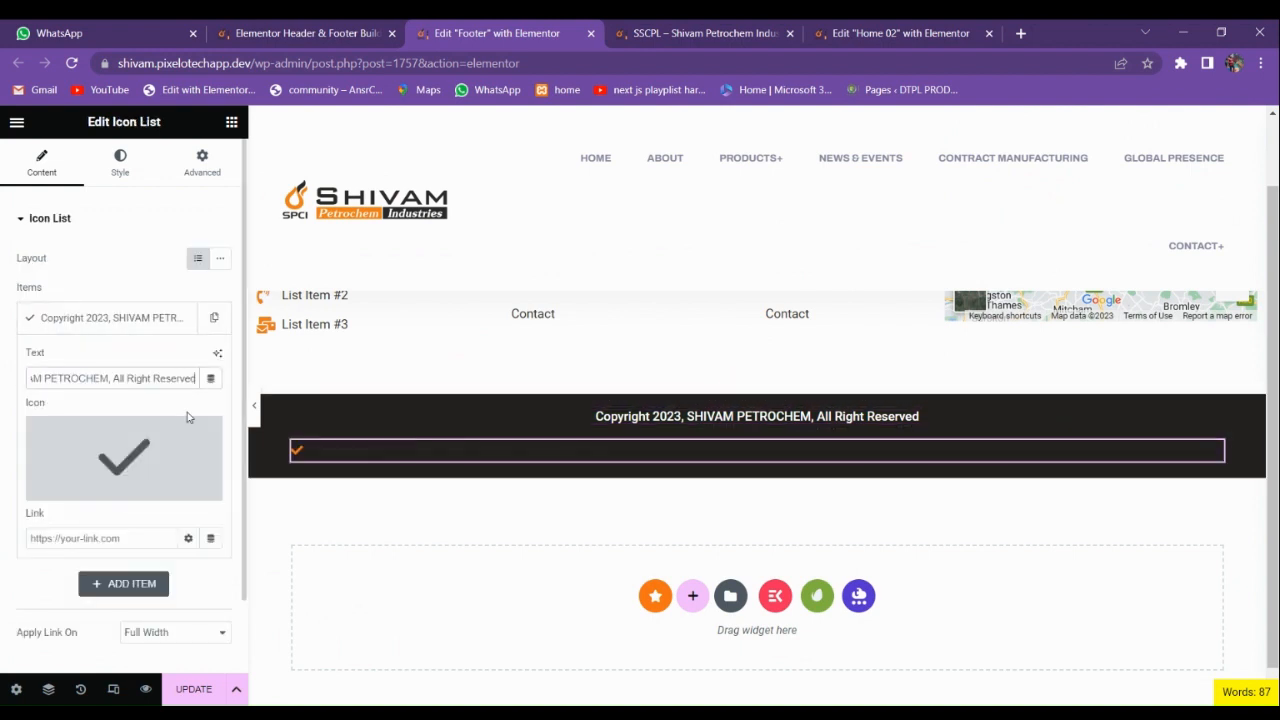
- Search the Icon Library for 'copy' and insert the copyright © icon on the item
{"action": "left_click", "coordinate": [124, 458]}
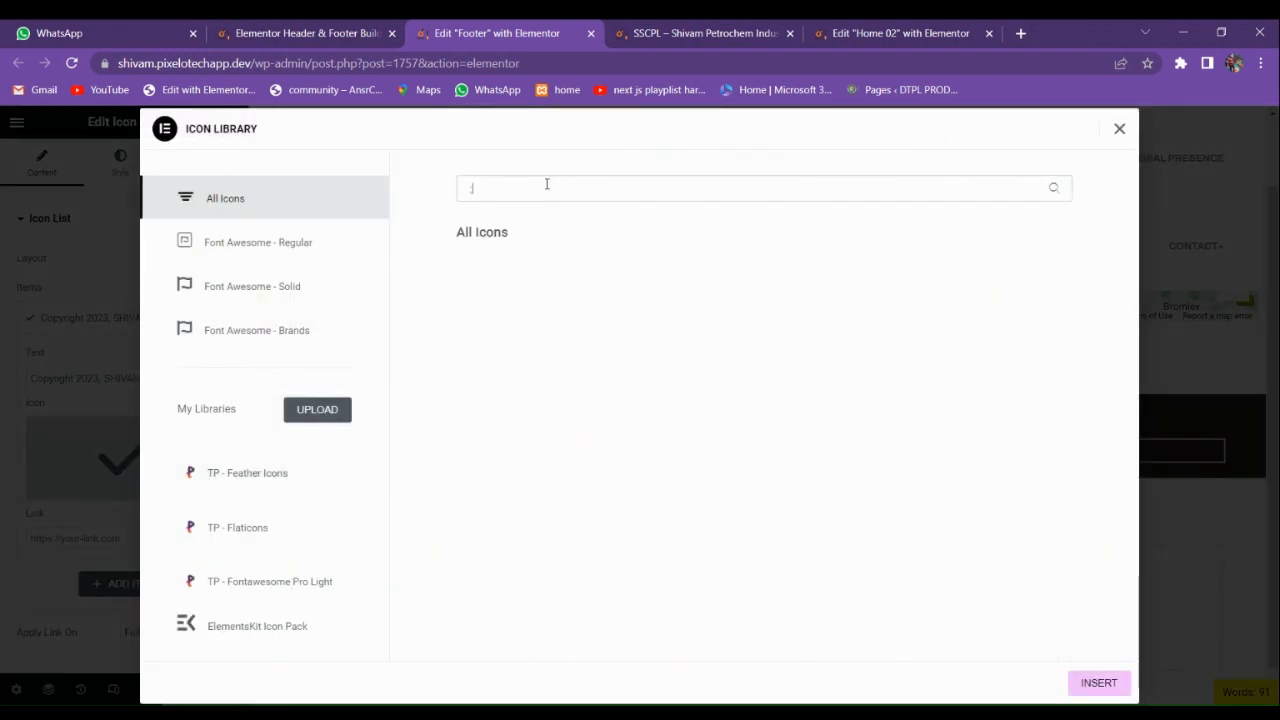
{"action": "type", "text": ";copyngh"}
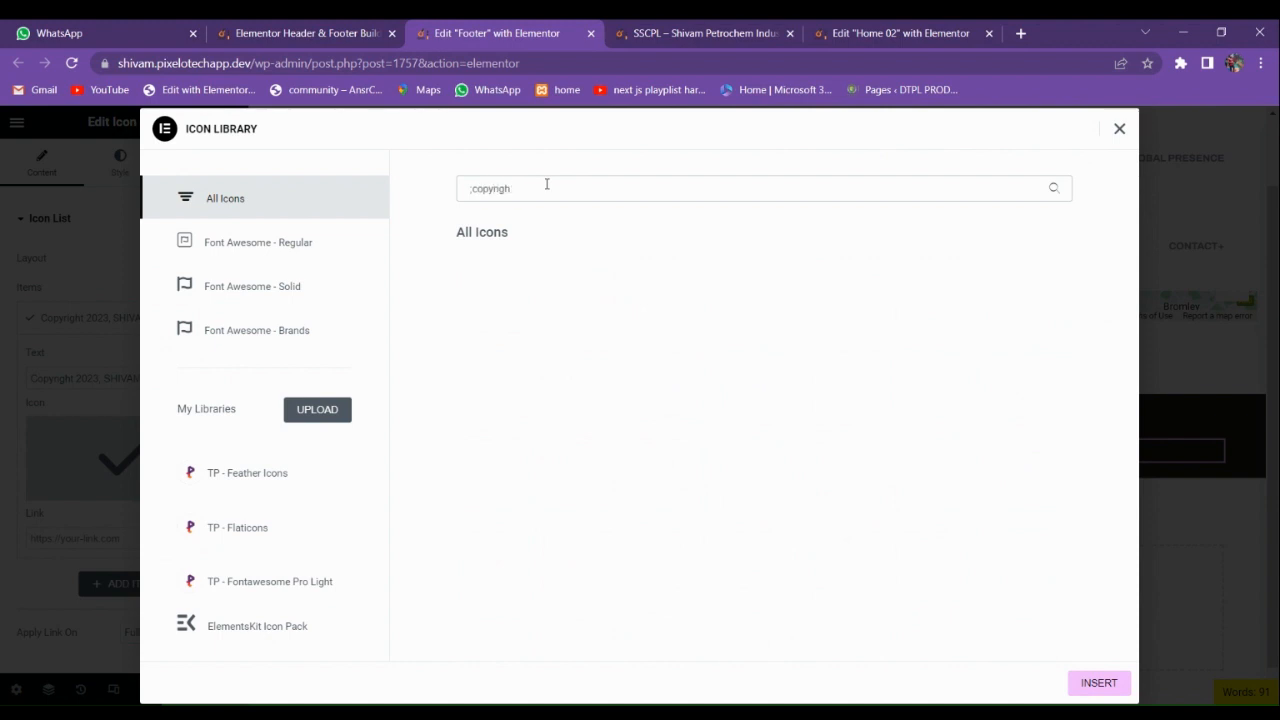
{"action": "type", "text": "copy"}
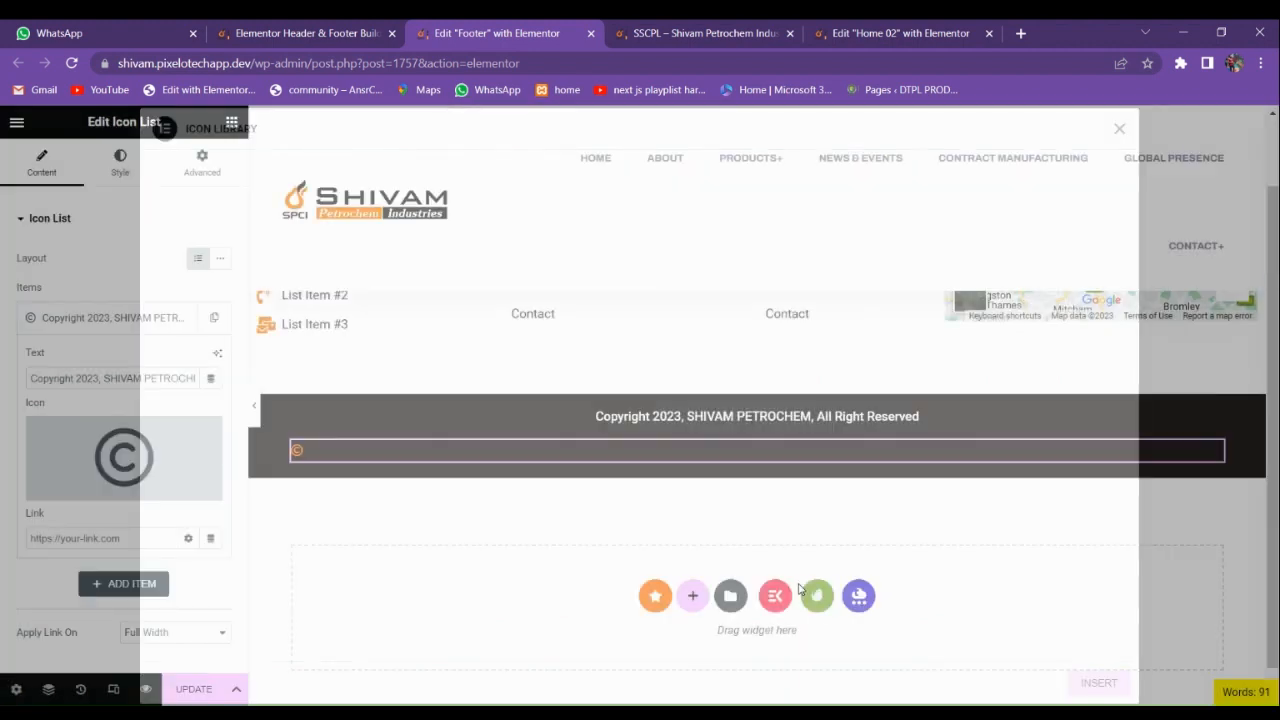
{"action": "left_click", "coordinate": [1118, 128]}
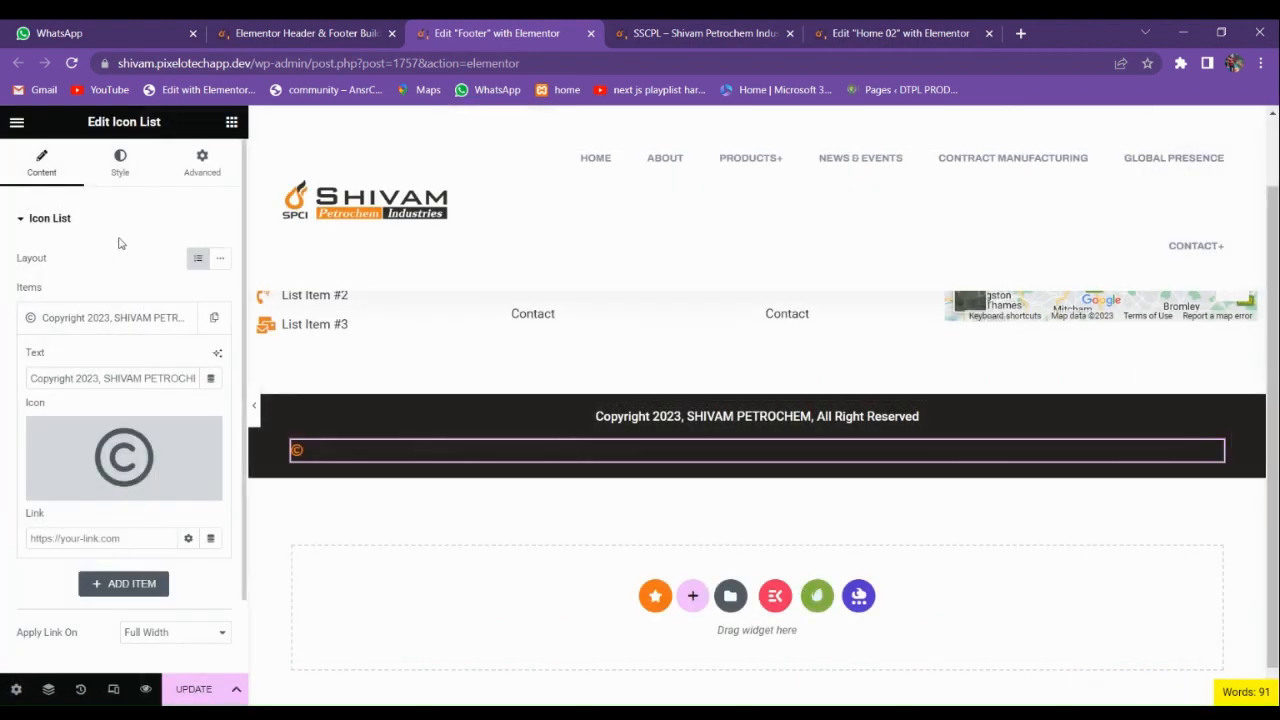
- Centre the copyright list, then link the footer logo to a Custom URL using the Site URL dynamic tag
{"action": "left_click", "coordinate": [120, 162]}
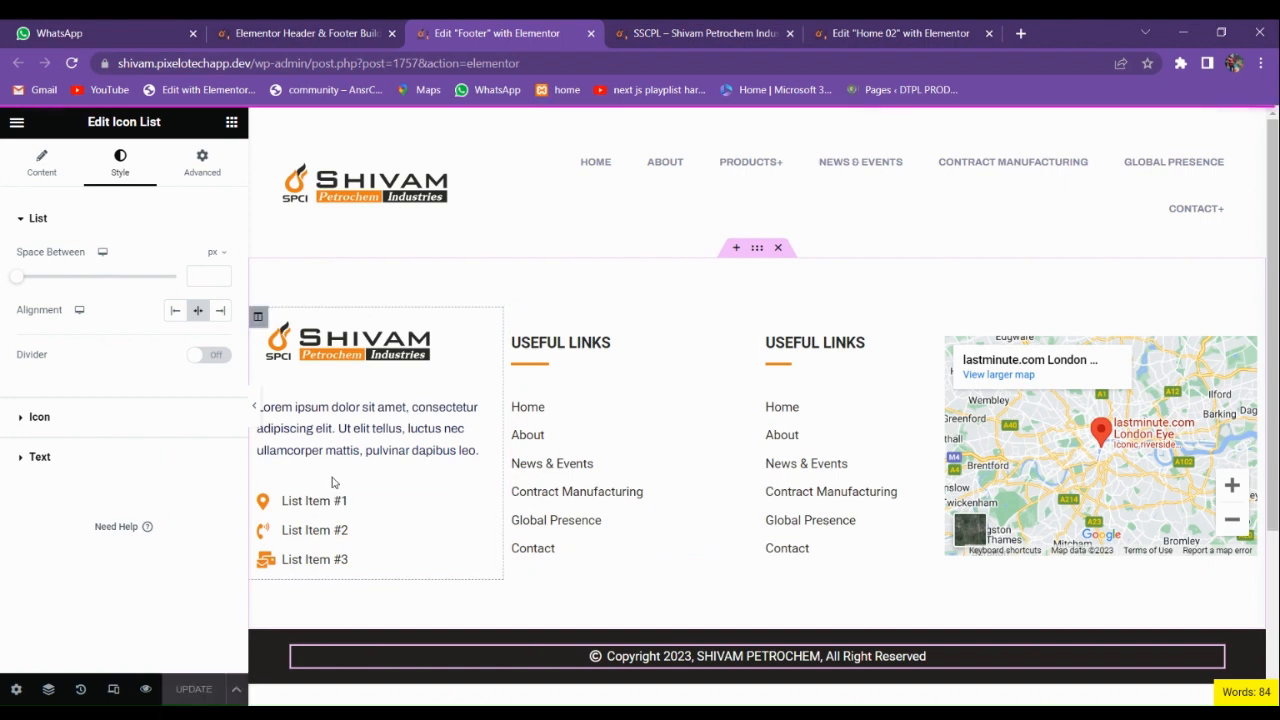
{"action": "left_click", "coordinate": [348, 338]}
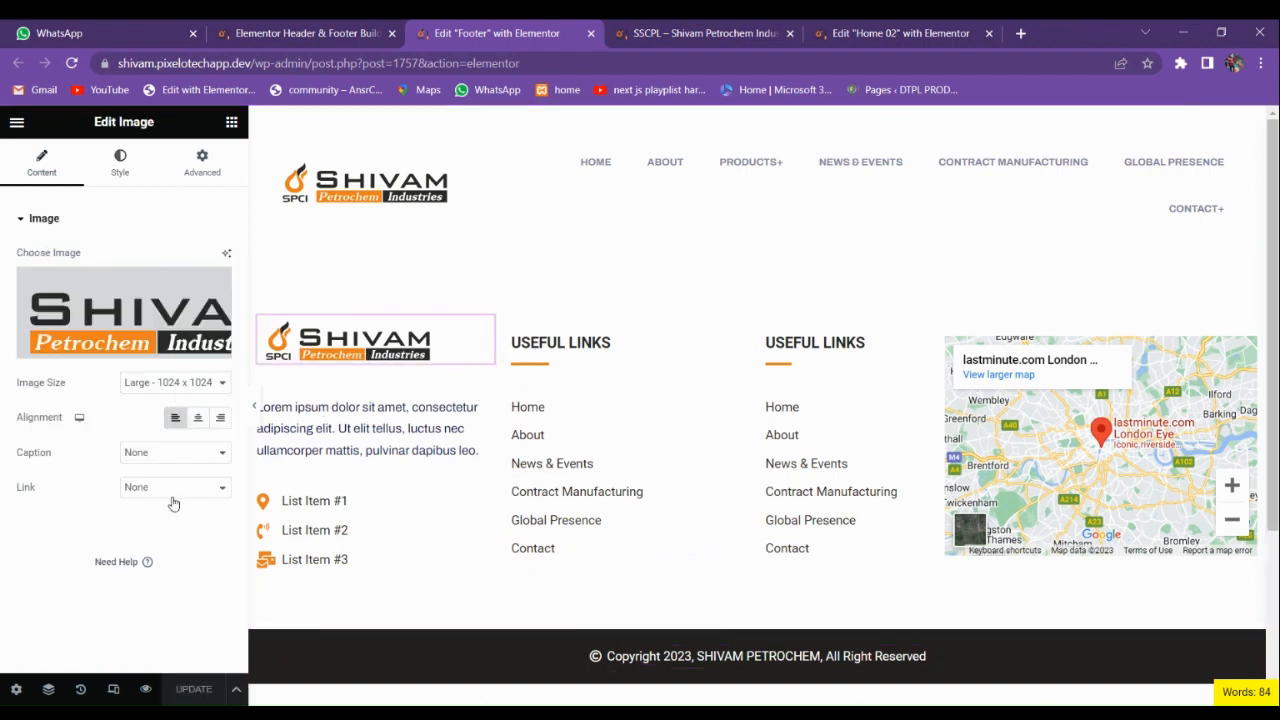
{"action": "left_click", "coordinate": [174, 488]}
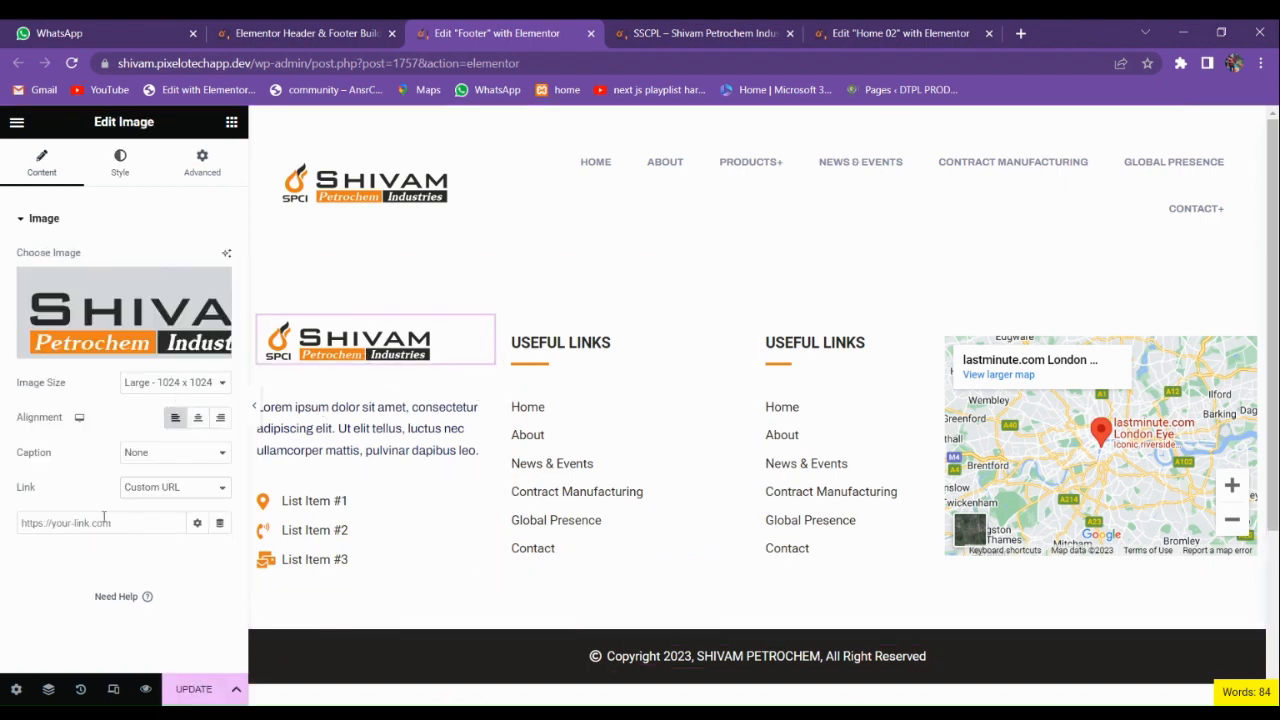
{"action": "mouse_move", "coordinate": [196, 522]}
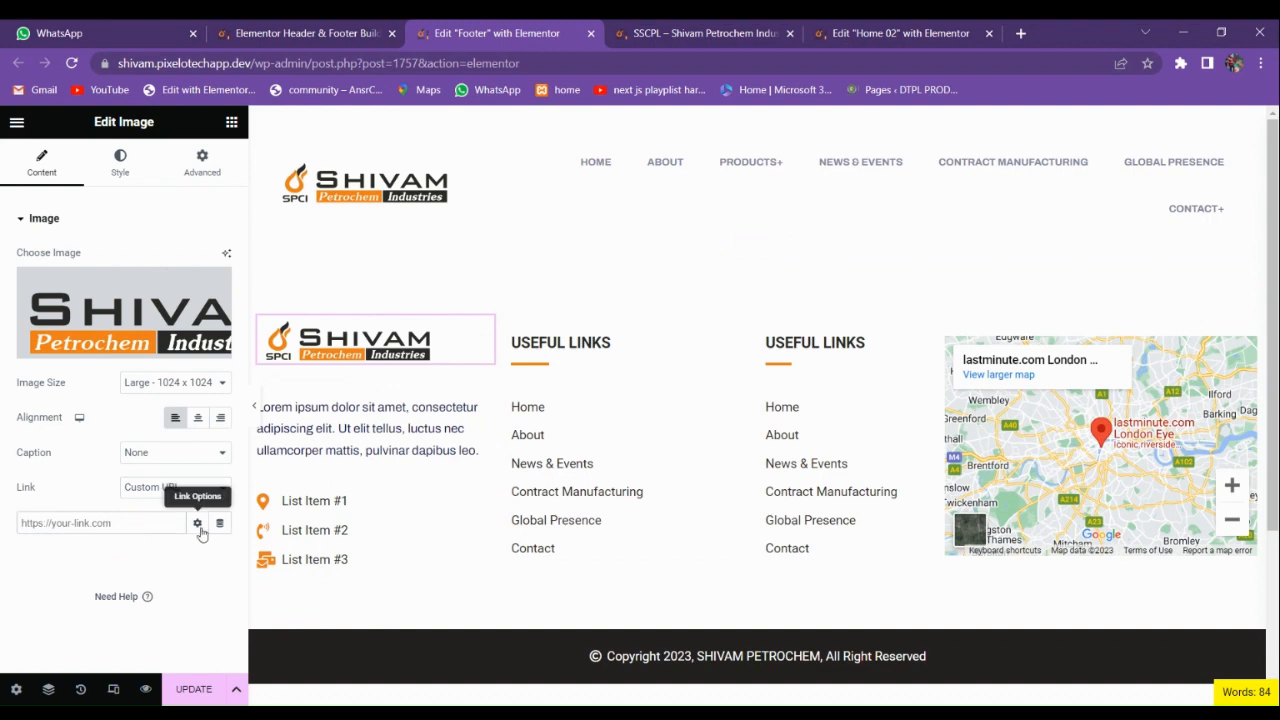
{"action": "left_click", "coordinate": [198, 524]}
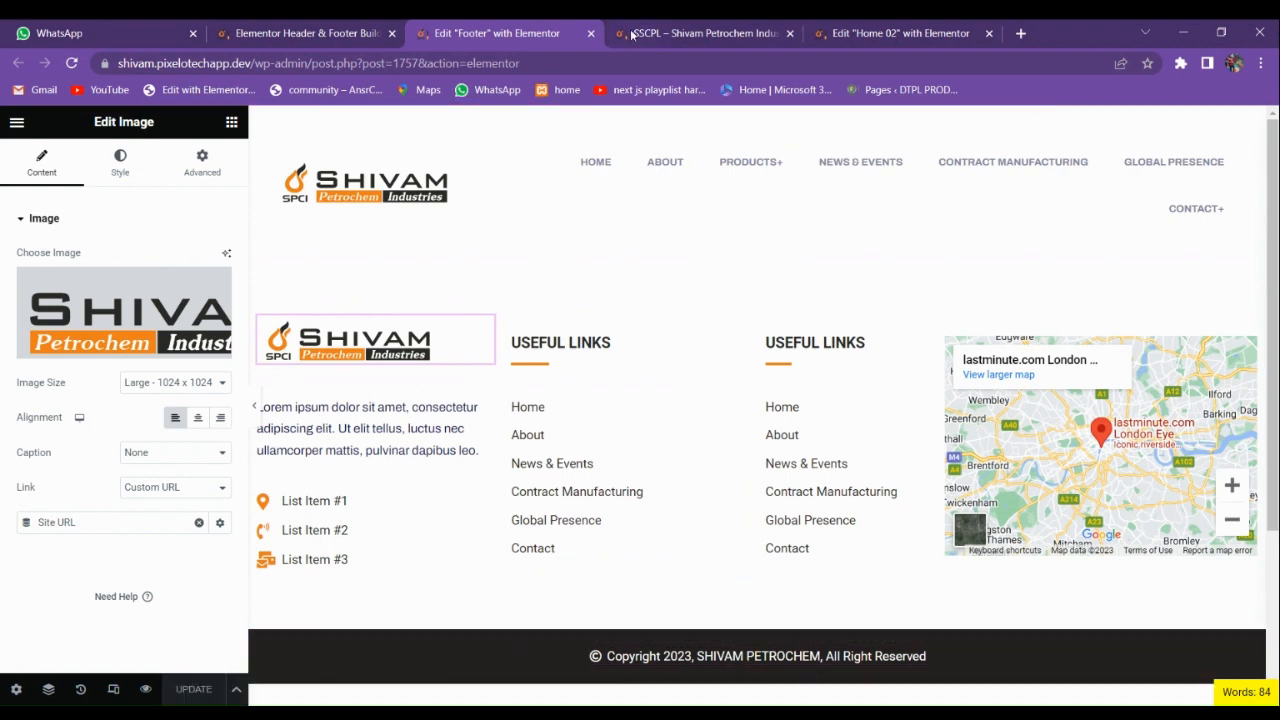
- Scroll the live SSCPL homepage down to inspect the new four-column footer and © copyright bar
{"action": "left_click", "coordinate": [700, 32]}
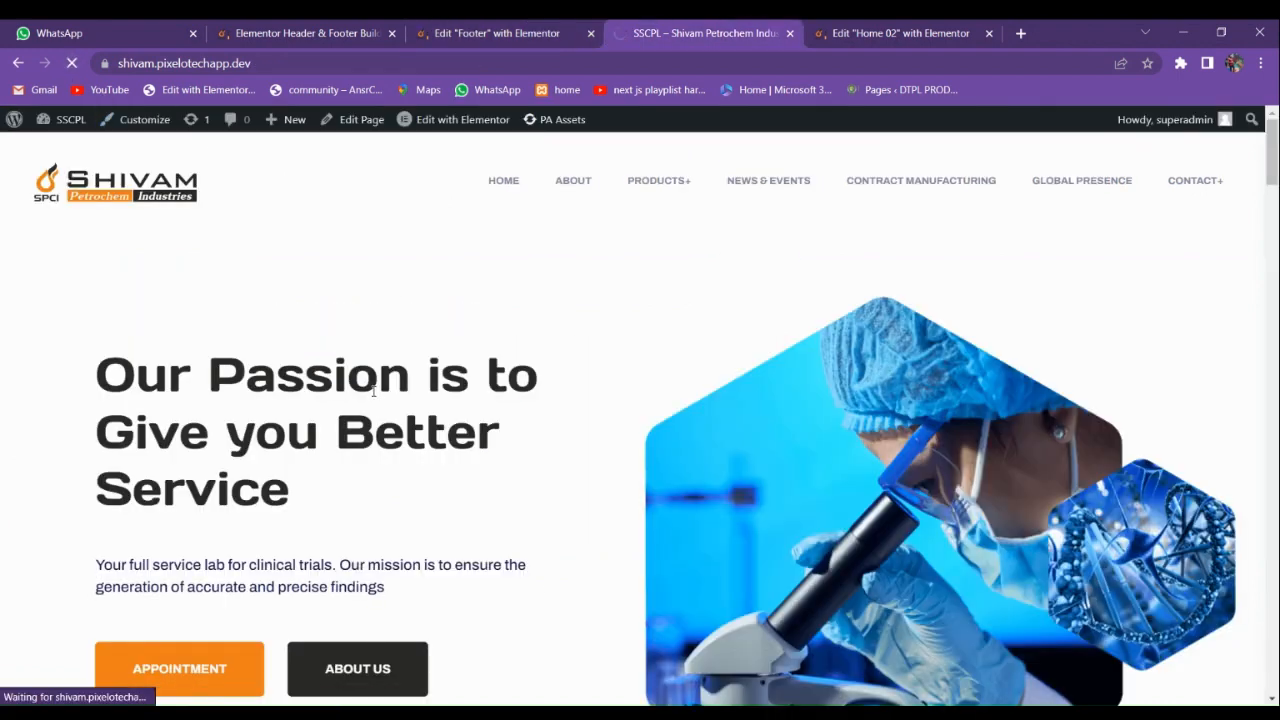
{"action": "scroll", "scroll_direction": "down", "scroll_amount": 3}
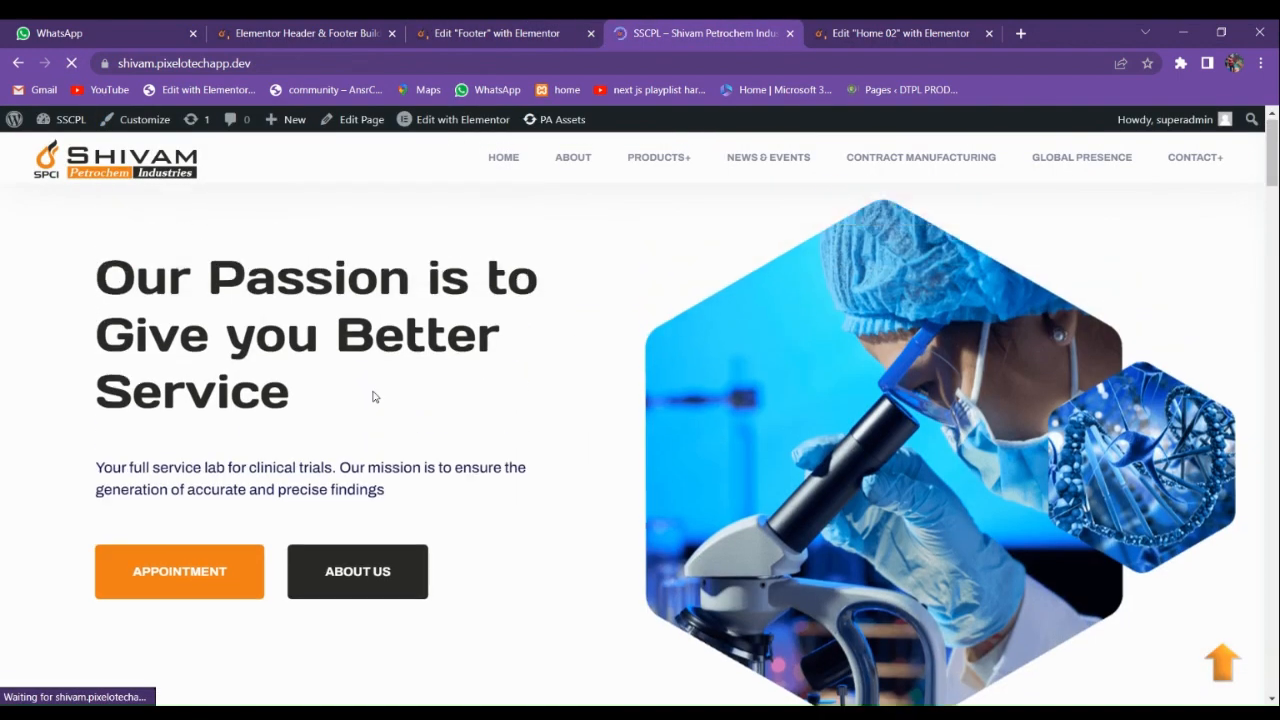
{"action": "scroll", "scroll_direction": "down", "scroll_amount": 3}
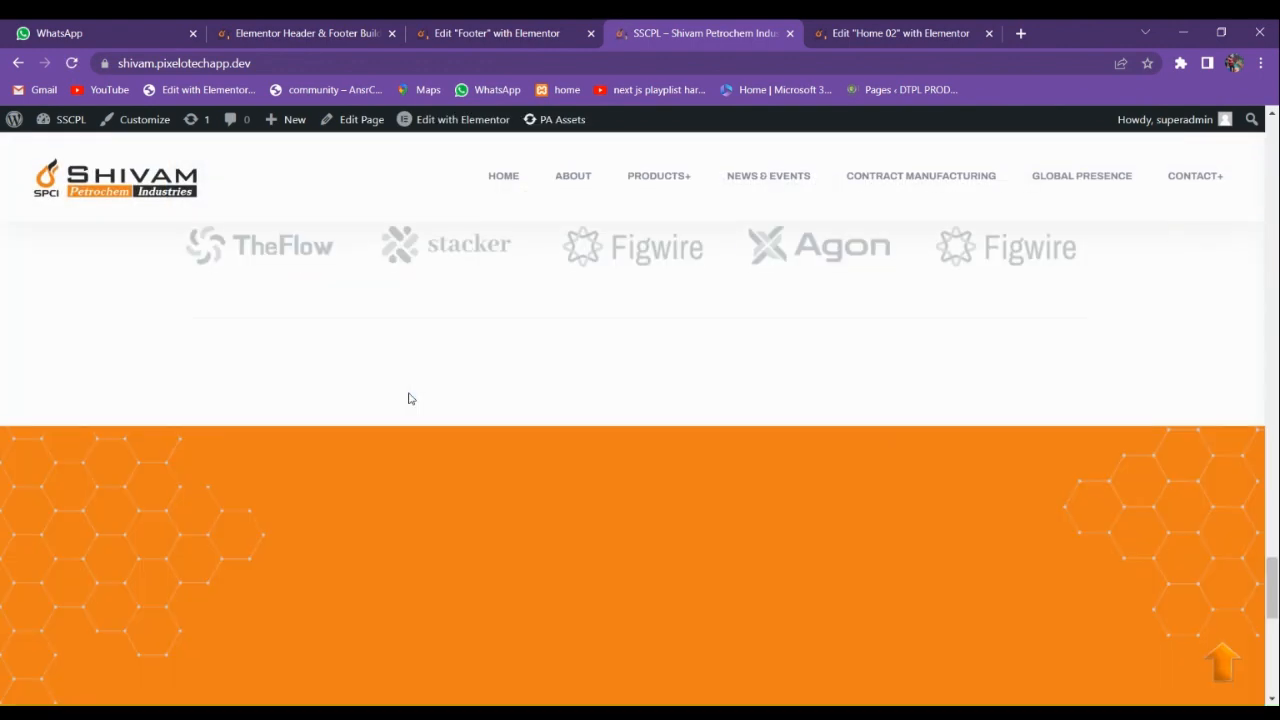
{"action": "scroll", "scroll_direction": "down", "scroll_amount": 3}
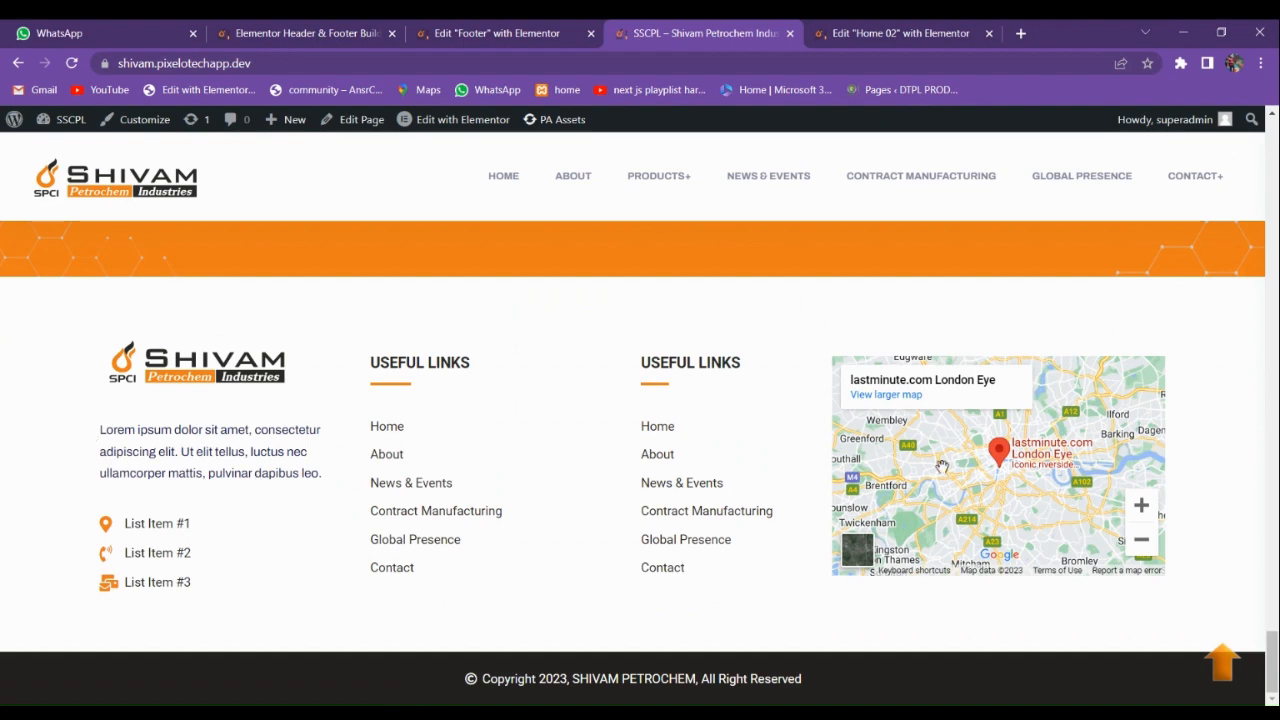
{"action": "mouse_move", "coordinate": [692, 564]}
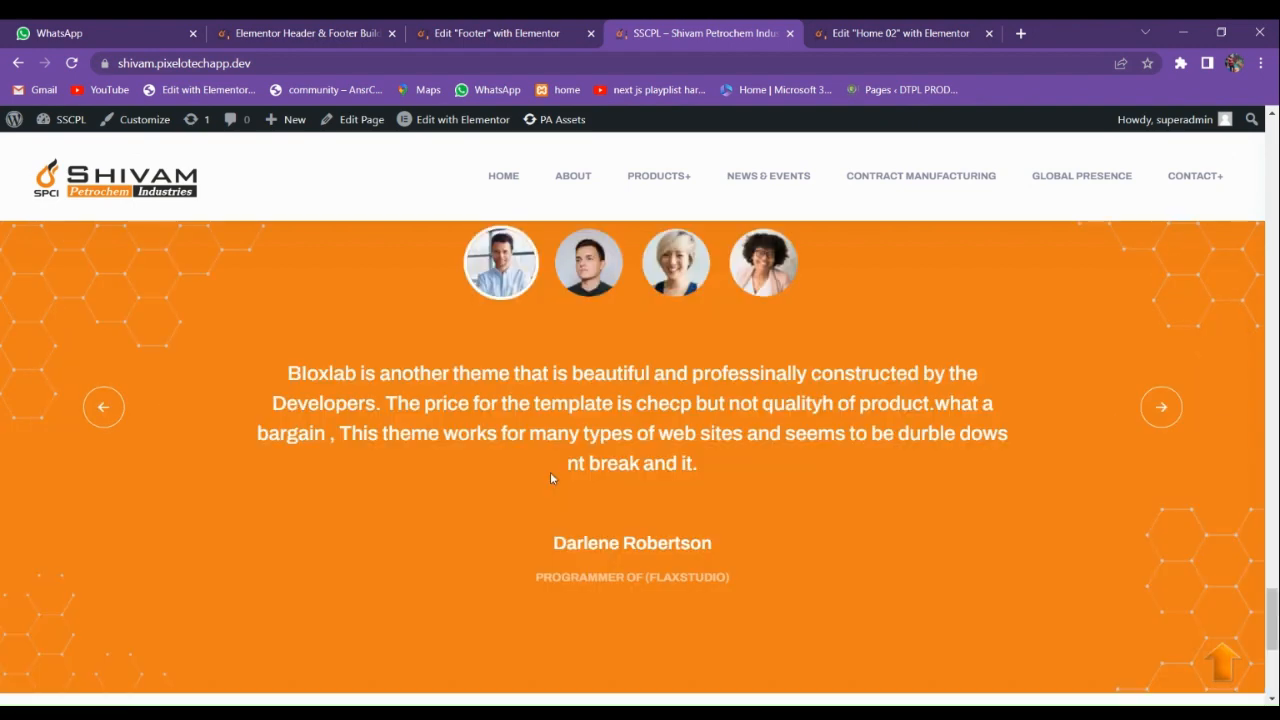
{"action": "scroll", "scroll_direction": "down", "scroll_amount": 3}
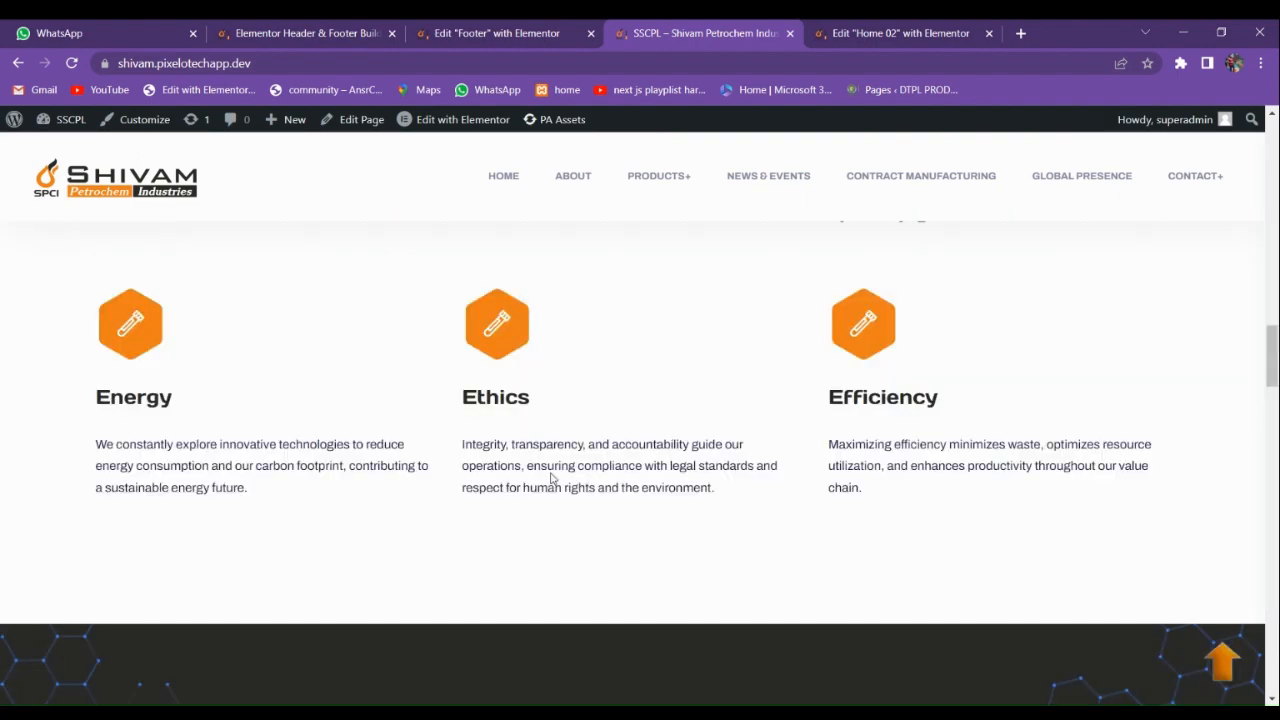
{"action": "scroll", "scroll_direction": "up", "scroll_amount": 3}
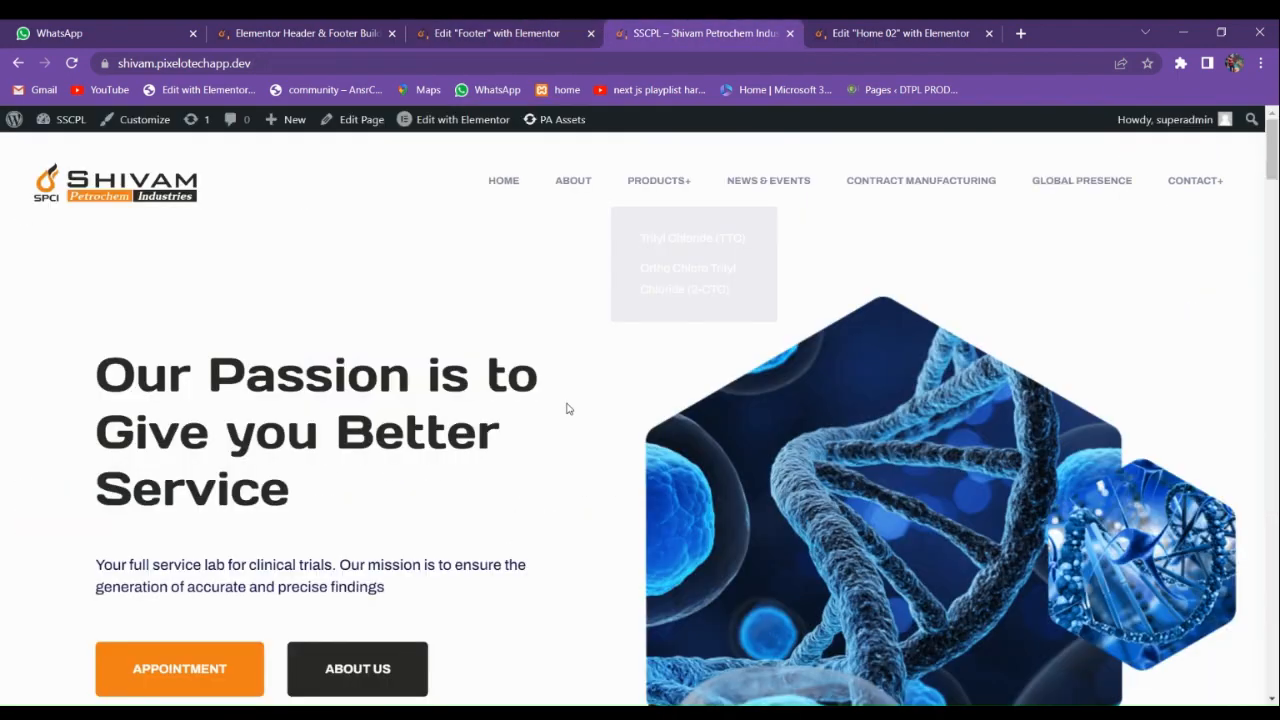
{"action": "scroll", "scroll_direction": "down", "scroll_amount": 3}
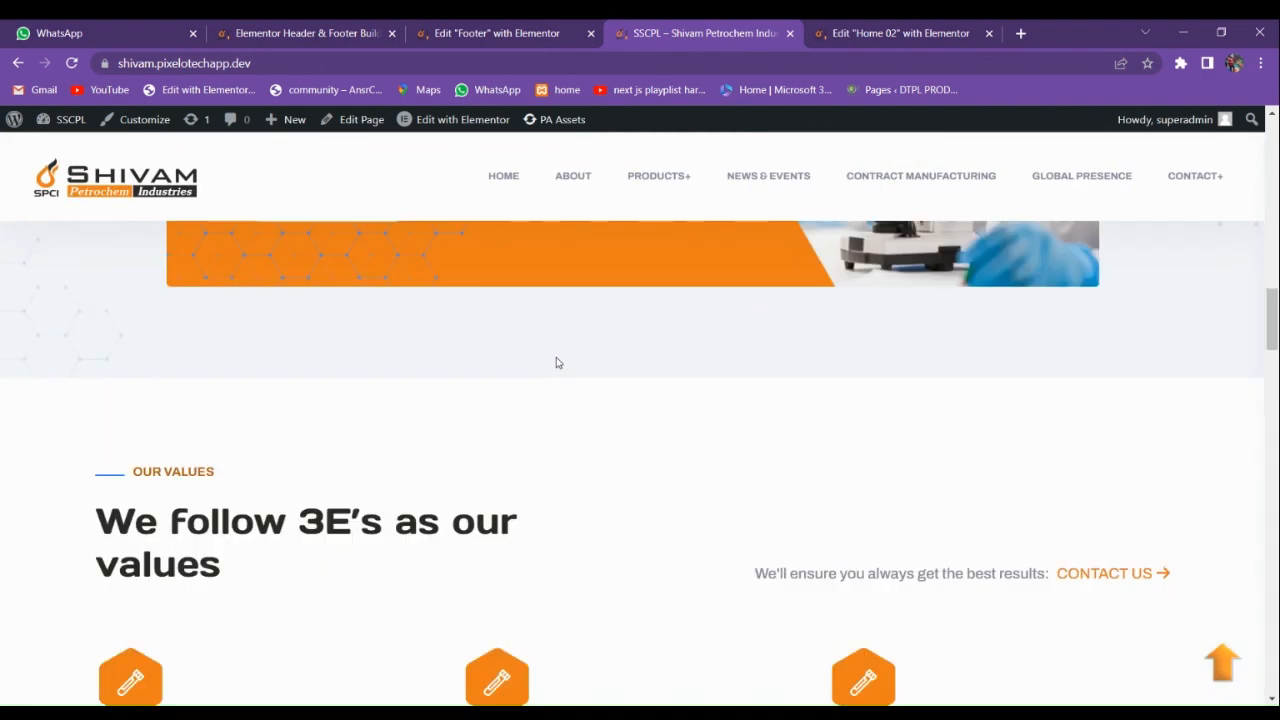
{"action": "scroll", "scroll_direction": "down", "scroll_amount": 3}
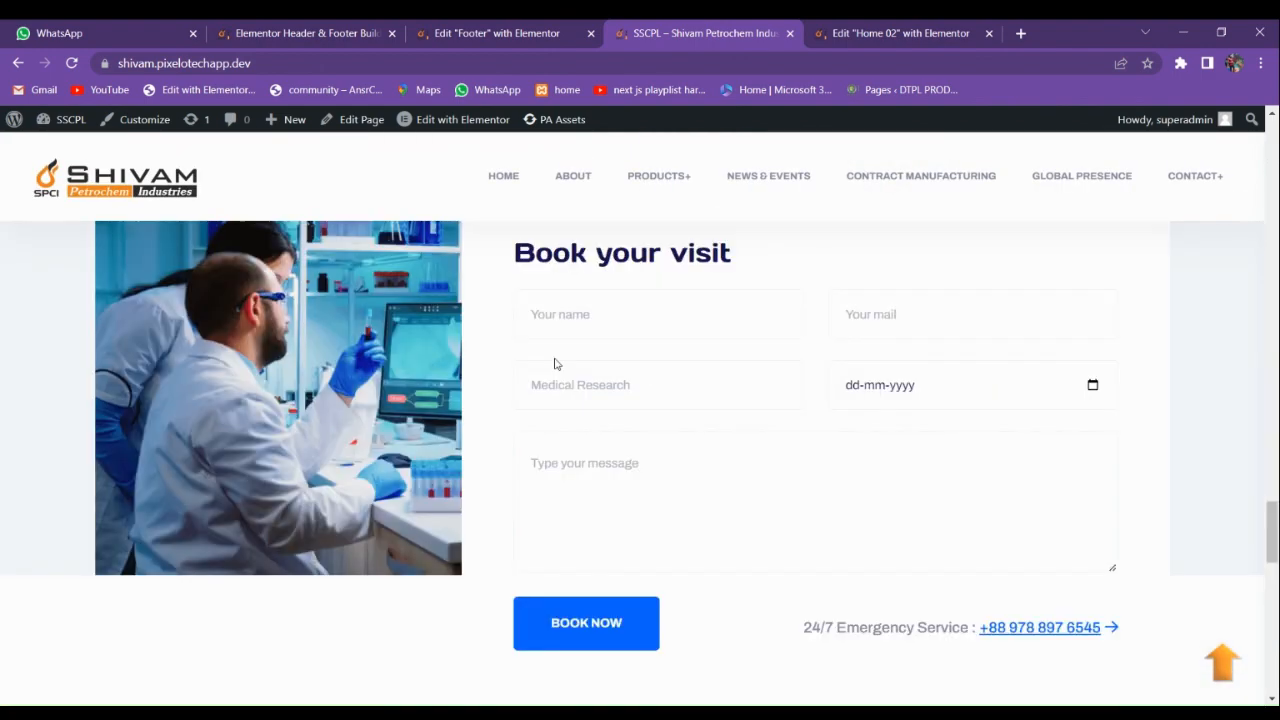
{"action": "scroll", "scroll_direction": "down", "scroll_amount": 3}
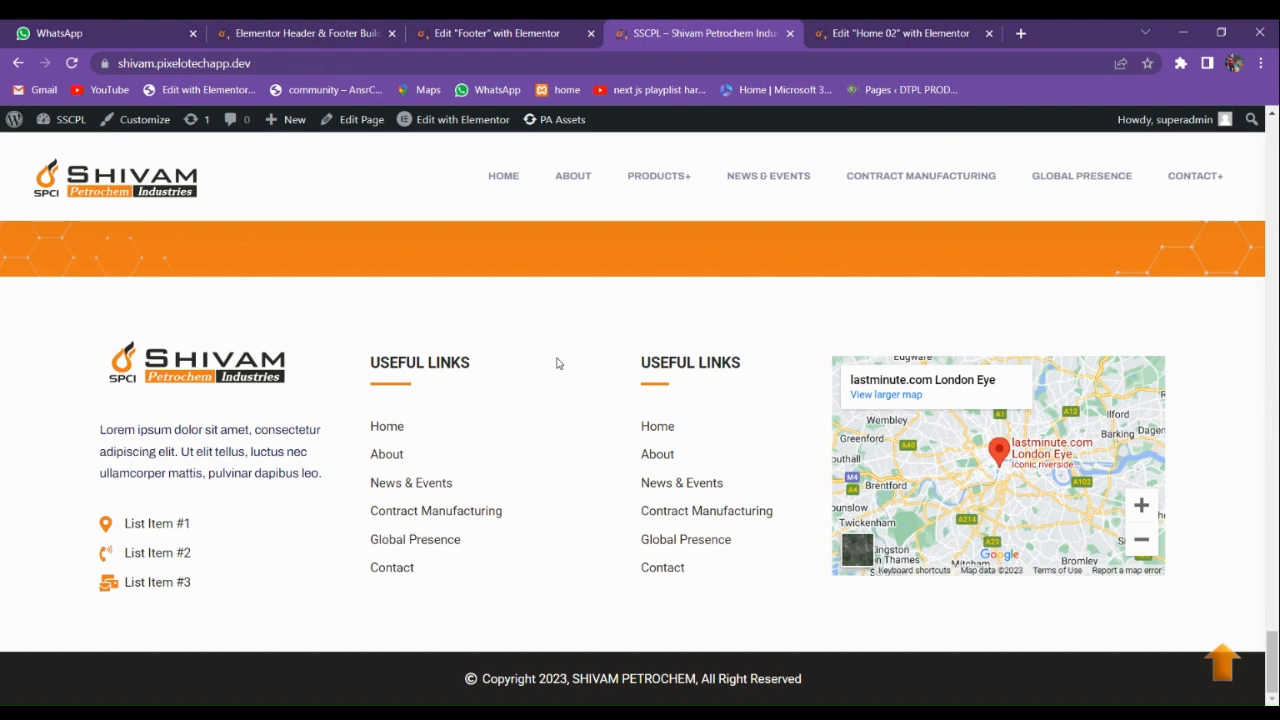